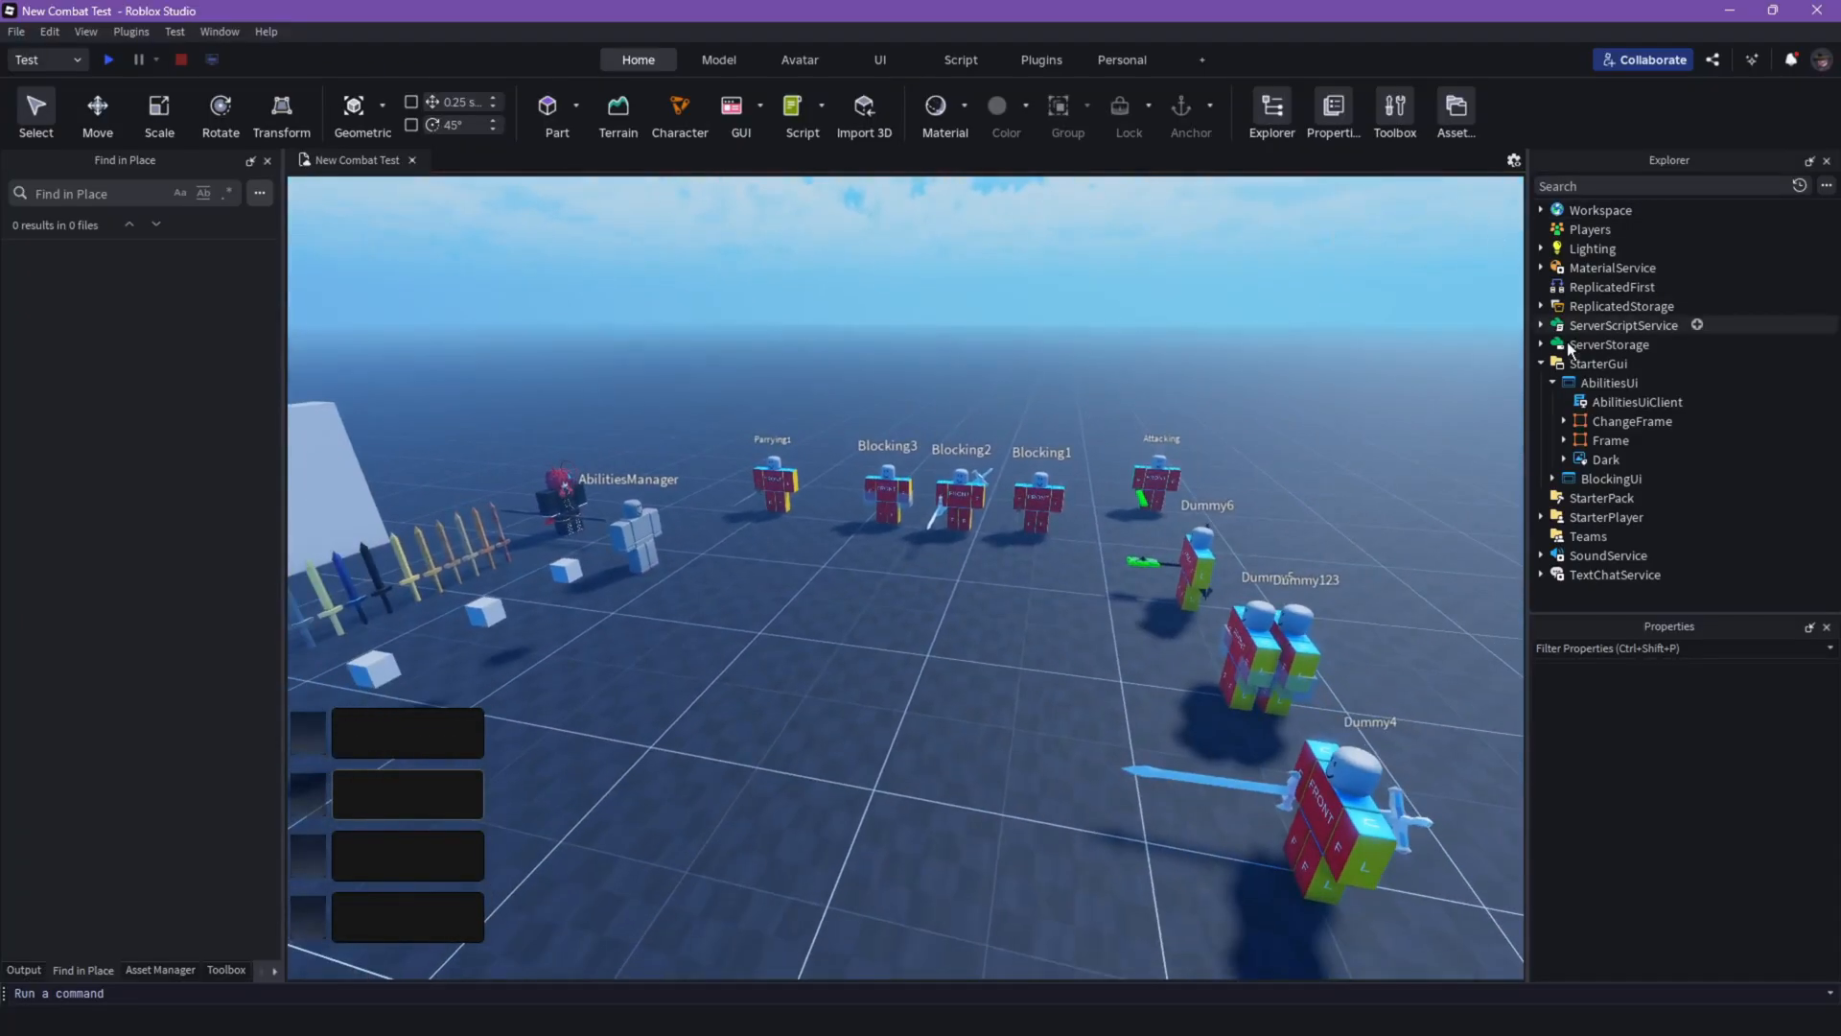
Step: Select the AbilitiesCooldown RemoteEvent under ReplicatedStorage > Events to view its properties
click(1543, 305)
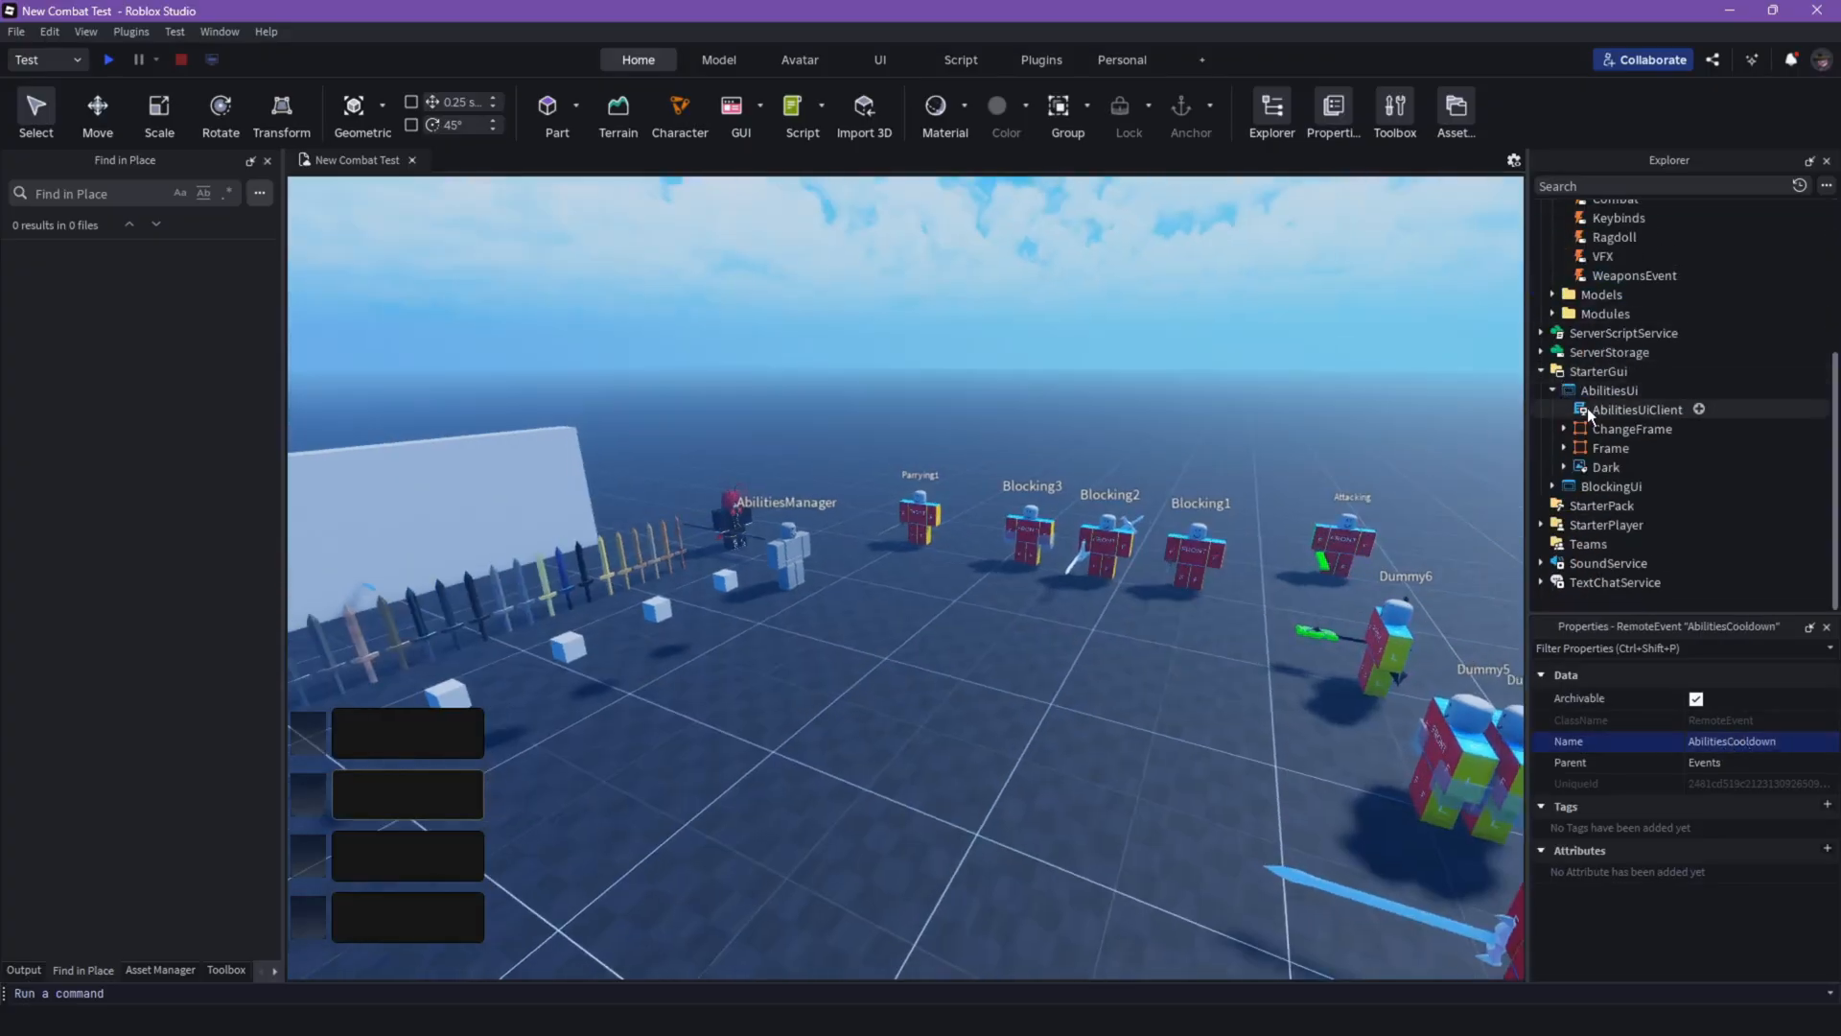
Step: In AbilitiesUIClient, duplicate the KeybindsEvent line and rename it AbilitiesCooldownEvent, starting its Events reference
double_click(1638, 408)
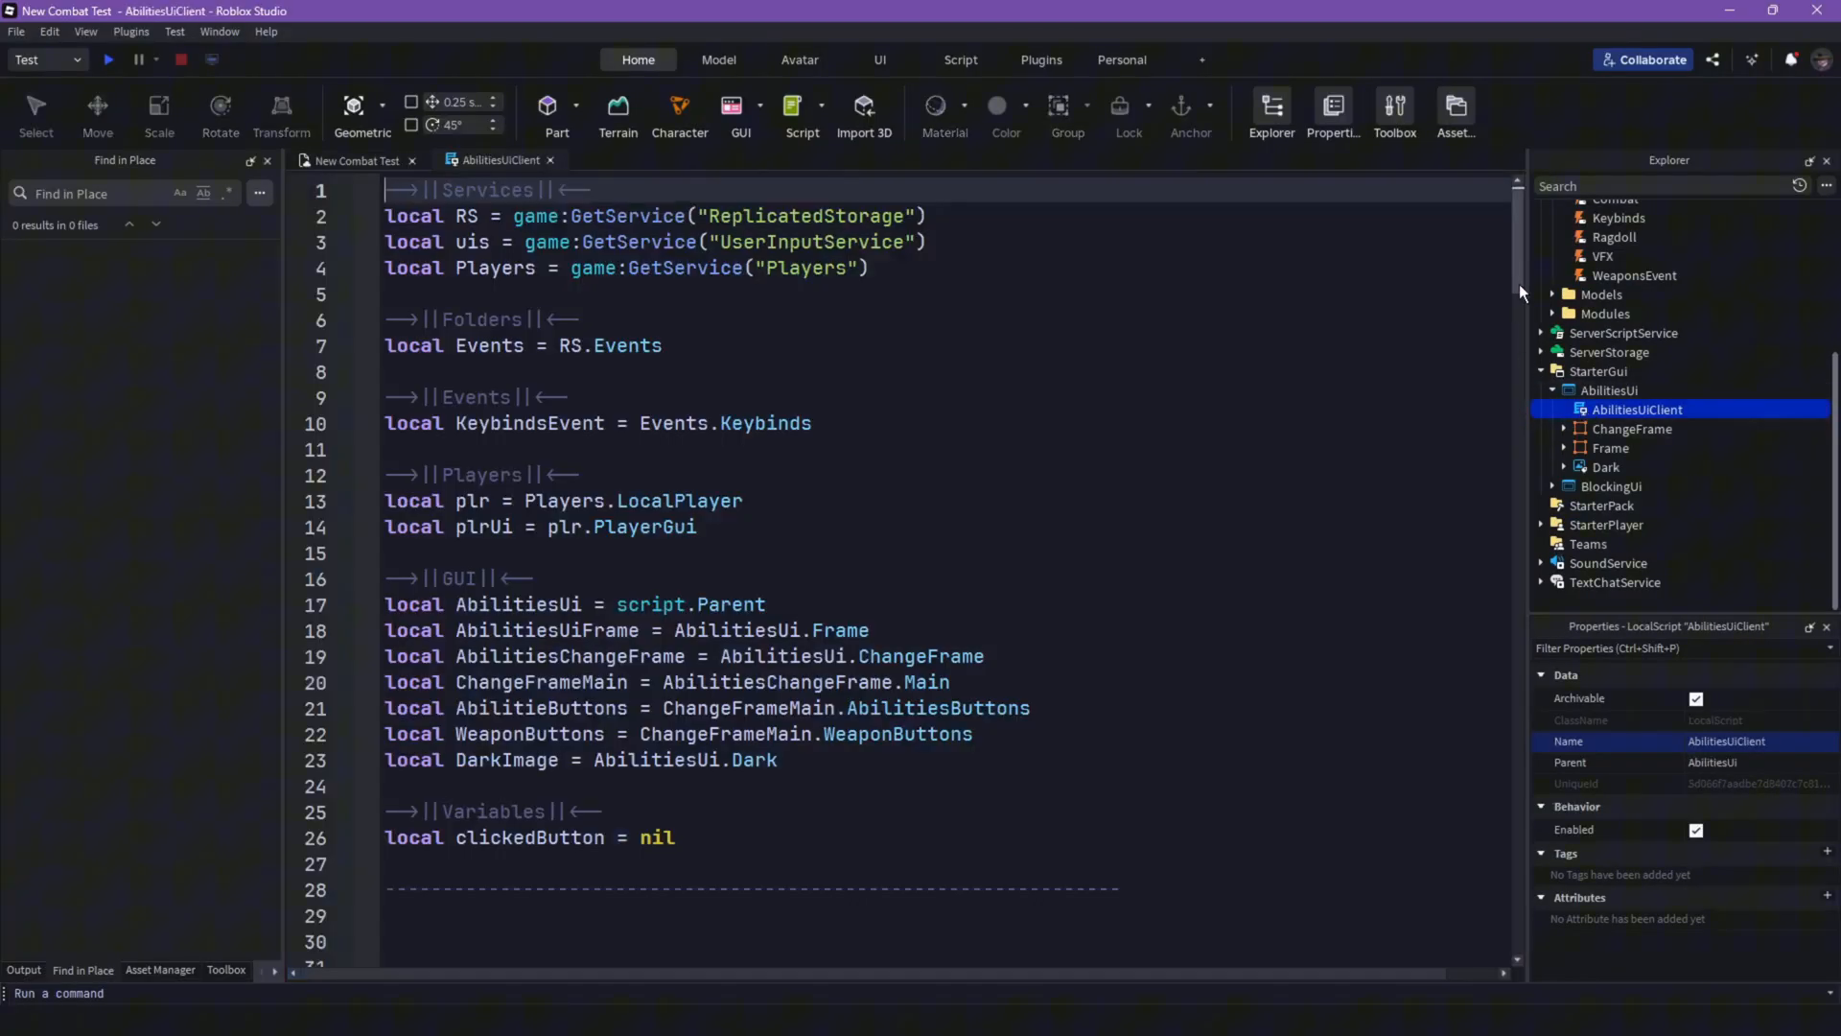
scroll(down, 3)
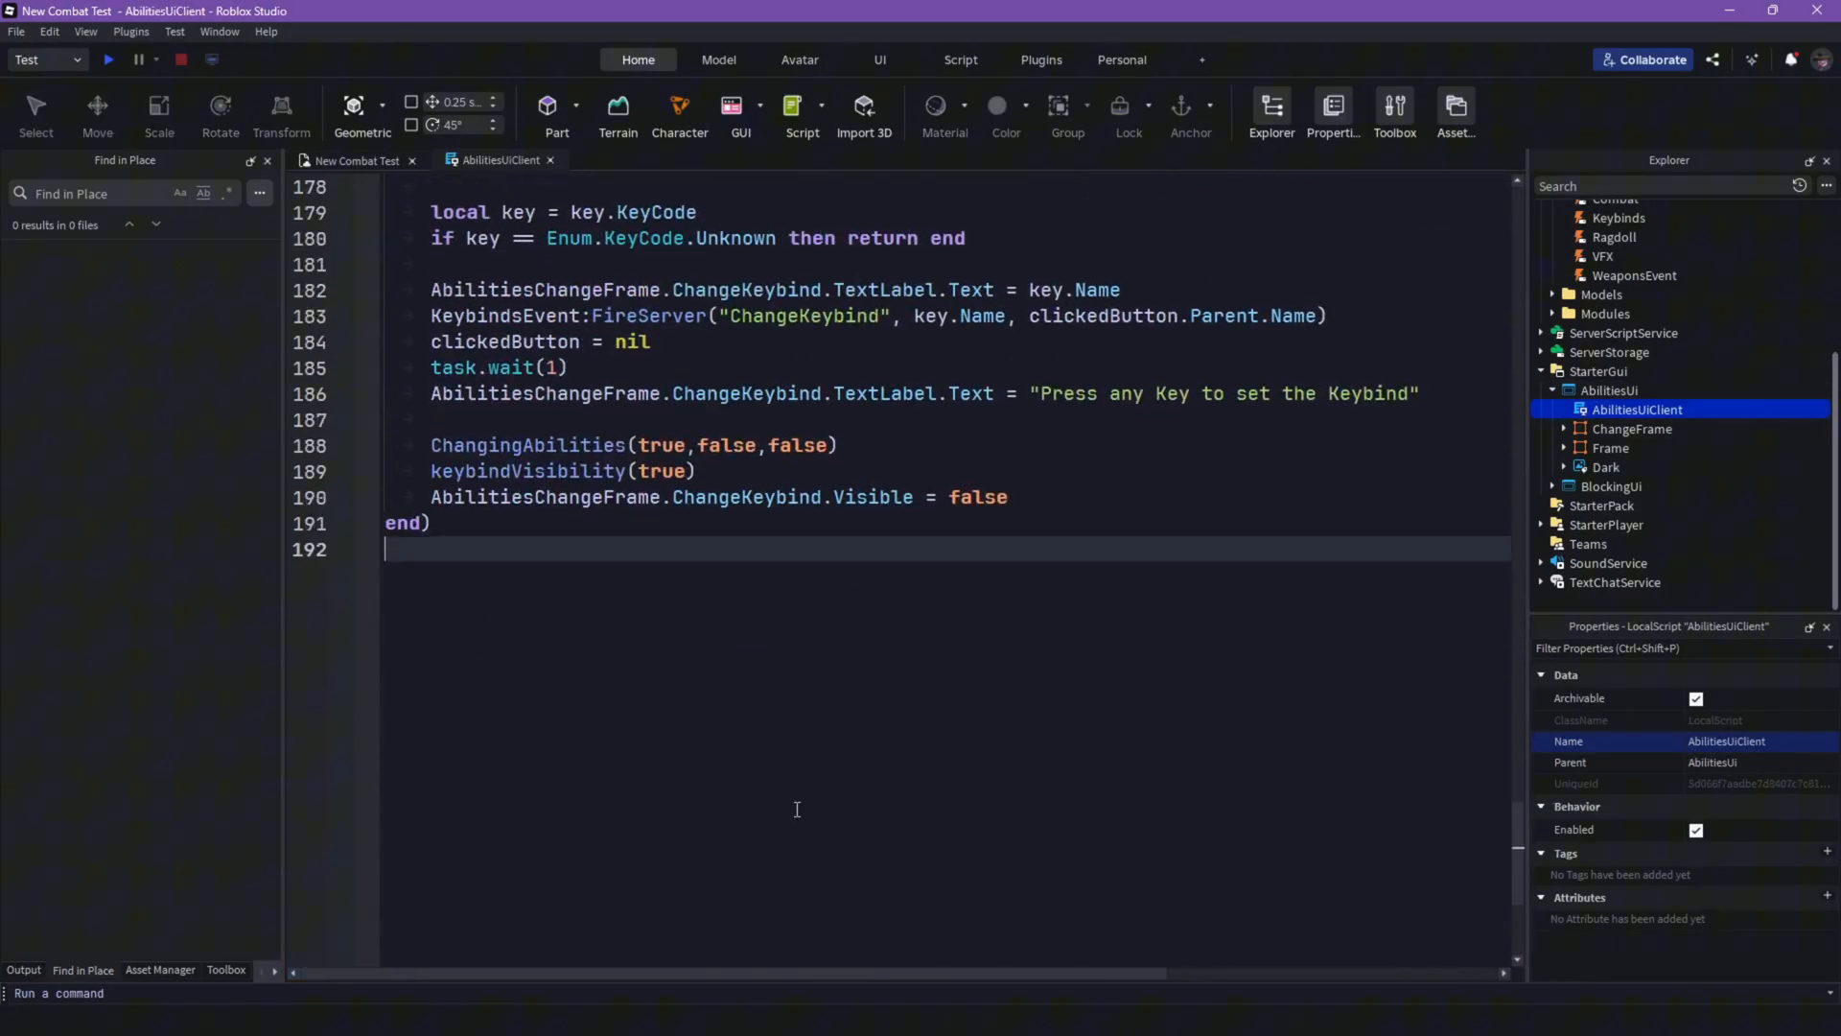
key(Enter)
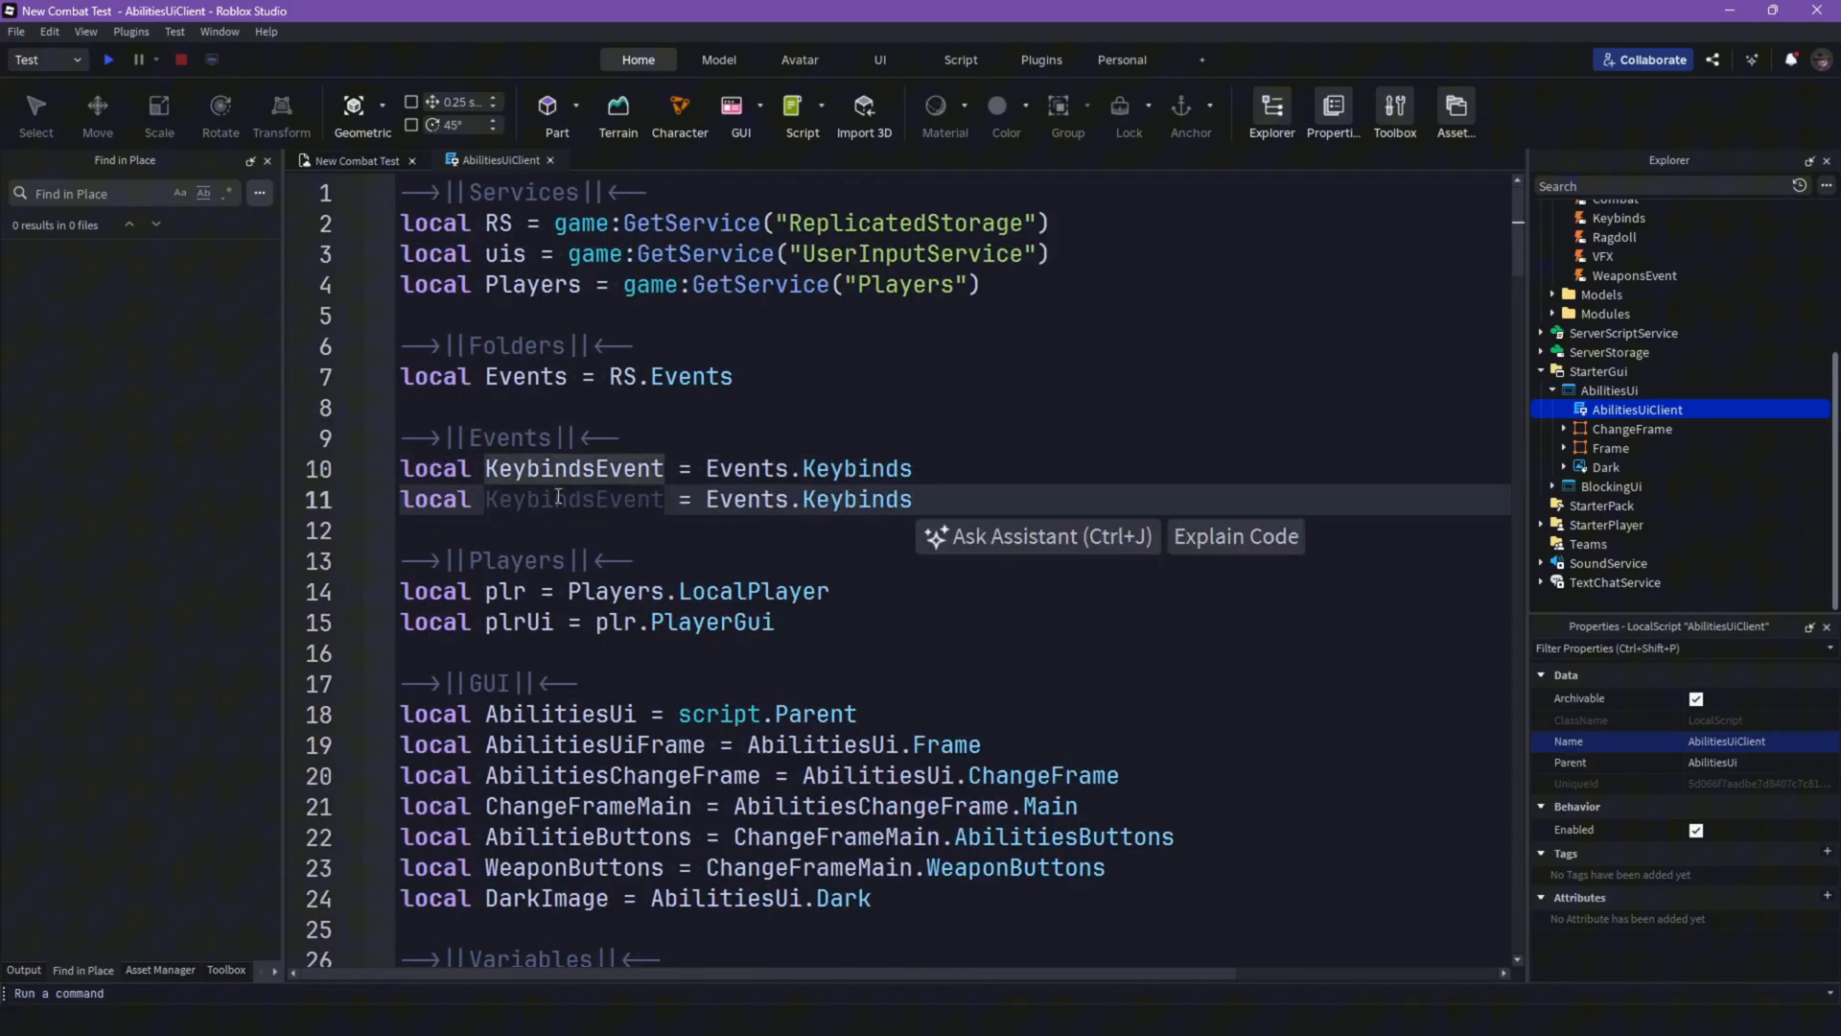
text(Abil)
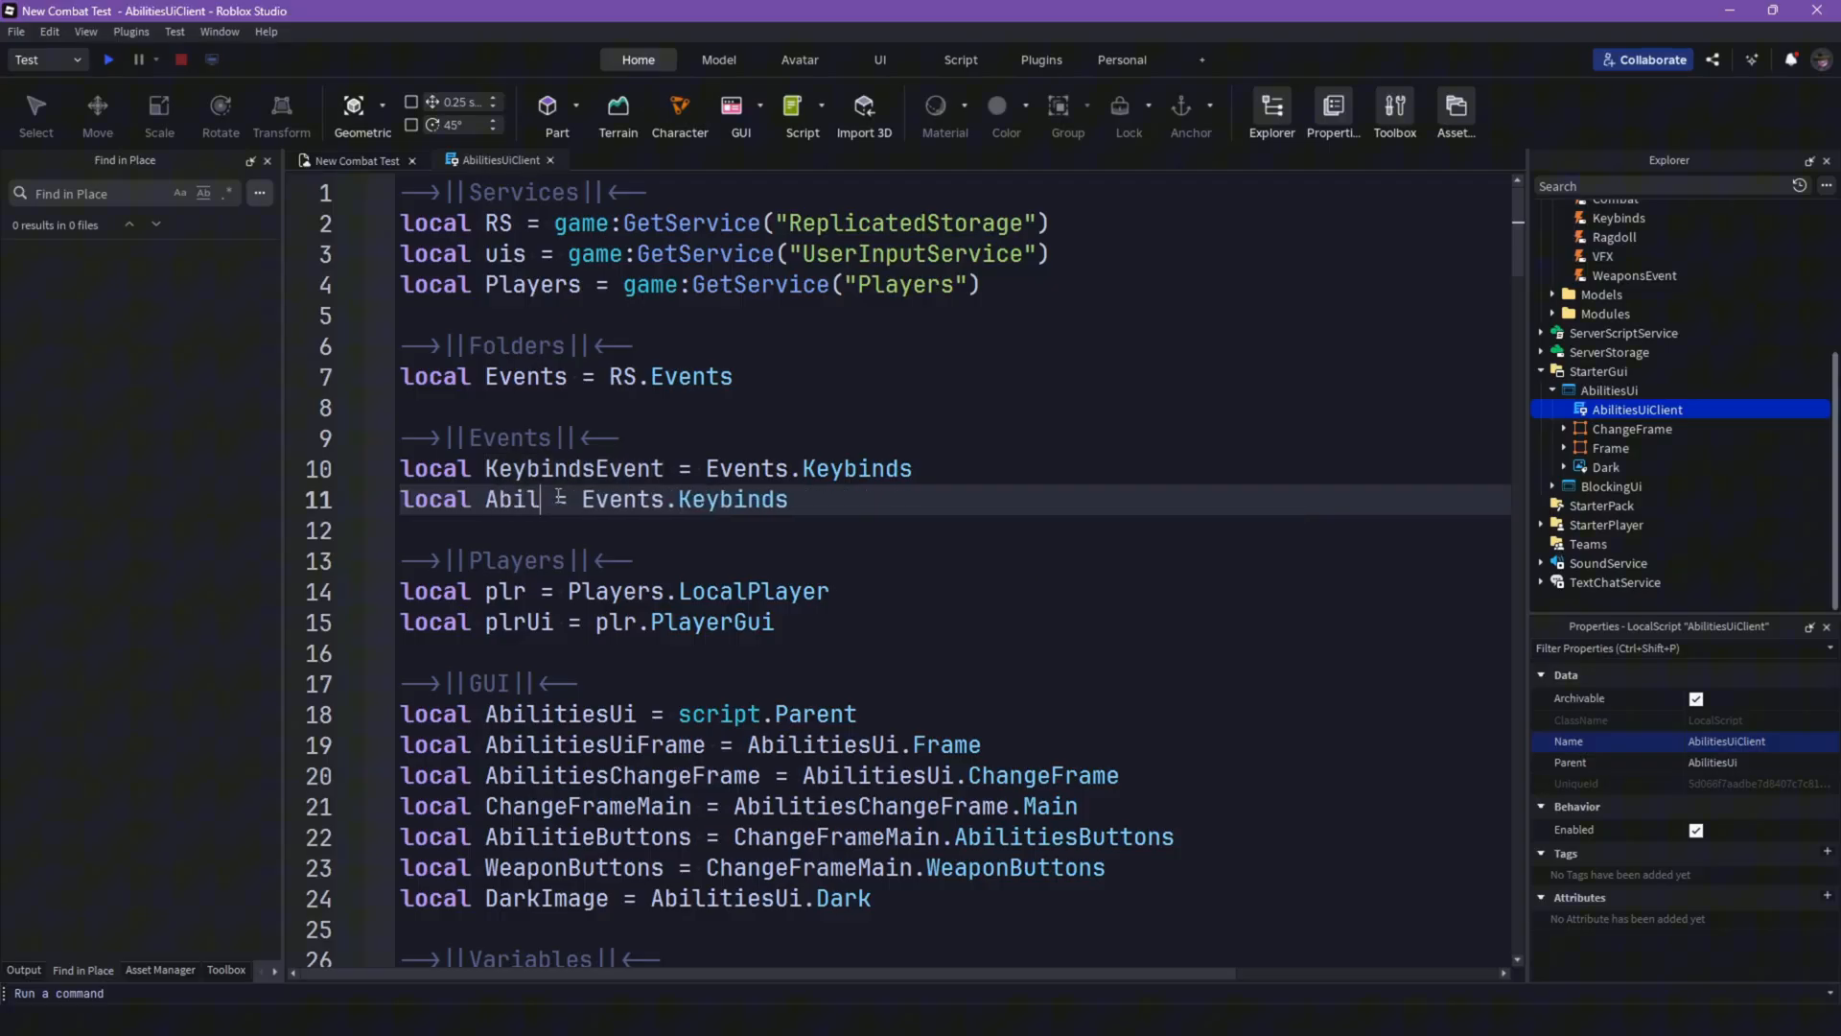
text(itiesCool)
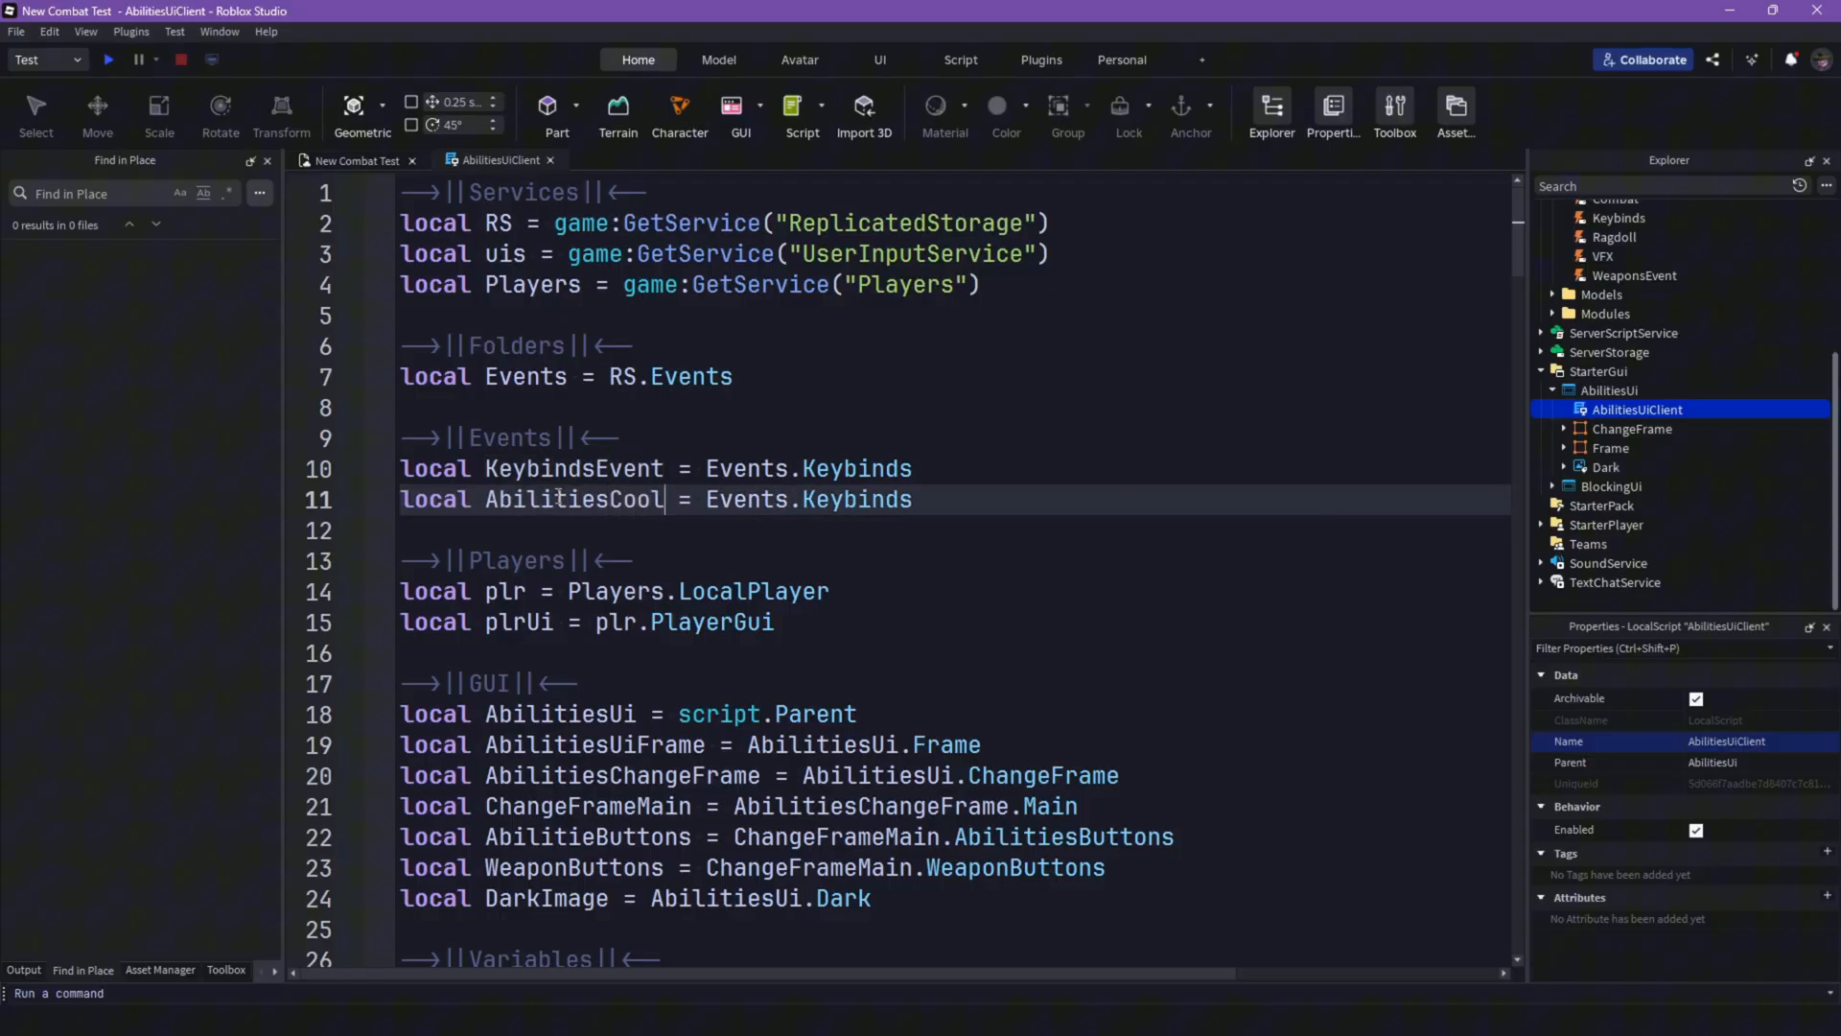
text(down)
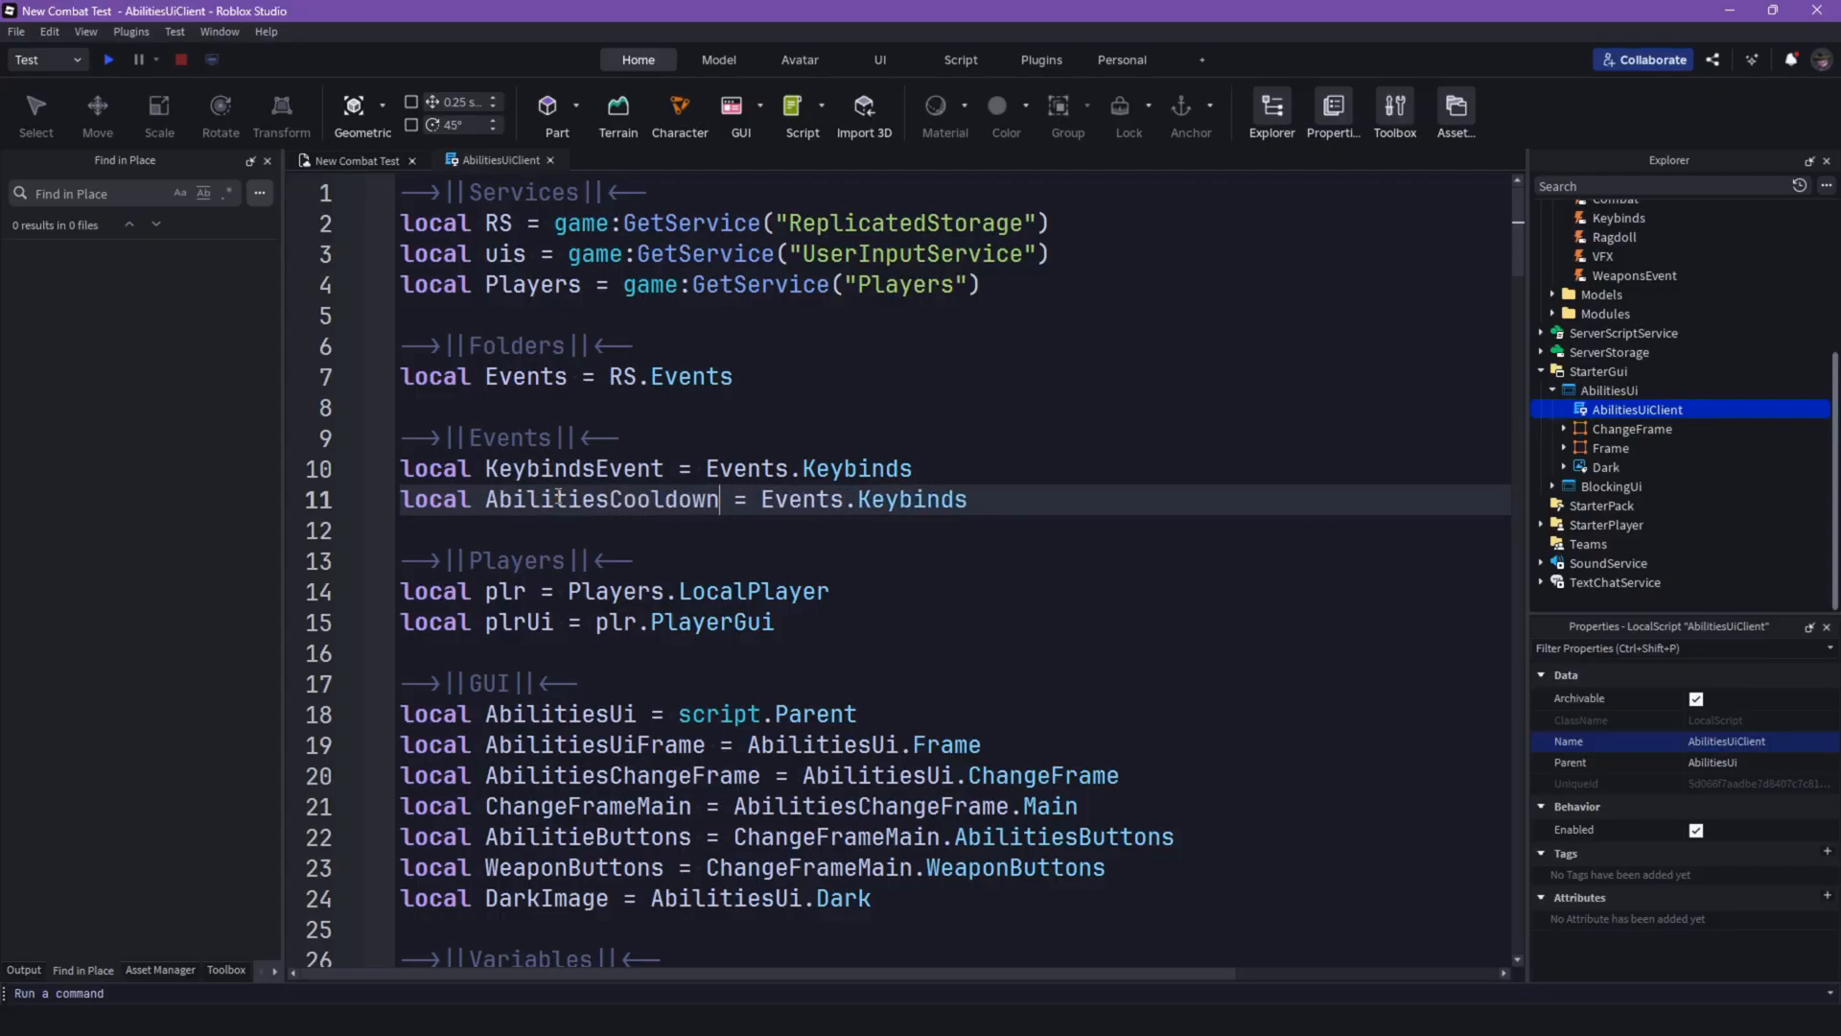
text(Event)
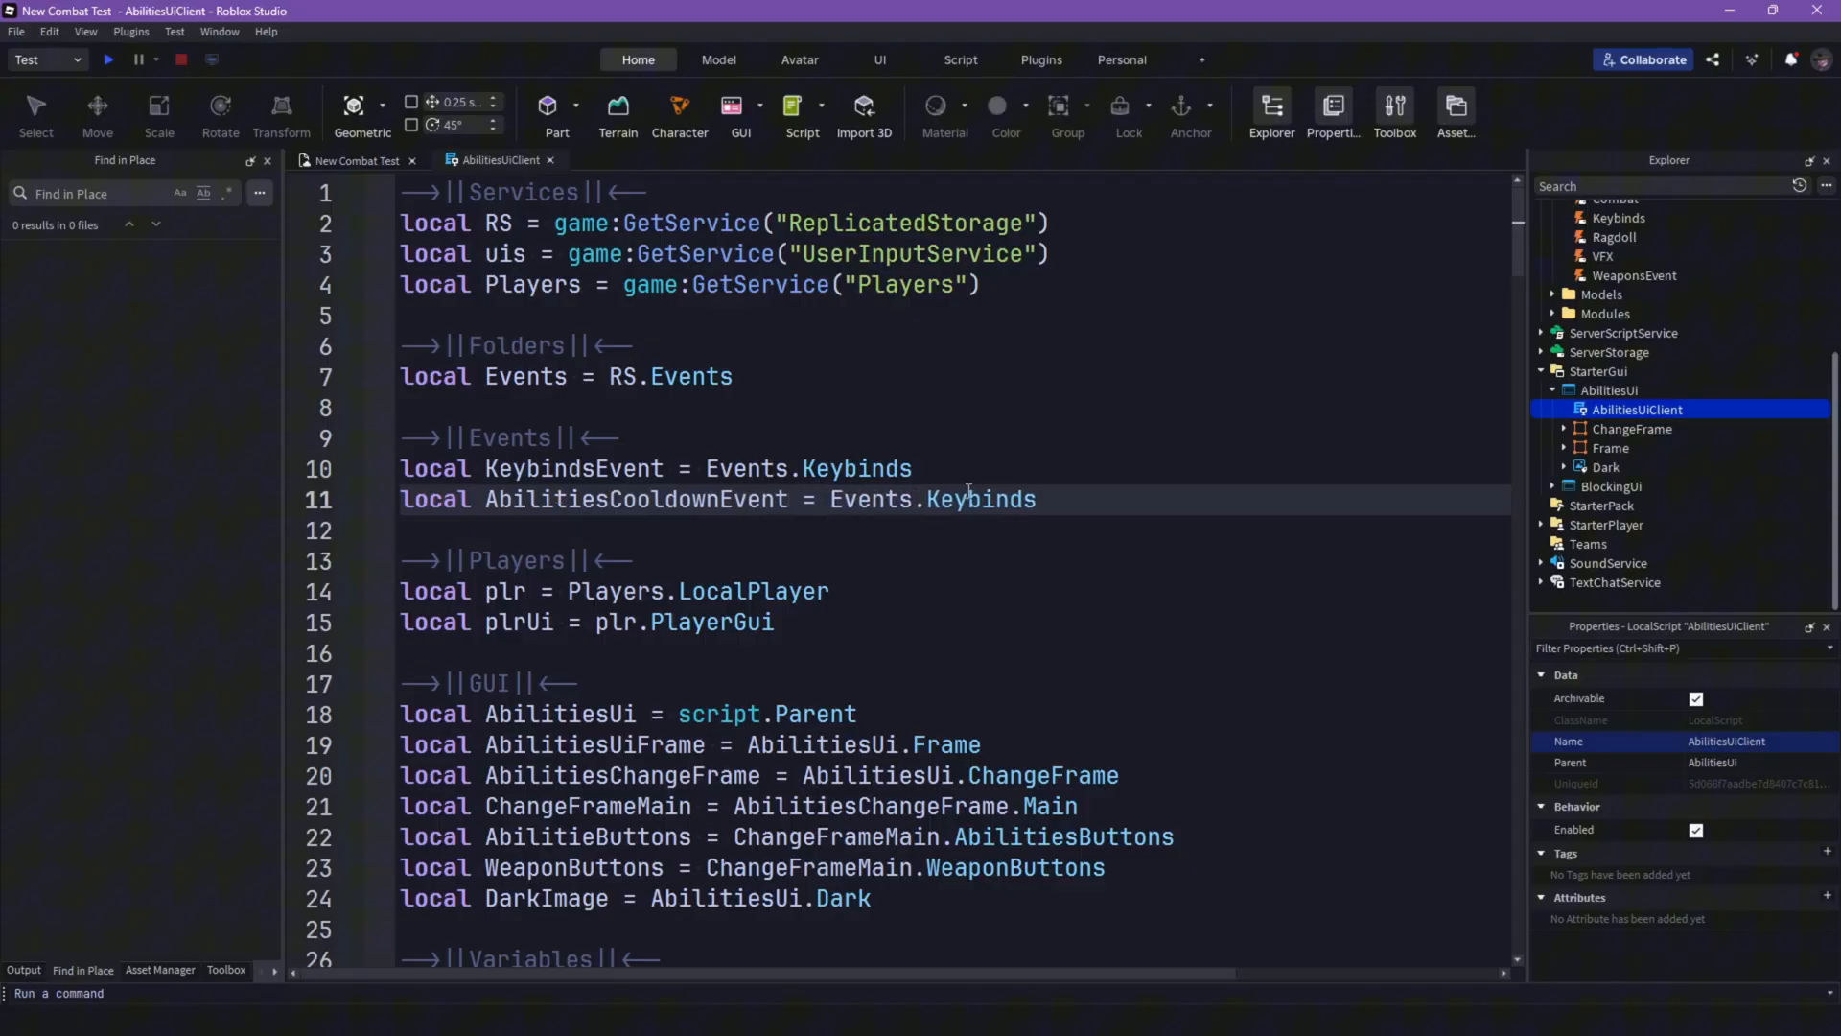
text(abi)
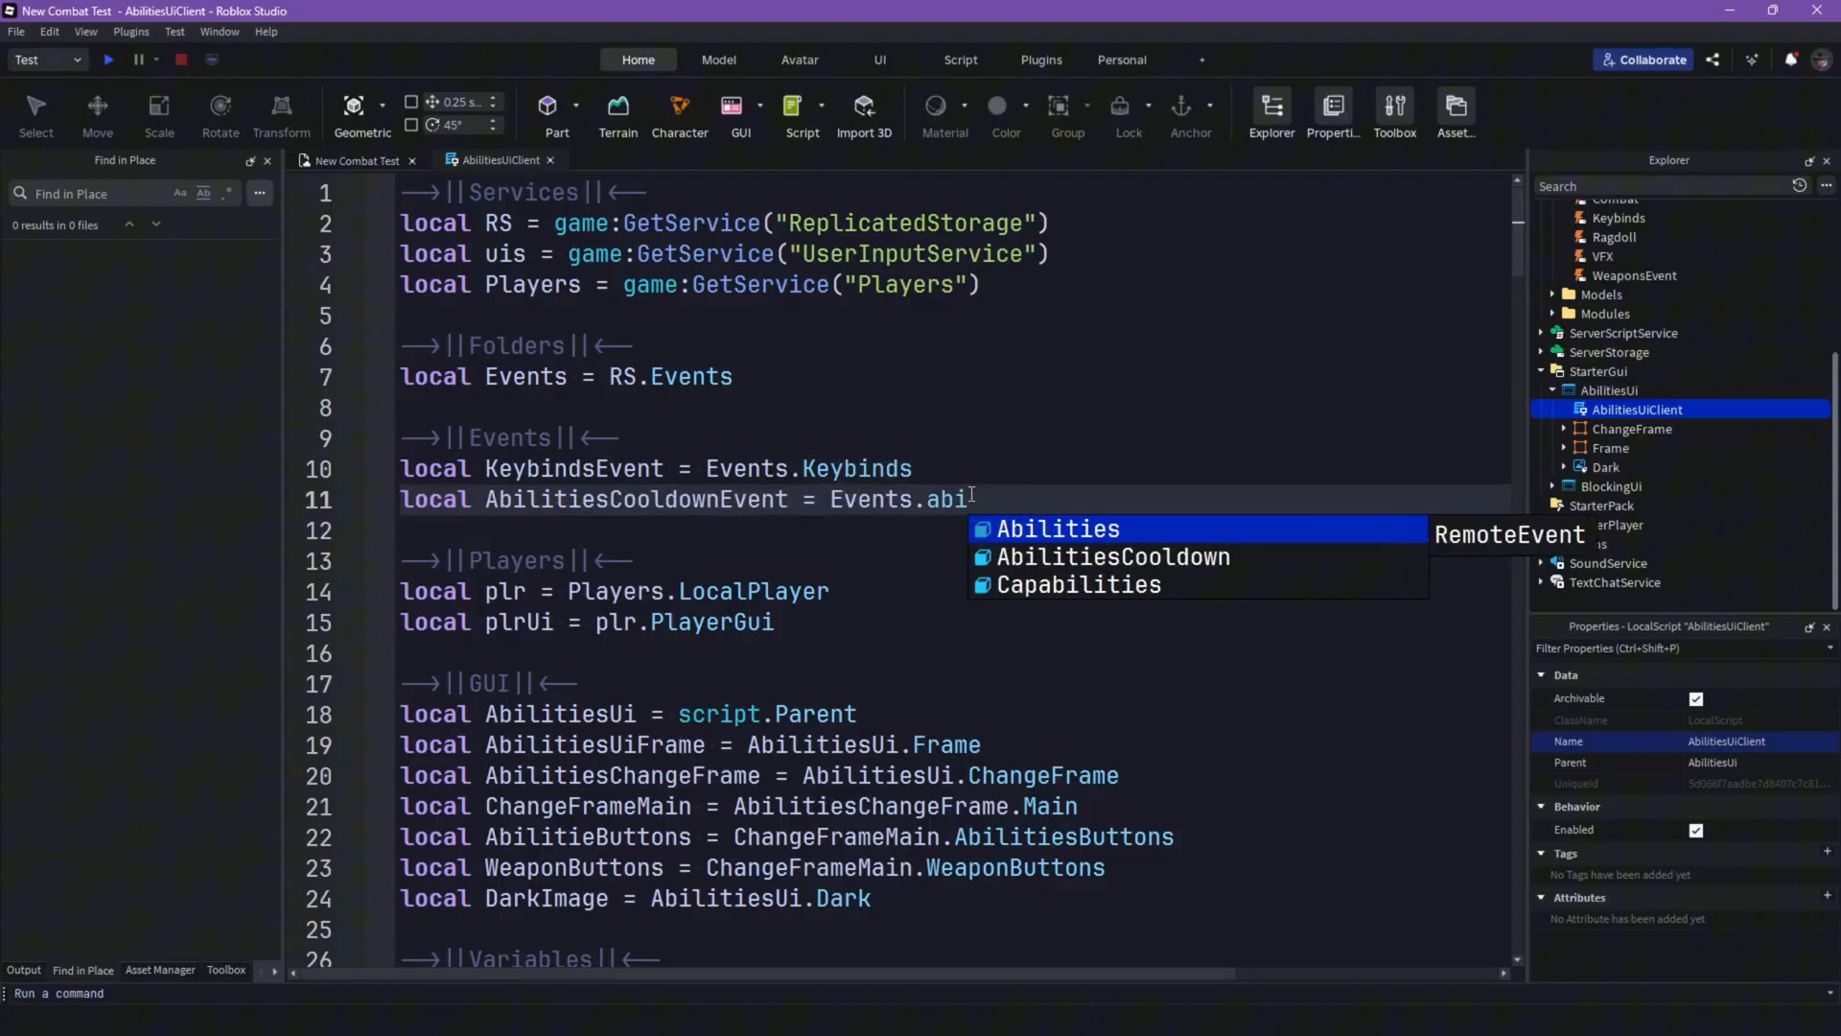
Step: At the script's end, begin AbilitiesCooldownEvent.OnClientEvent:Connect with an empty function
scroll(down, 3)
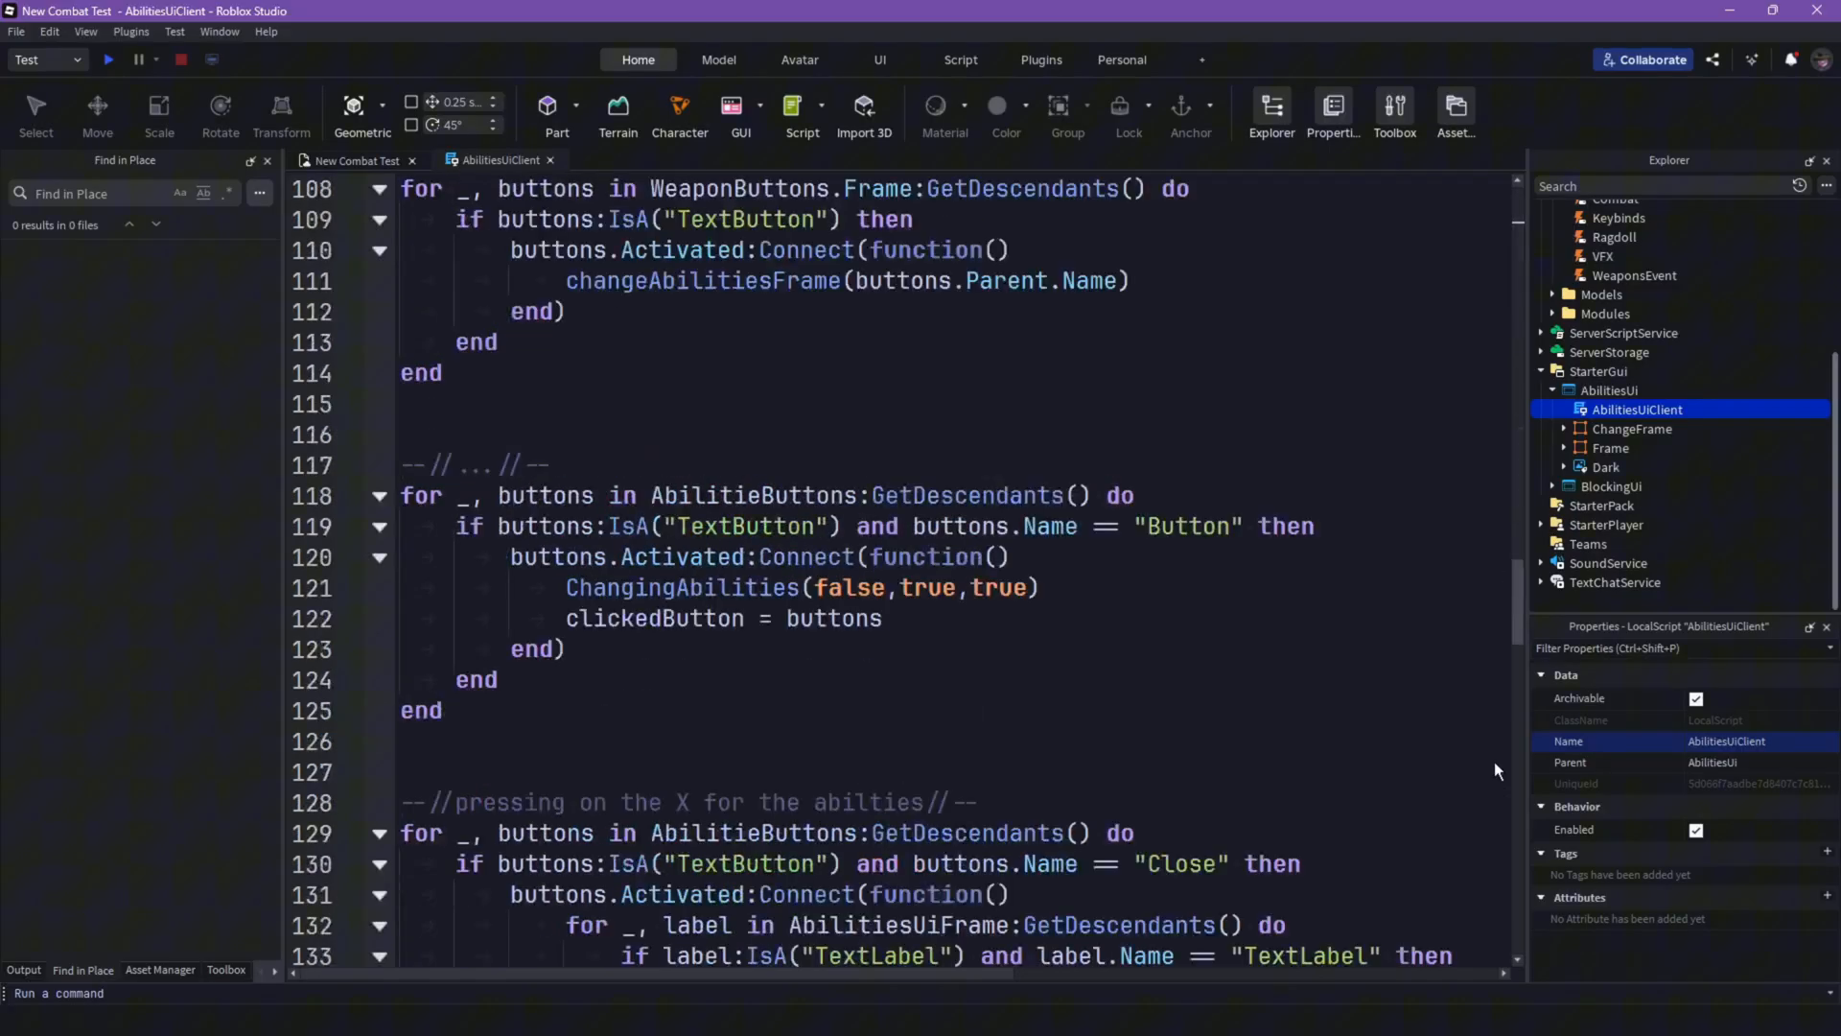
scroll(down, 3)
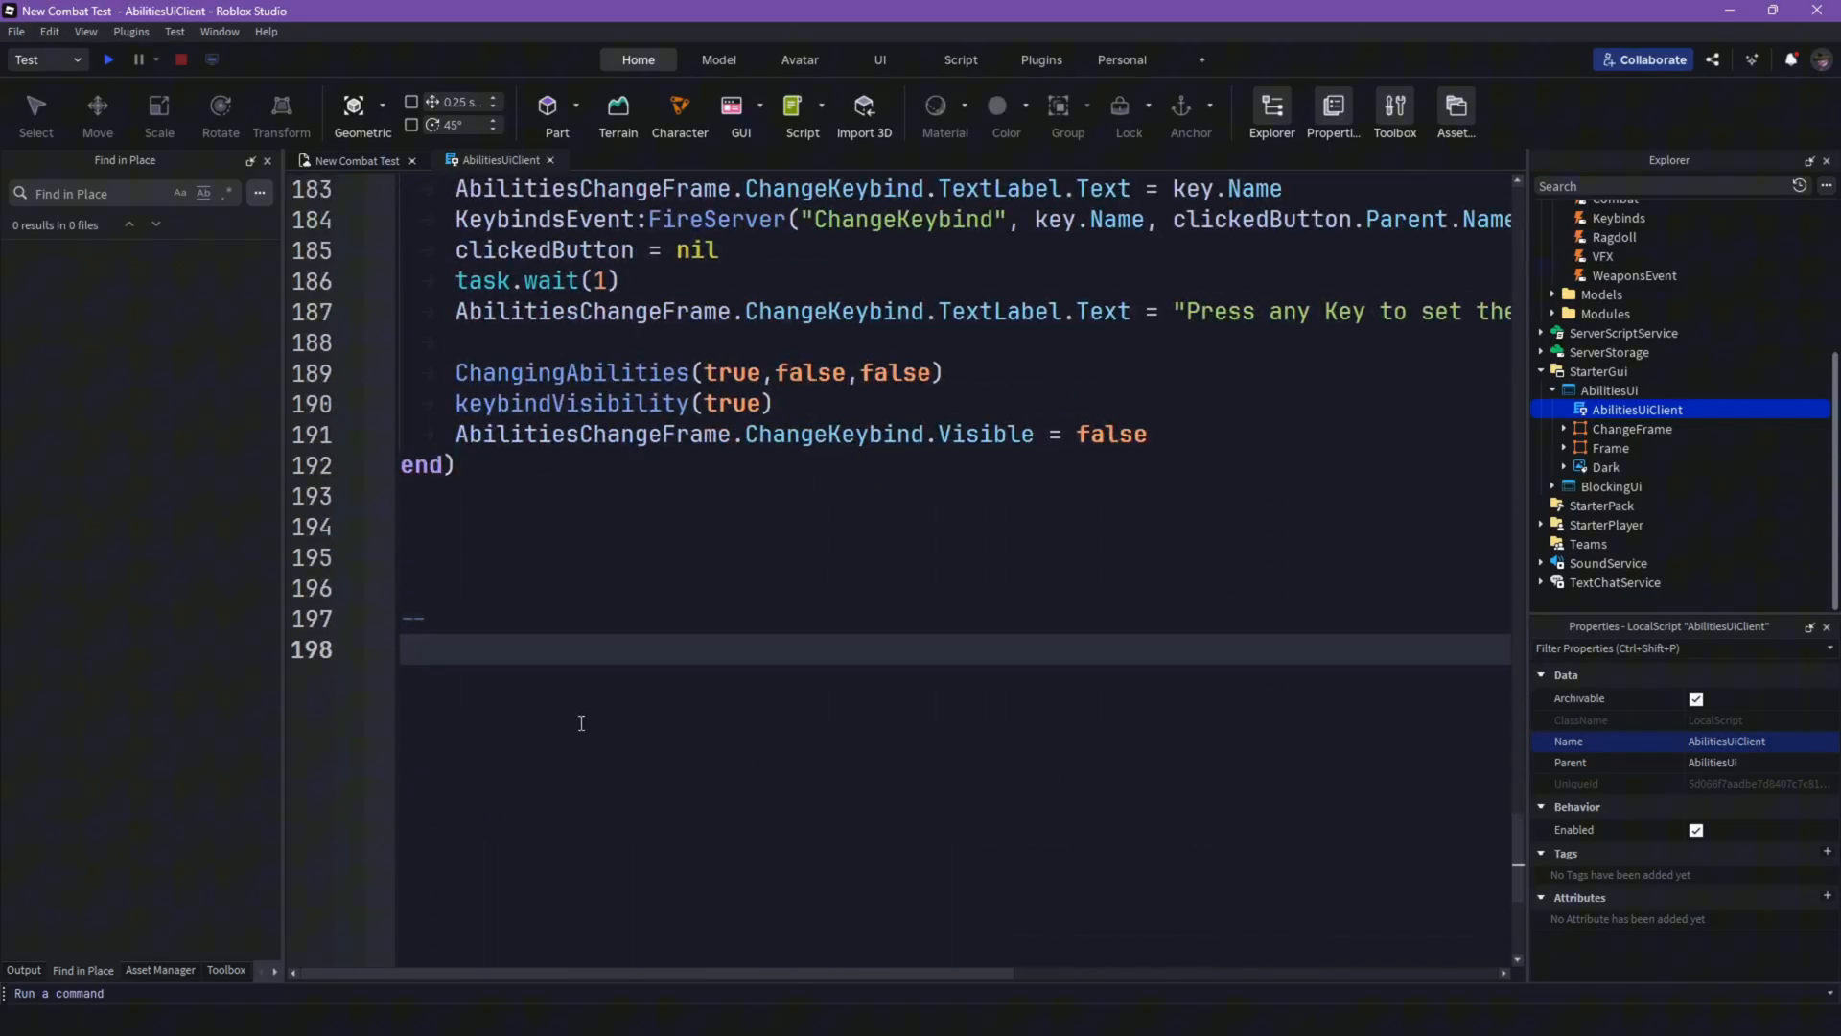
text(ab)
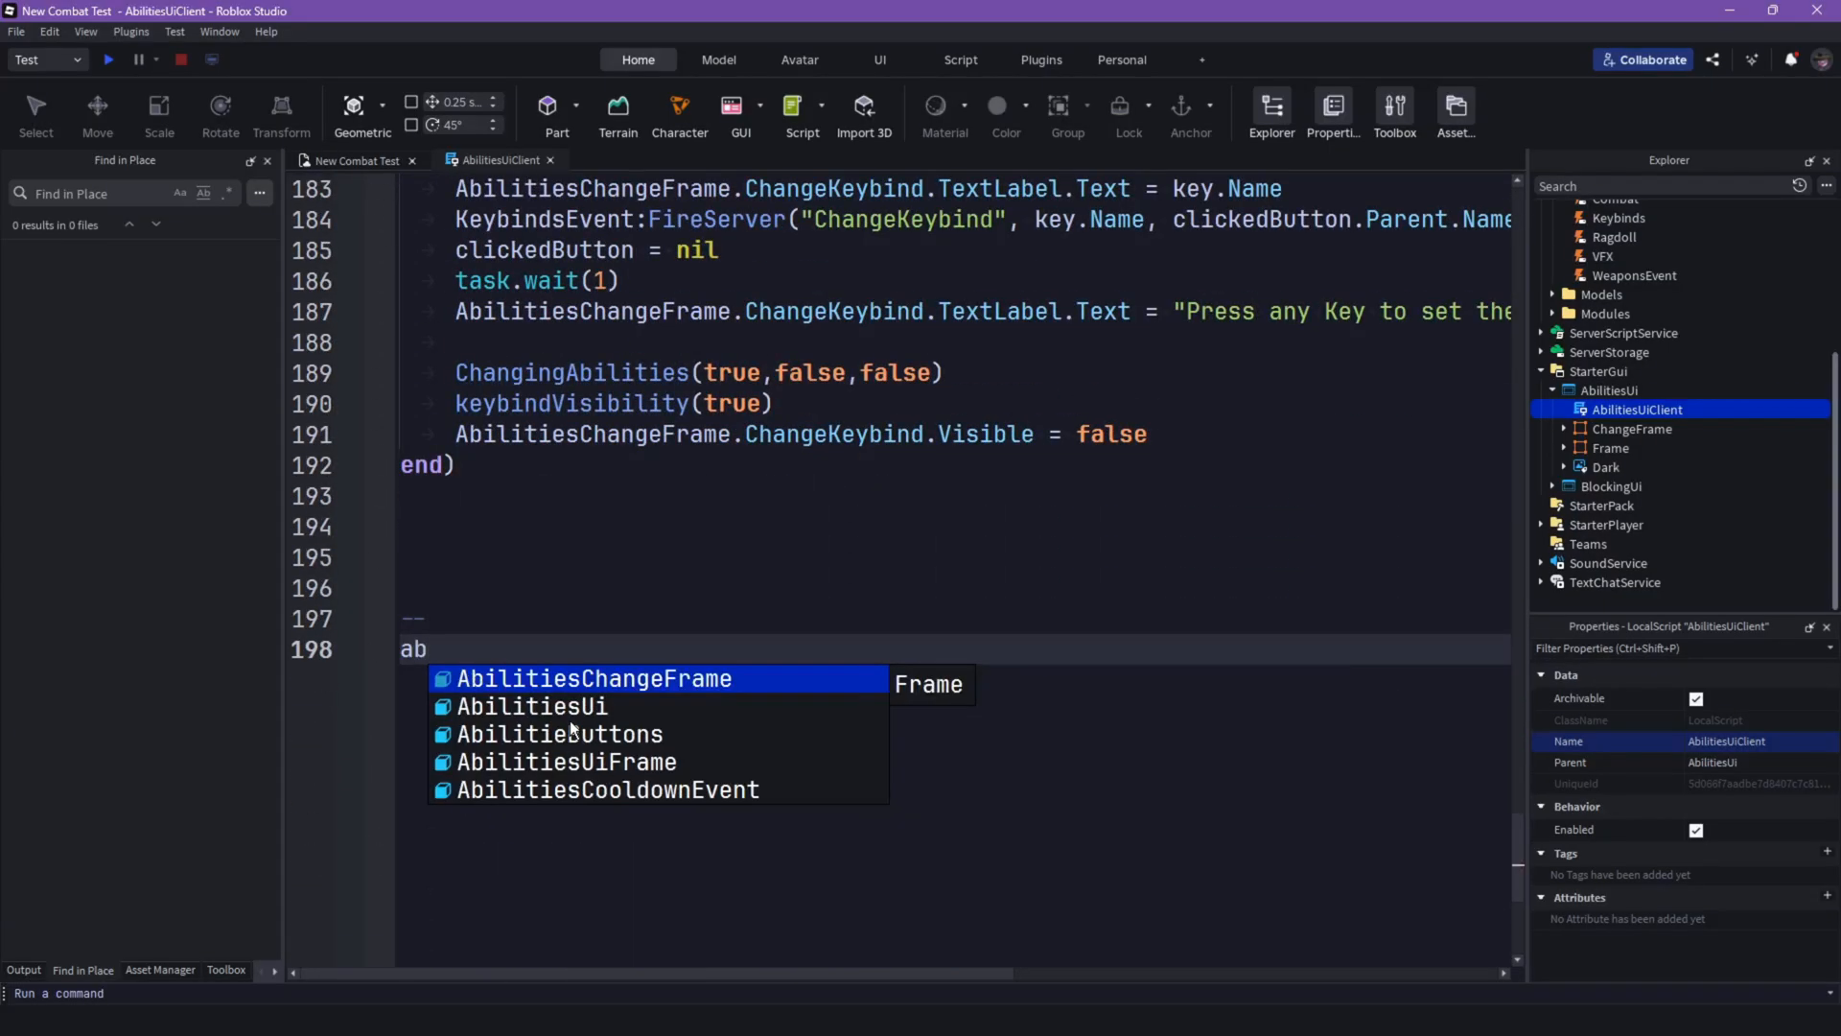
text(i)
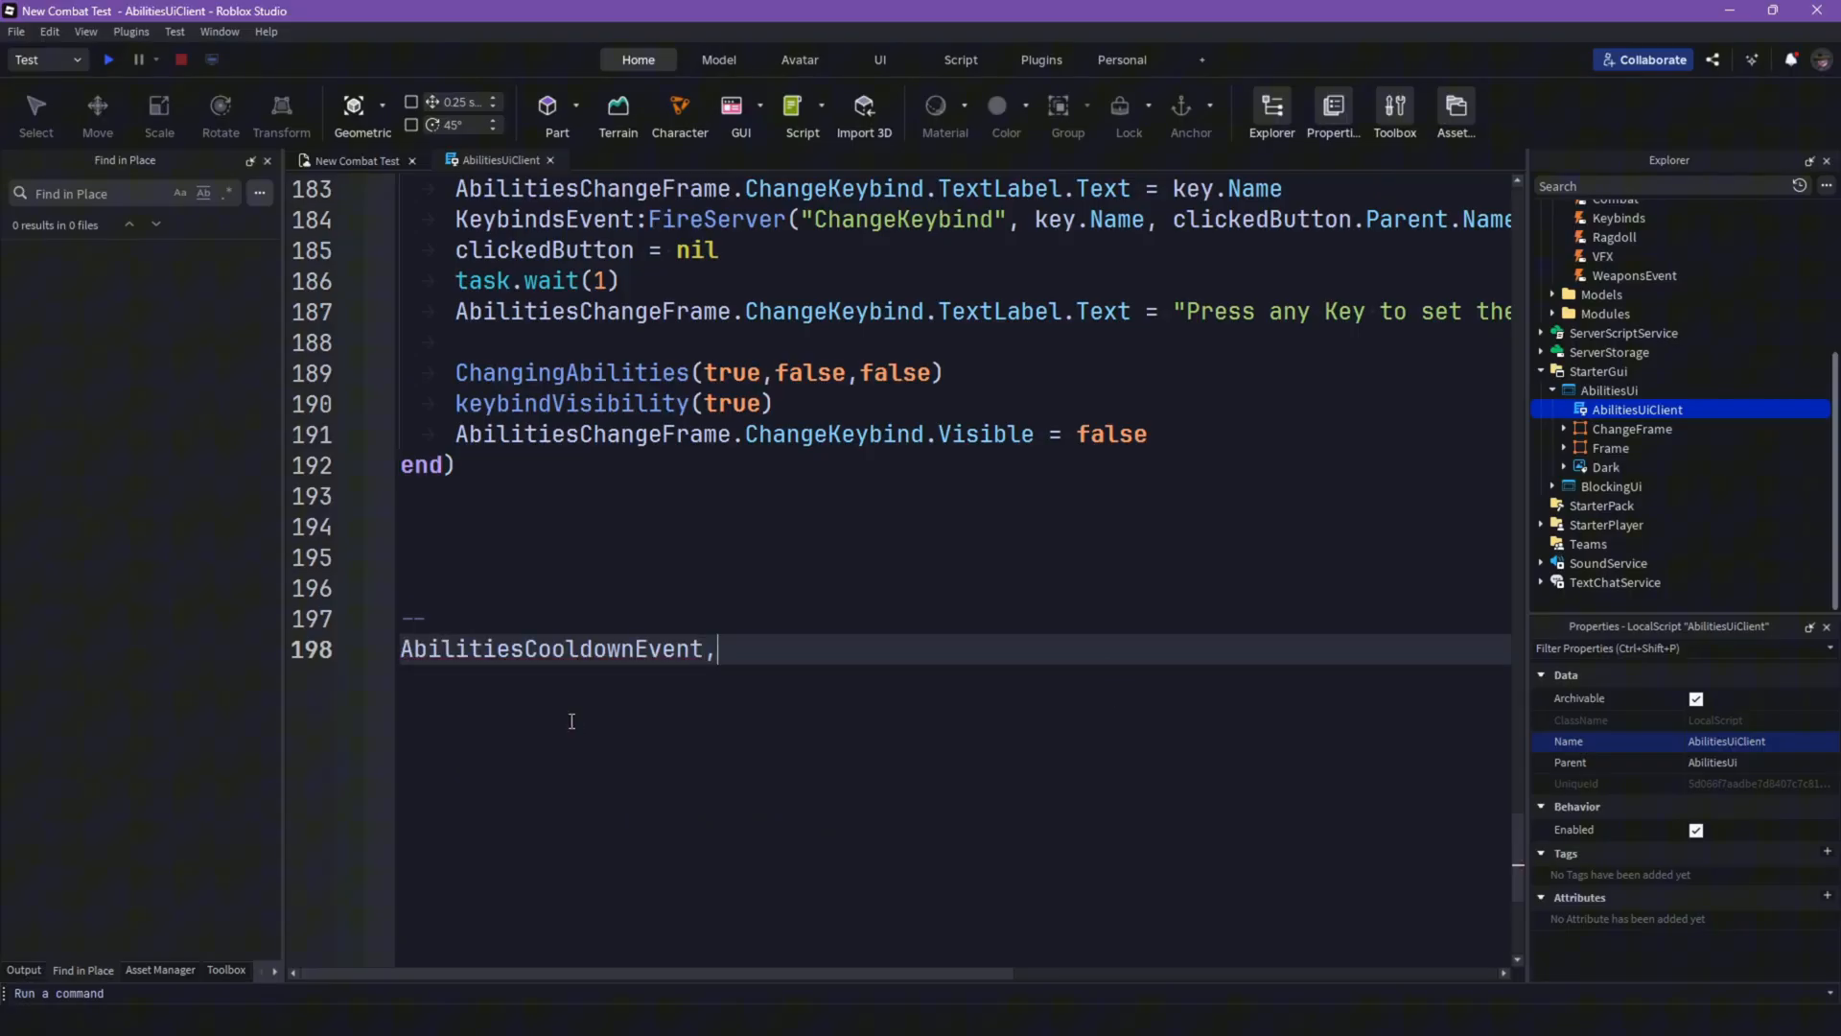
text(.o)
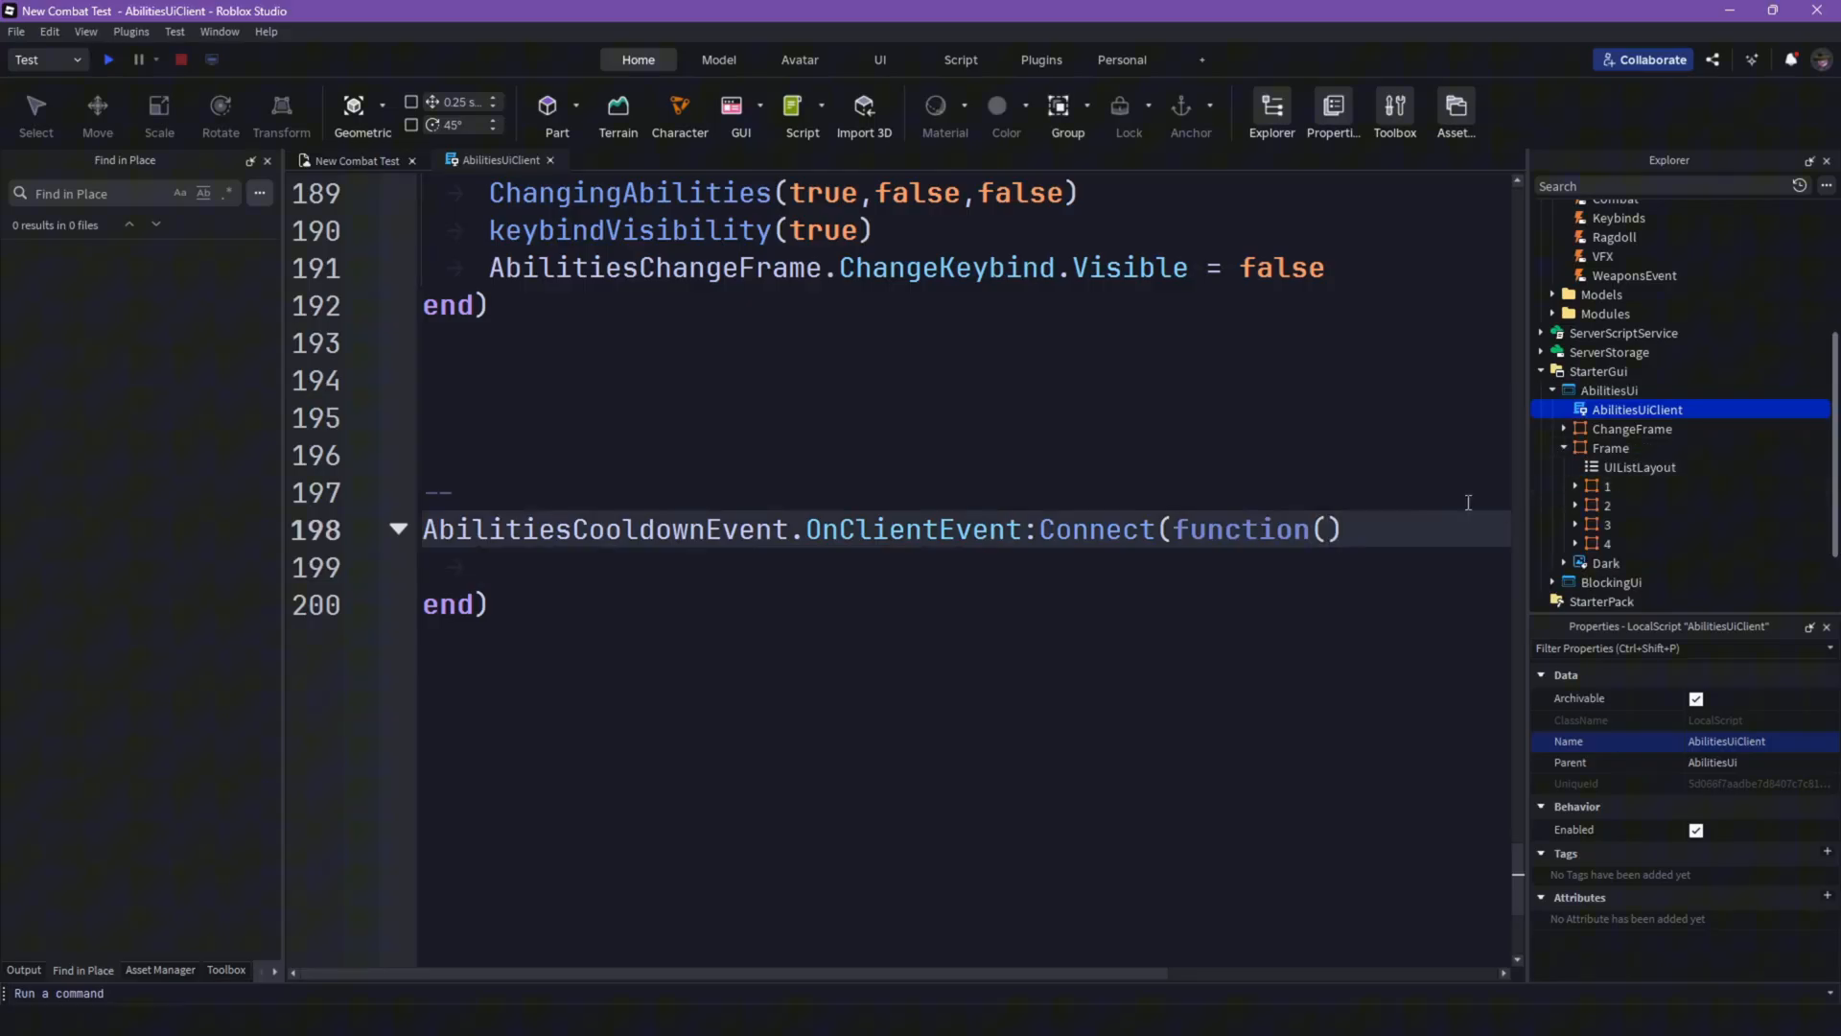
click(1609, 487)
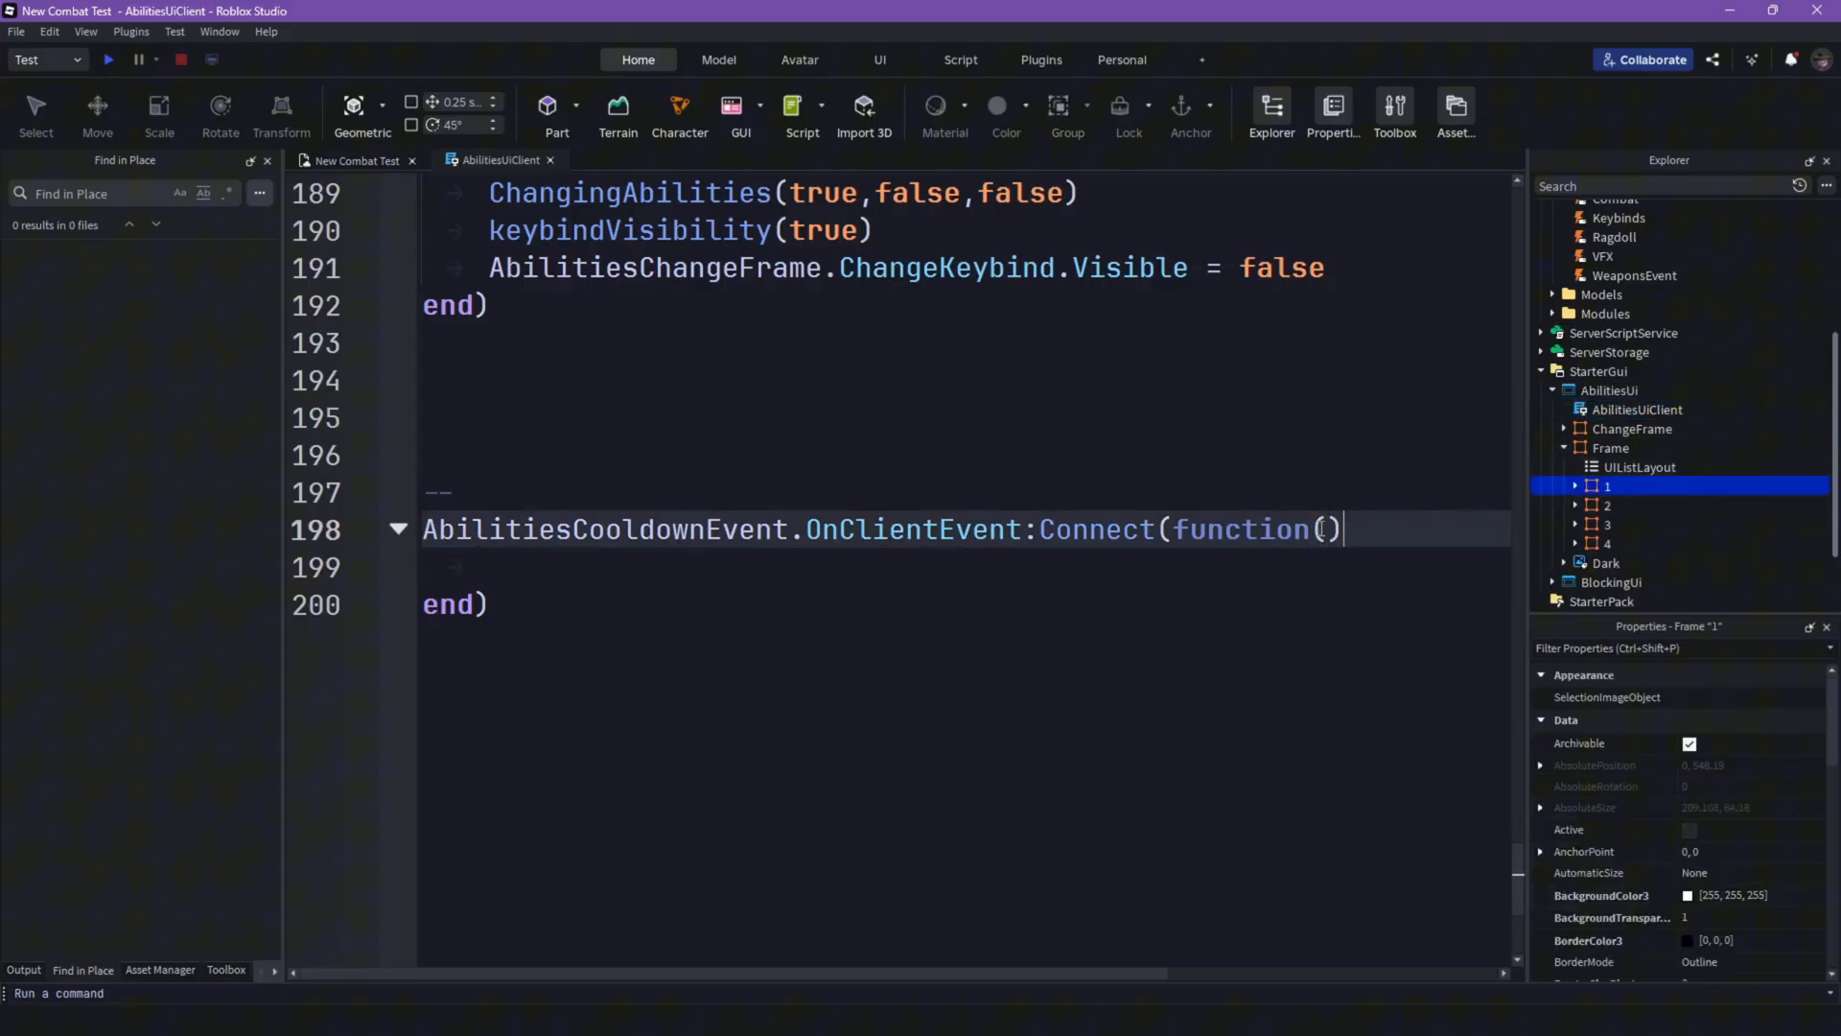
Step: Give the handler abilite and Time parameters and leave an empty body
text(abilite)
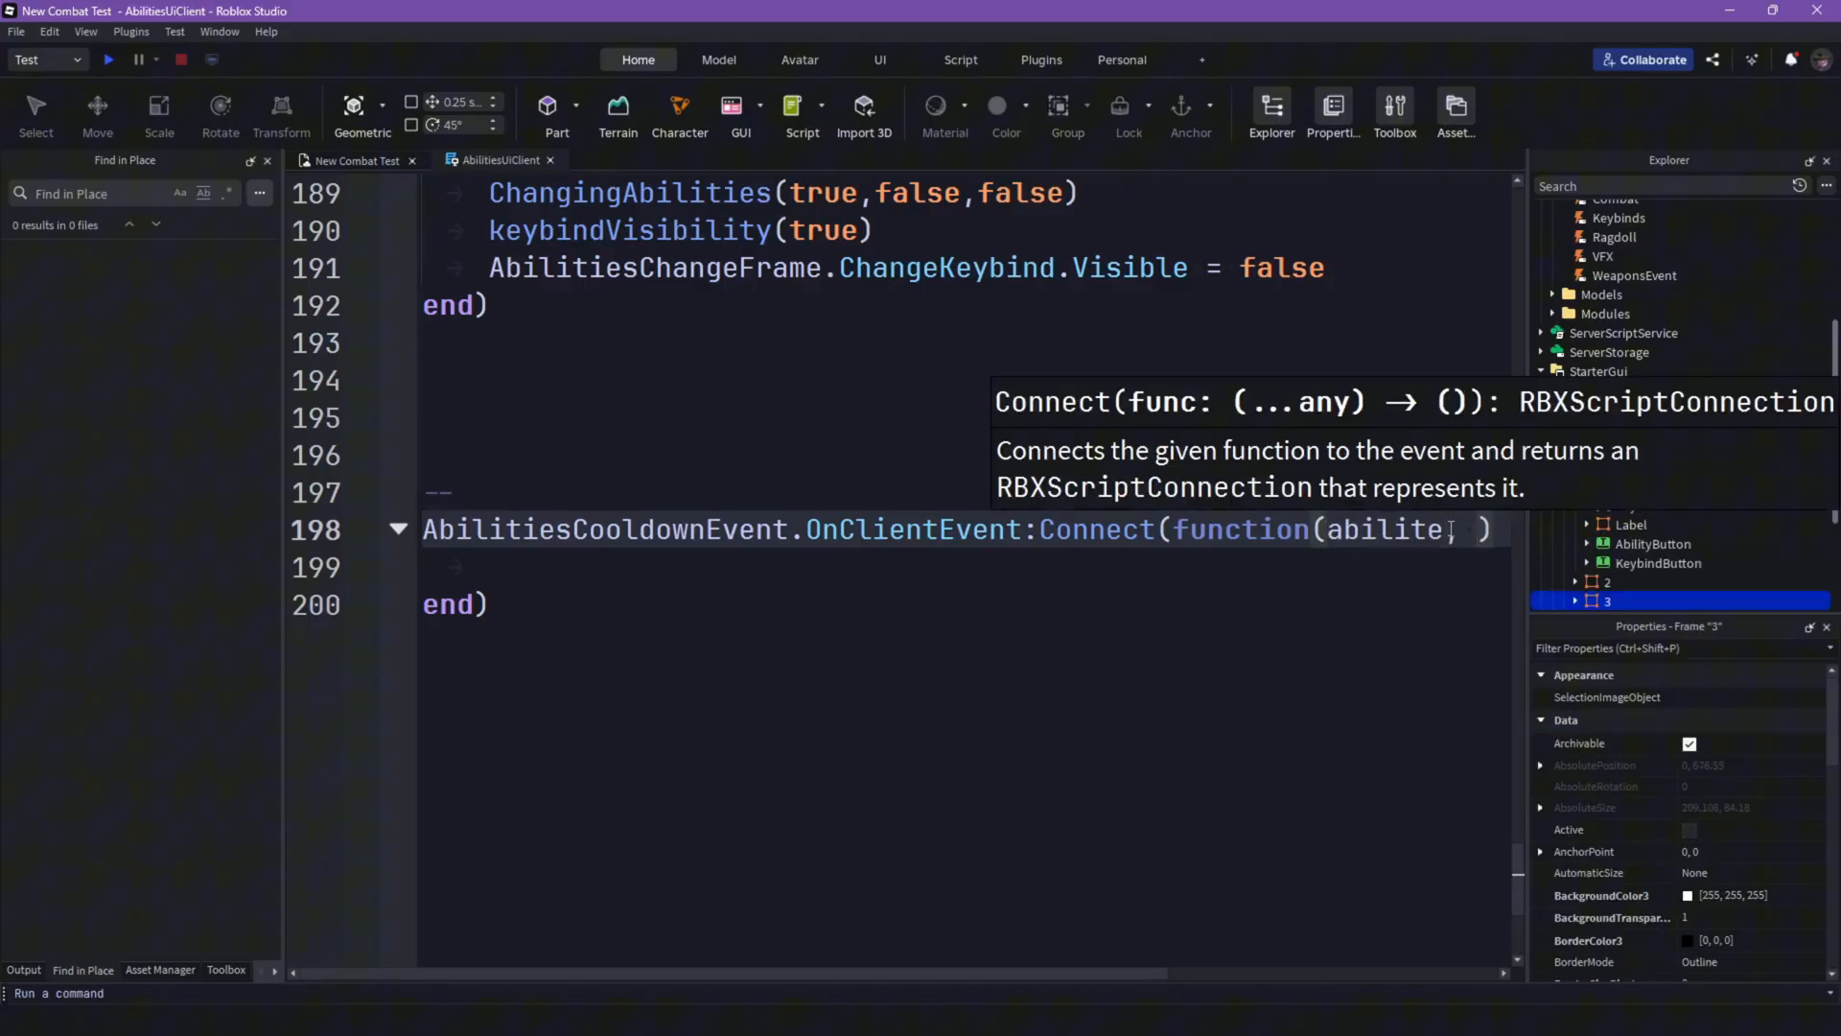
text(, Time,)
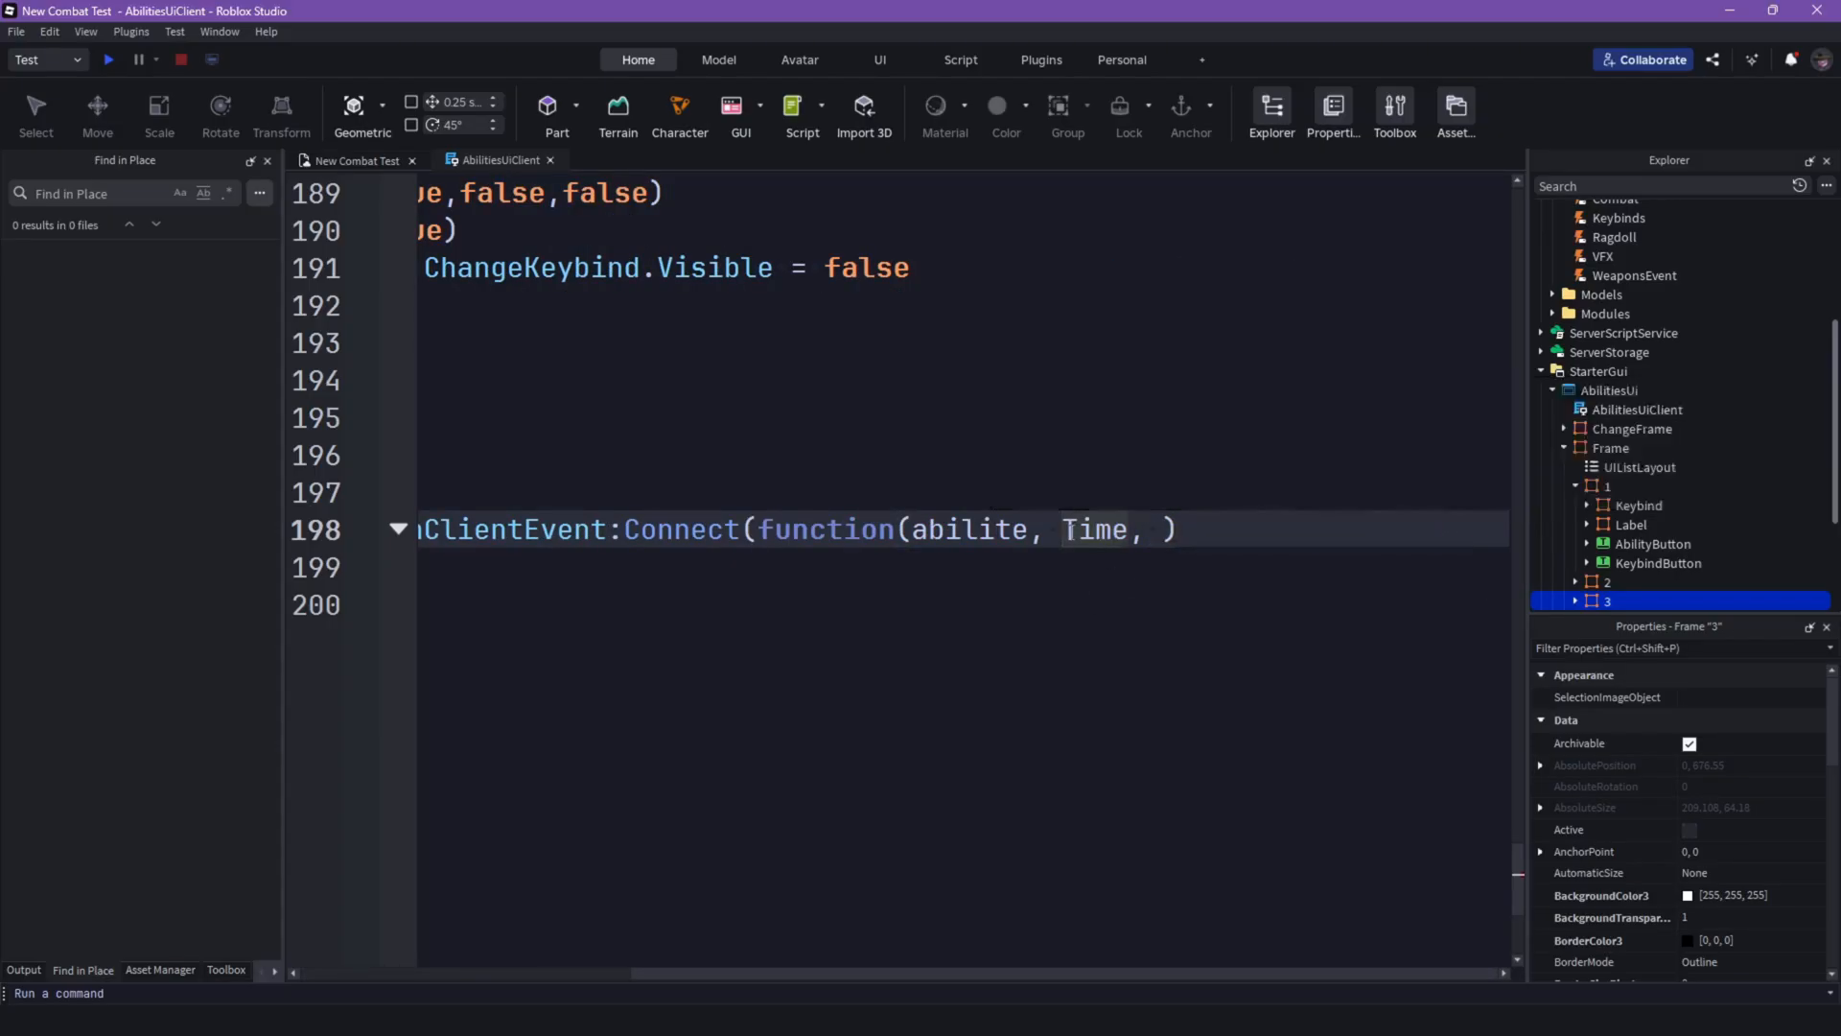
text(t)
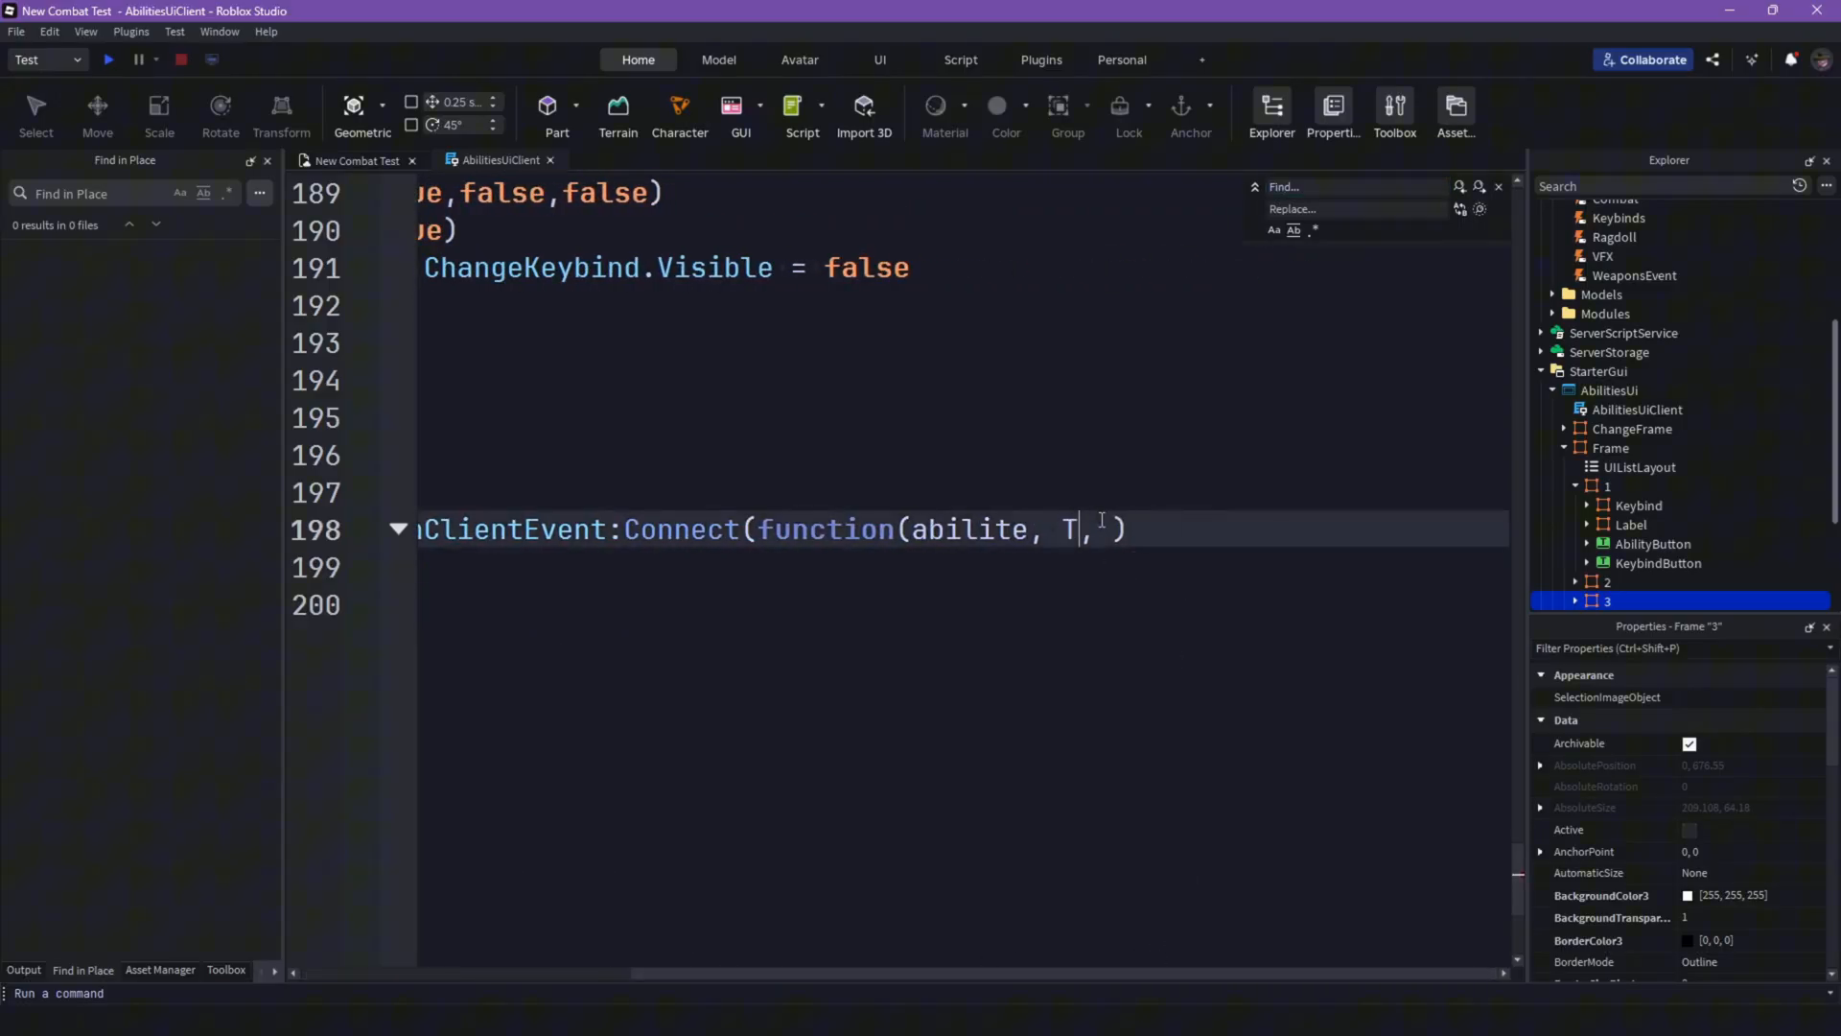
text(ime)
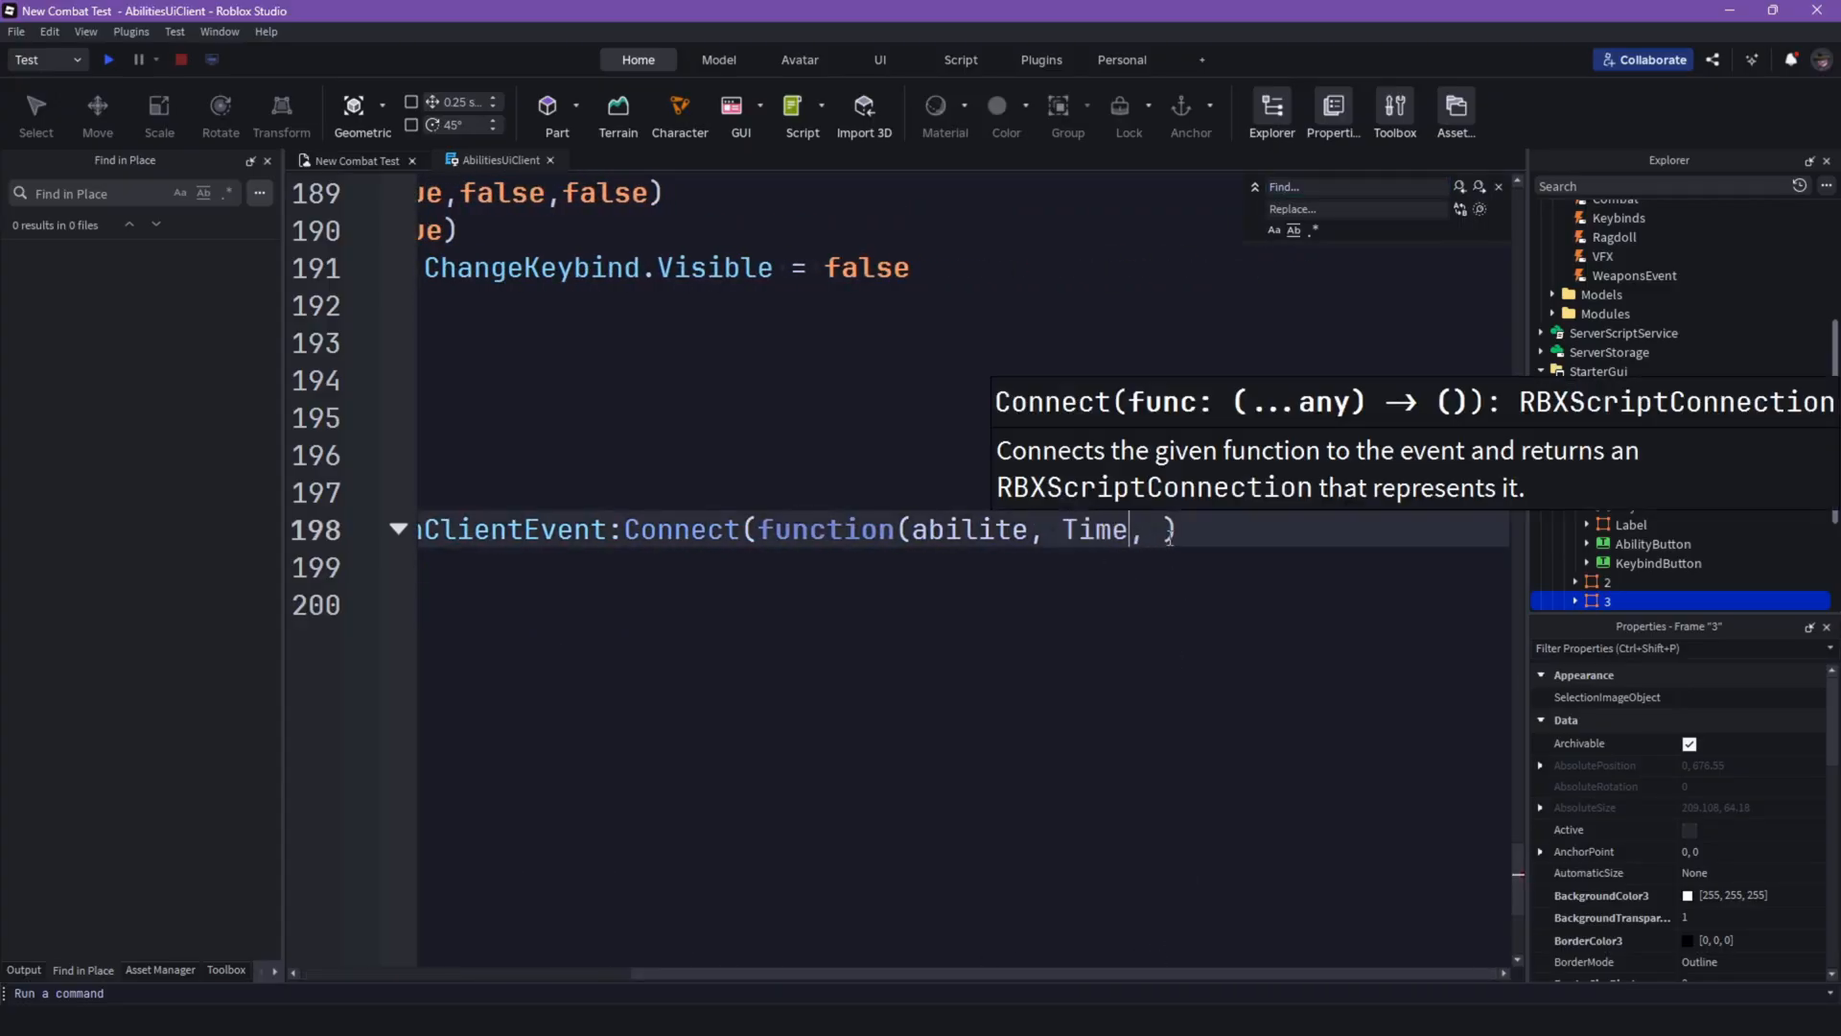
key(Backspace)
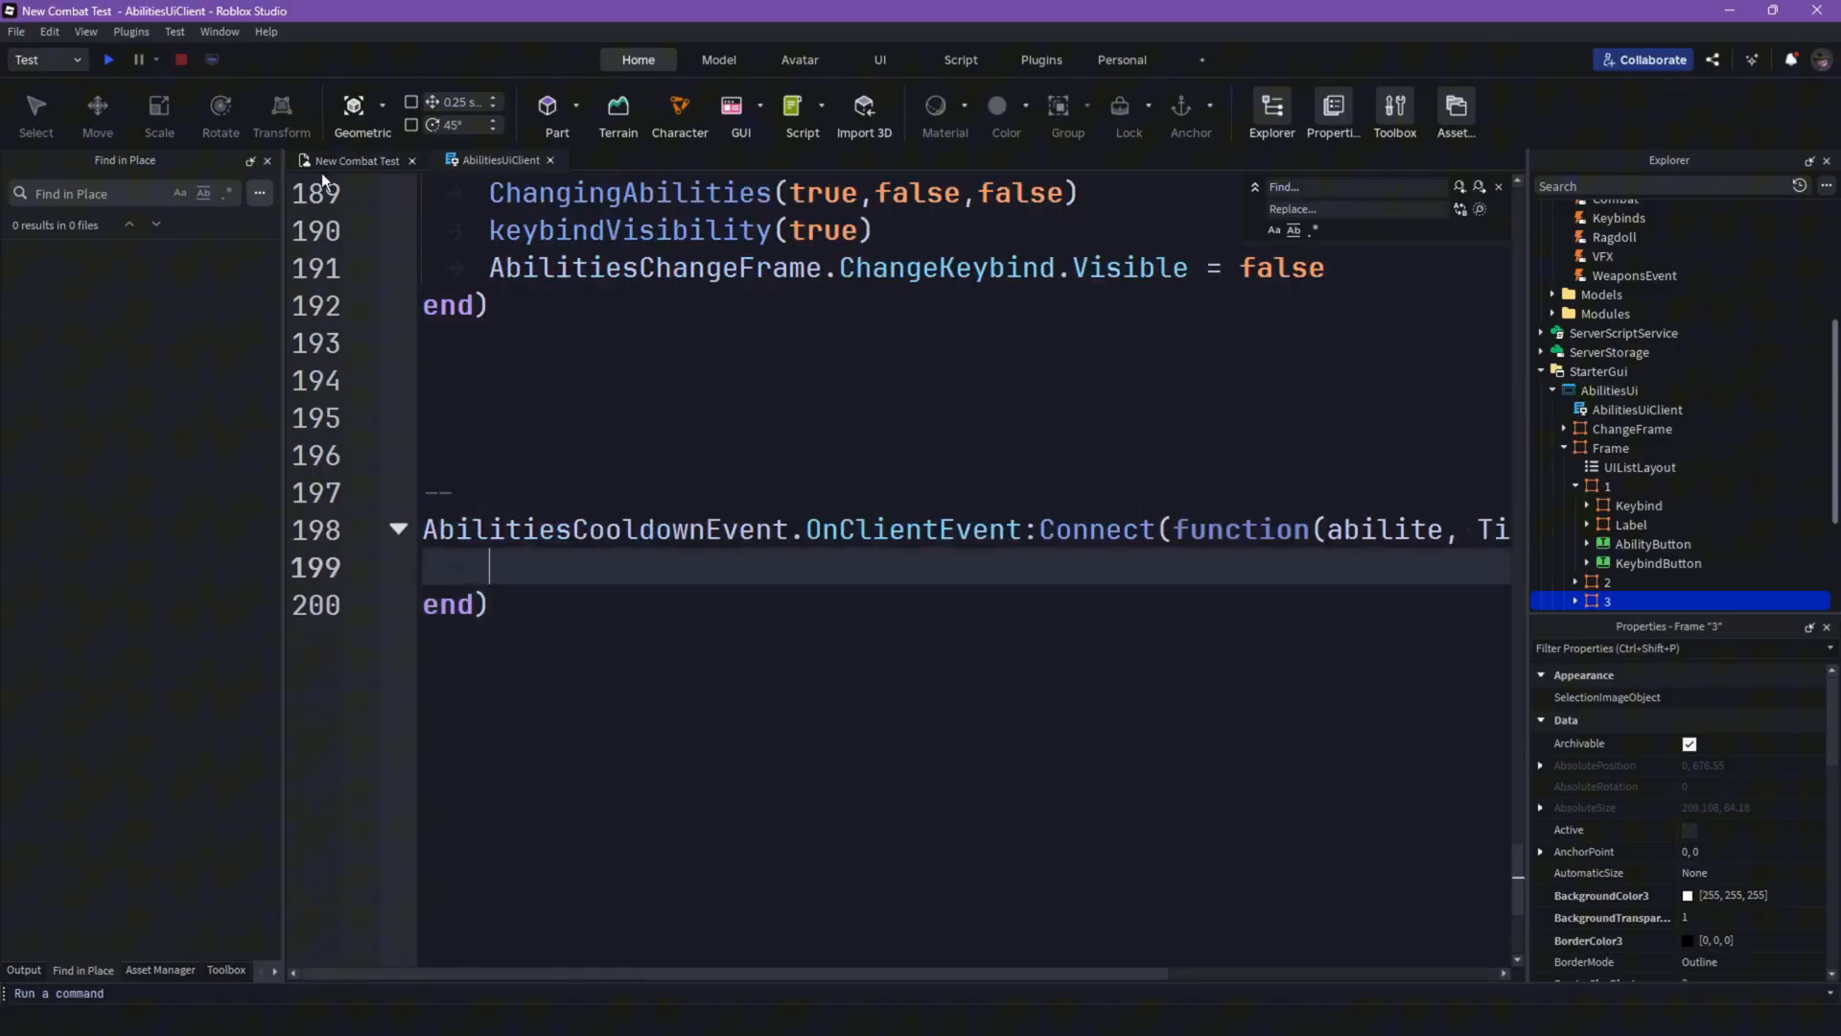
Step: From the game view, expand ServerStorage > Modules > Abilities > Everyone and open the Healing Spell module
click(110, 57)
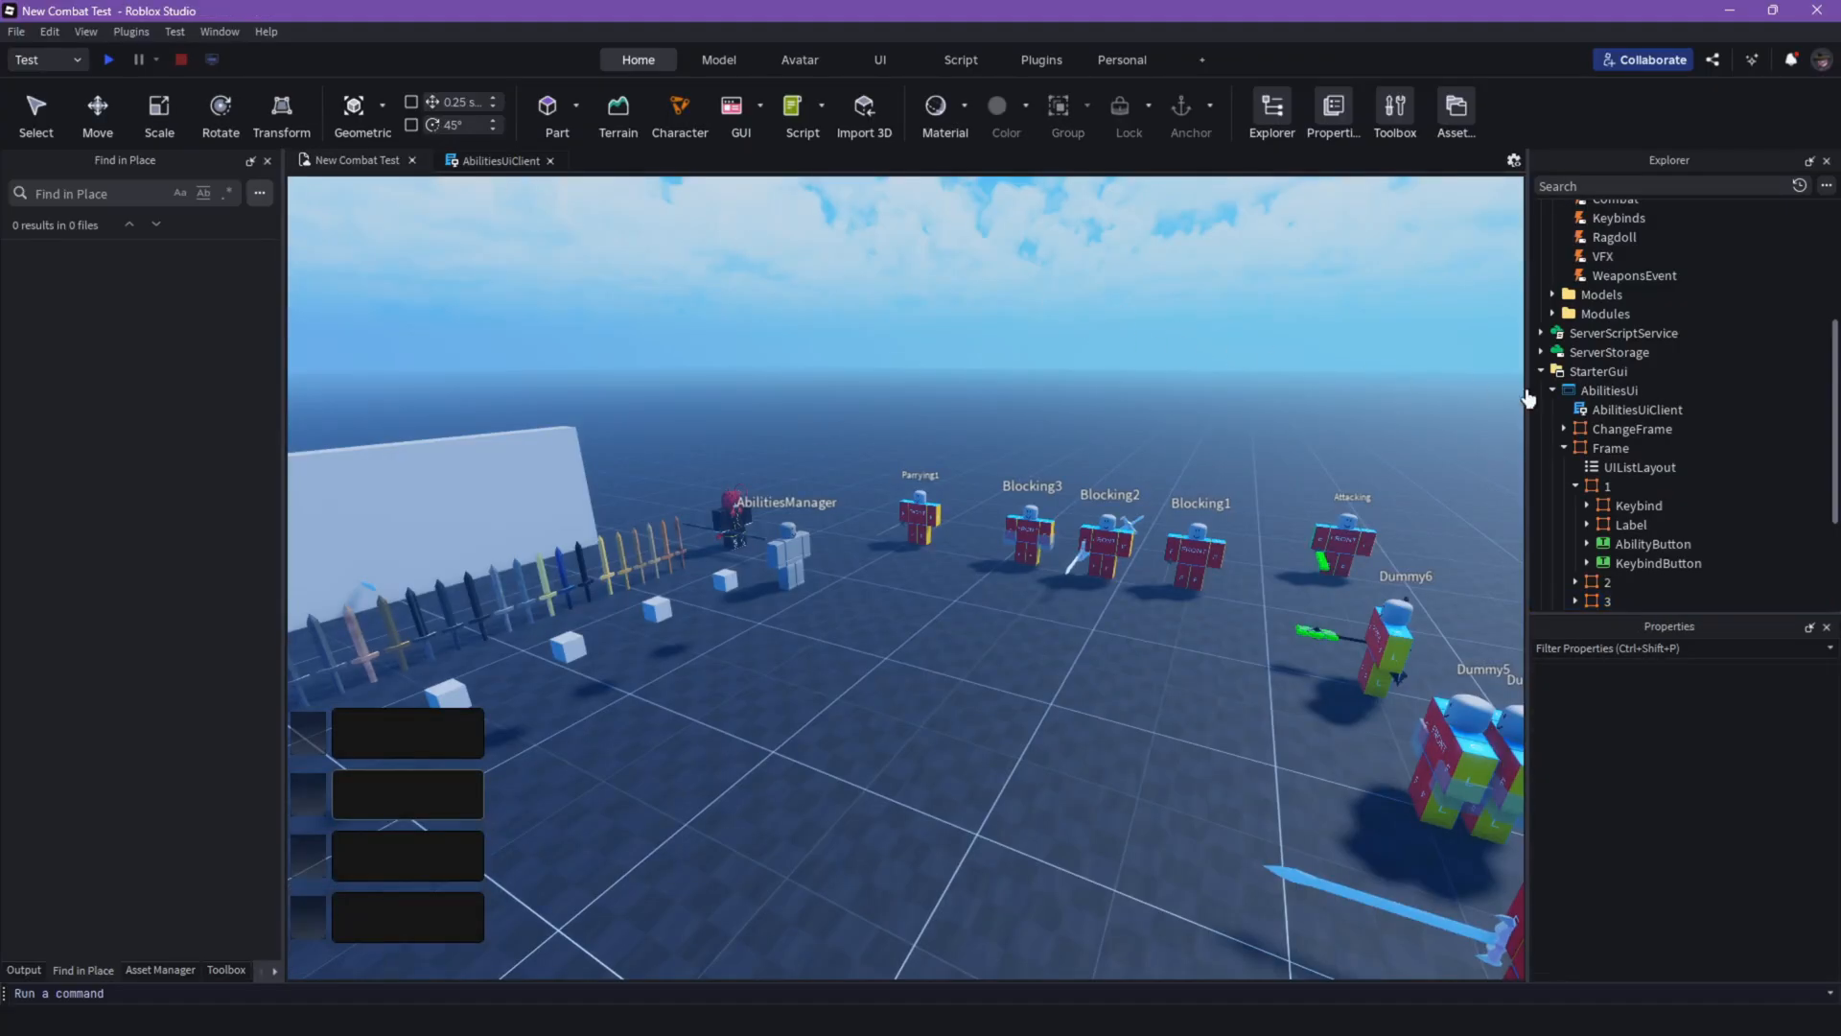
scroll(down, 3)
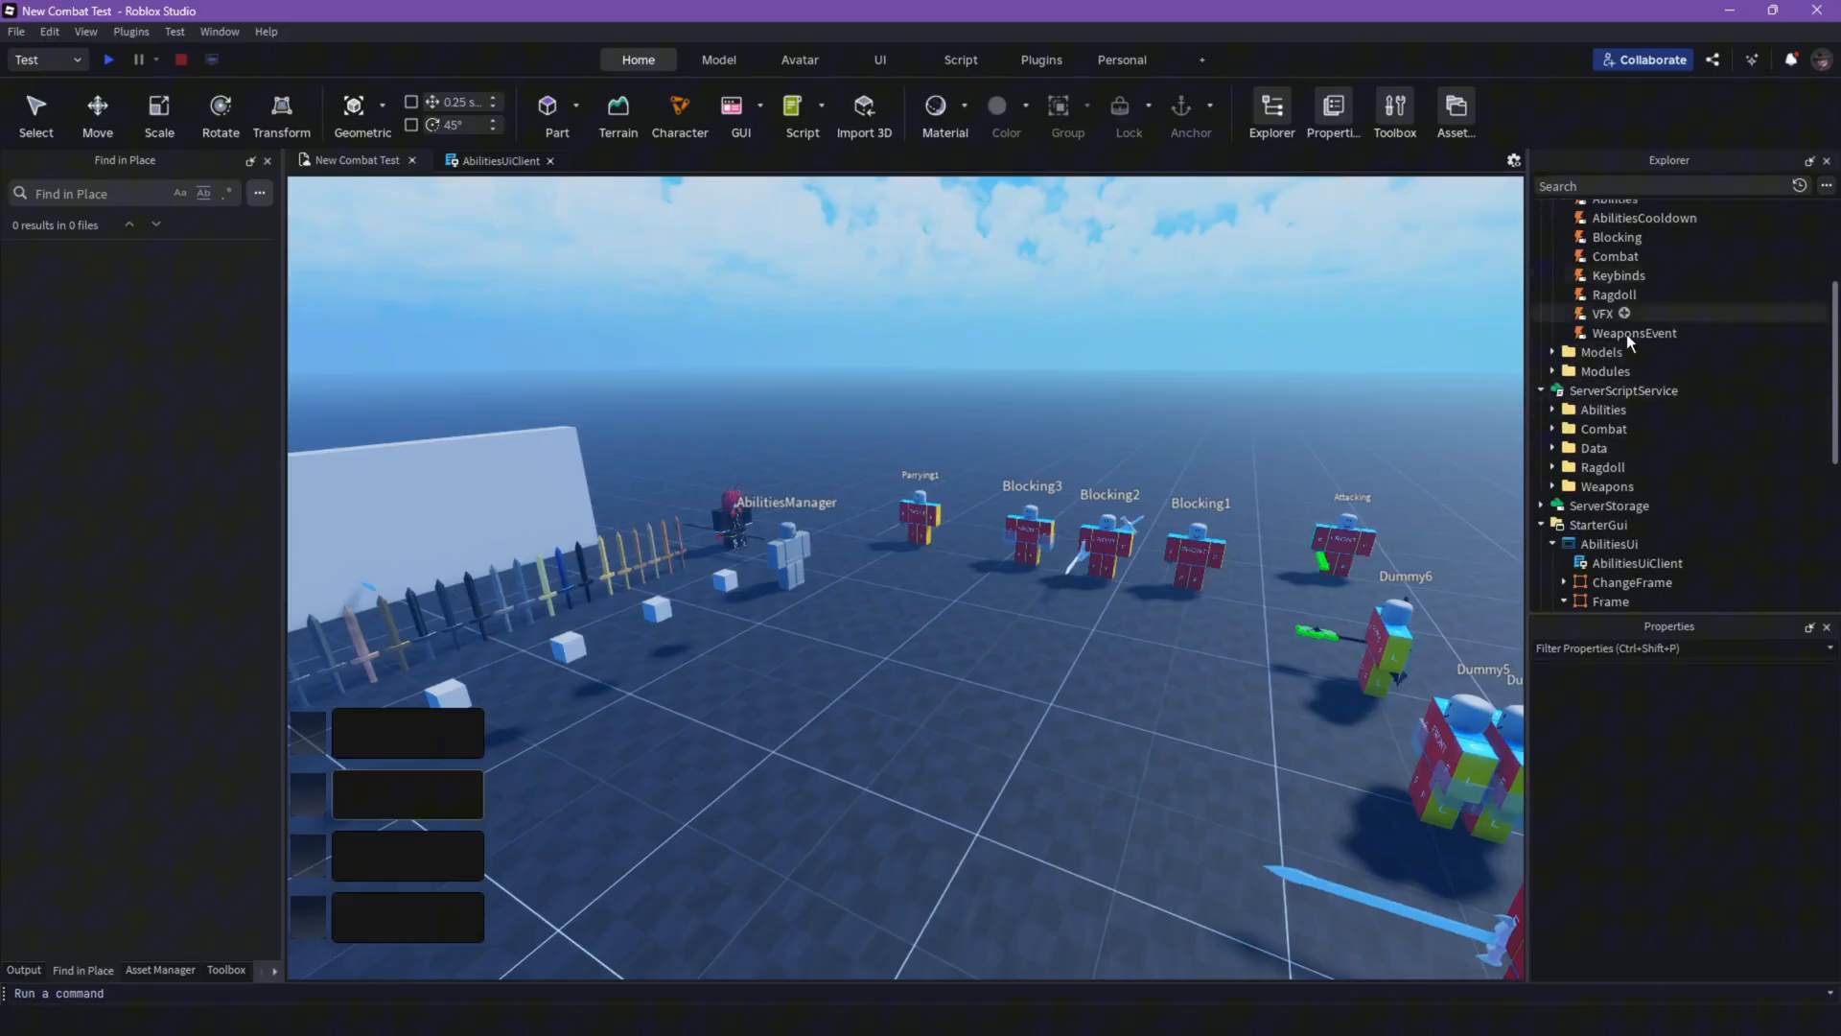
click(1565, 449)
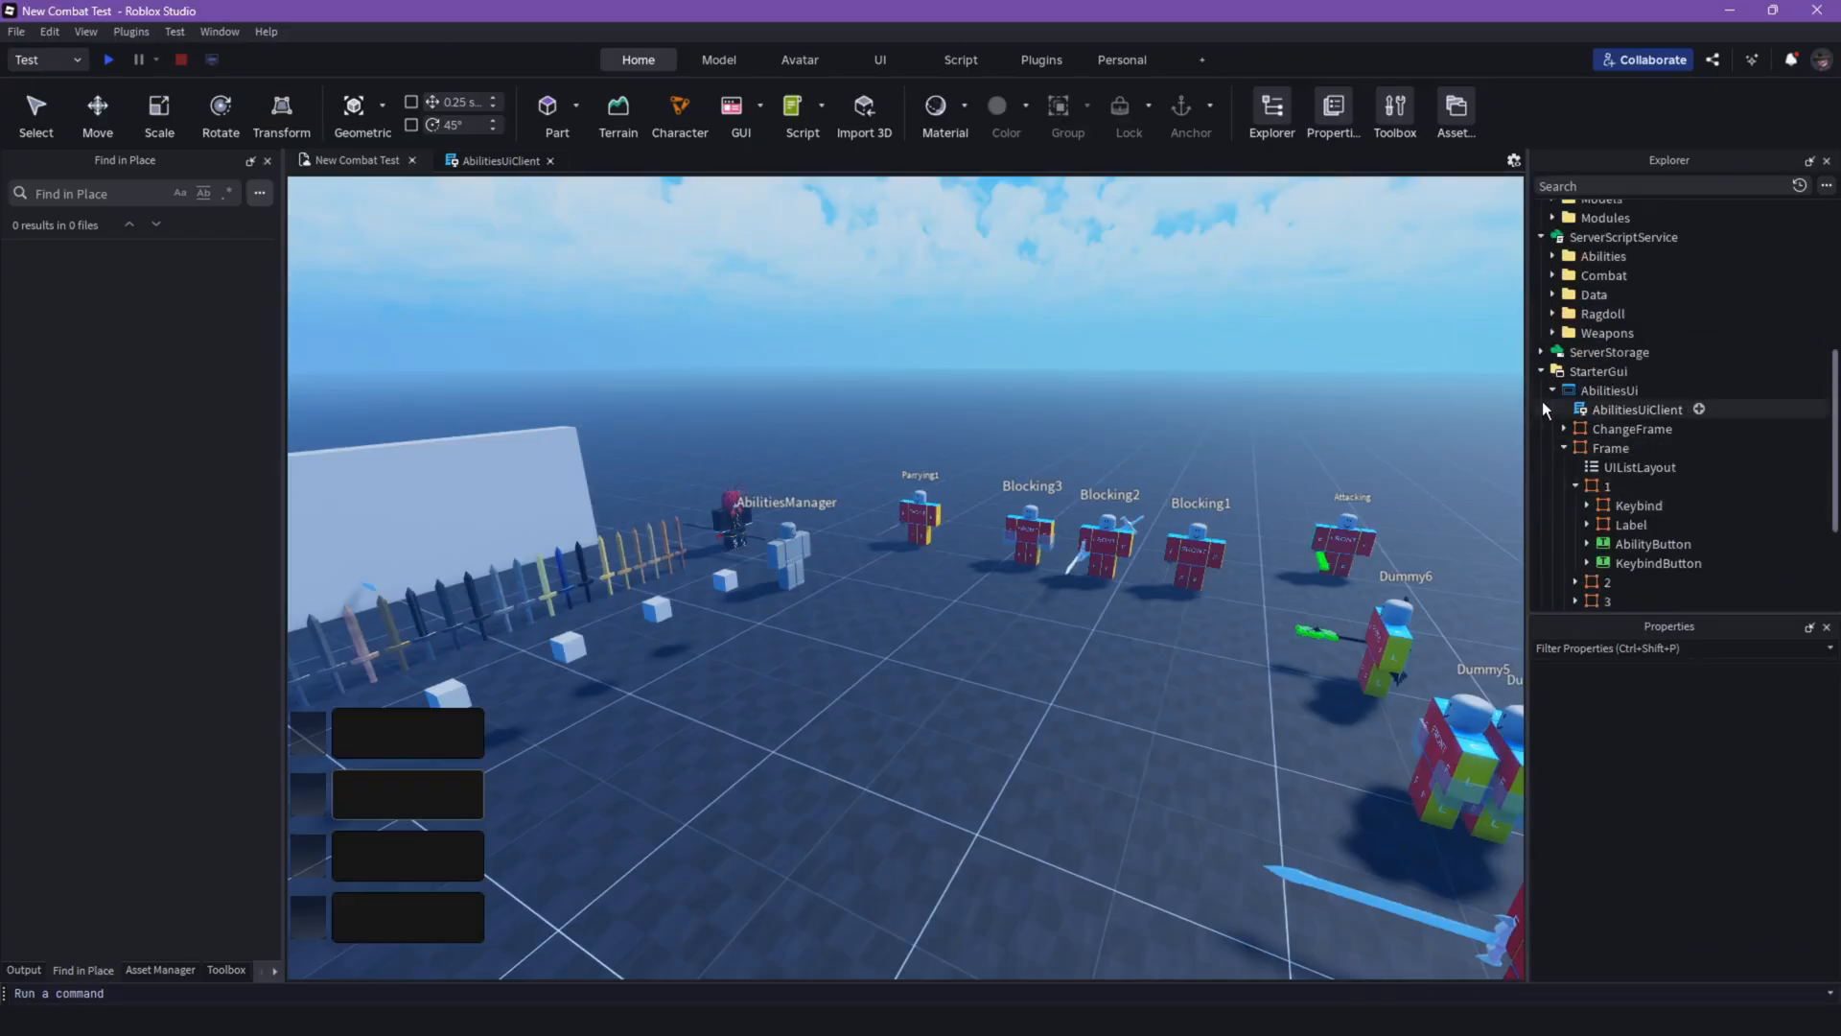
click(1542, 353)
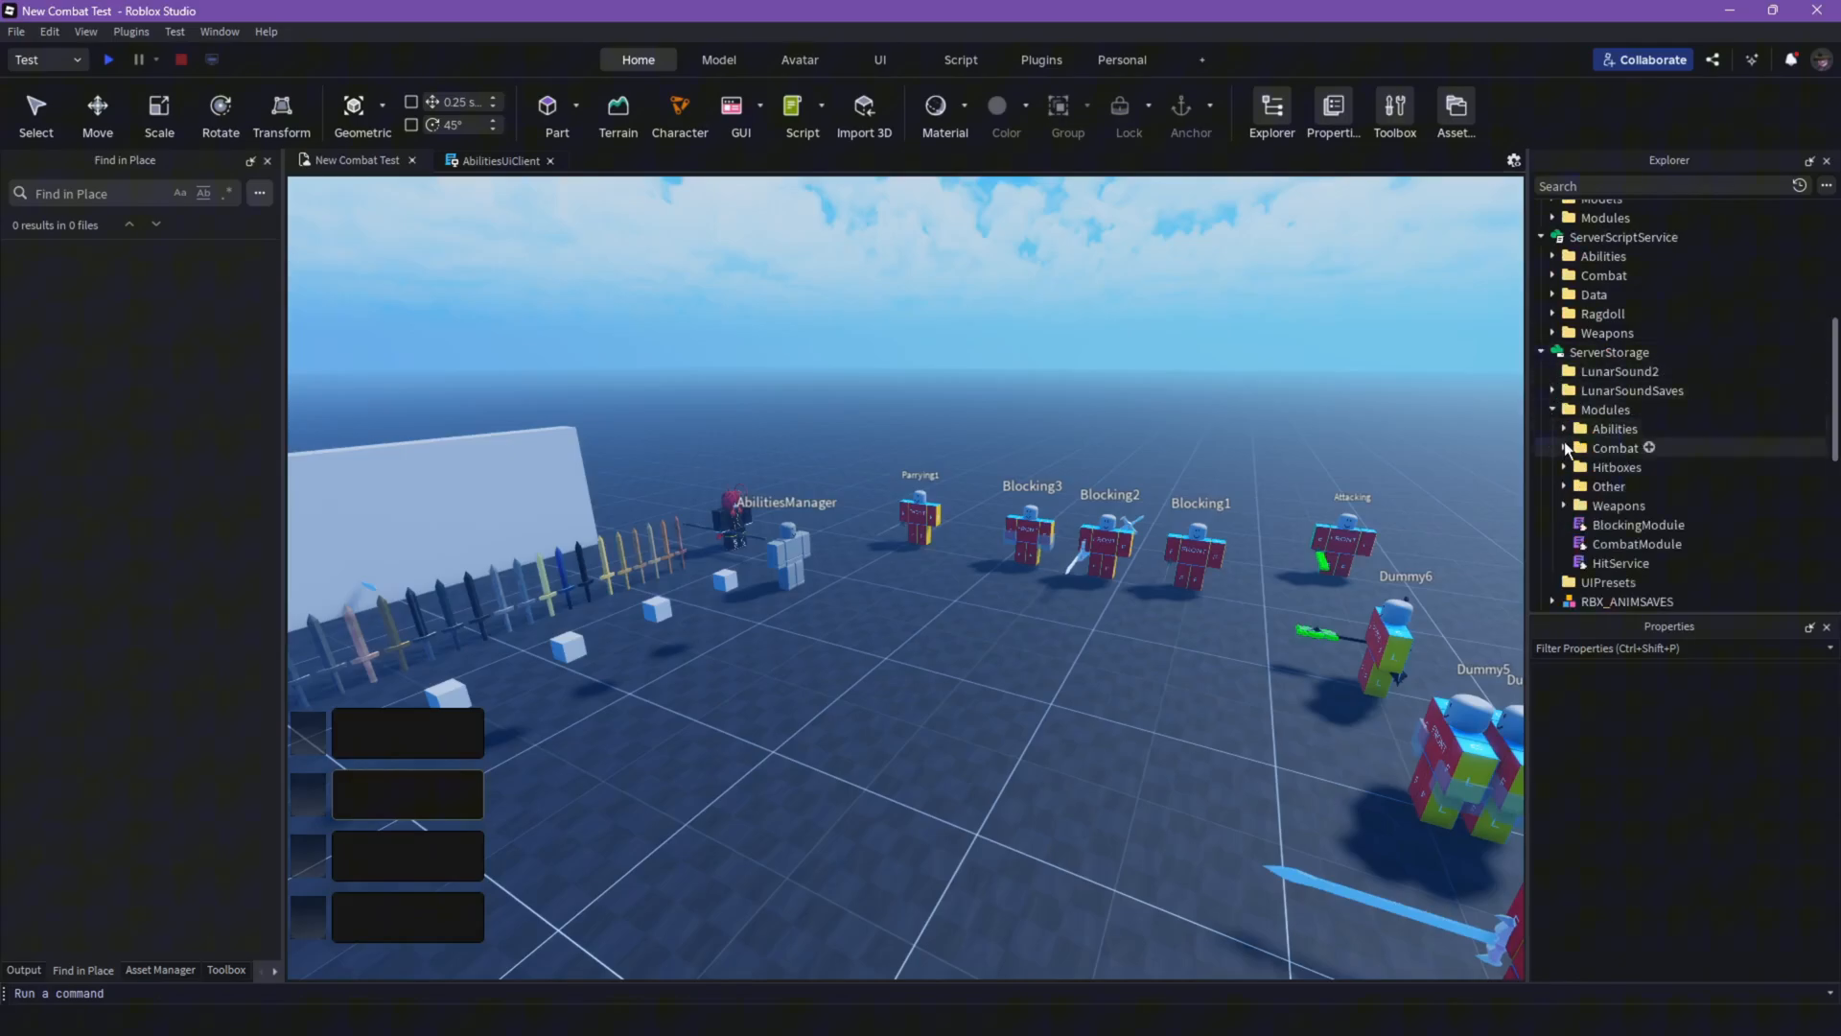
click(1565, 430)
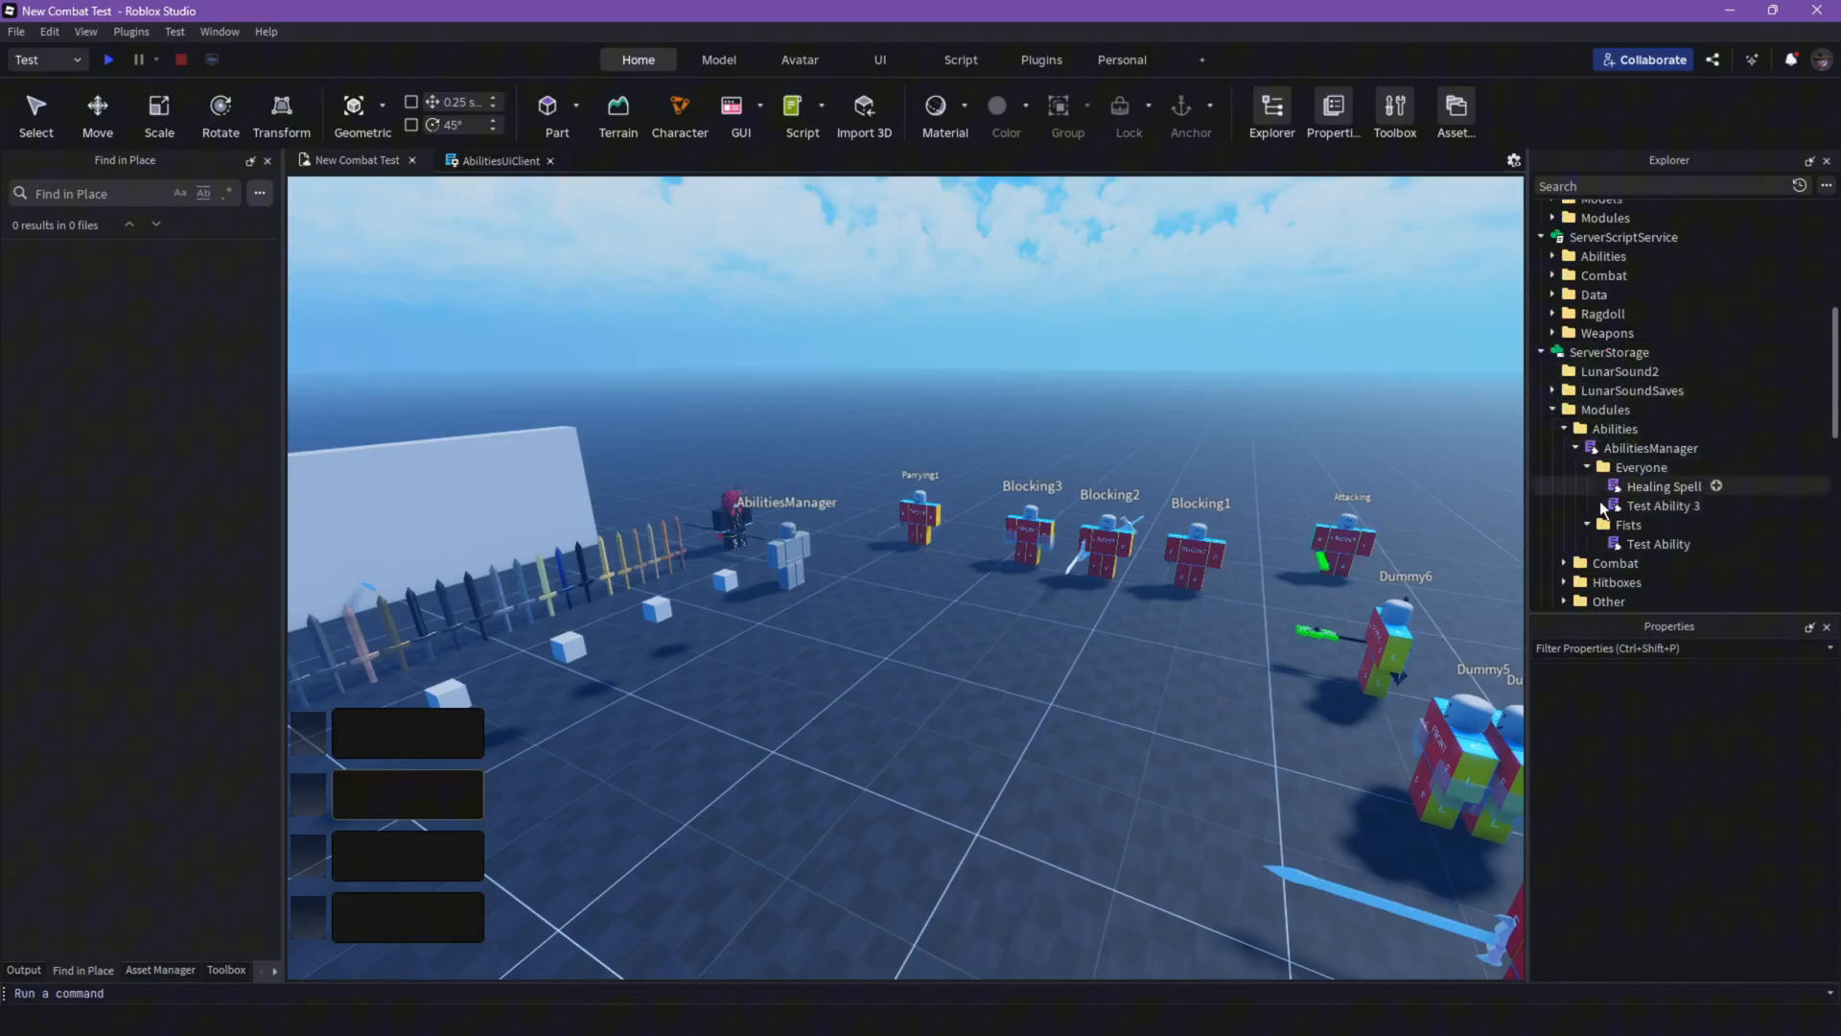
double_click(1665, 487)
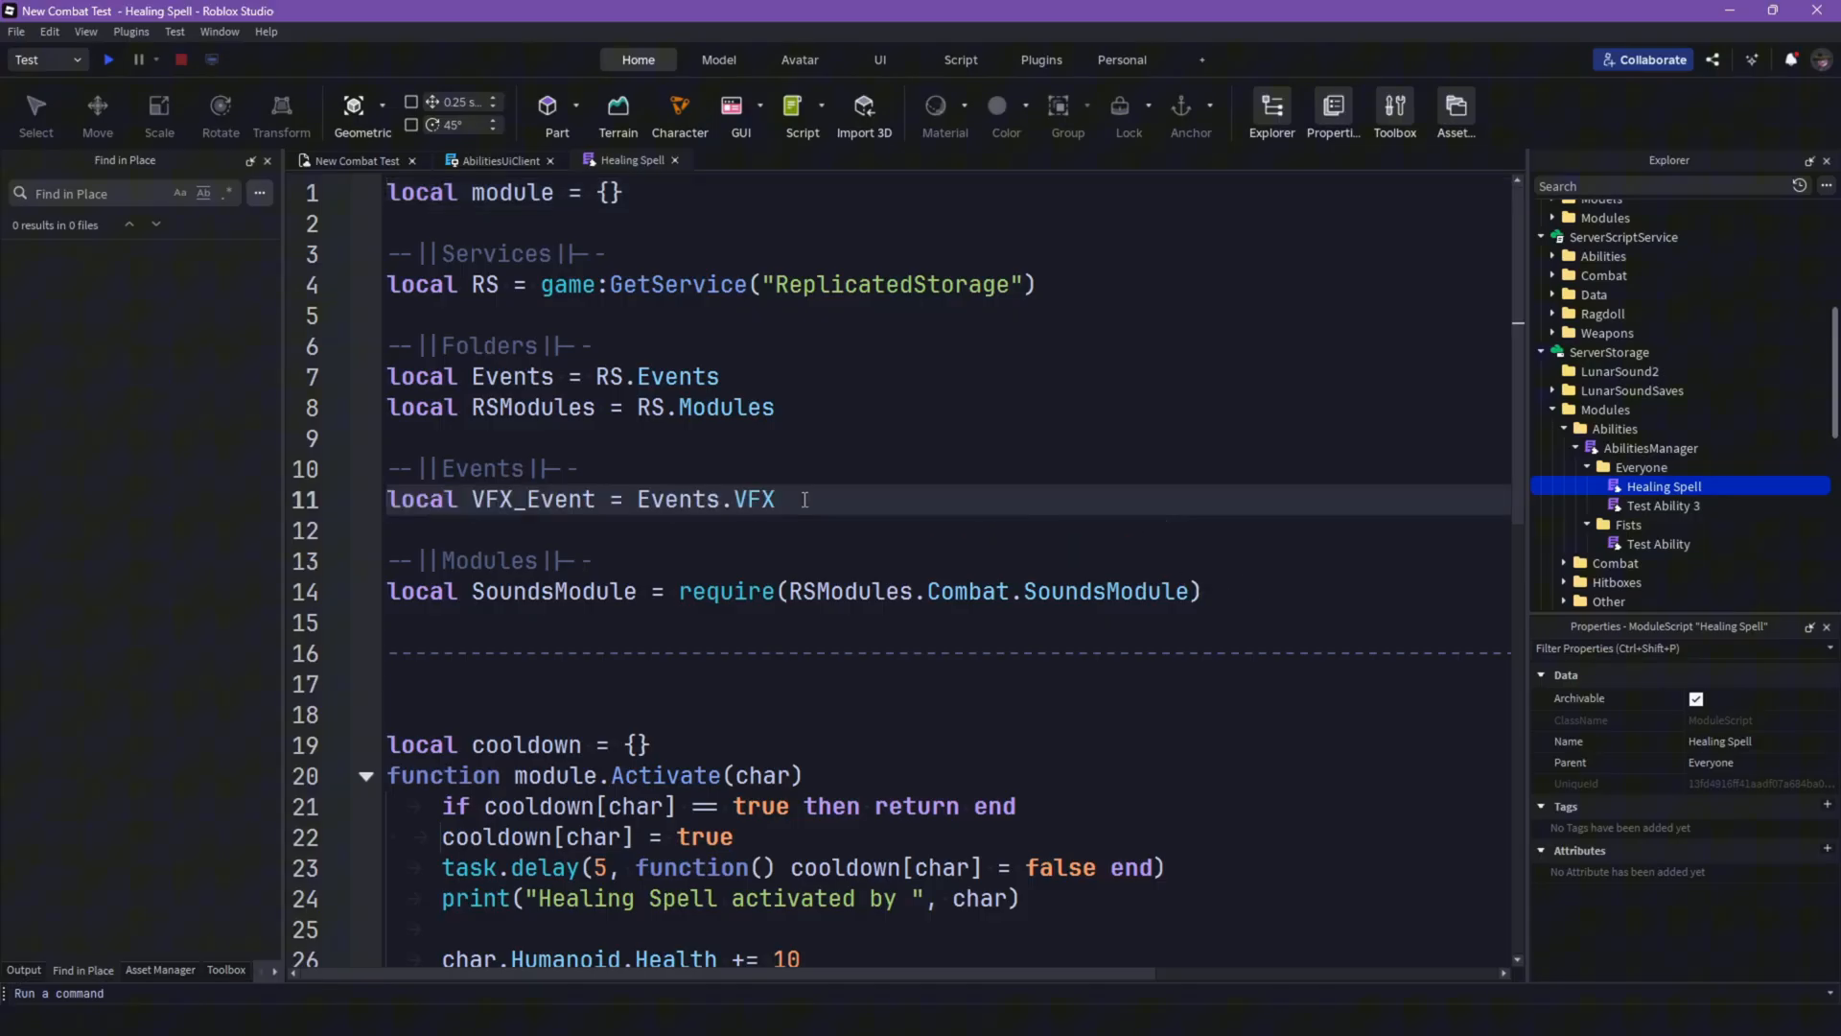
Step: Point AbilitiesCooldownEvent at Events.AbilitiesCooldown and start an AbilitiesCooldownEvent:FireClient call in Activate
click(501, 161)
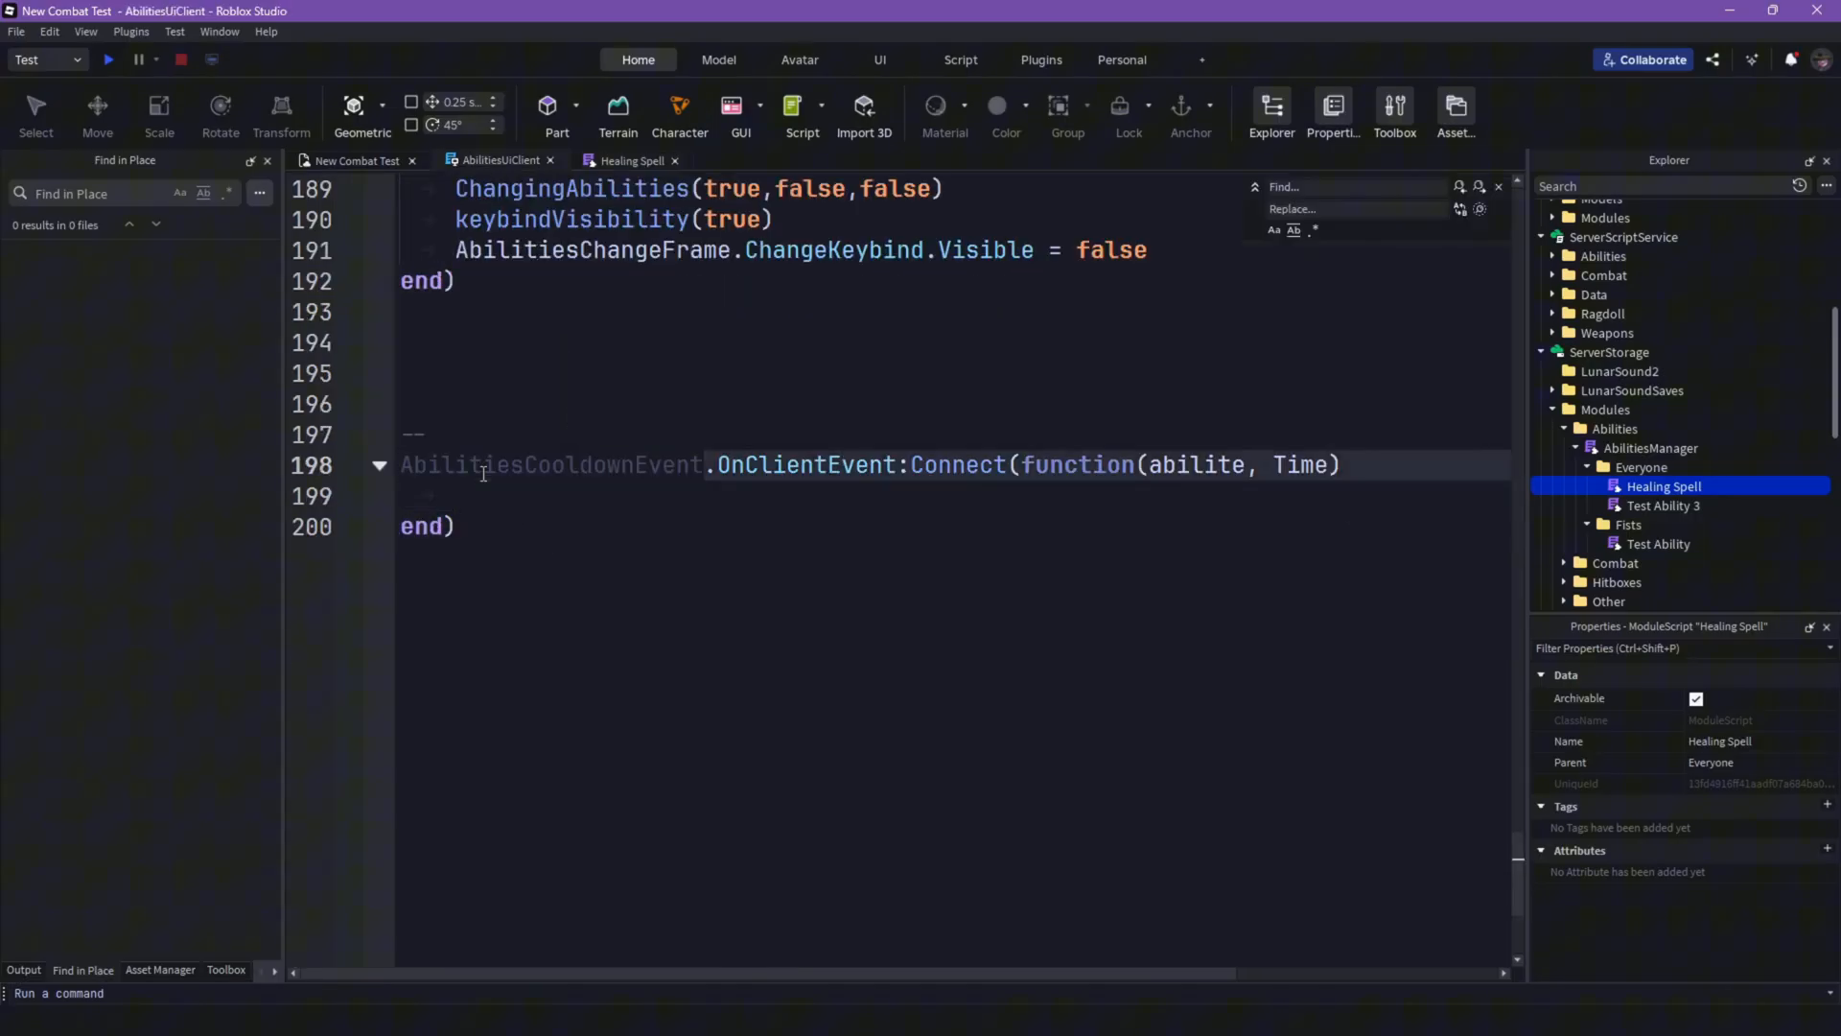
click(631, 161)
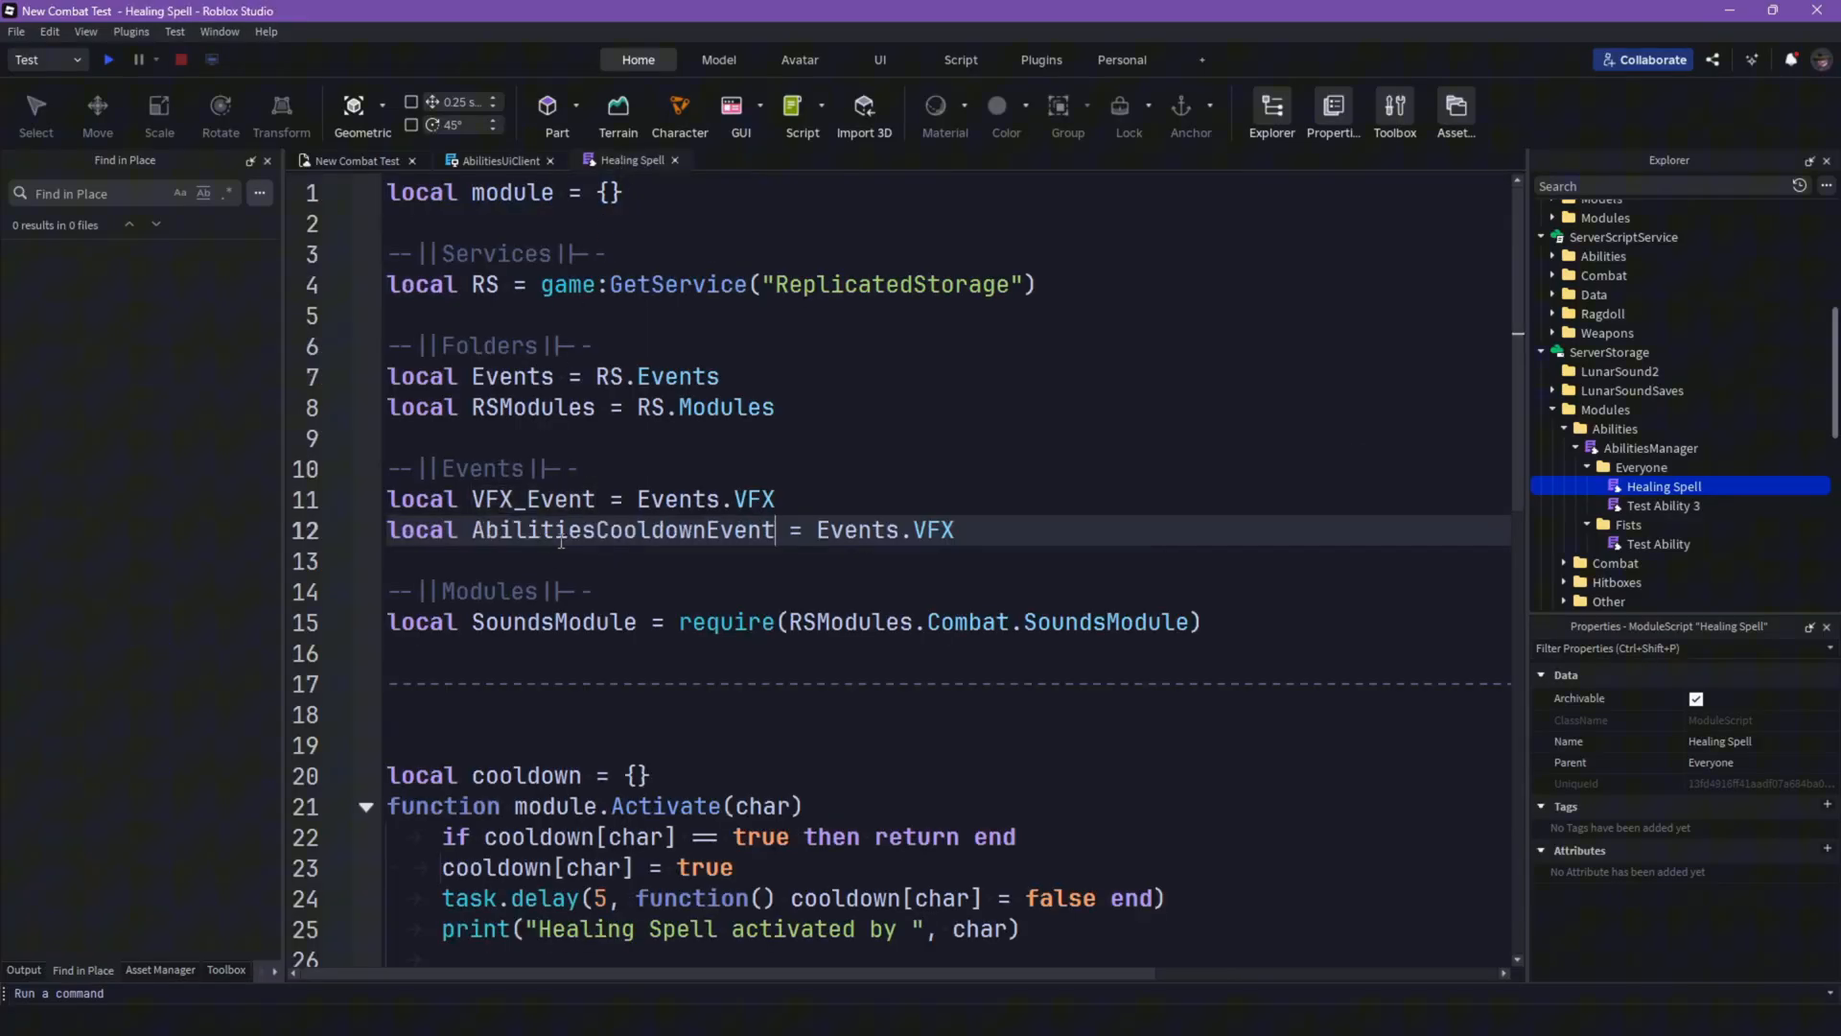
text(a)
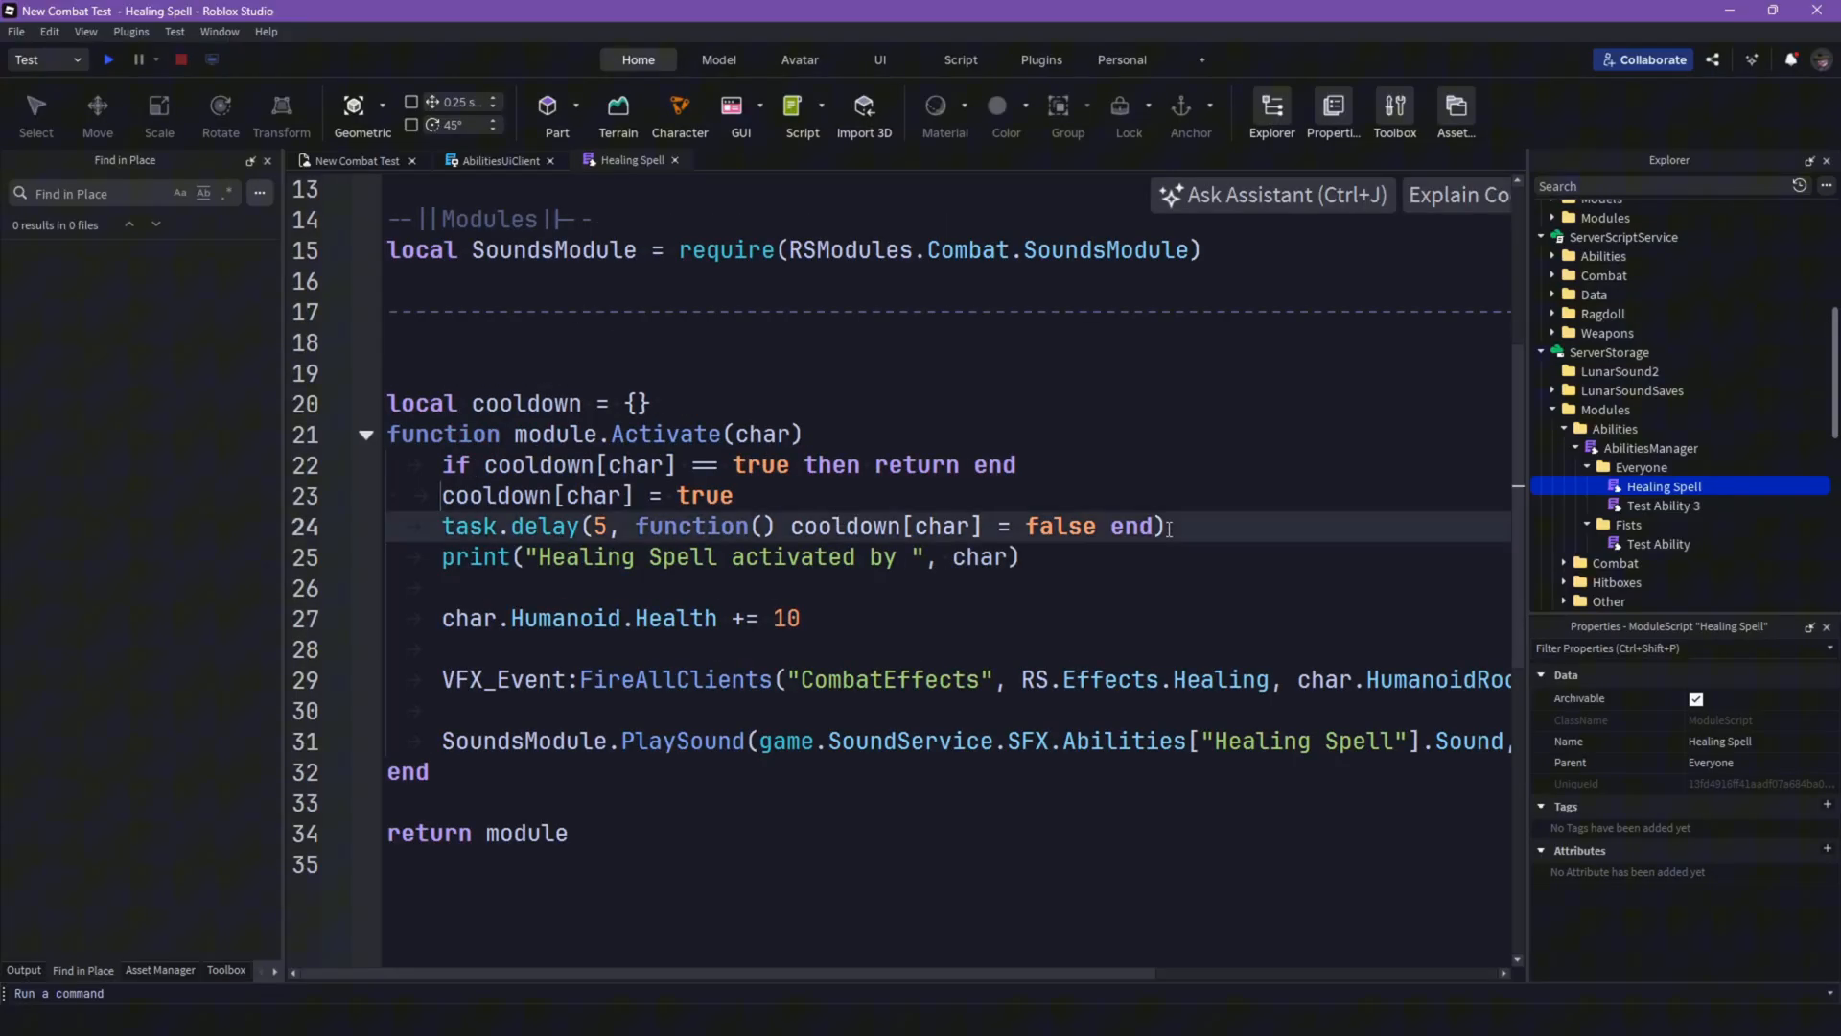
key(Enter)
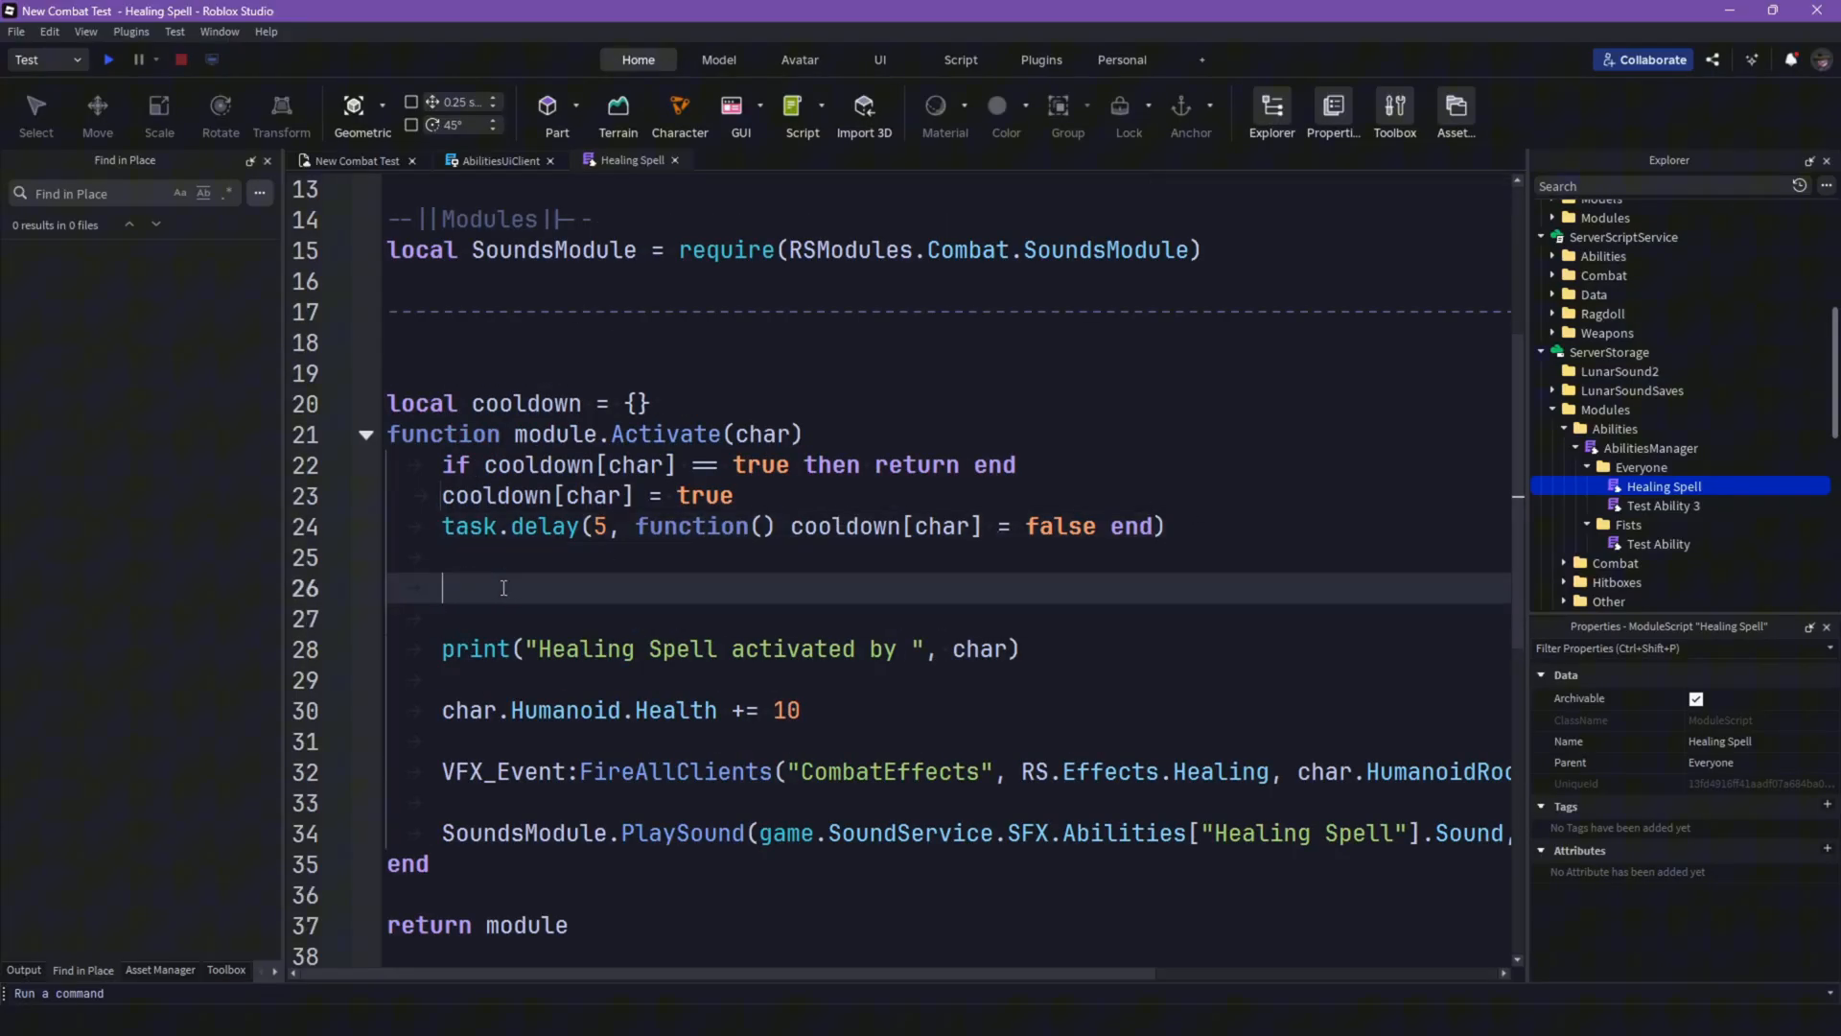
text(AbilitiesCooldownEvent:FireClient()
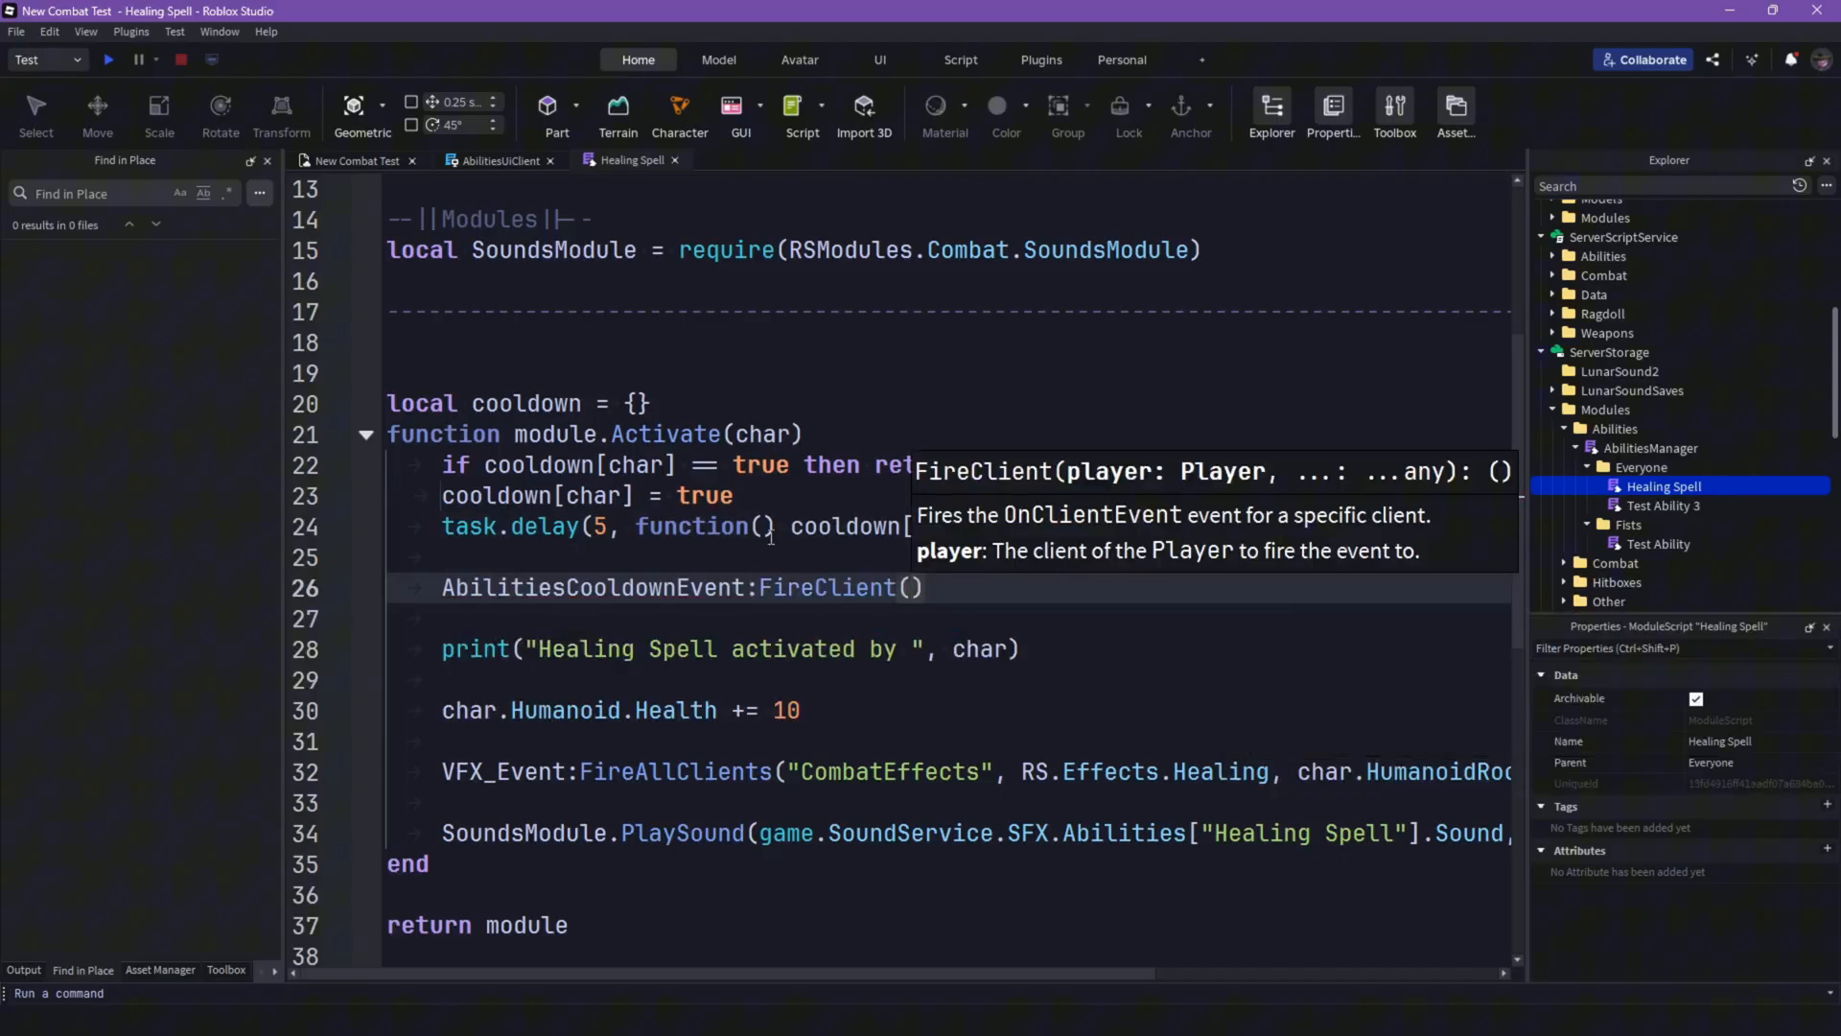
text(p)
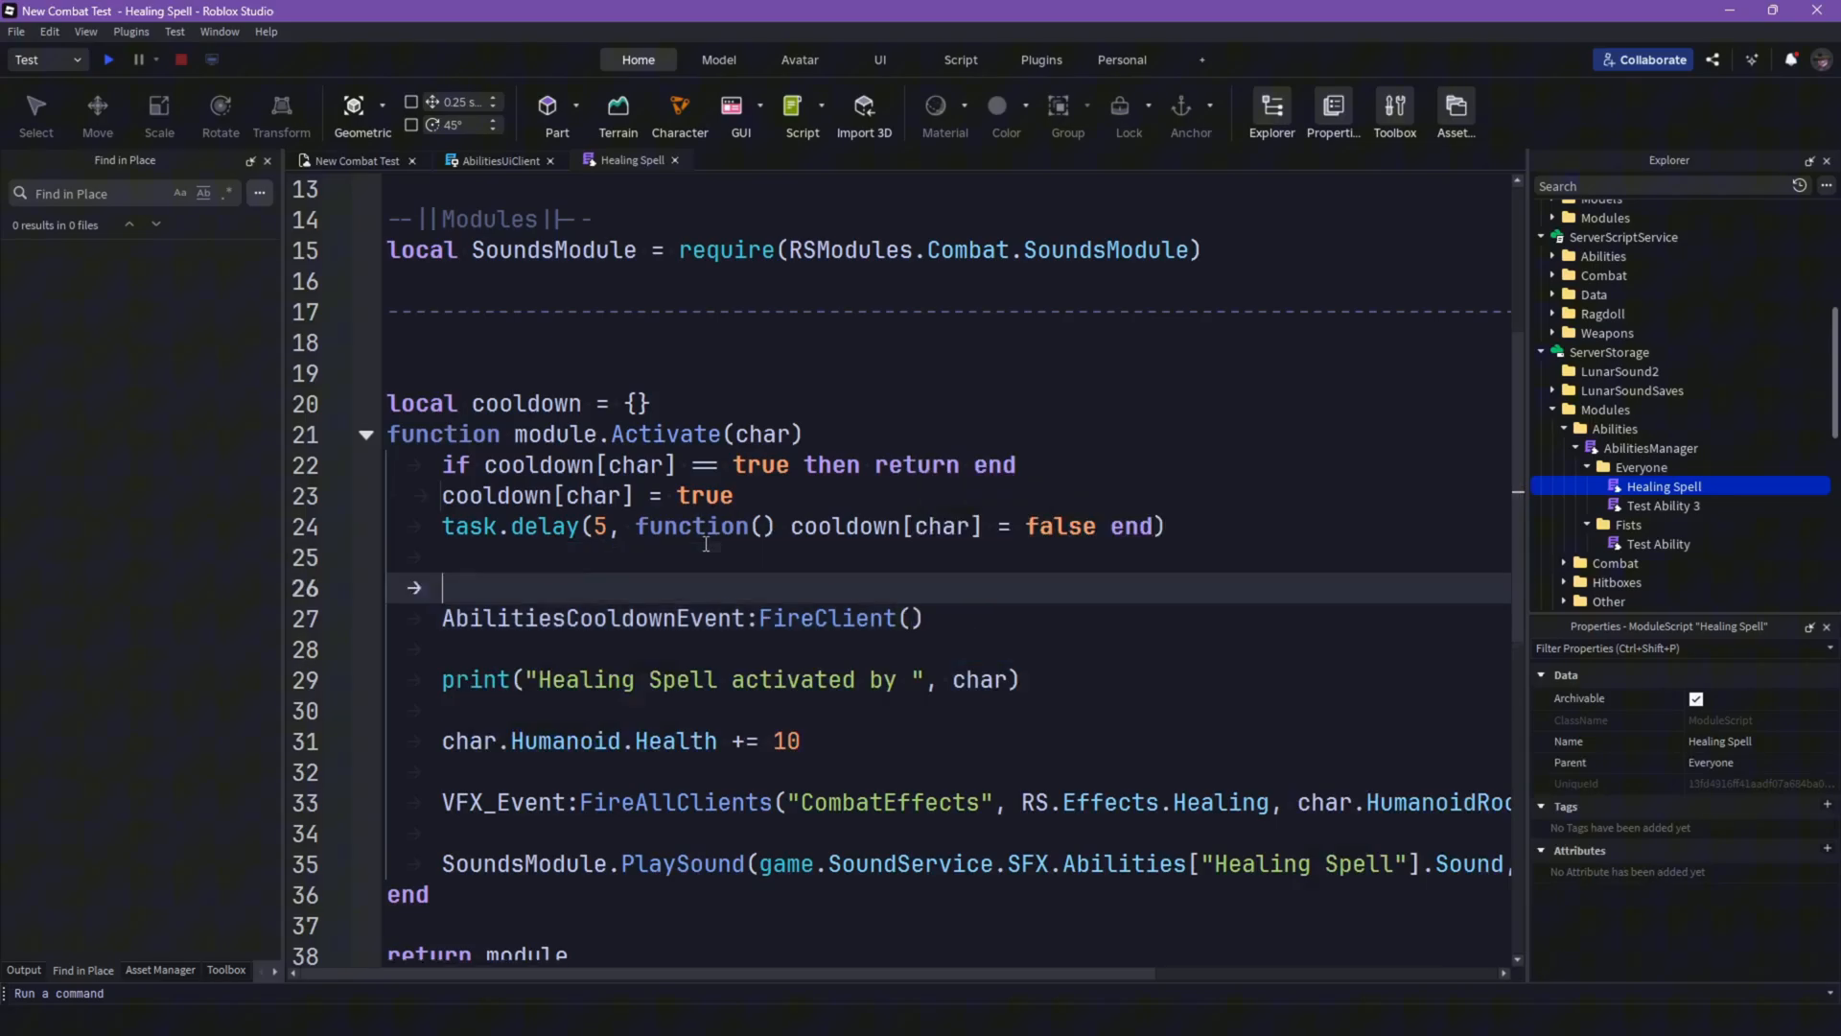
Step: Add a Players service line and declare local plr = Players:GetPlayerFromCharacter(char) before FireClient
text(local)
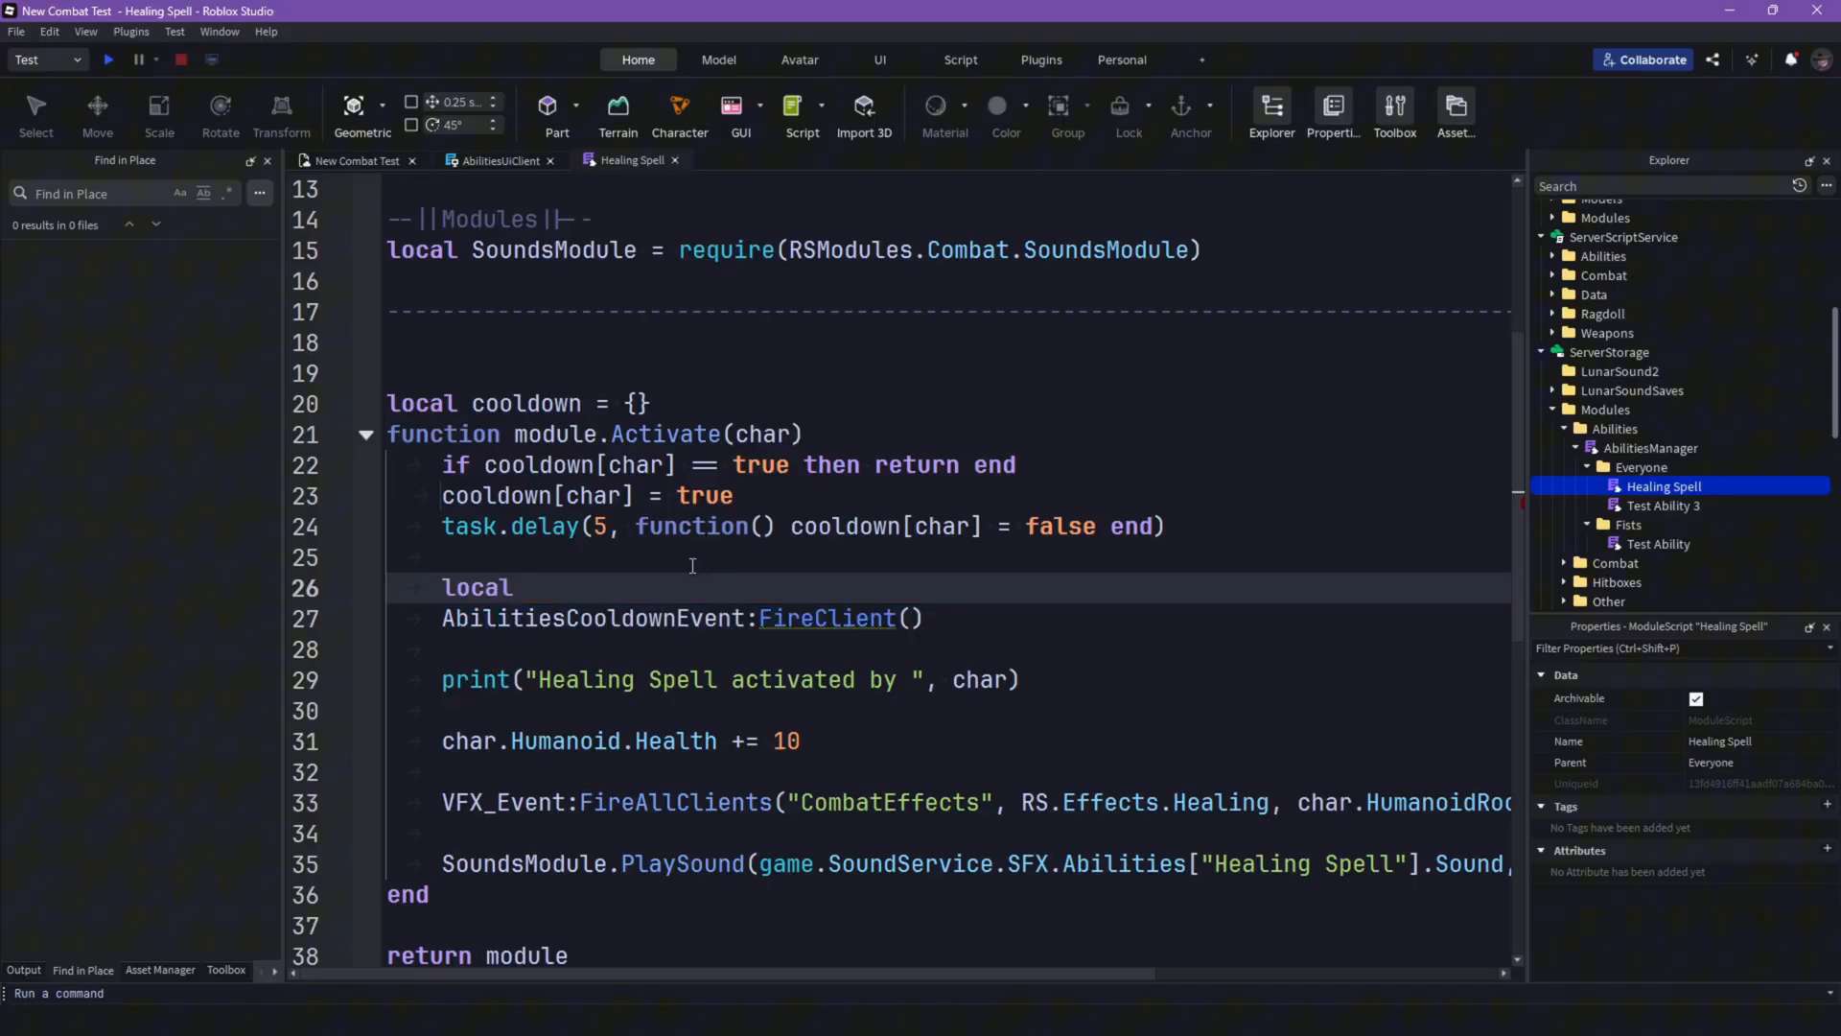
text(plr =)
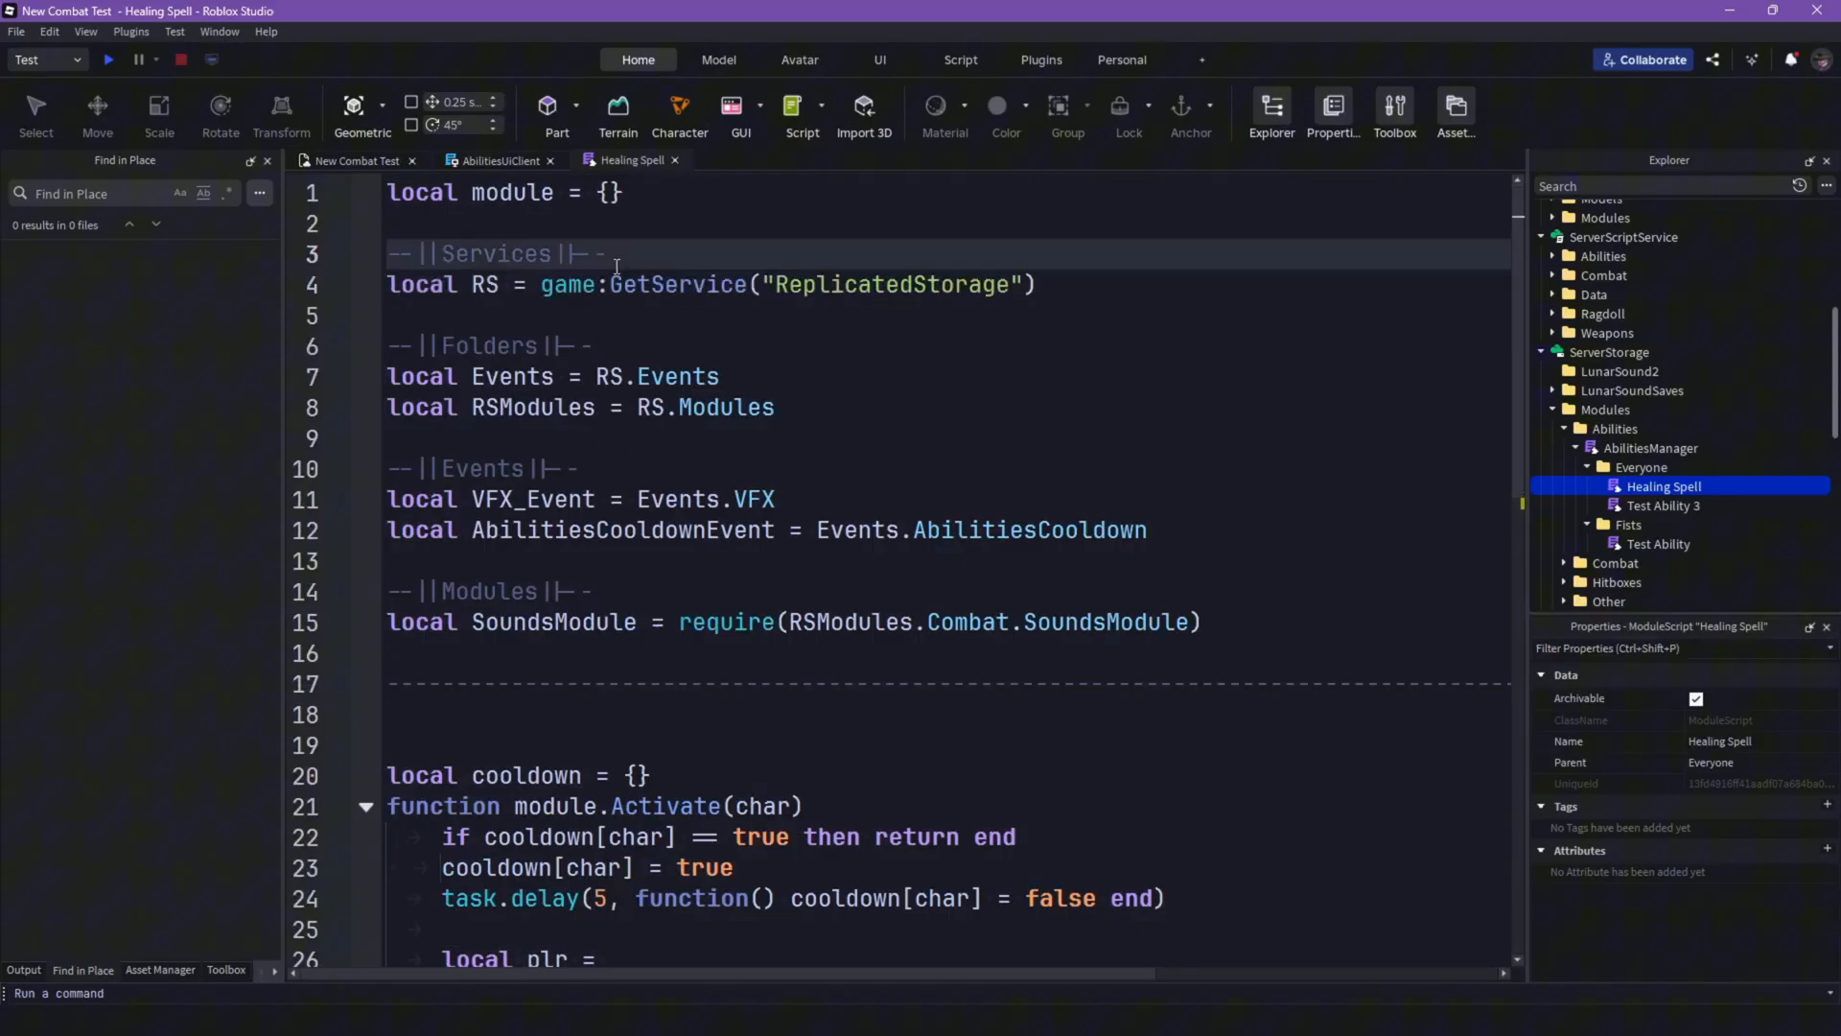
key(Enter)
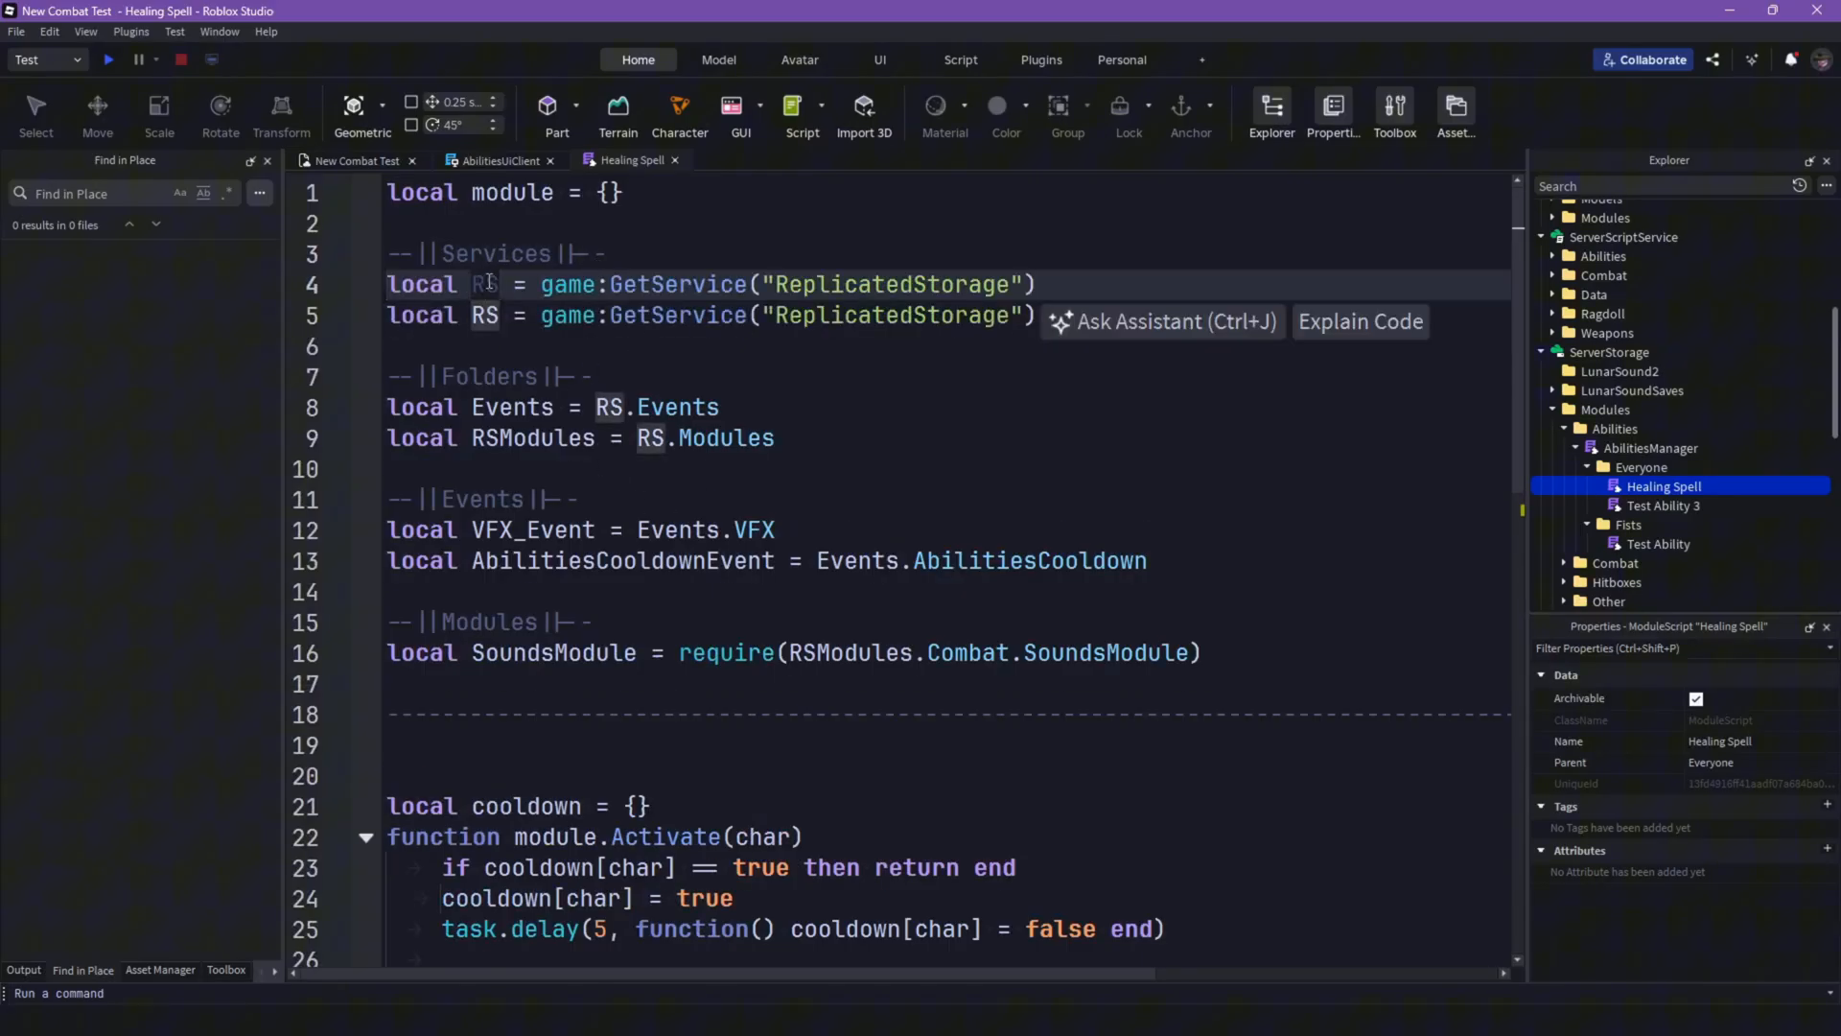
text(PI)
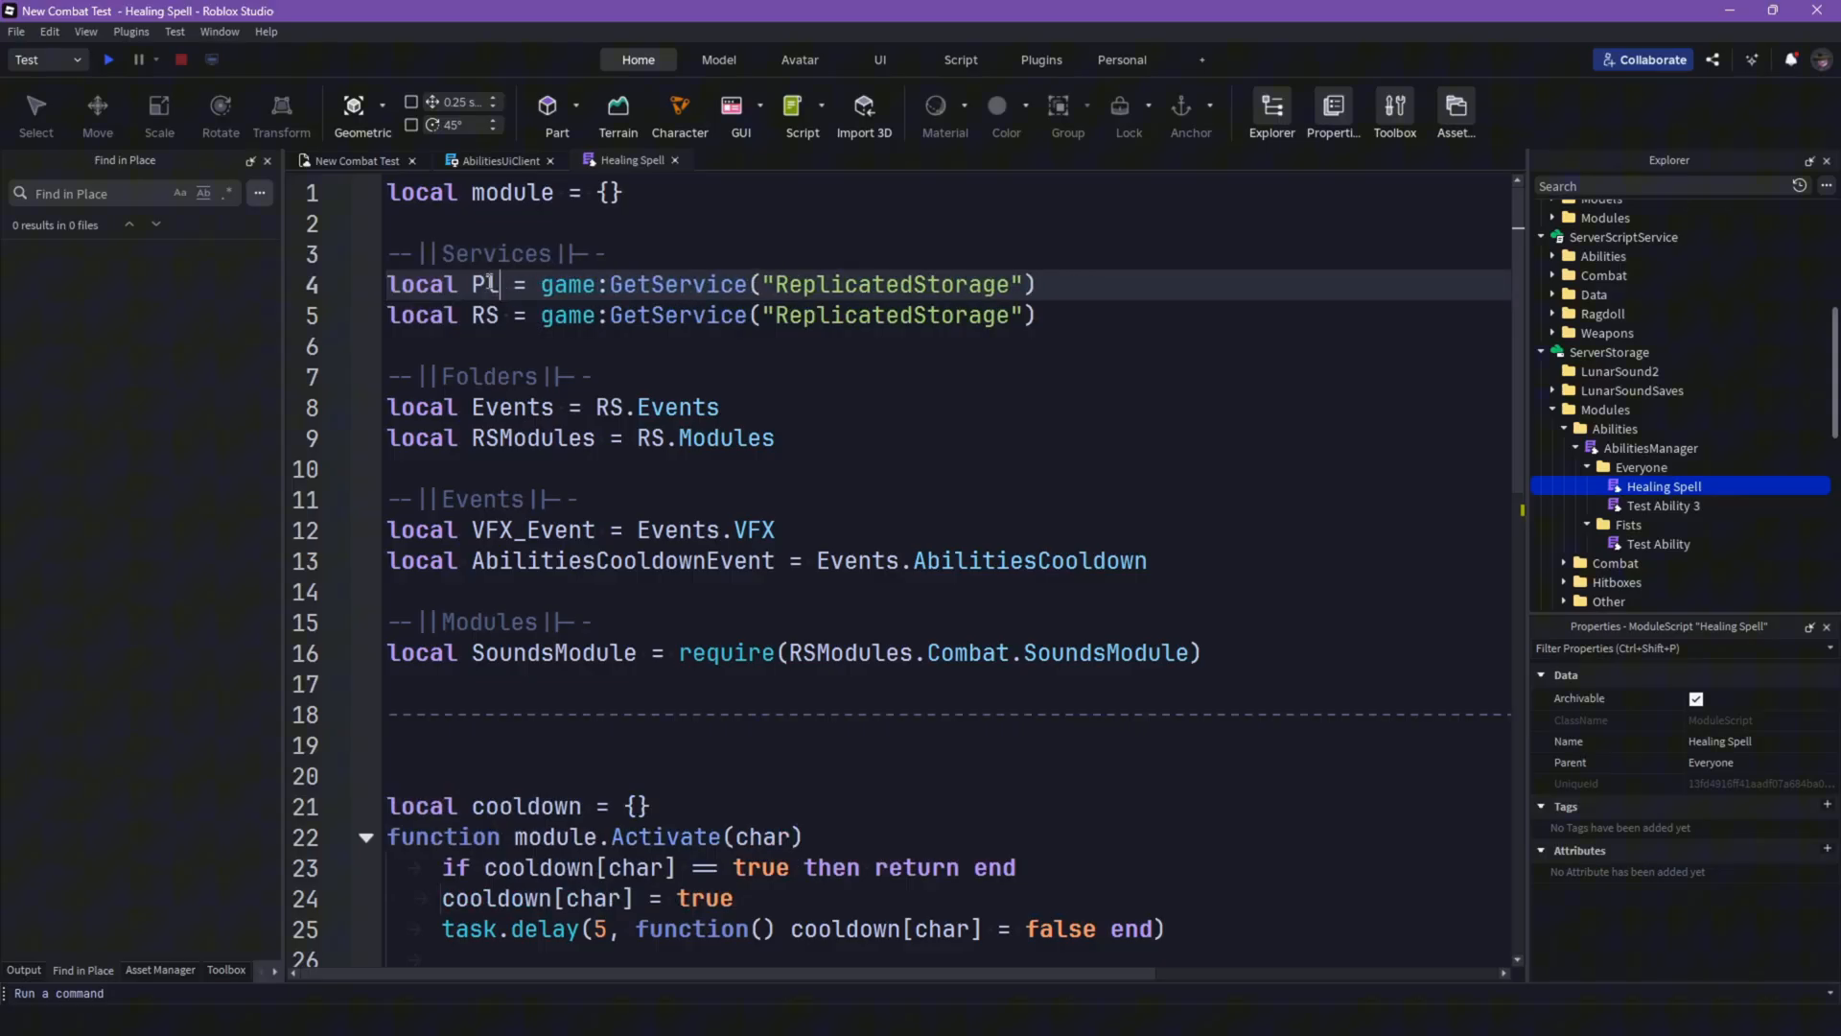
text(layers)
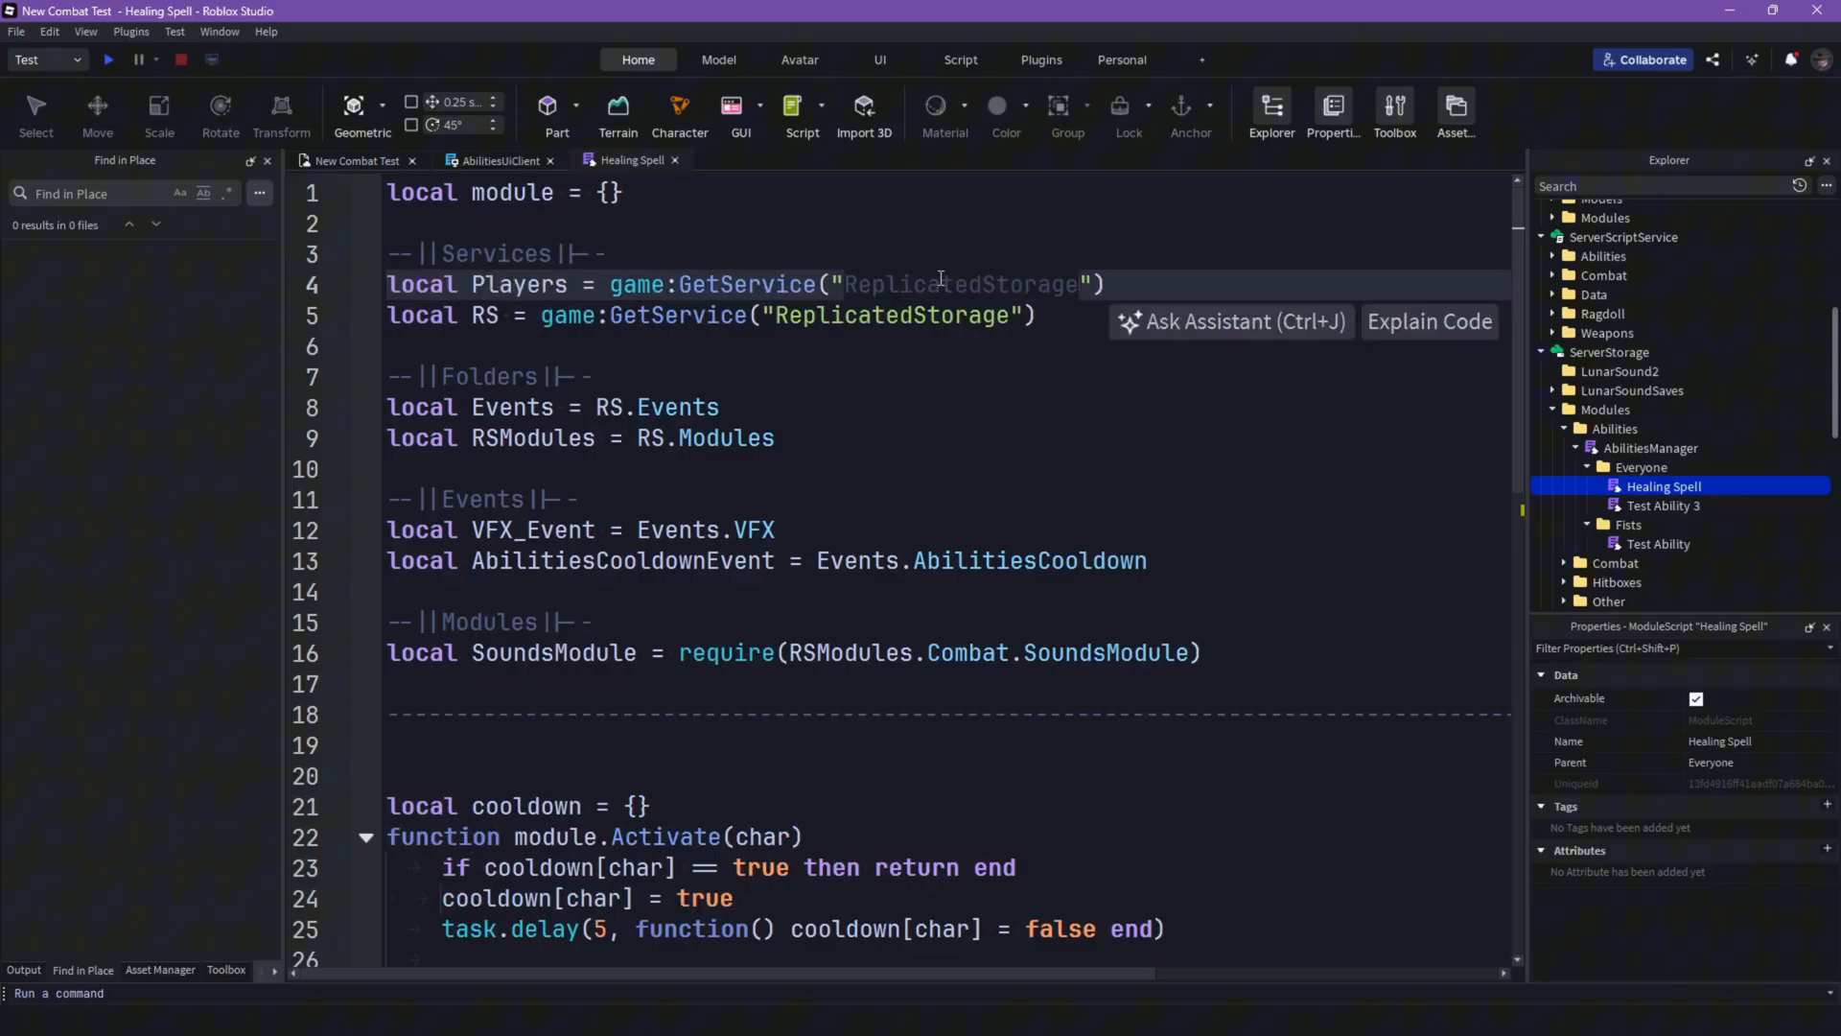
scroll(down, 3)
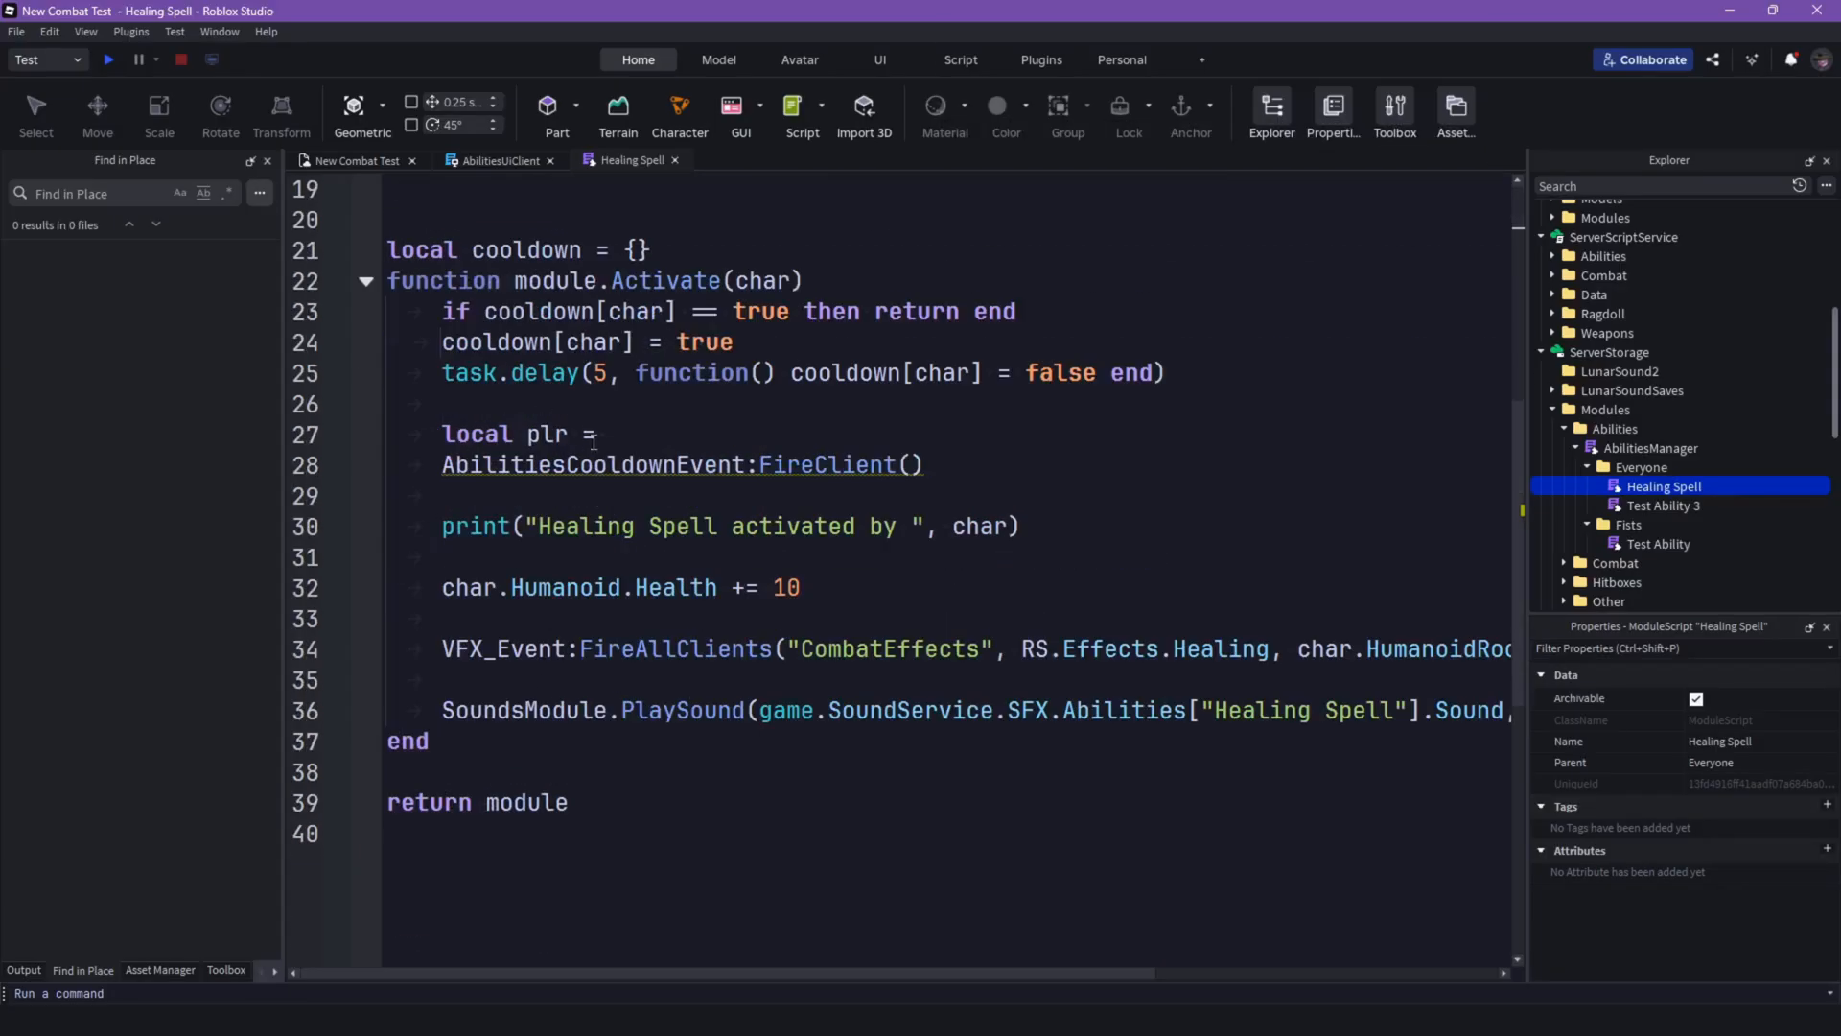
text(Players)
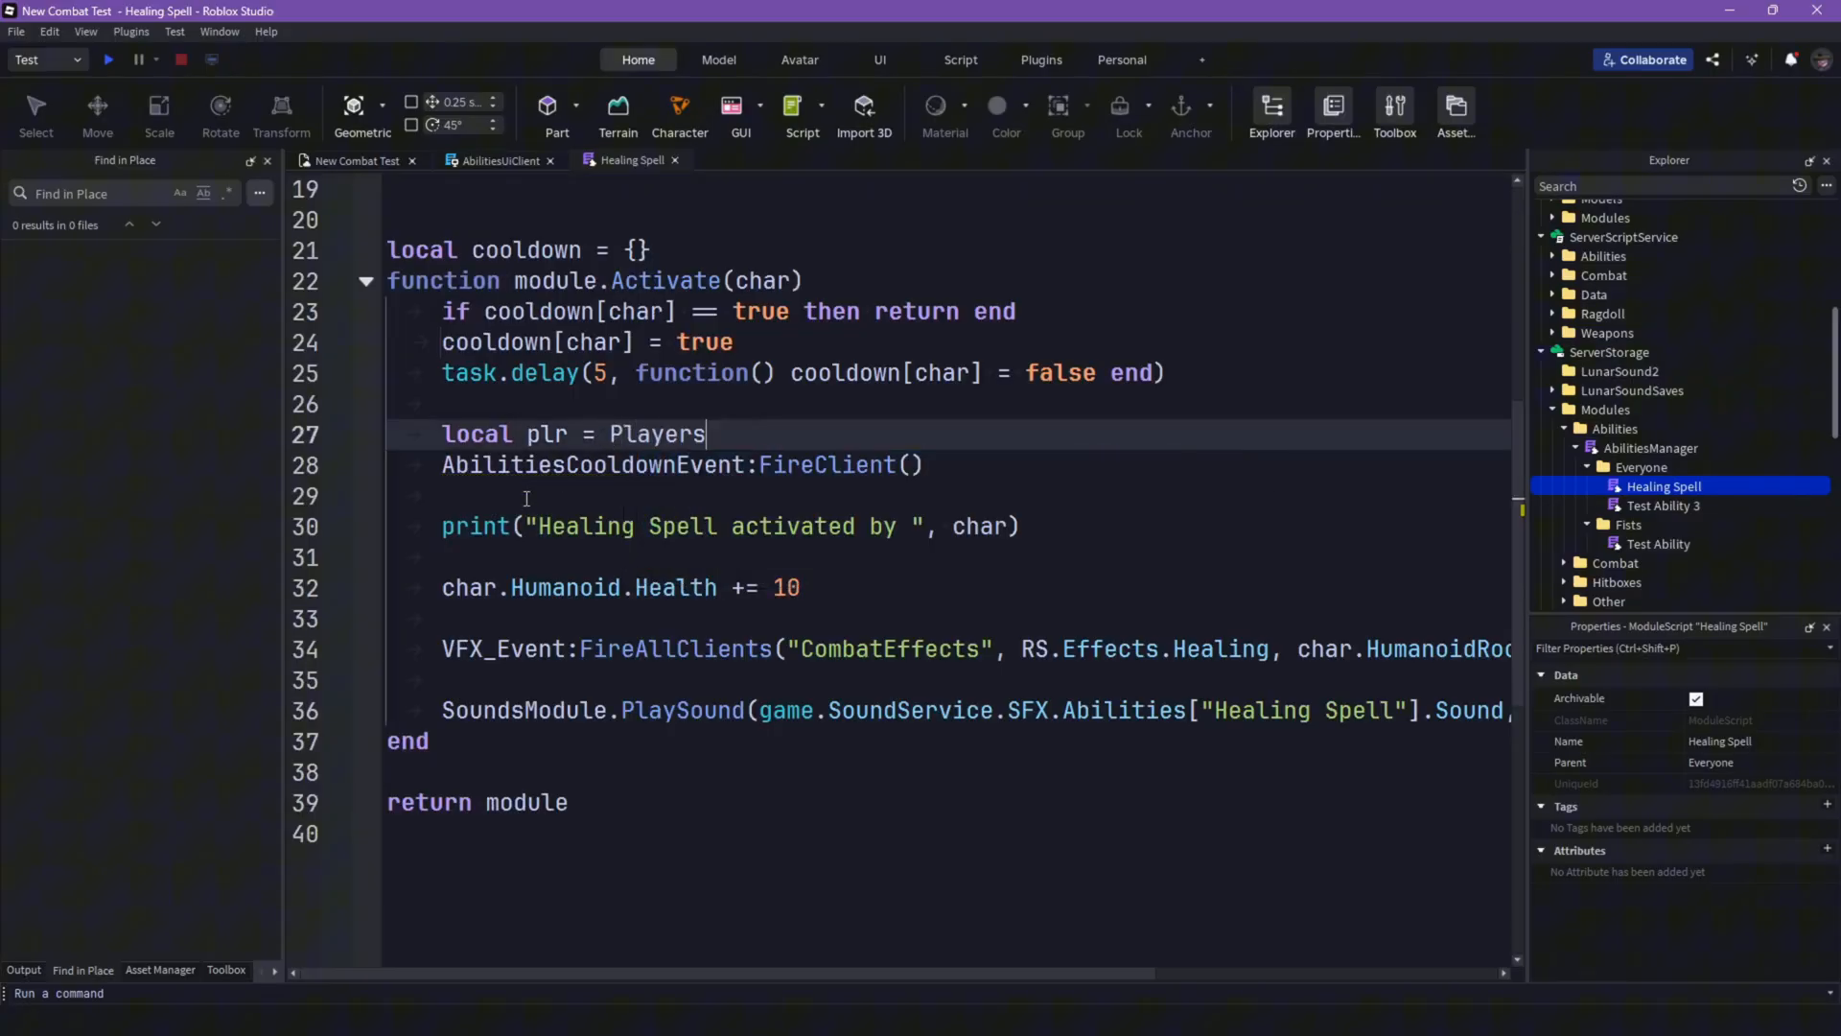
text(:GetPlayerFromCharacter(char)
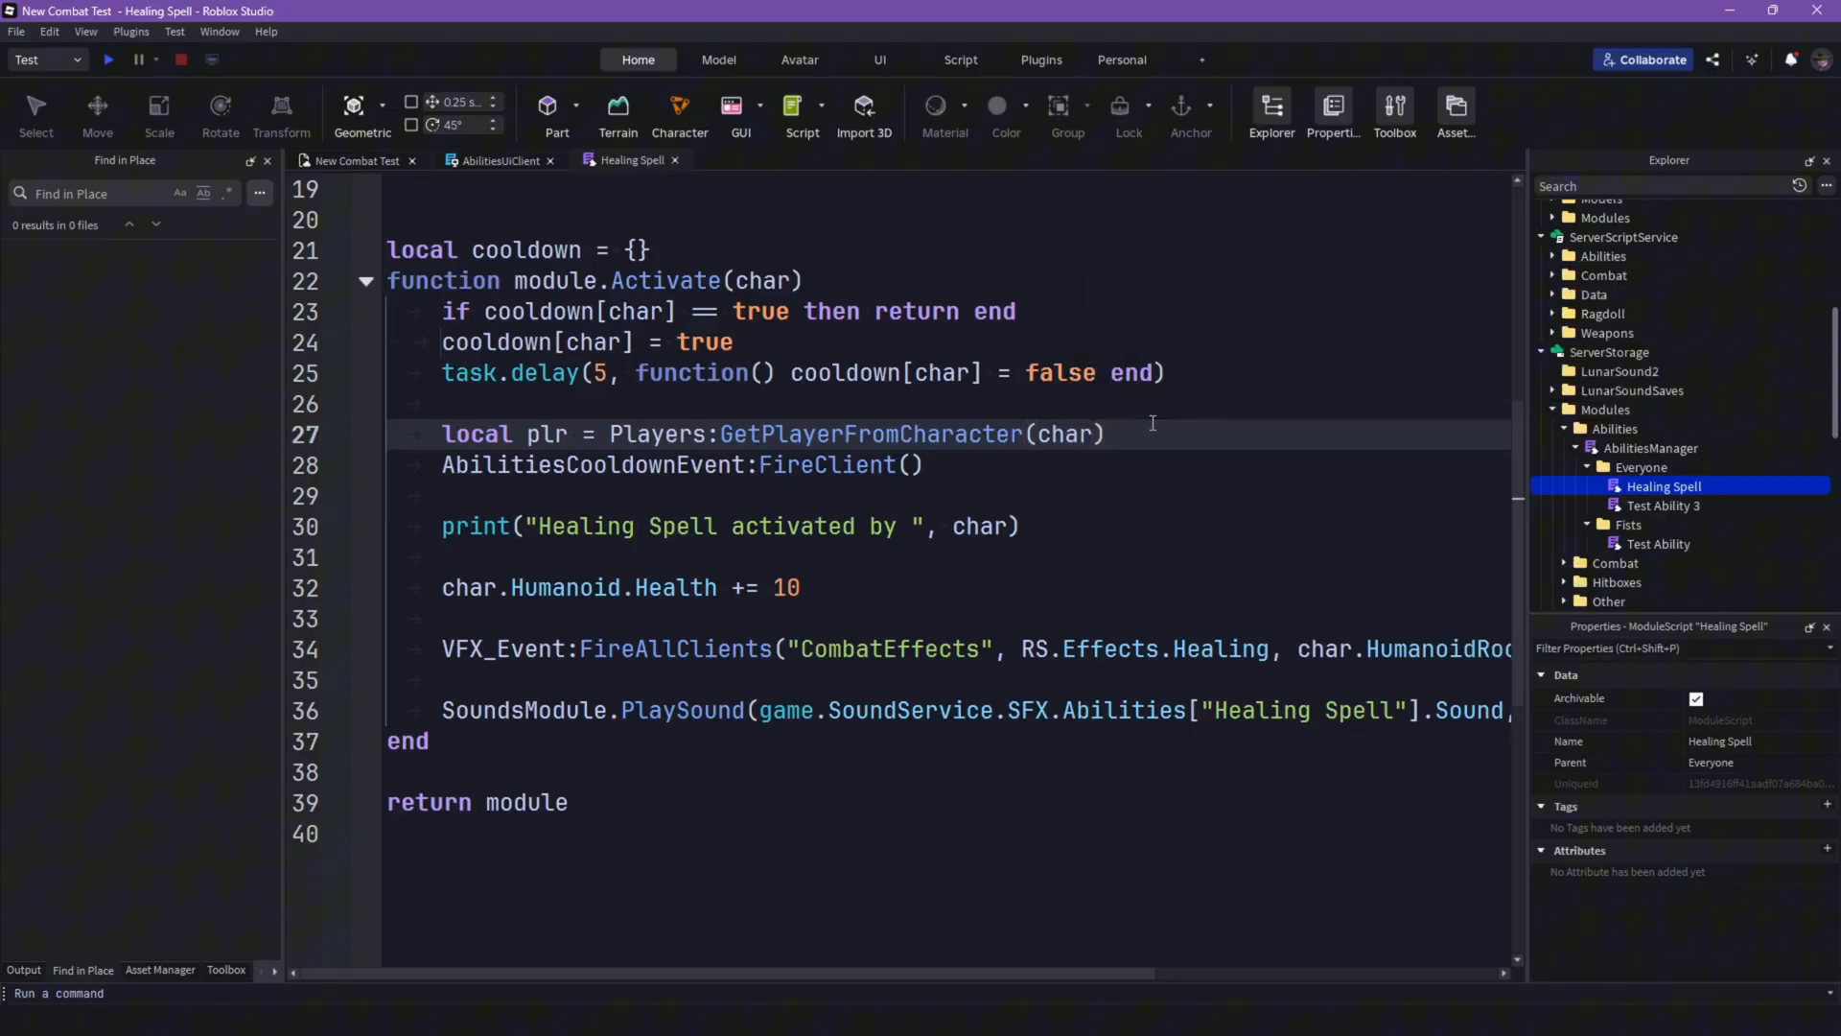
Step: Add cooldownTimer = 5 for the delay and wrap FireClient(plr, "") in an if char then block
text(if char)
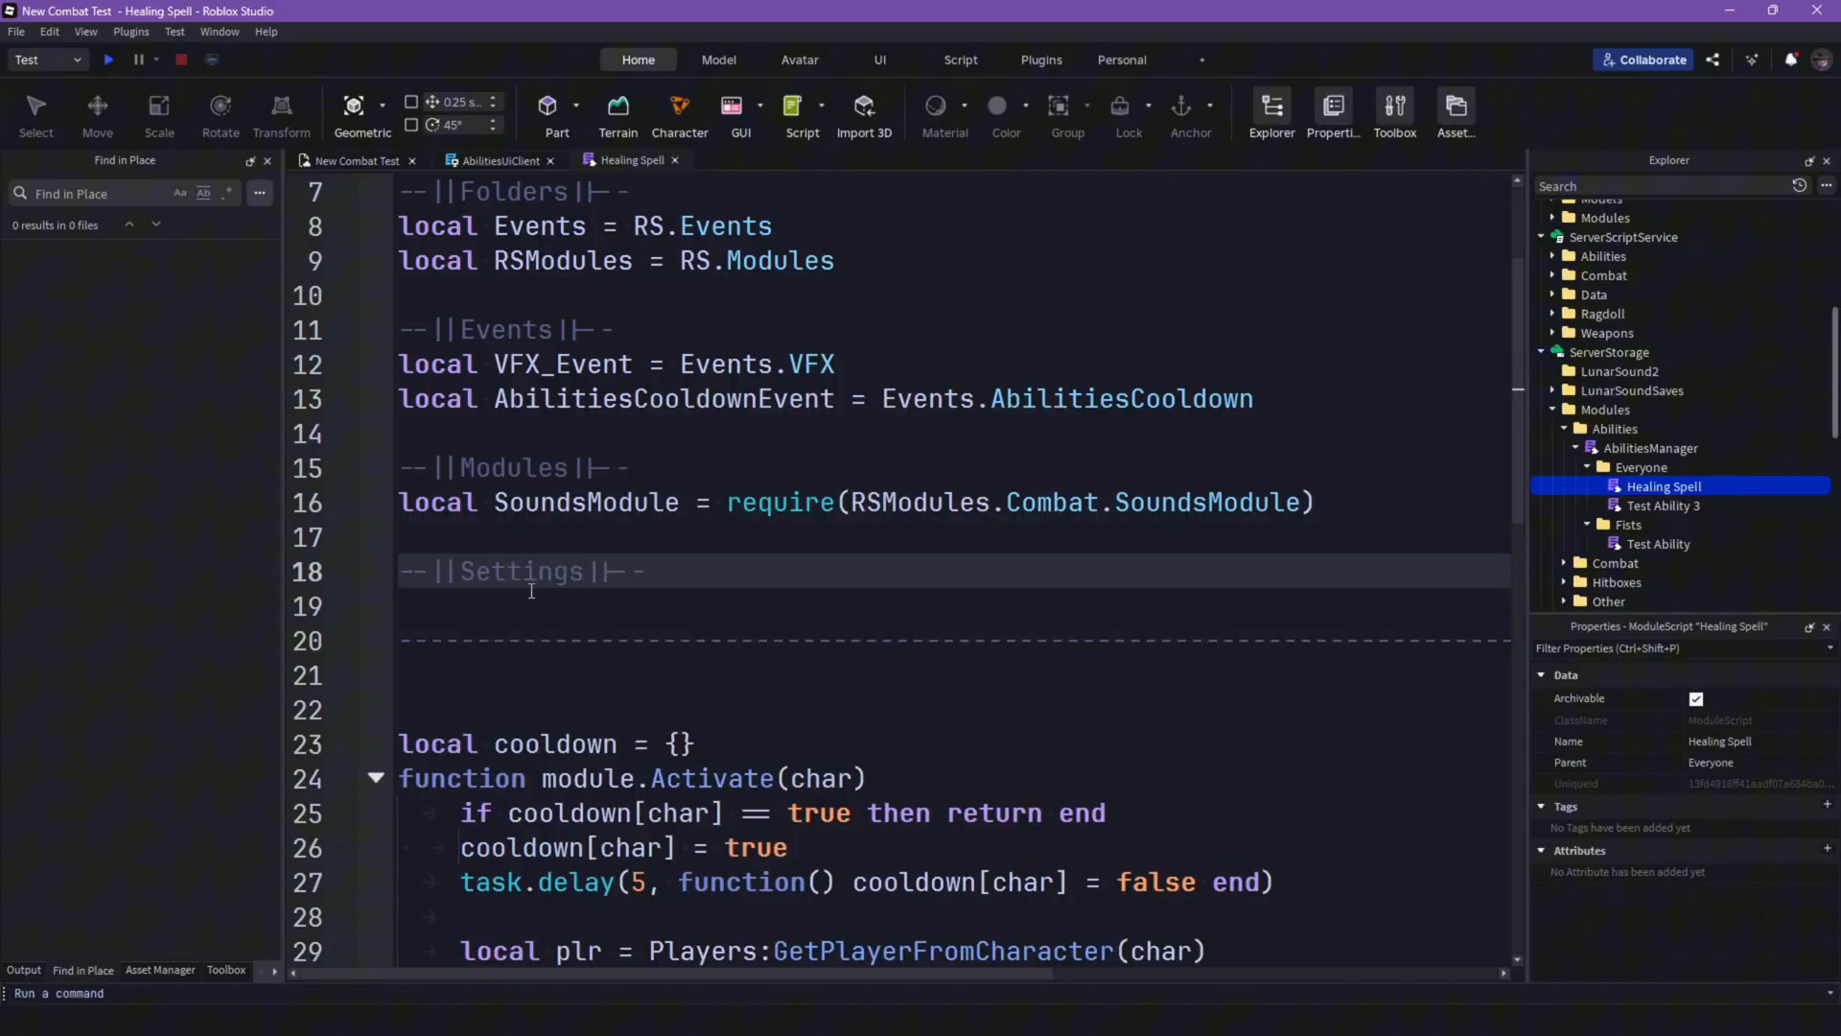
text(local cooldownTimer = 5)
text(AbilitiesCooldownEvent:FireClient()
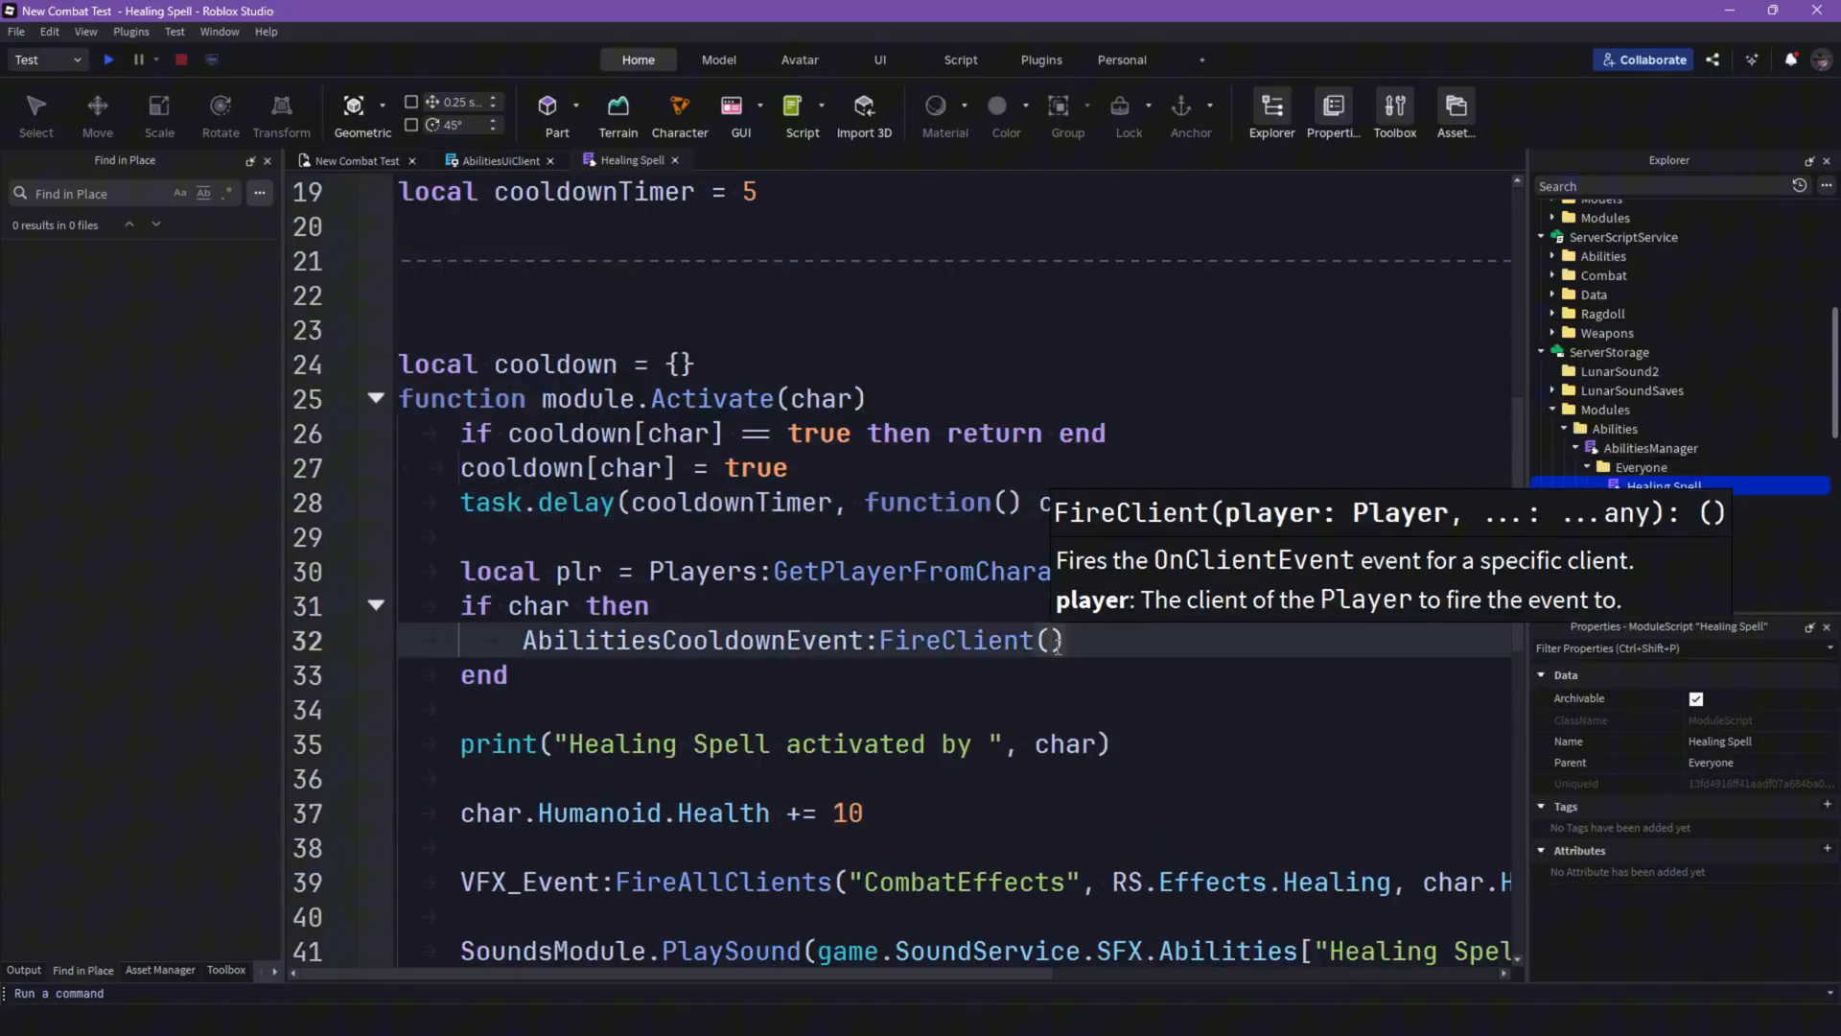
text(o)
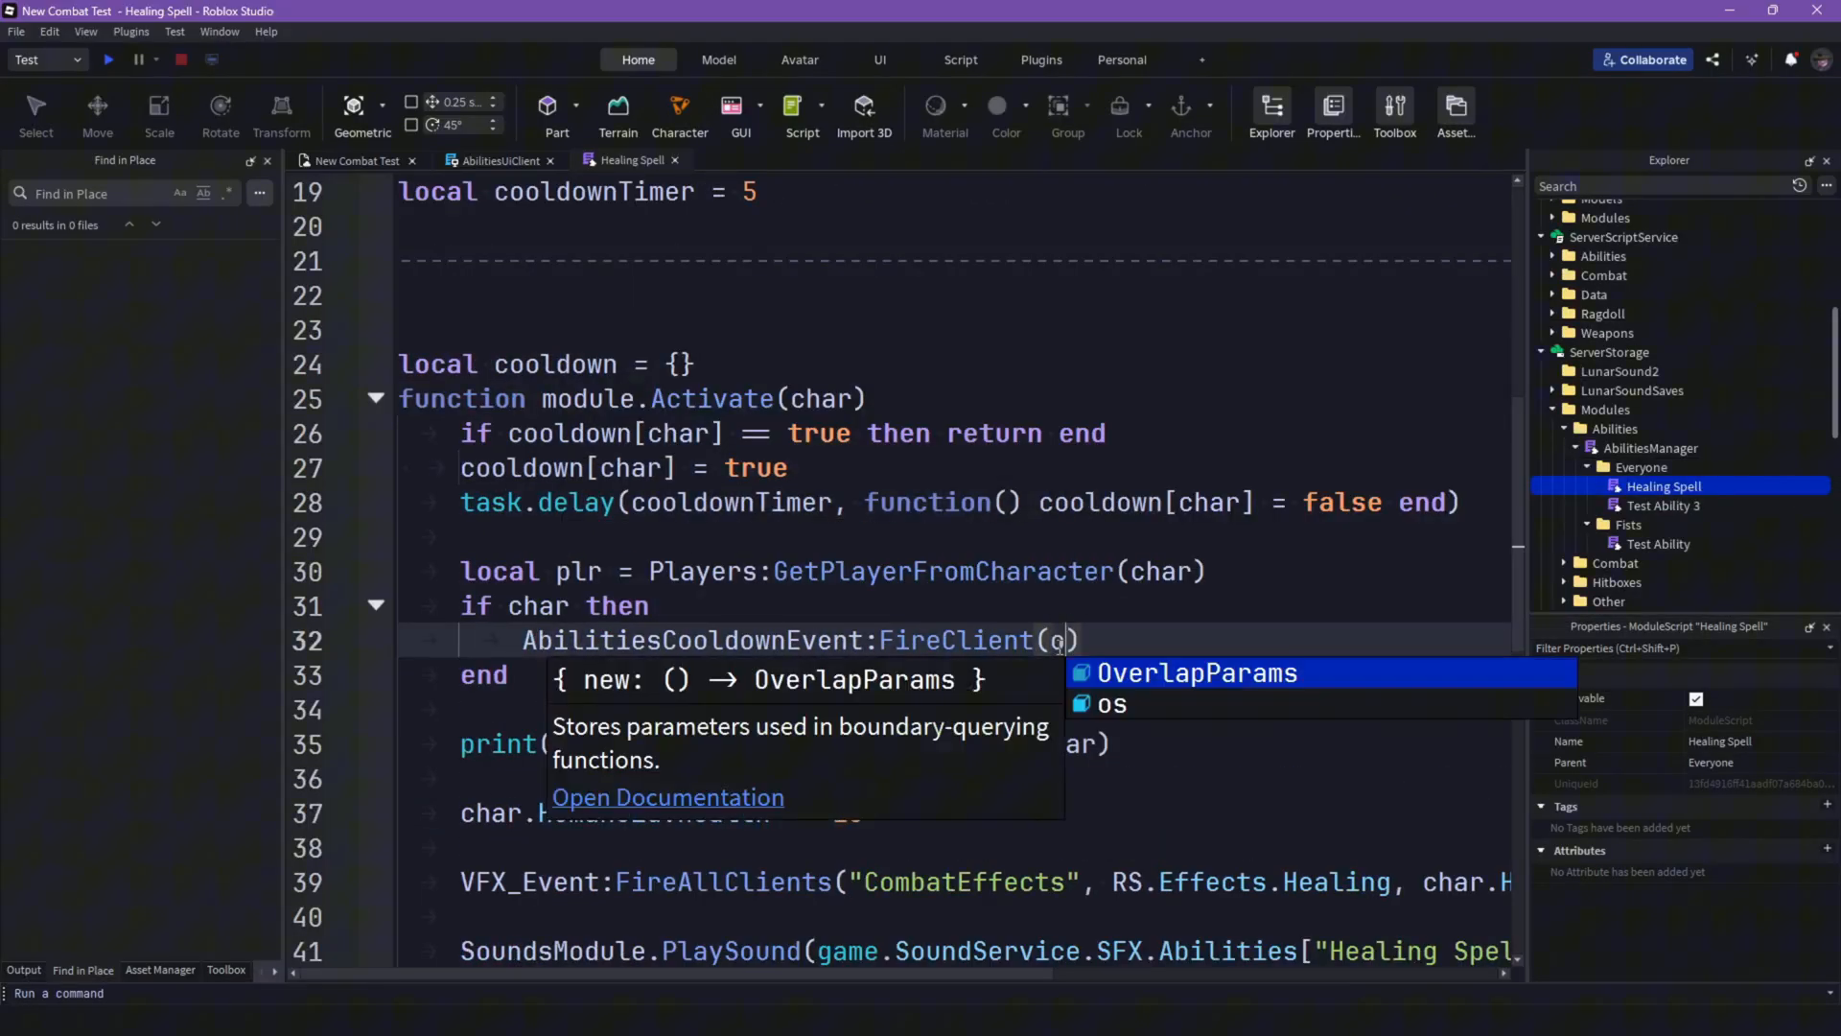
text(plr,)
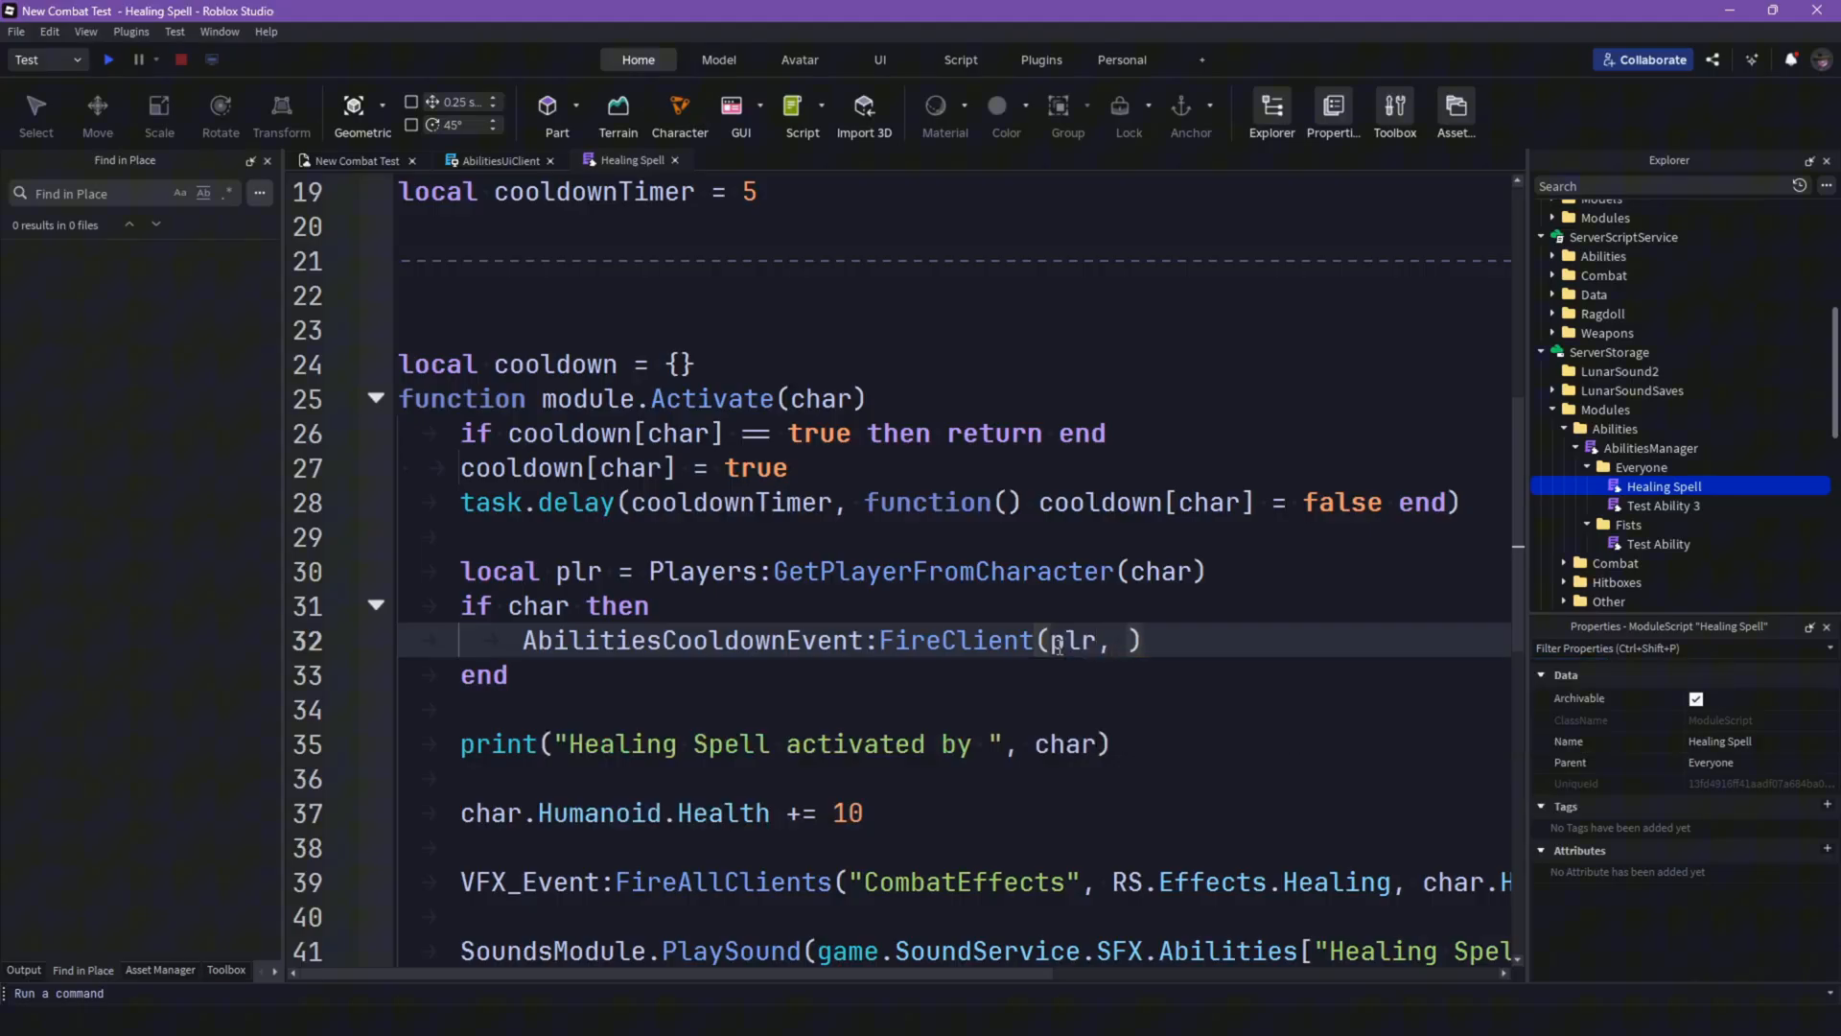
text("")
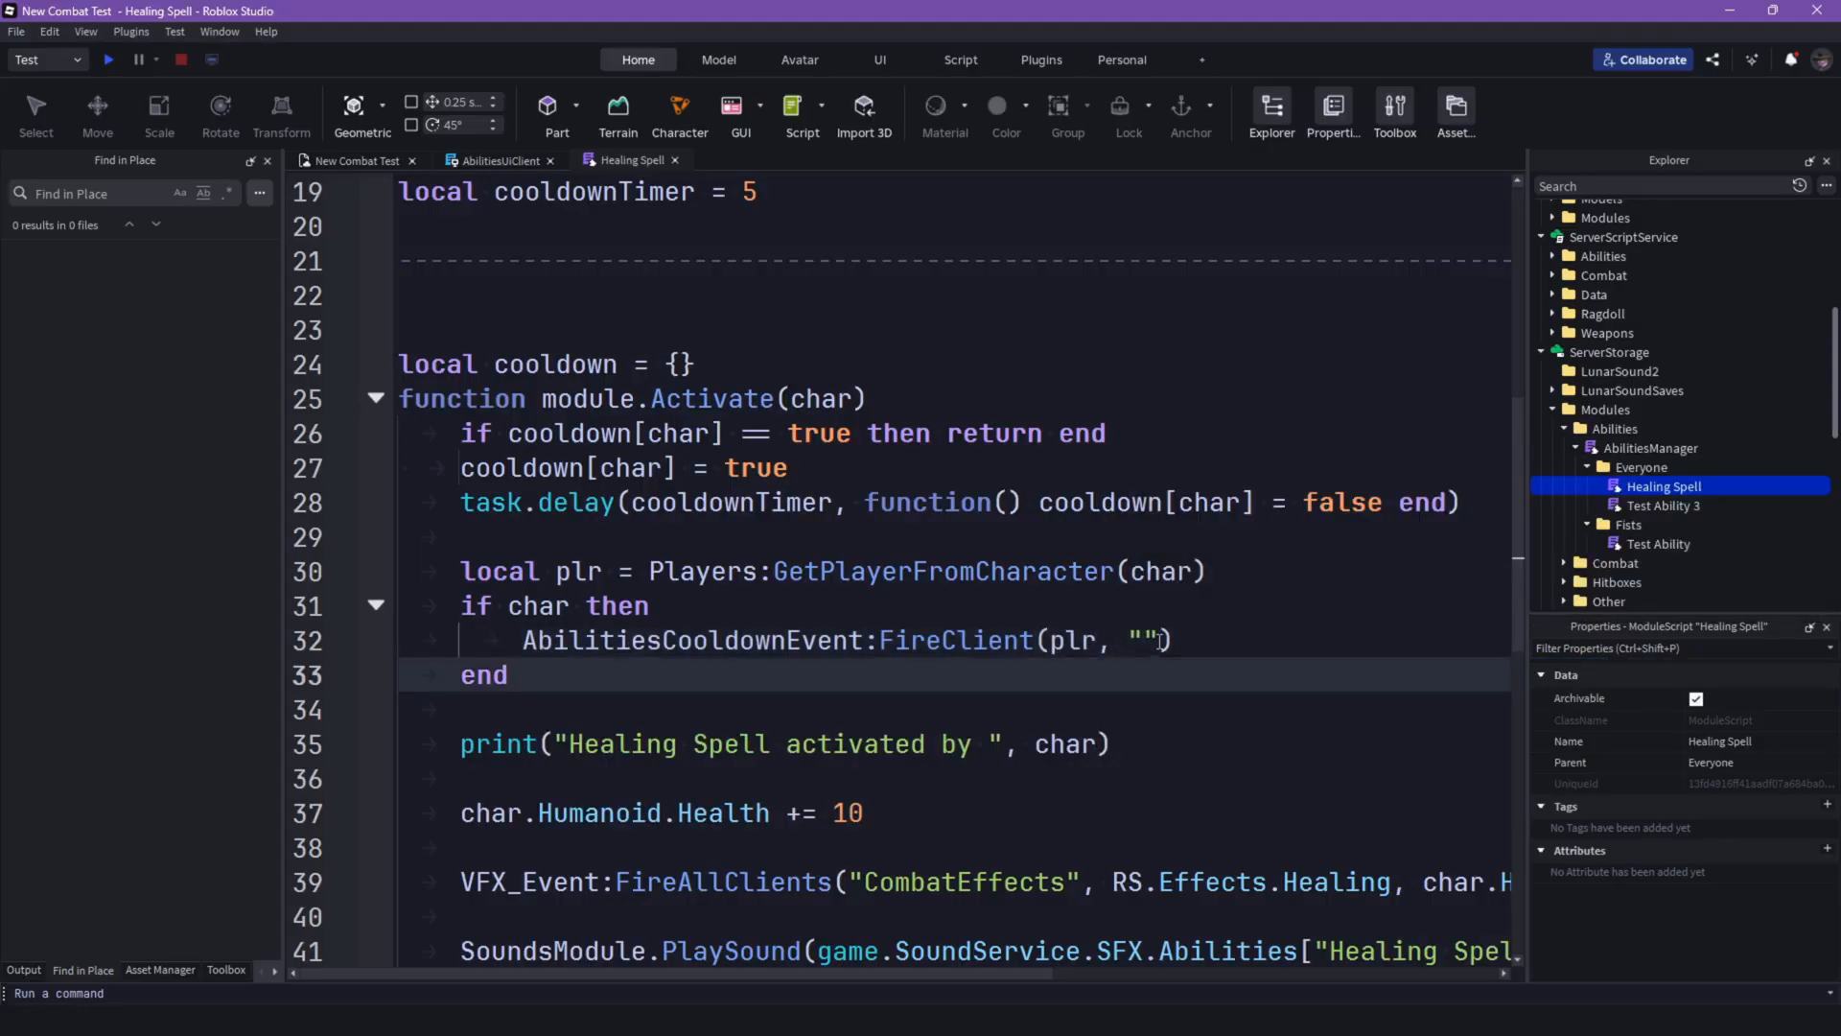
scroll(down, 3)
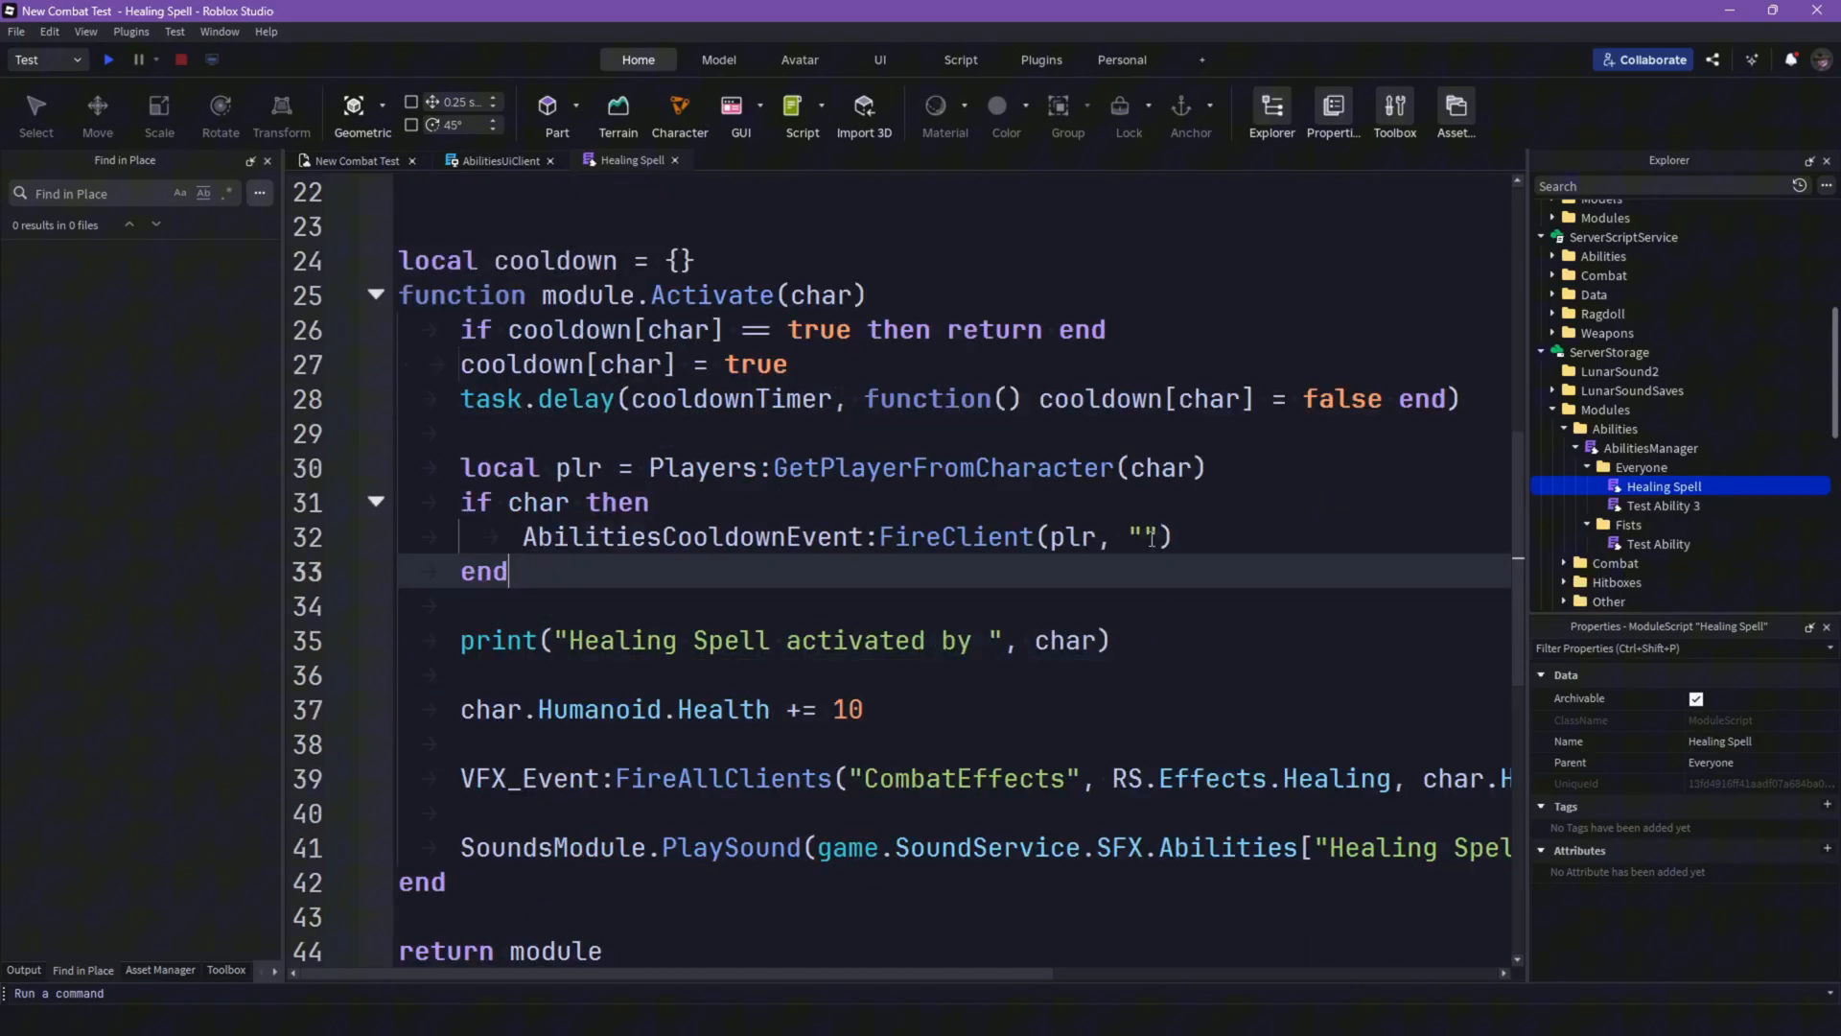
scroll(up, 3)
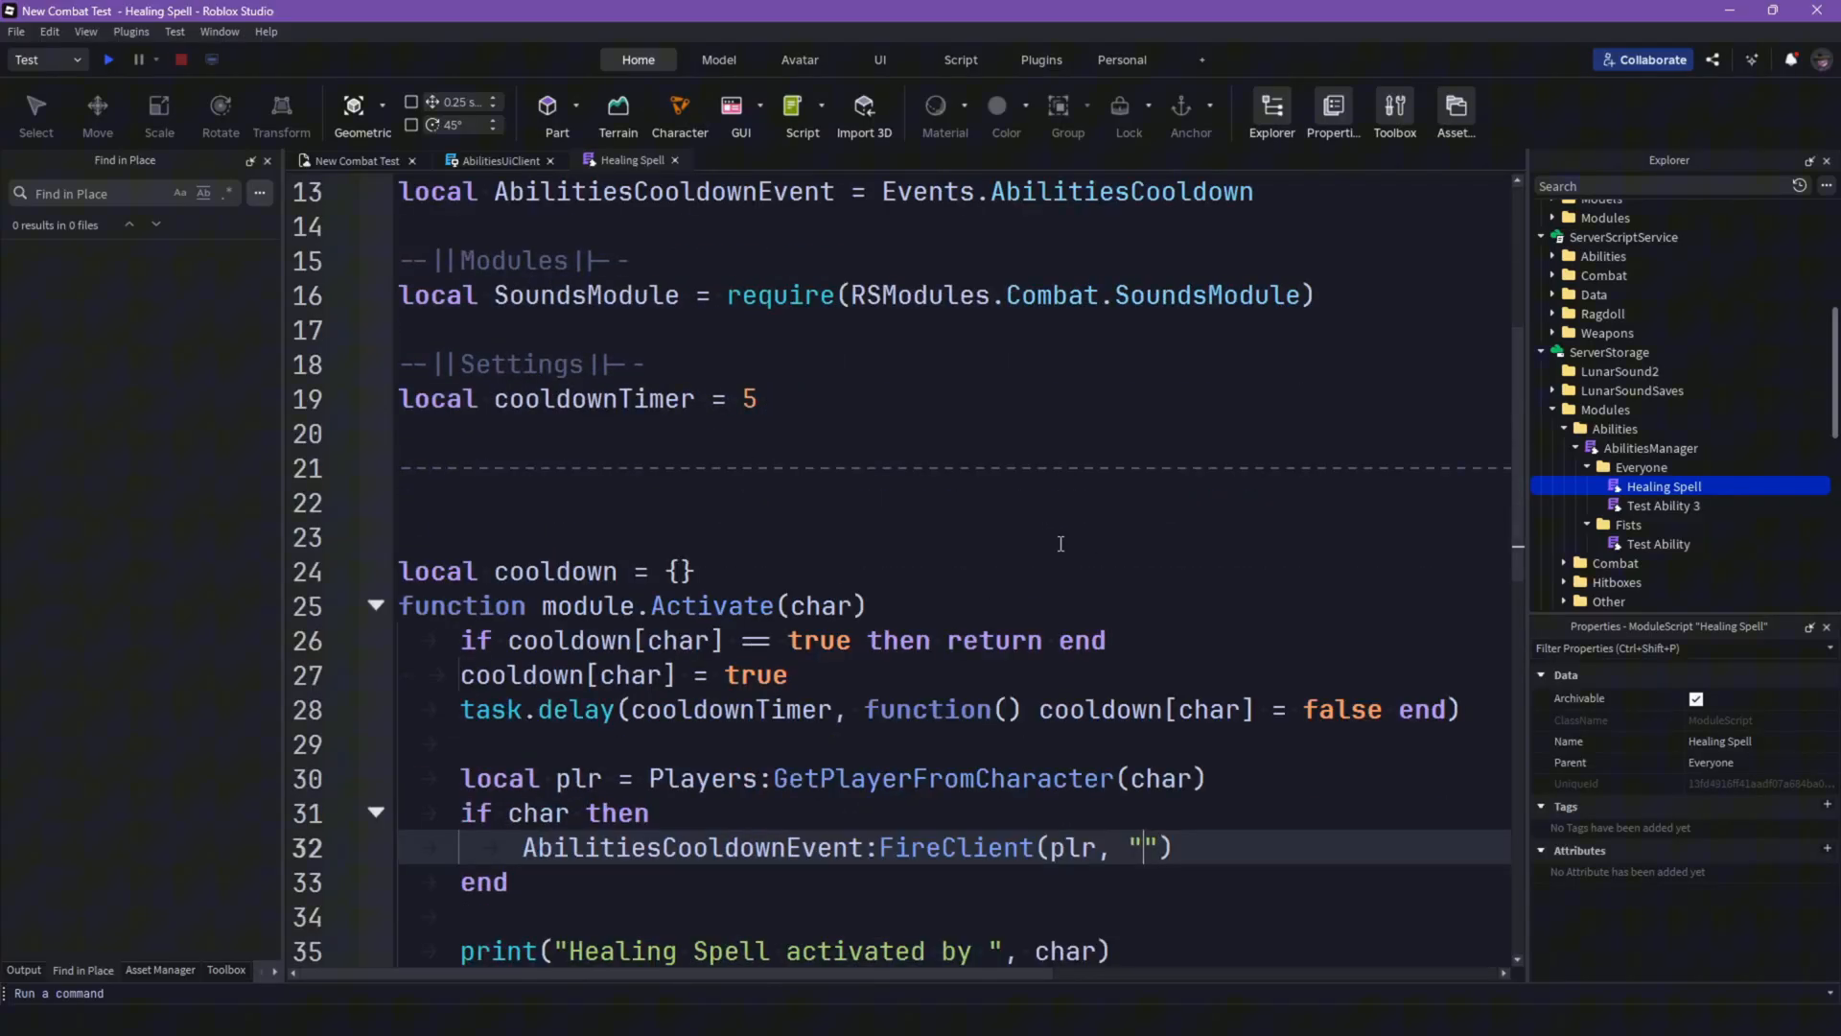
Step: Fill the FireClient arguments with script.Name and cooldownTimer
text(script)
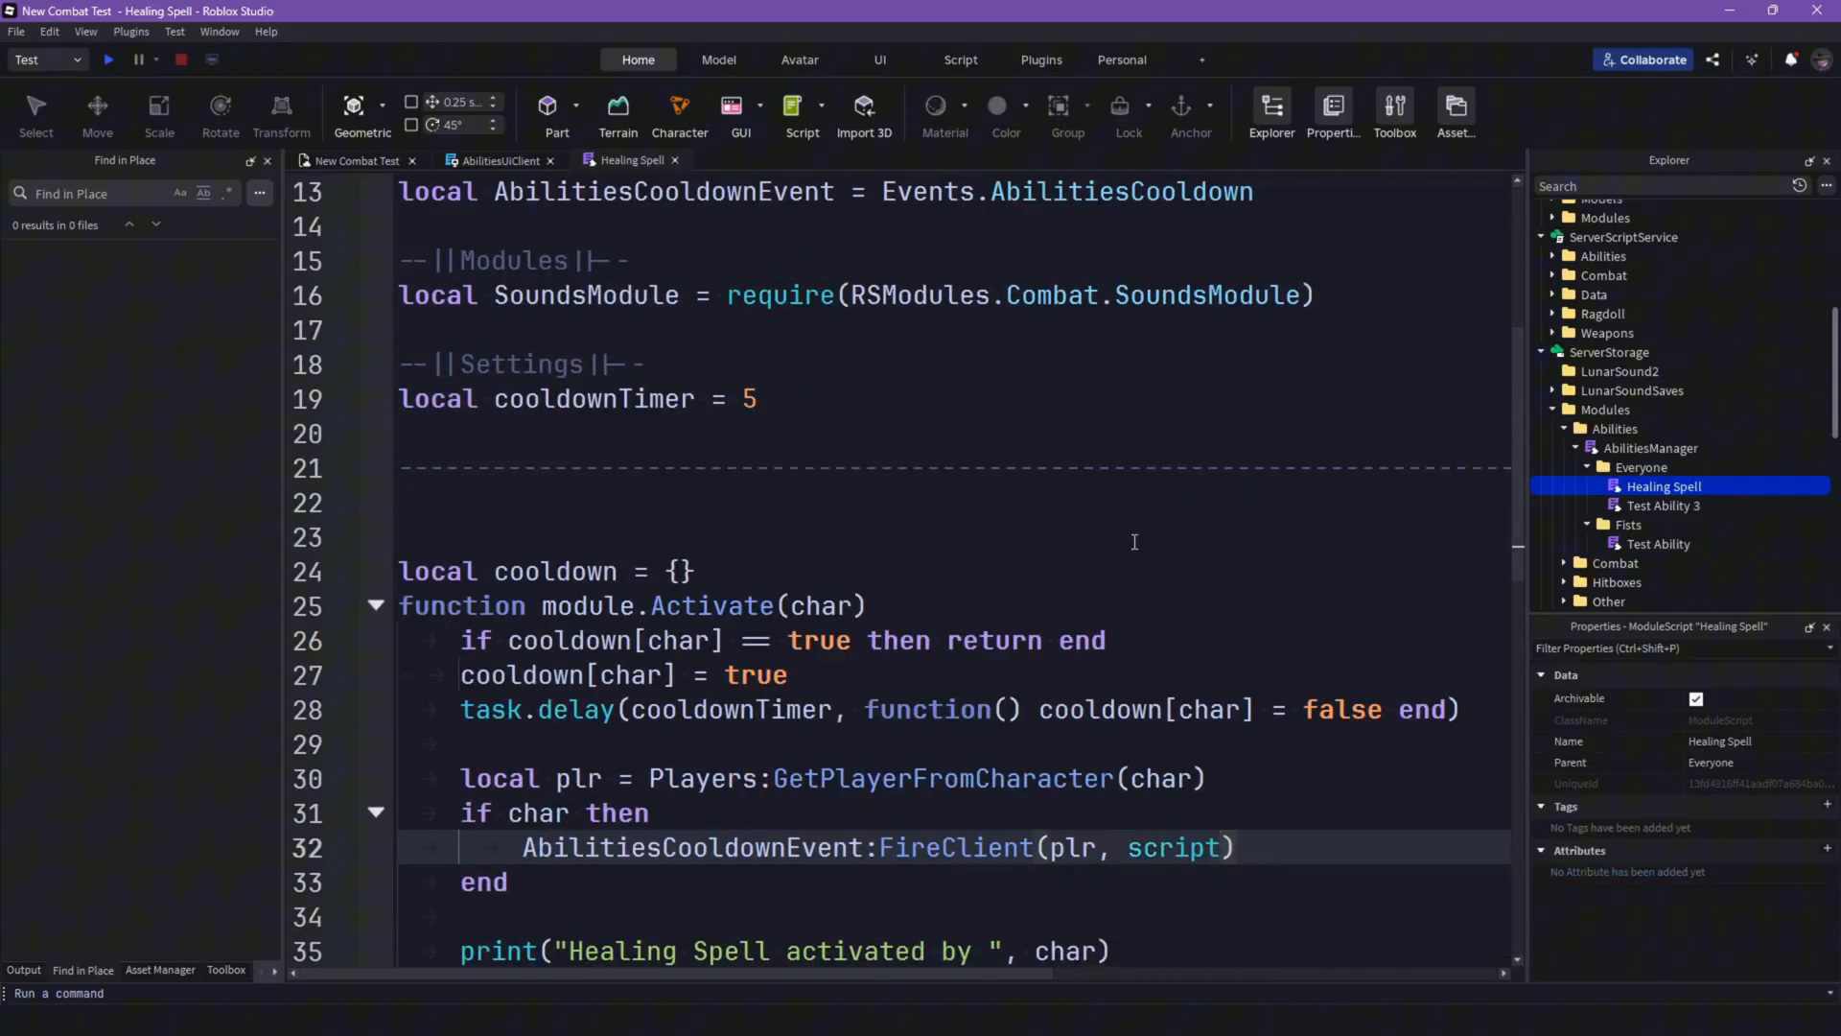
text(.)
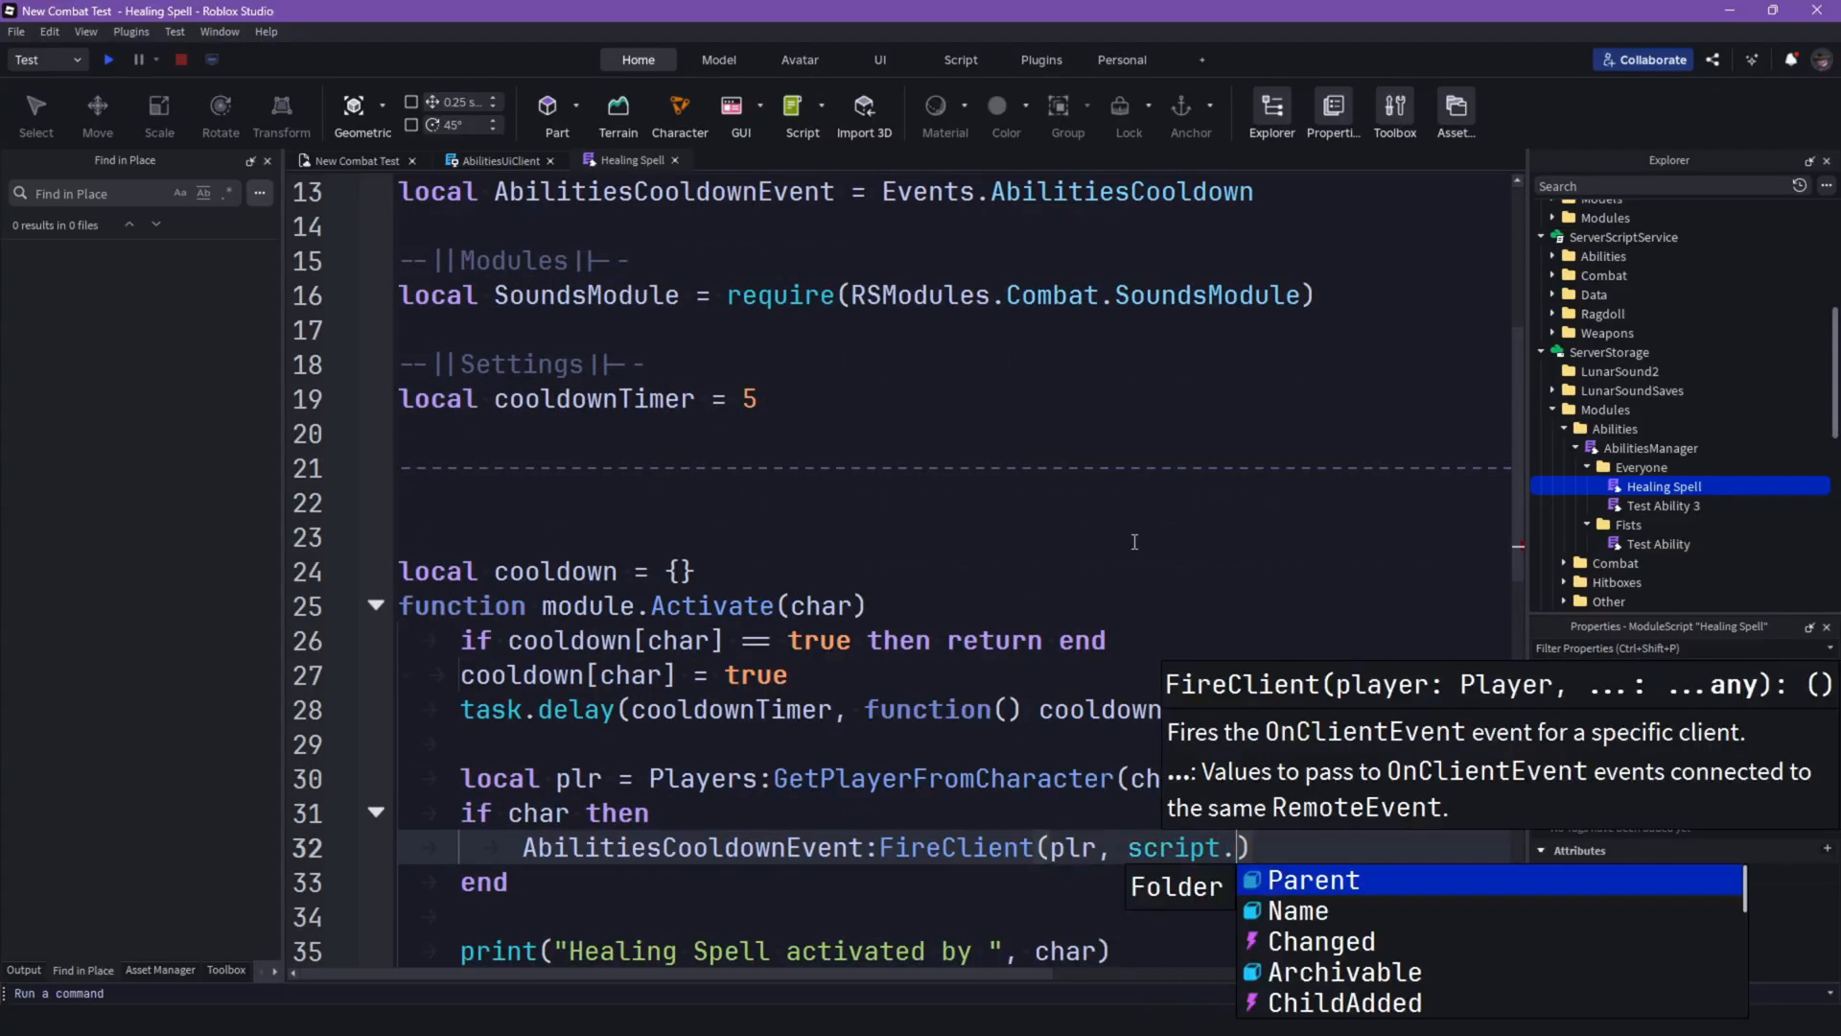
click(1296, 909)
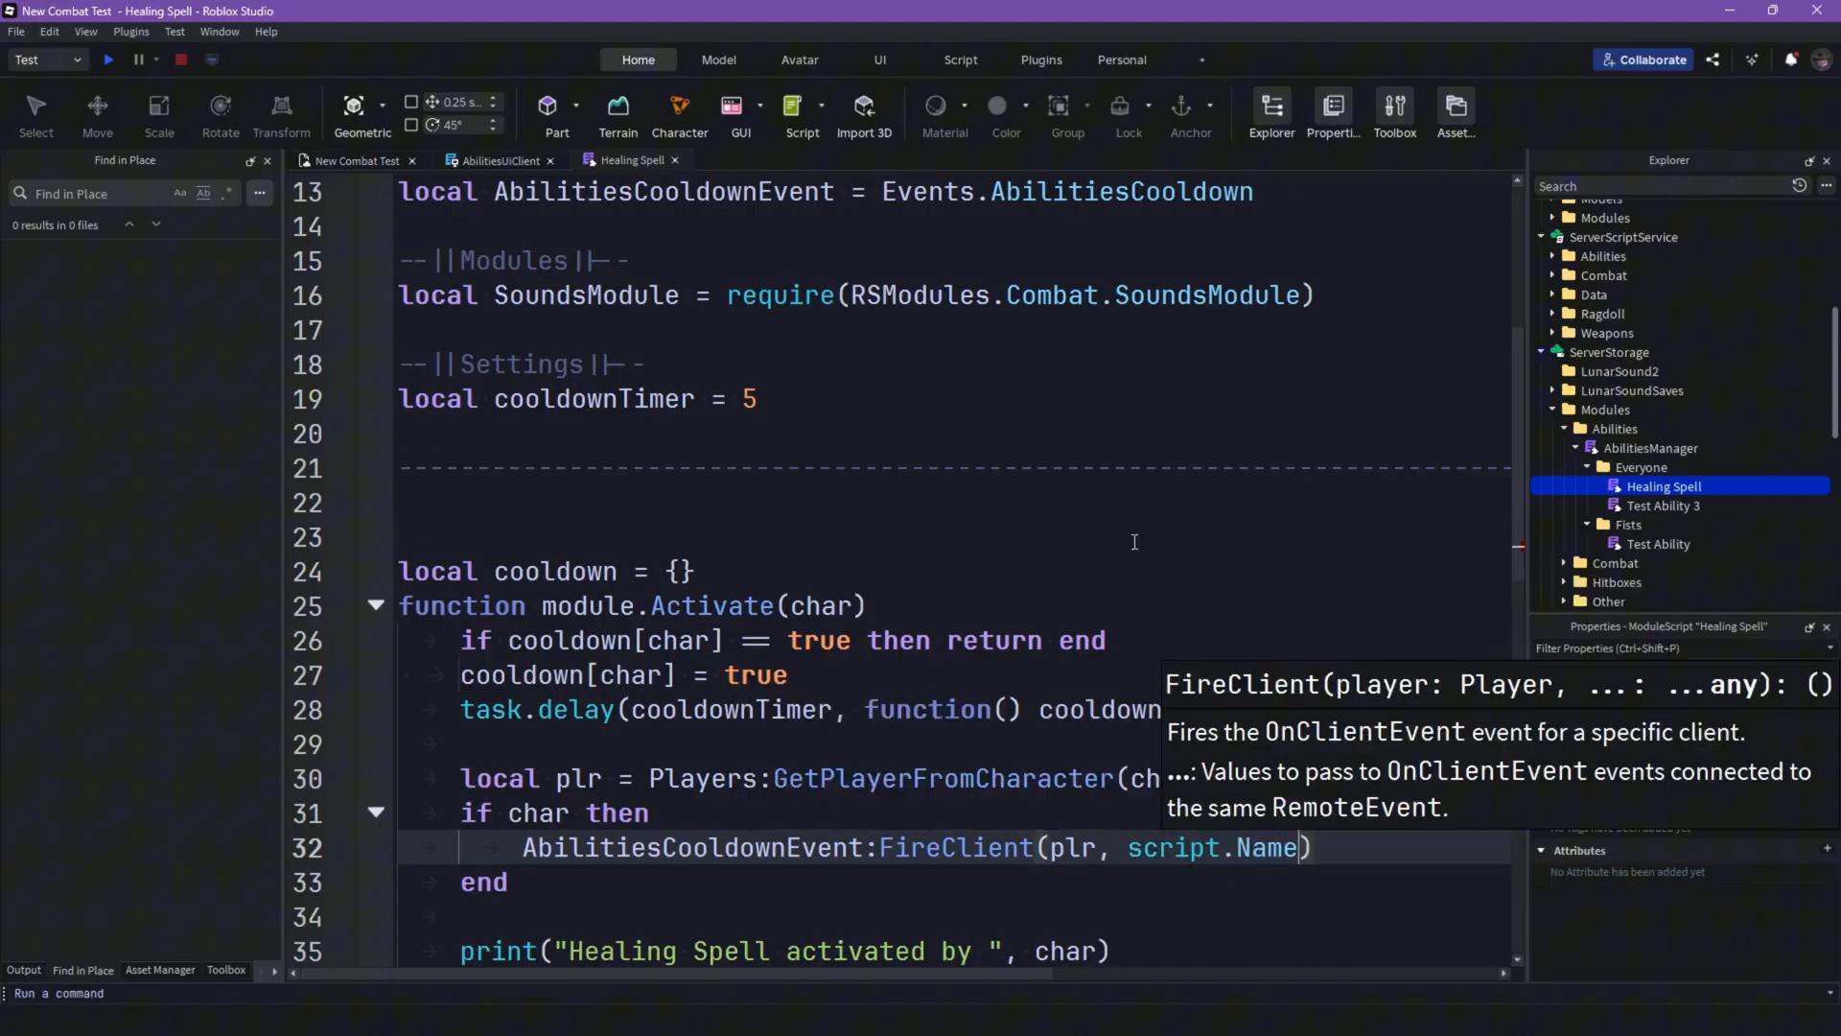
scroll(right, 3)
text(, cooldownTimer)
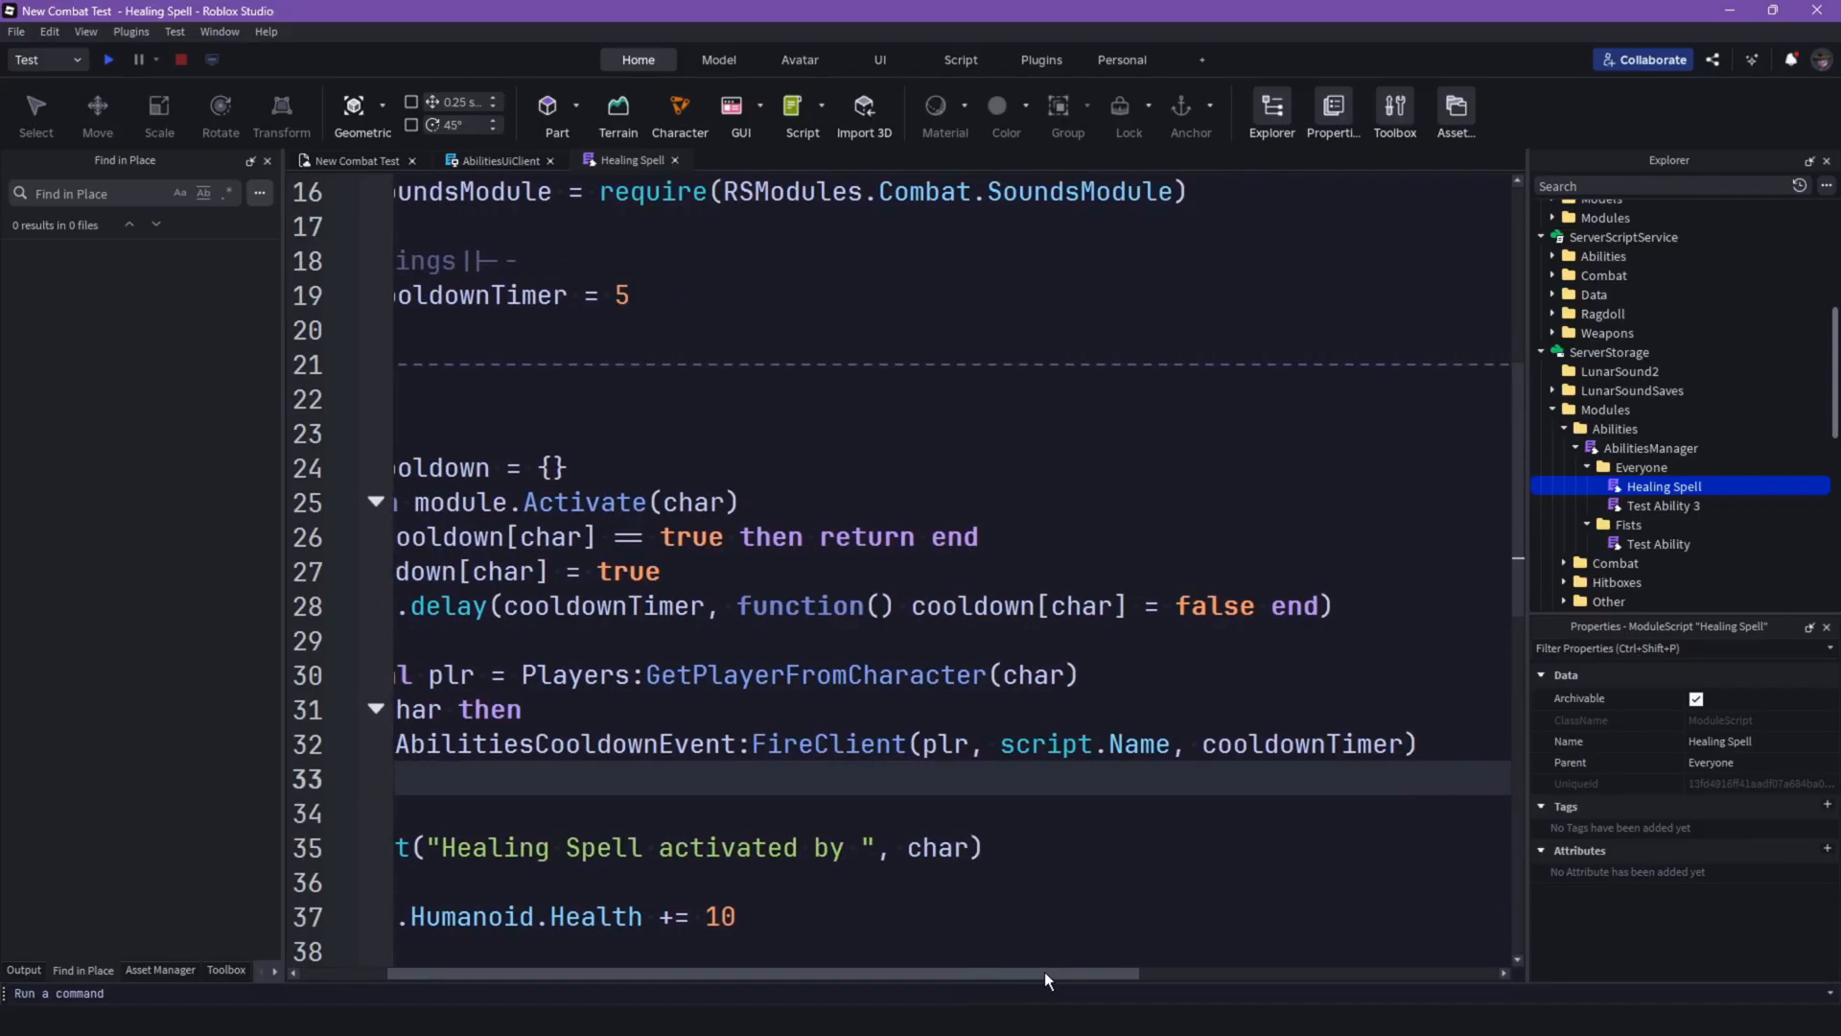
scroll(left, 3)
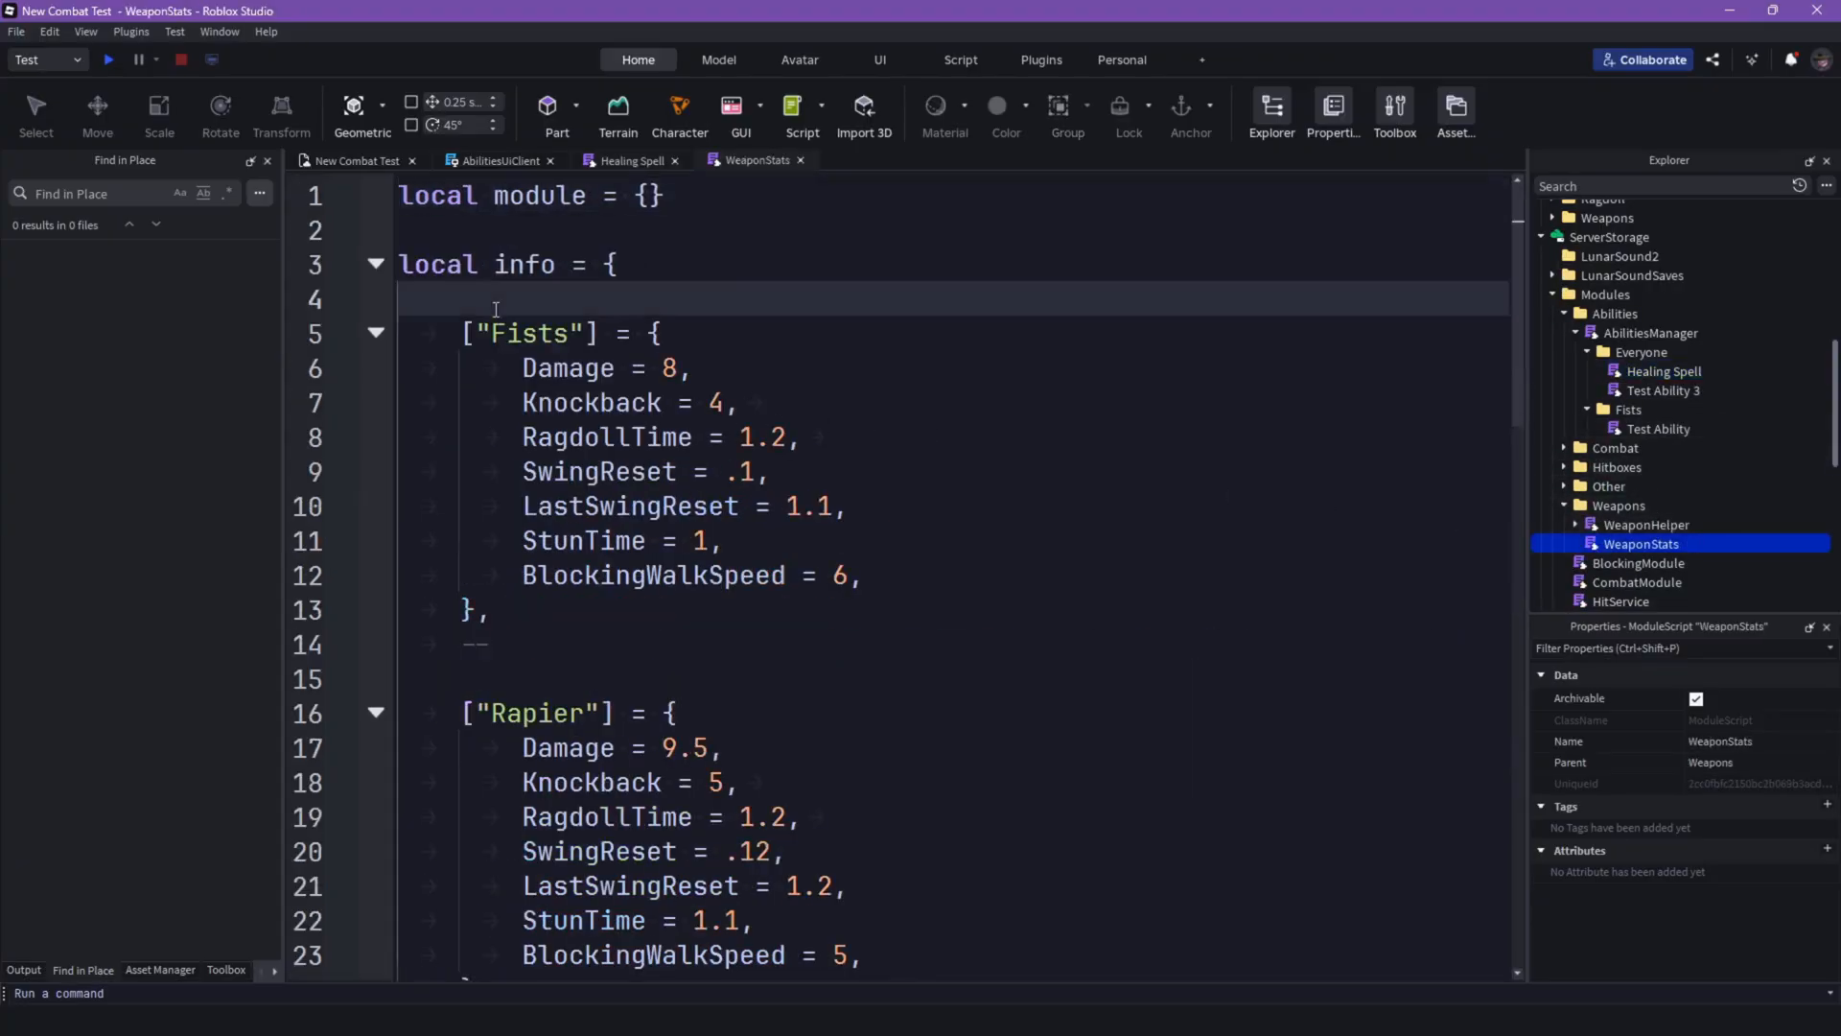
Step: Scroll through Healing Spell's activation code, then bring up AbilitiesServer's key-press handler
scroll(down, 3)
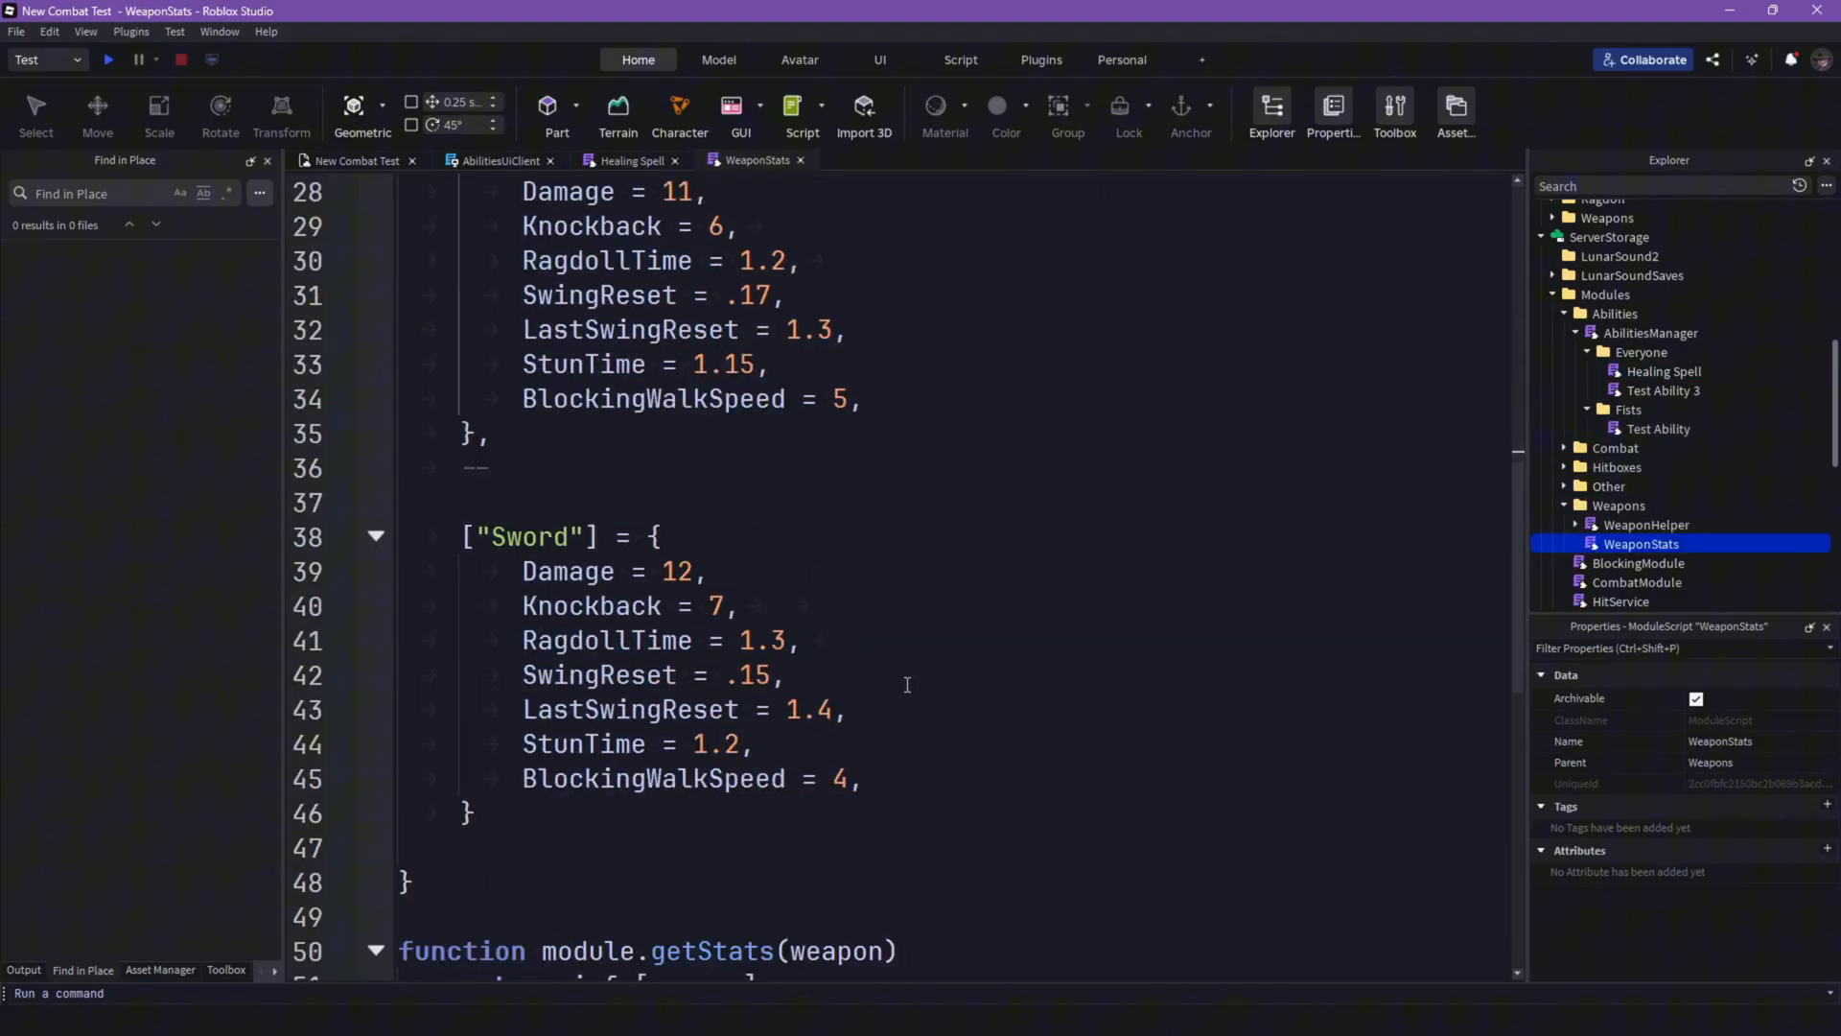
click(631, 161)
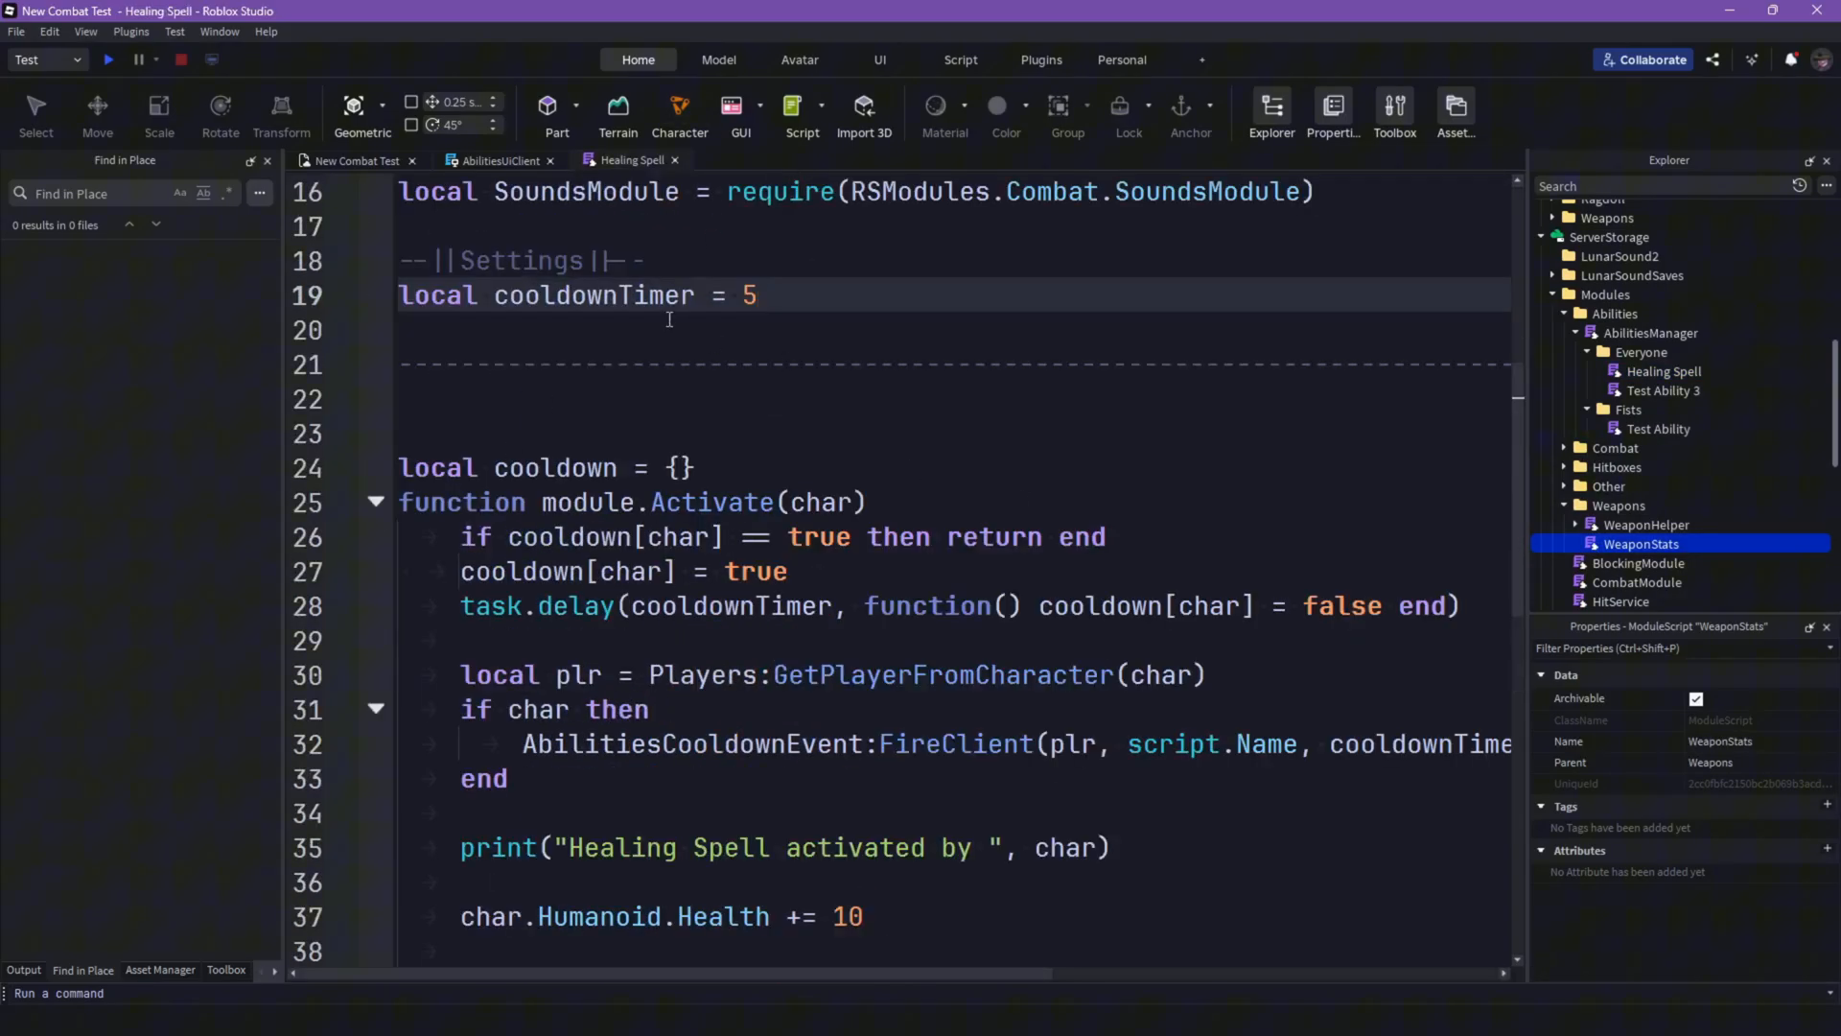
scroll(down, 3)
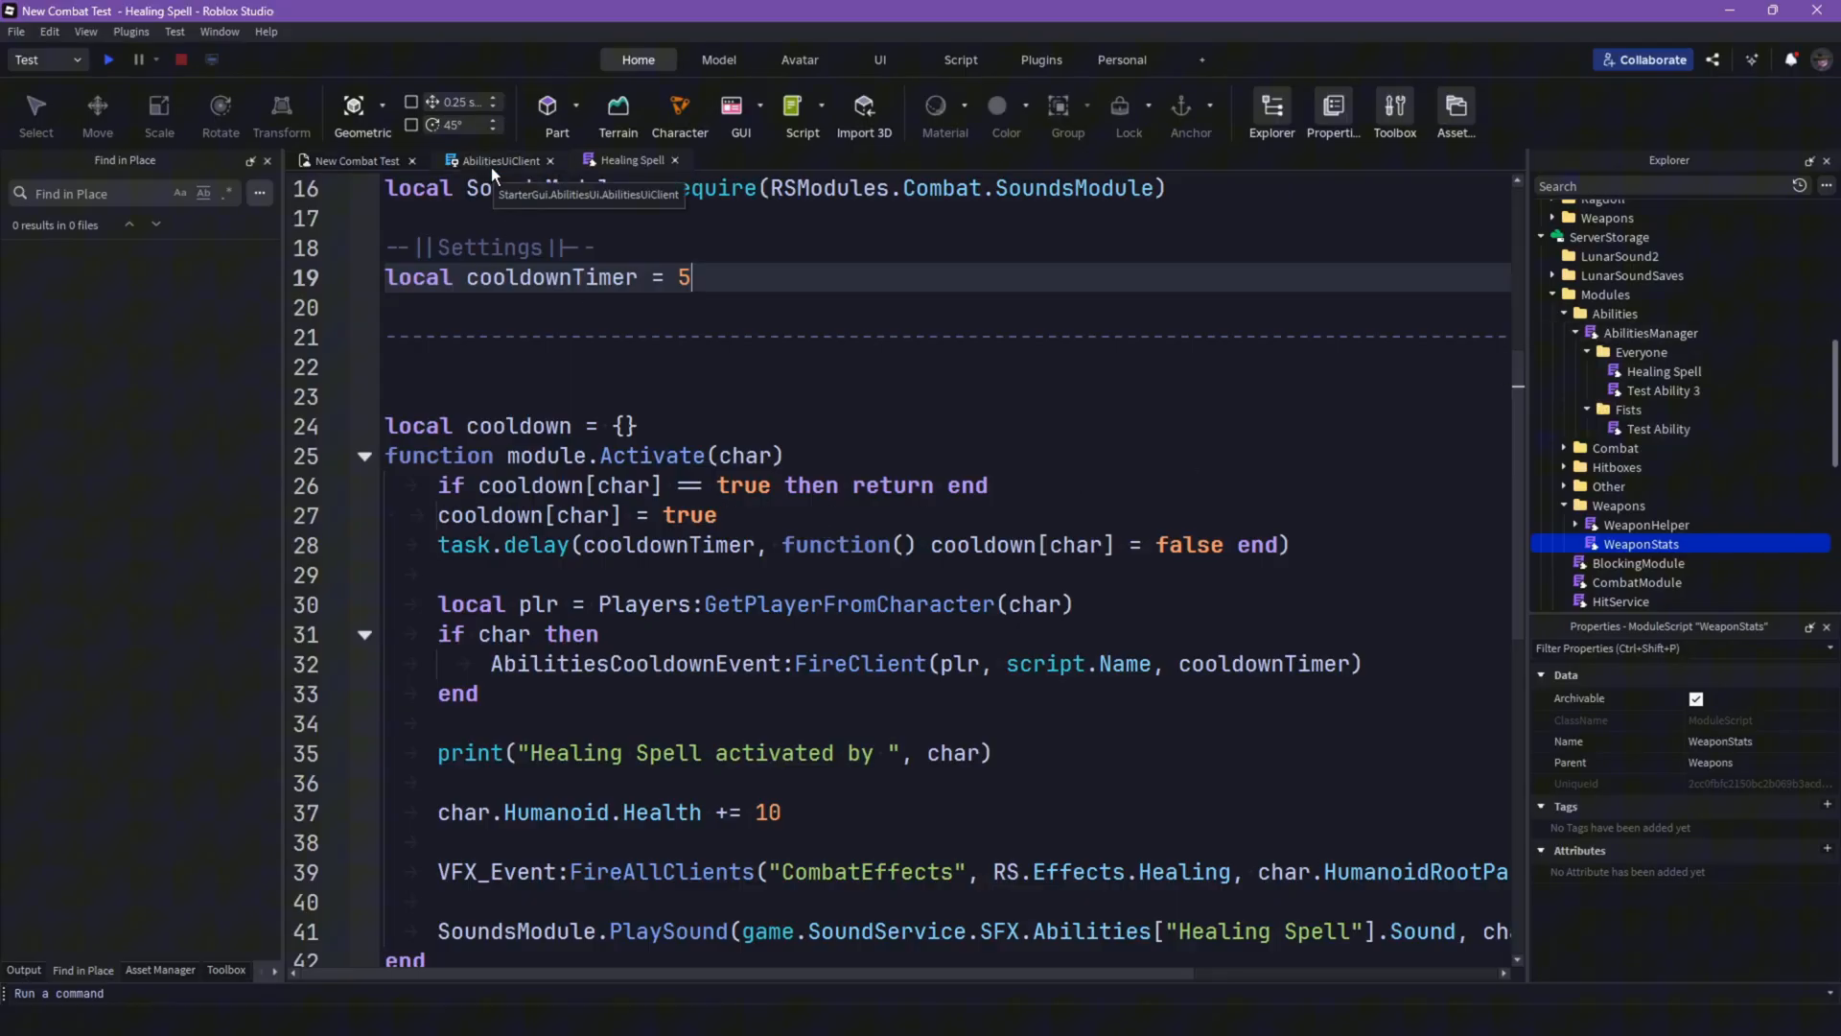
mouse_move(629, 457)
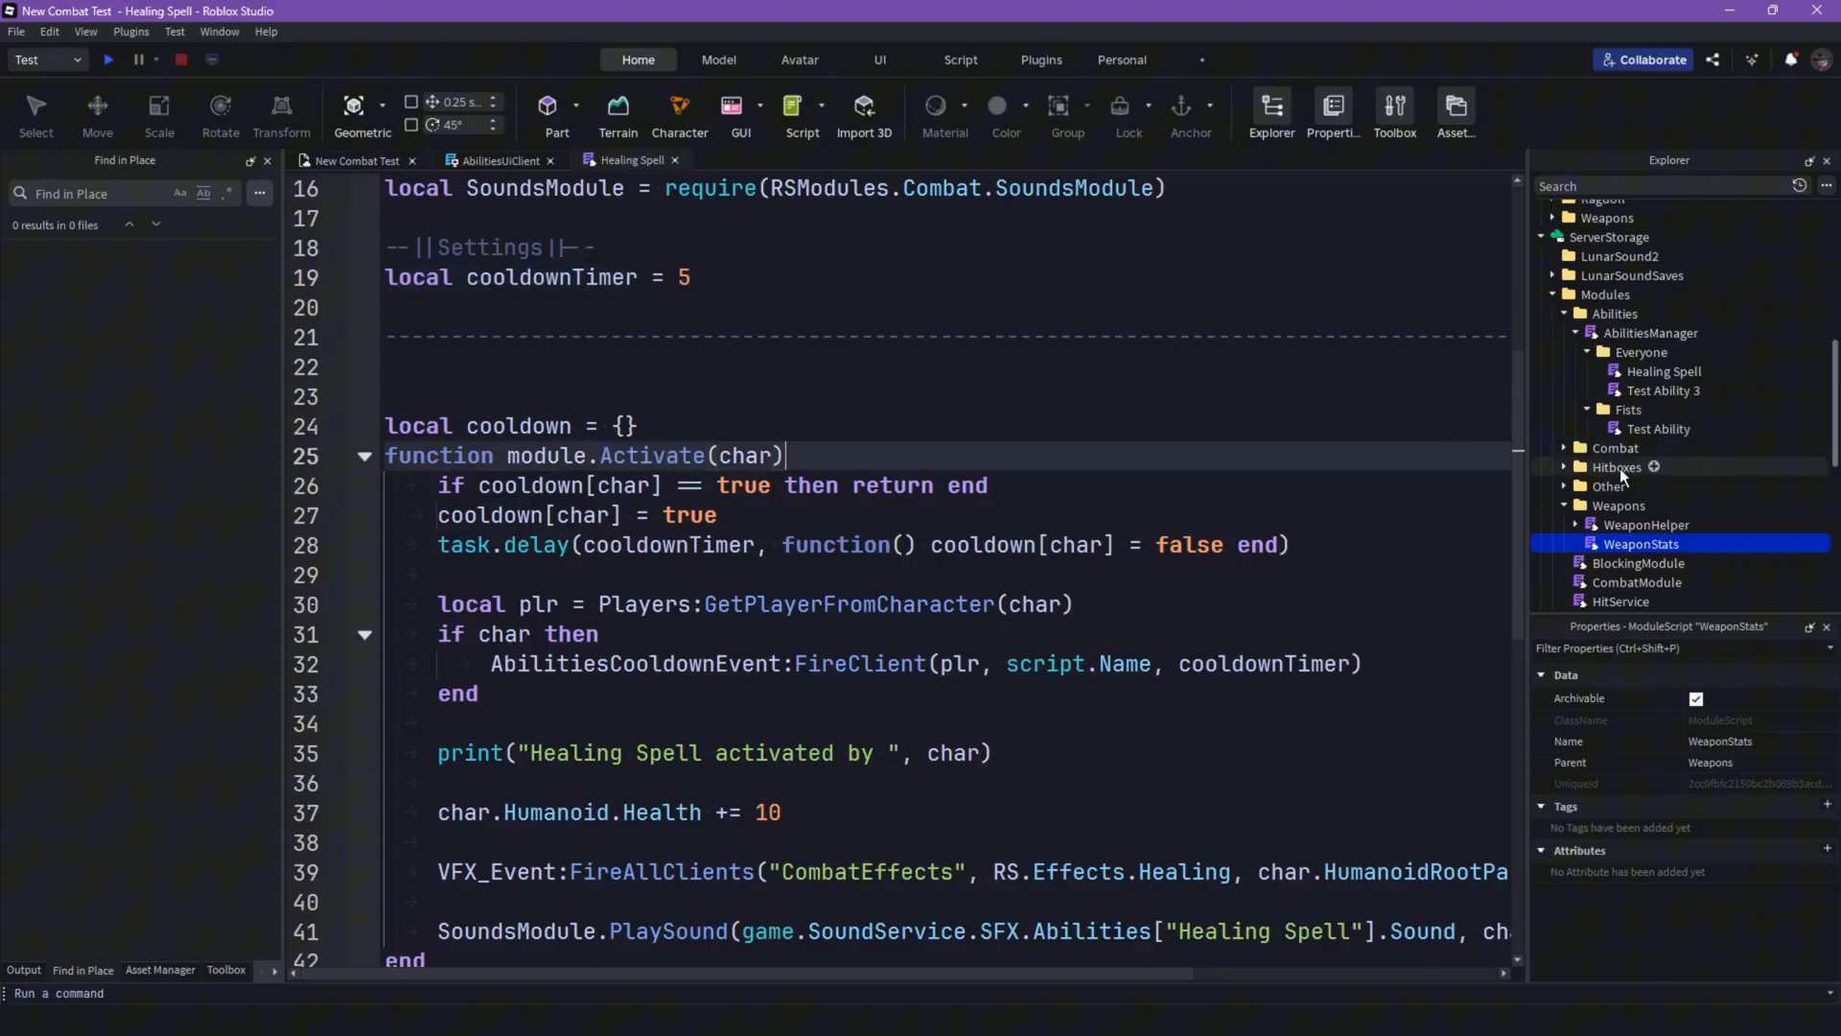
scroll(down, 3)
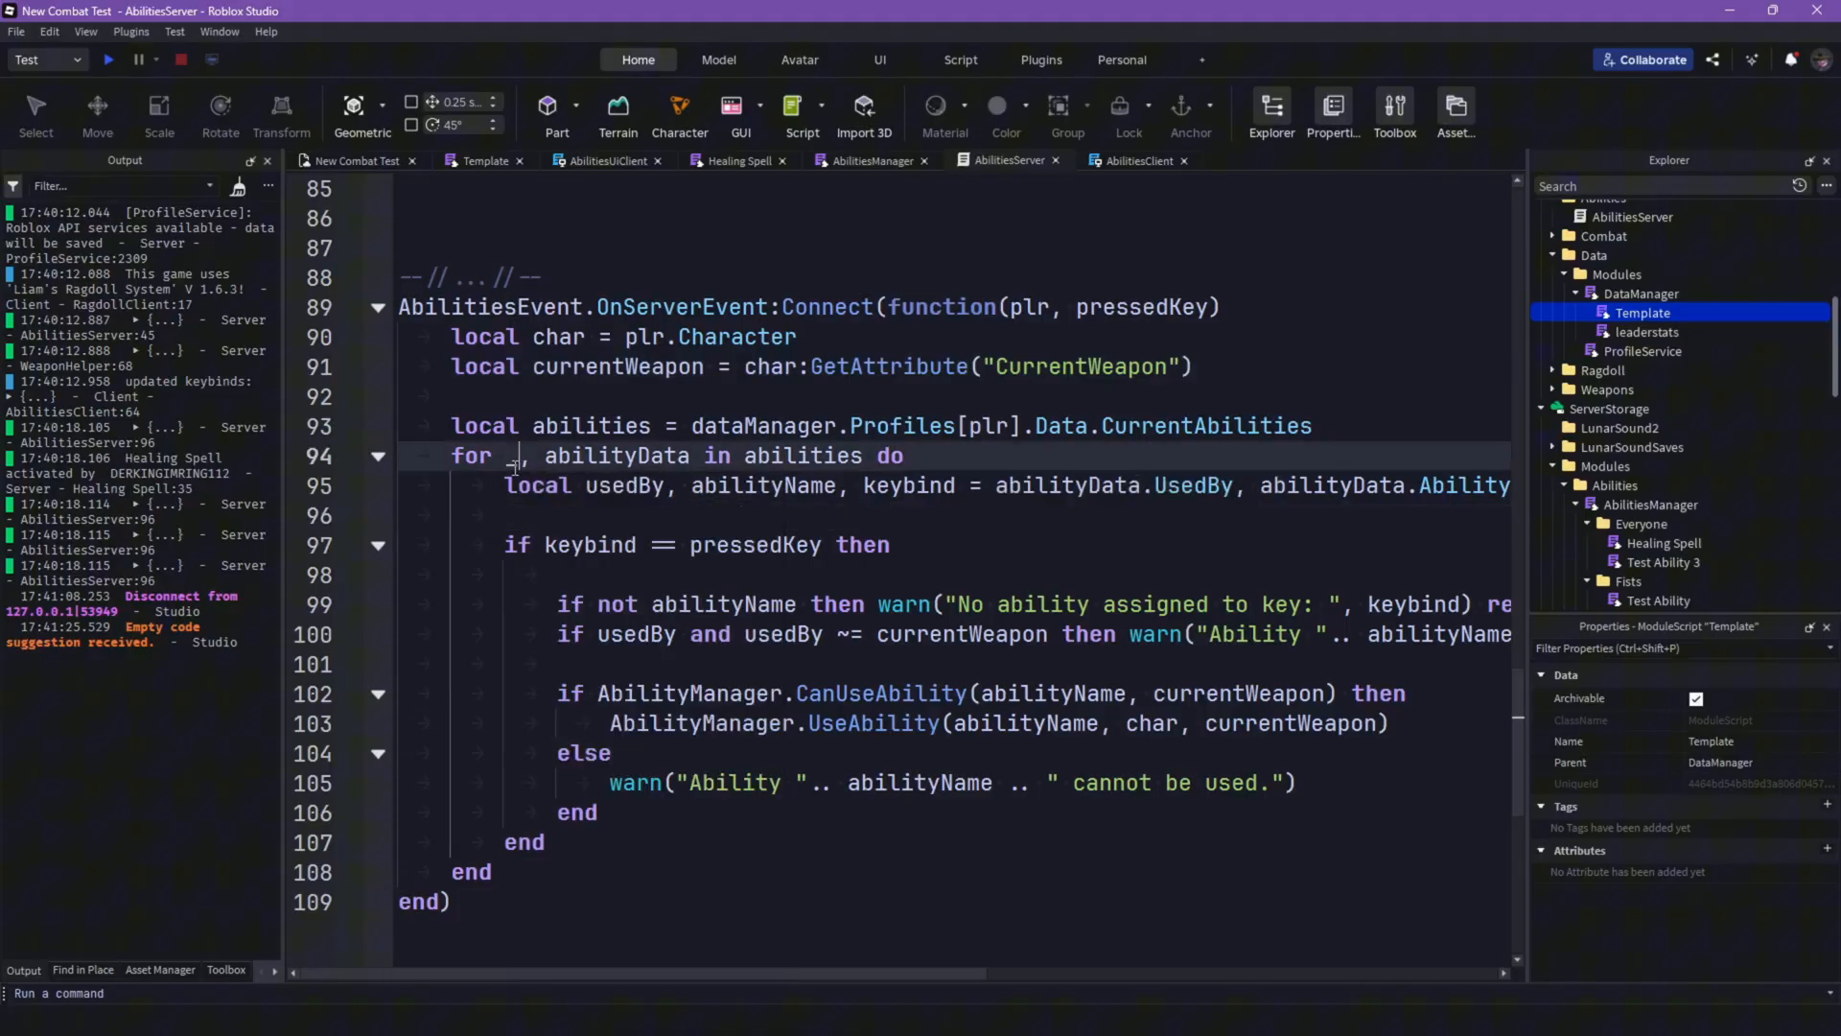
Step: Rename the loop key to slotNumber and pass slotNumber through UseAbility and both Activate calls in AbilitiesManager
text(slotNumber)
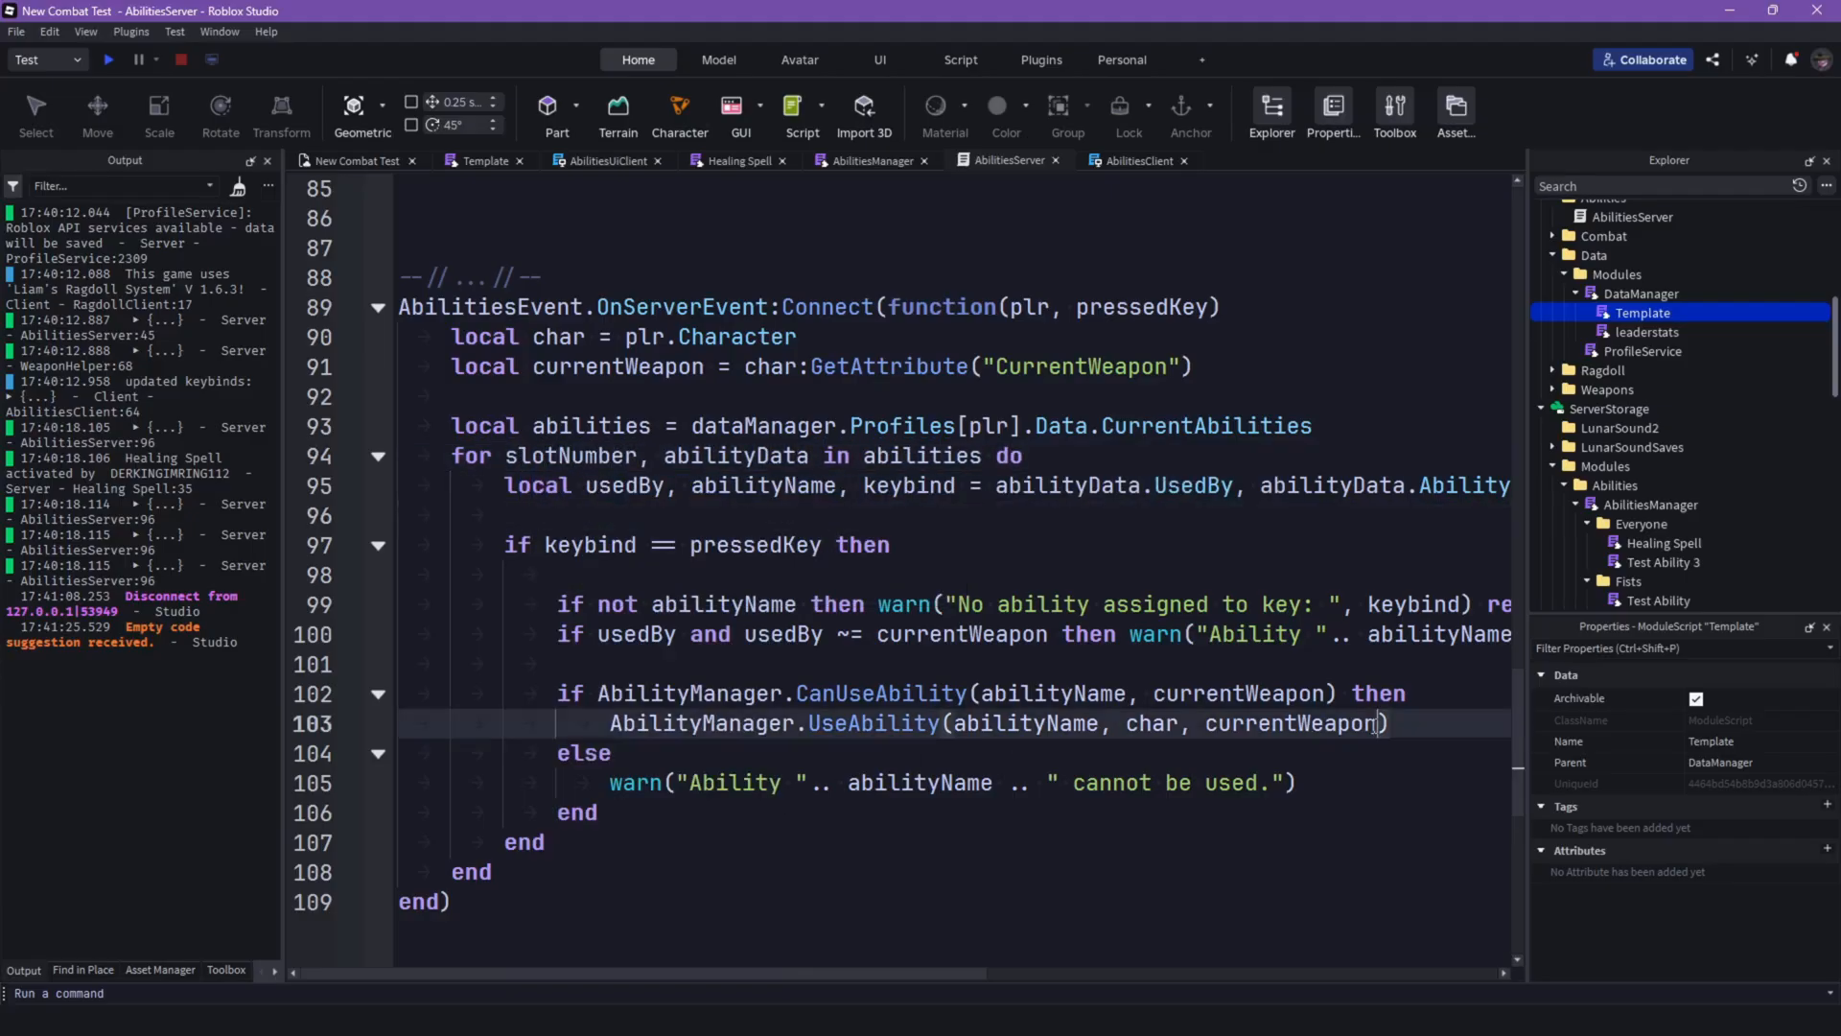
text(, slotNumber)
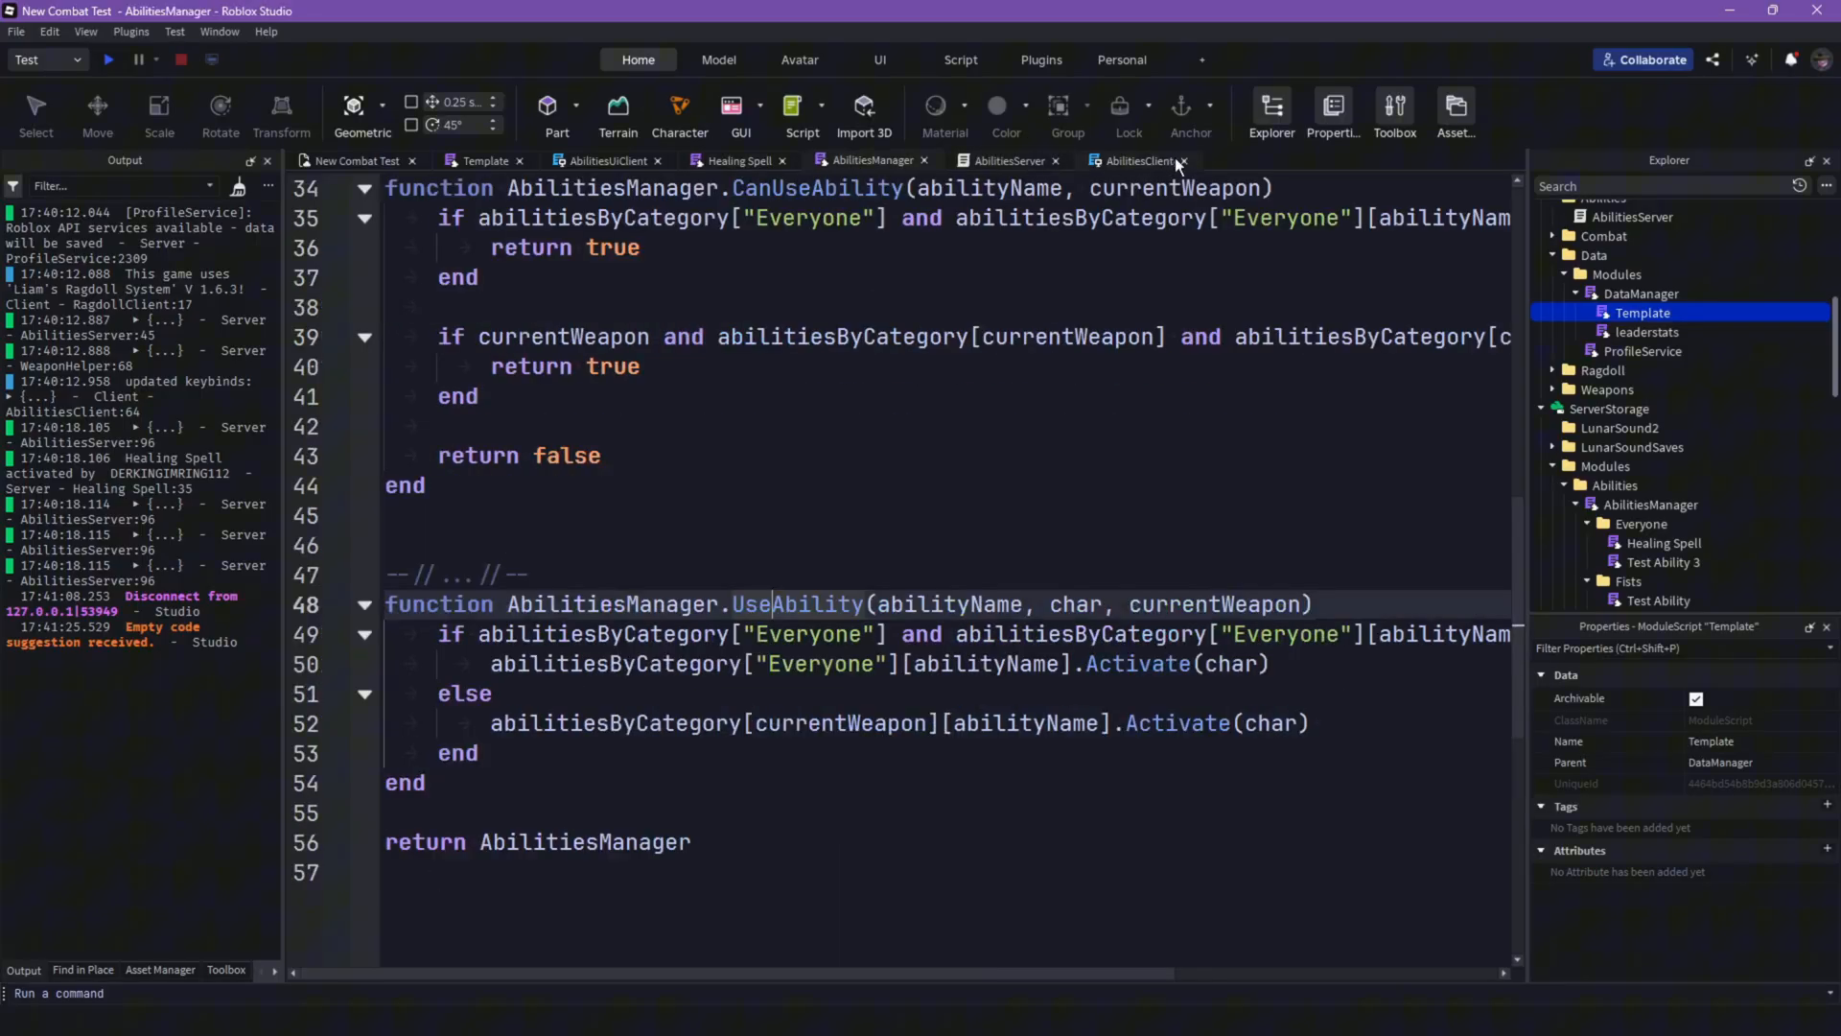
click(1185, 162)
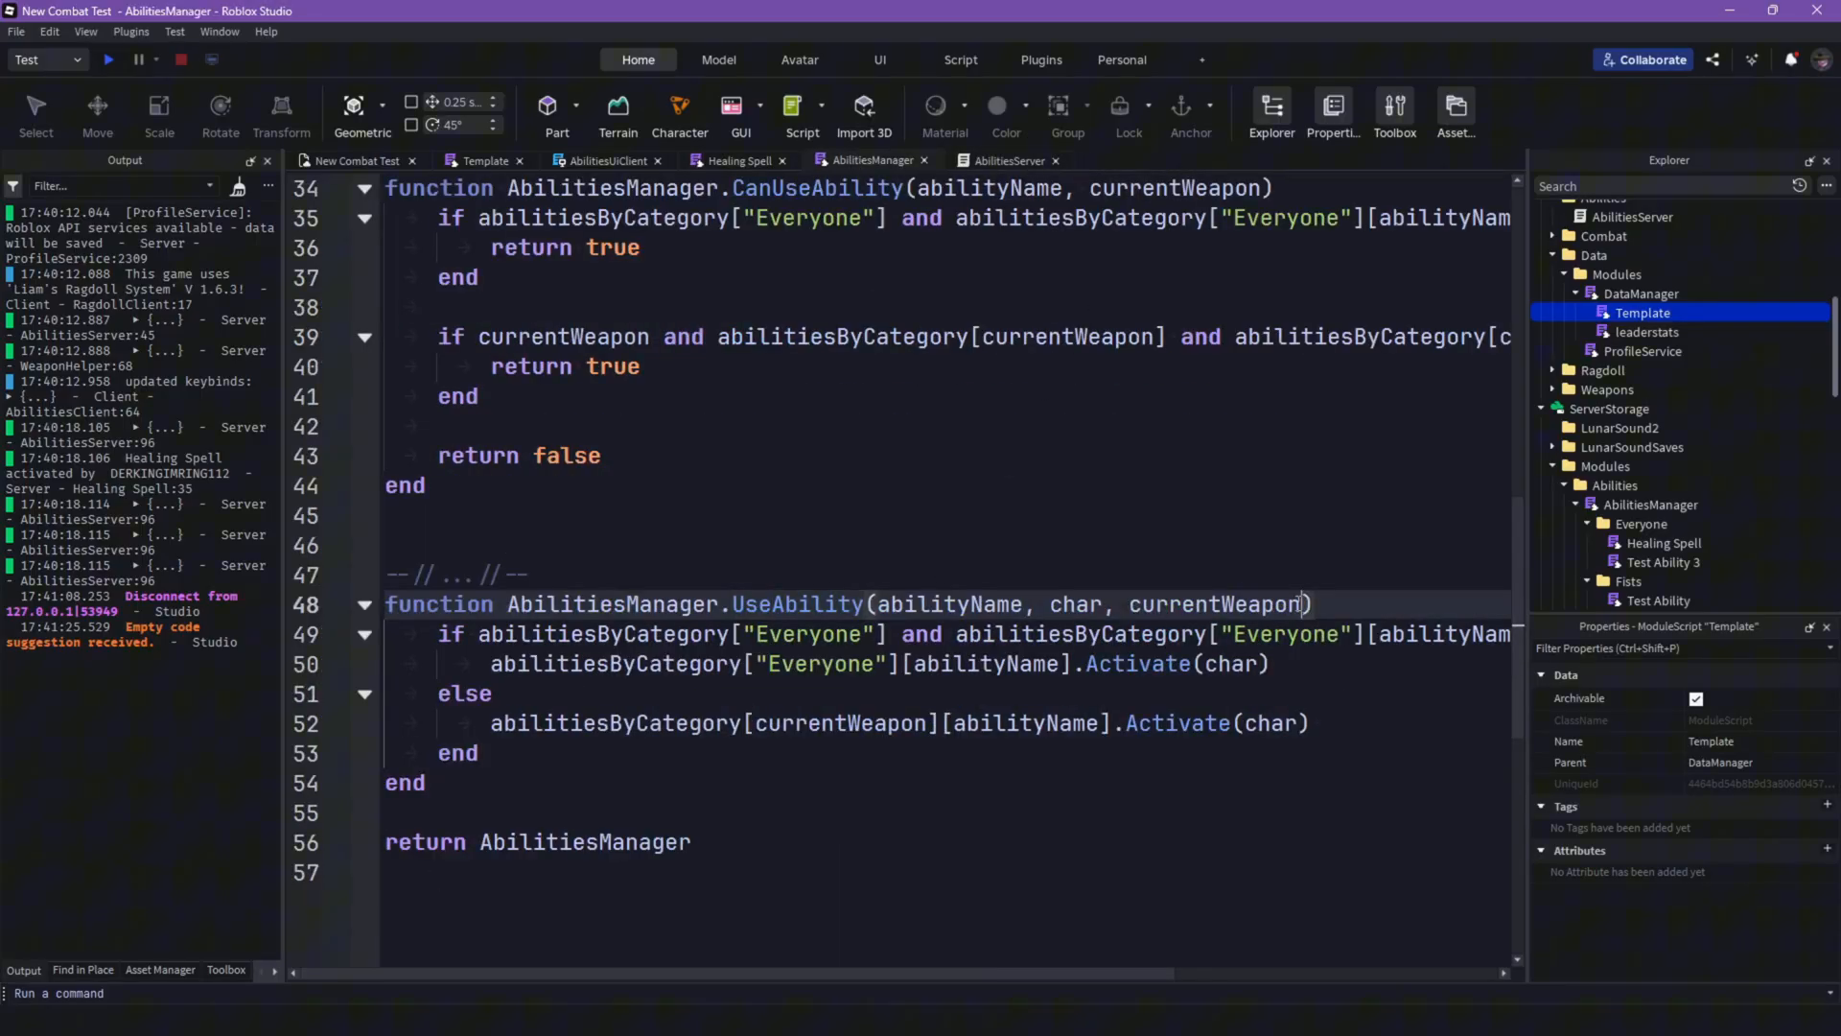
text(, slotNumber)
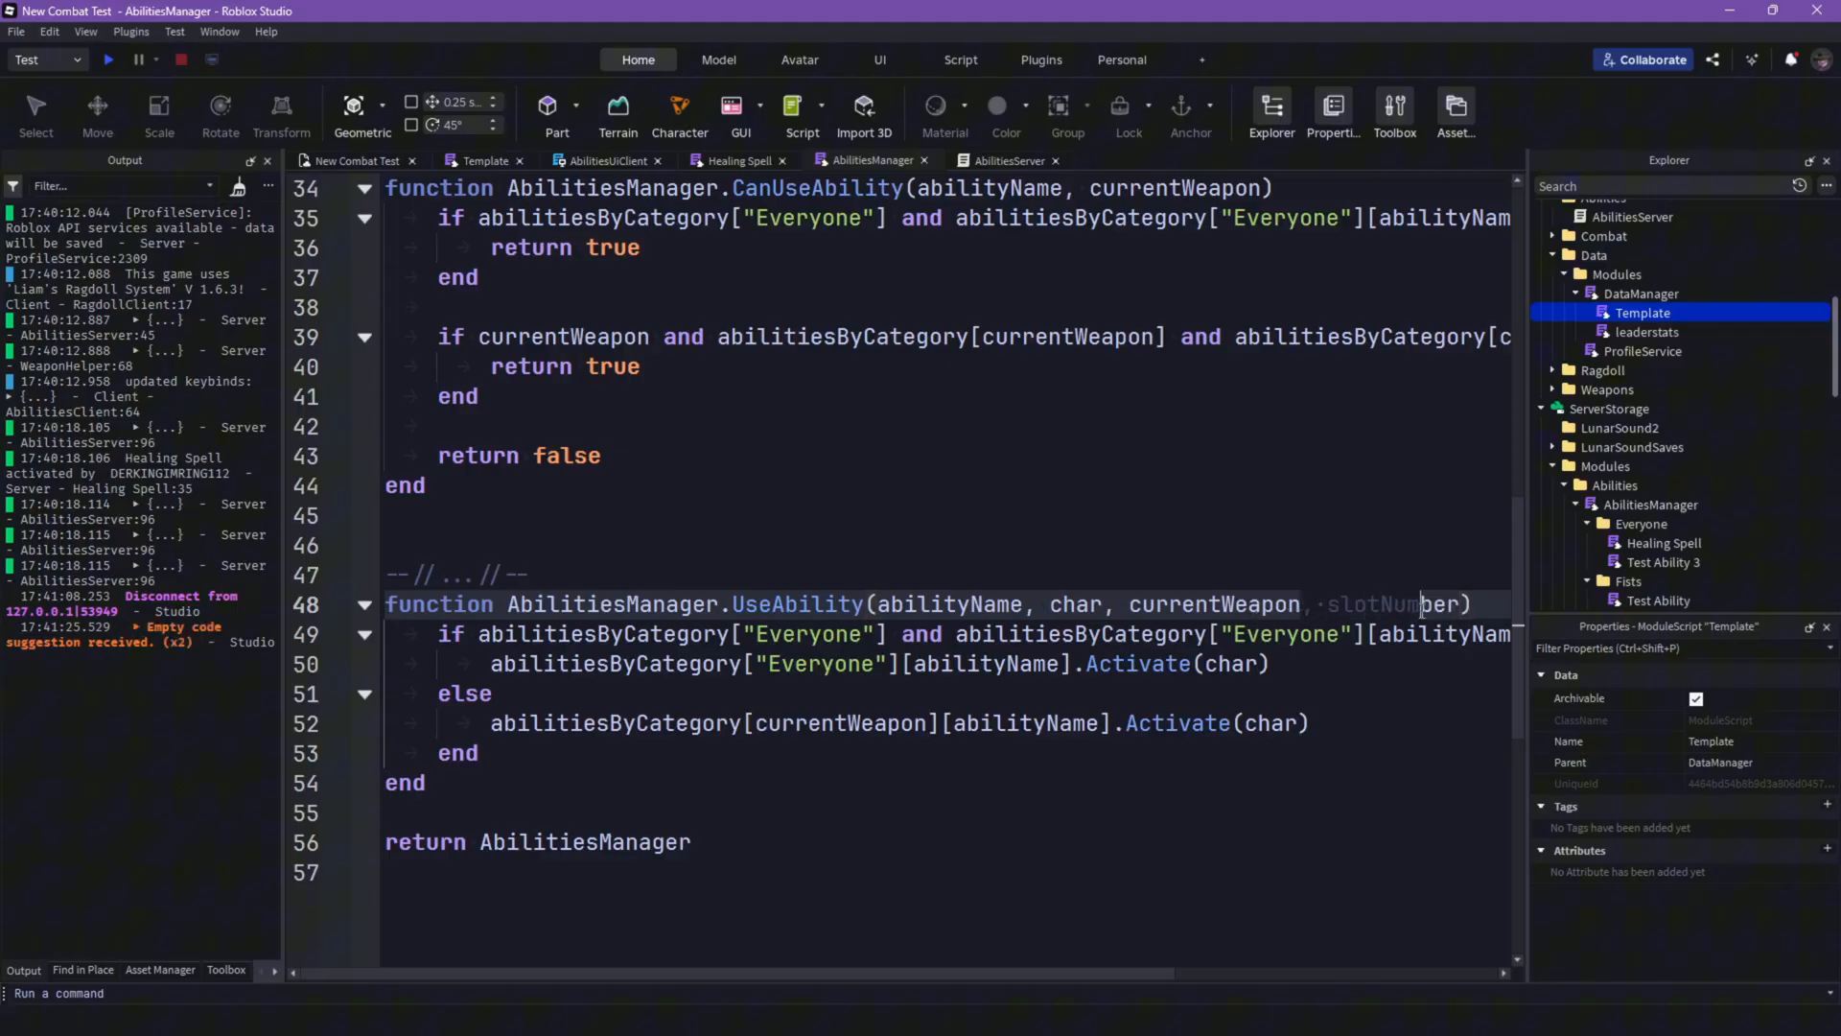
text(, slotNumber)
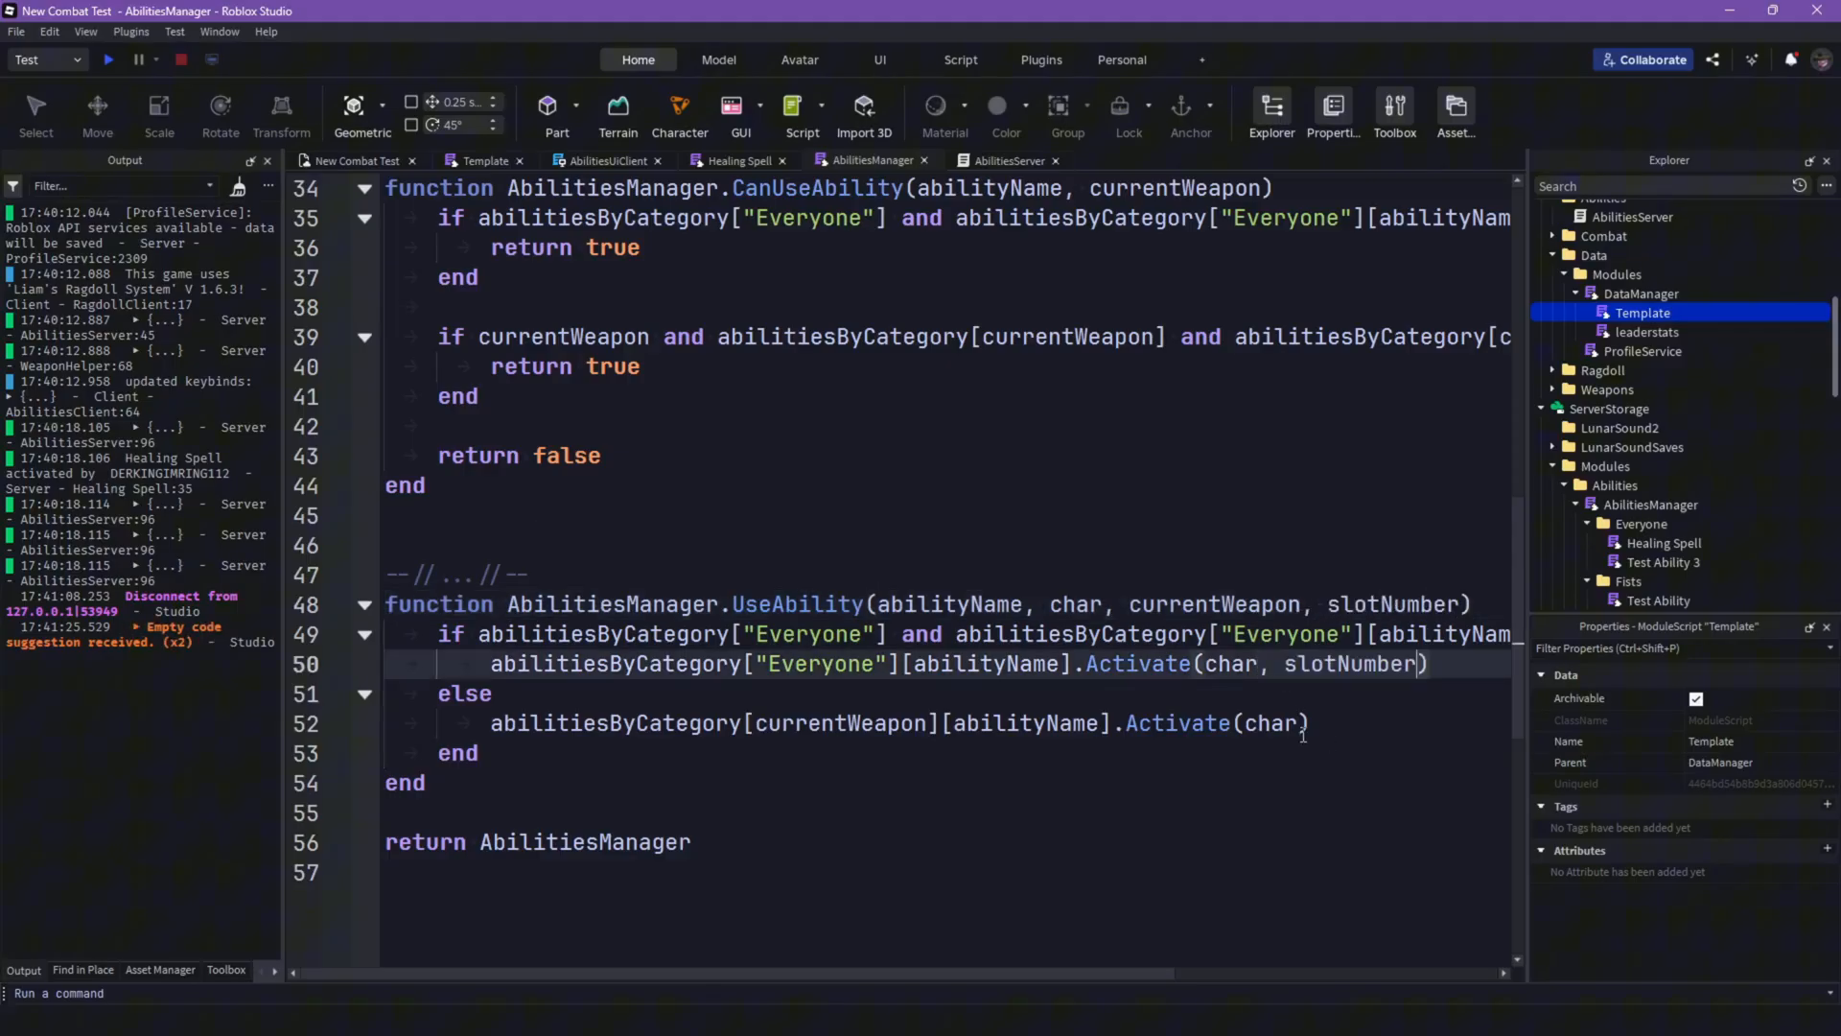
text(, slotNumber)
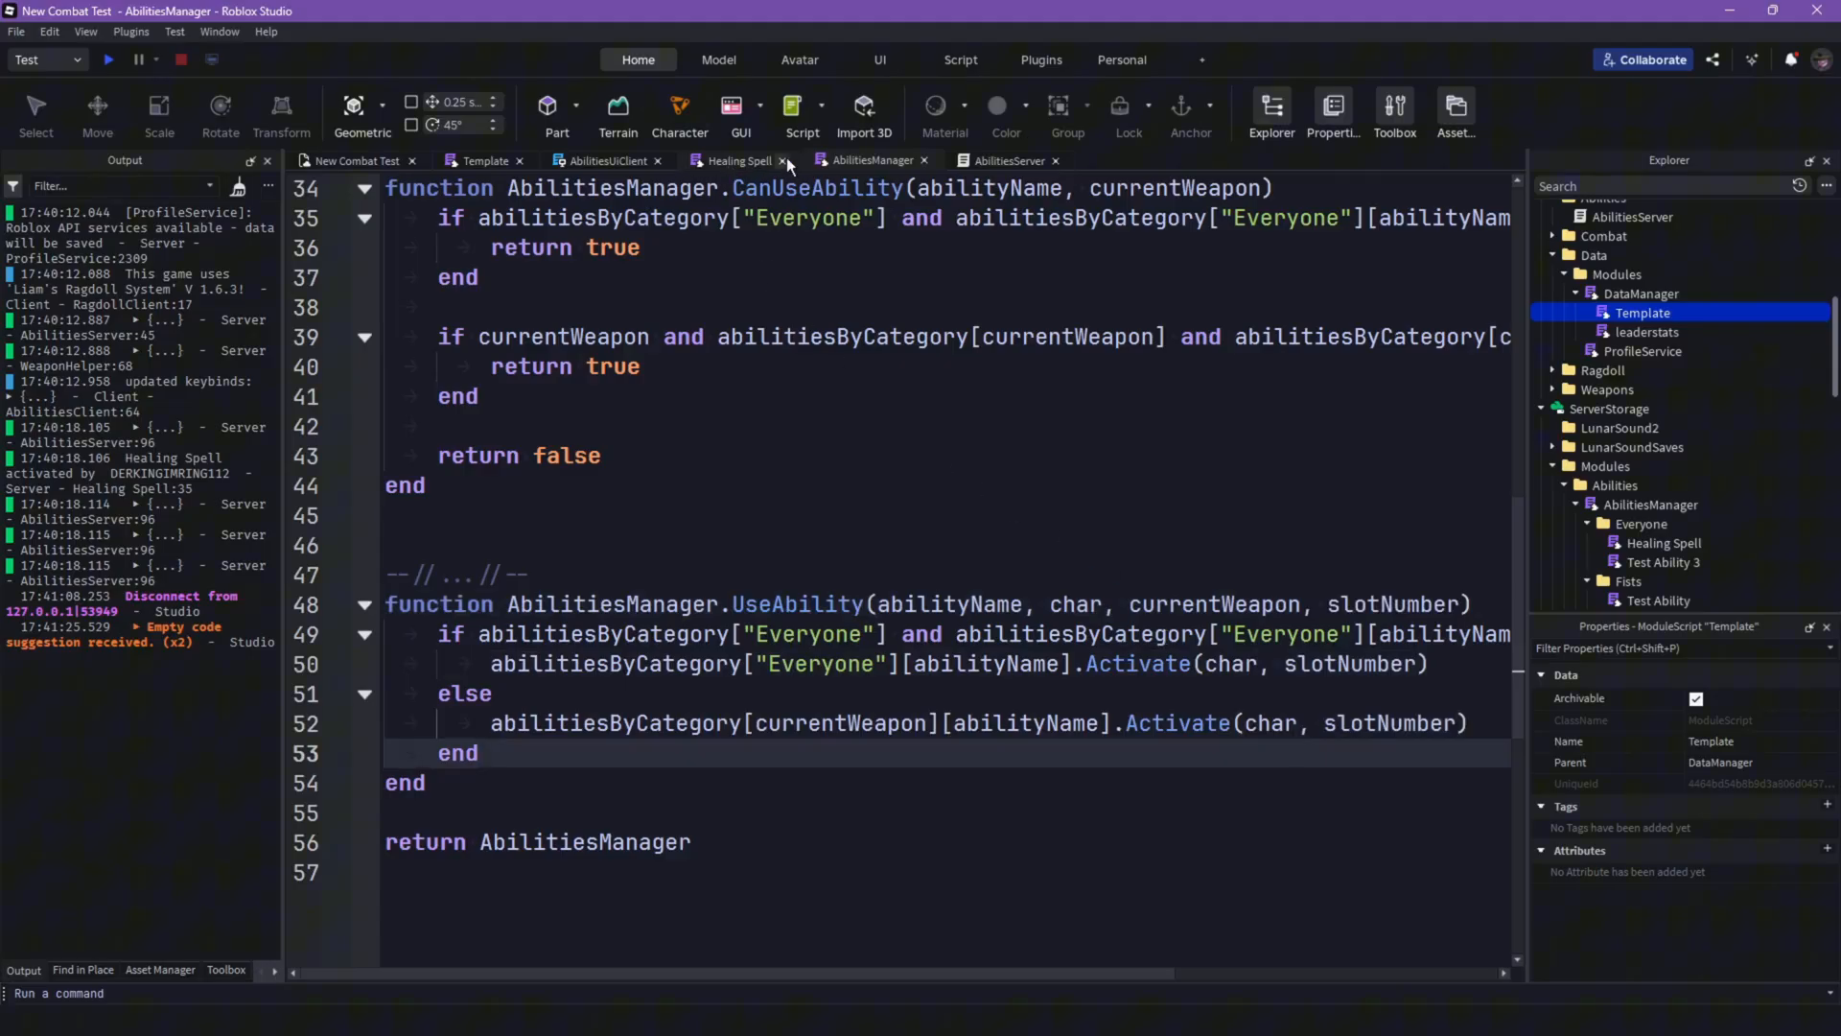
Step: In Healing Spell, fire slotNumber instead of script.Name with the cooldown event
click(737, 161)
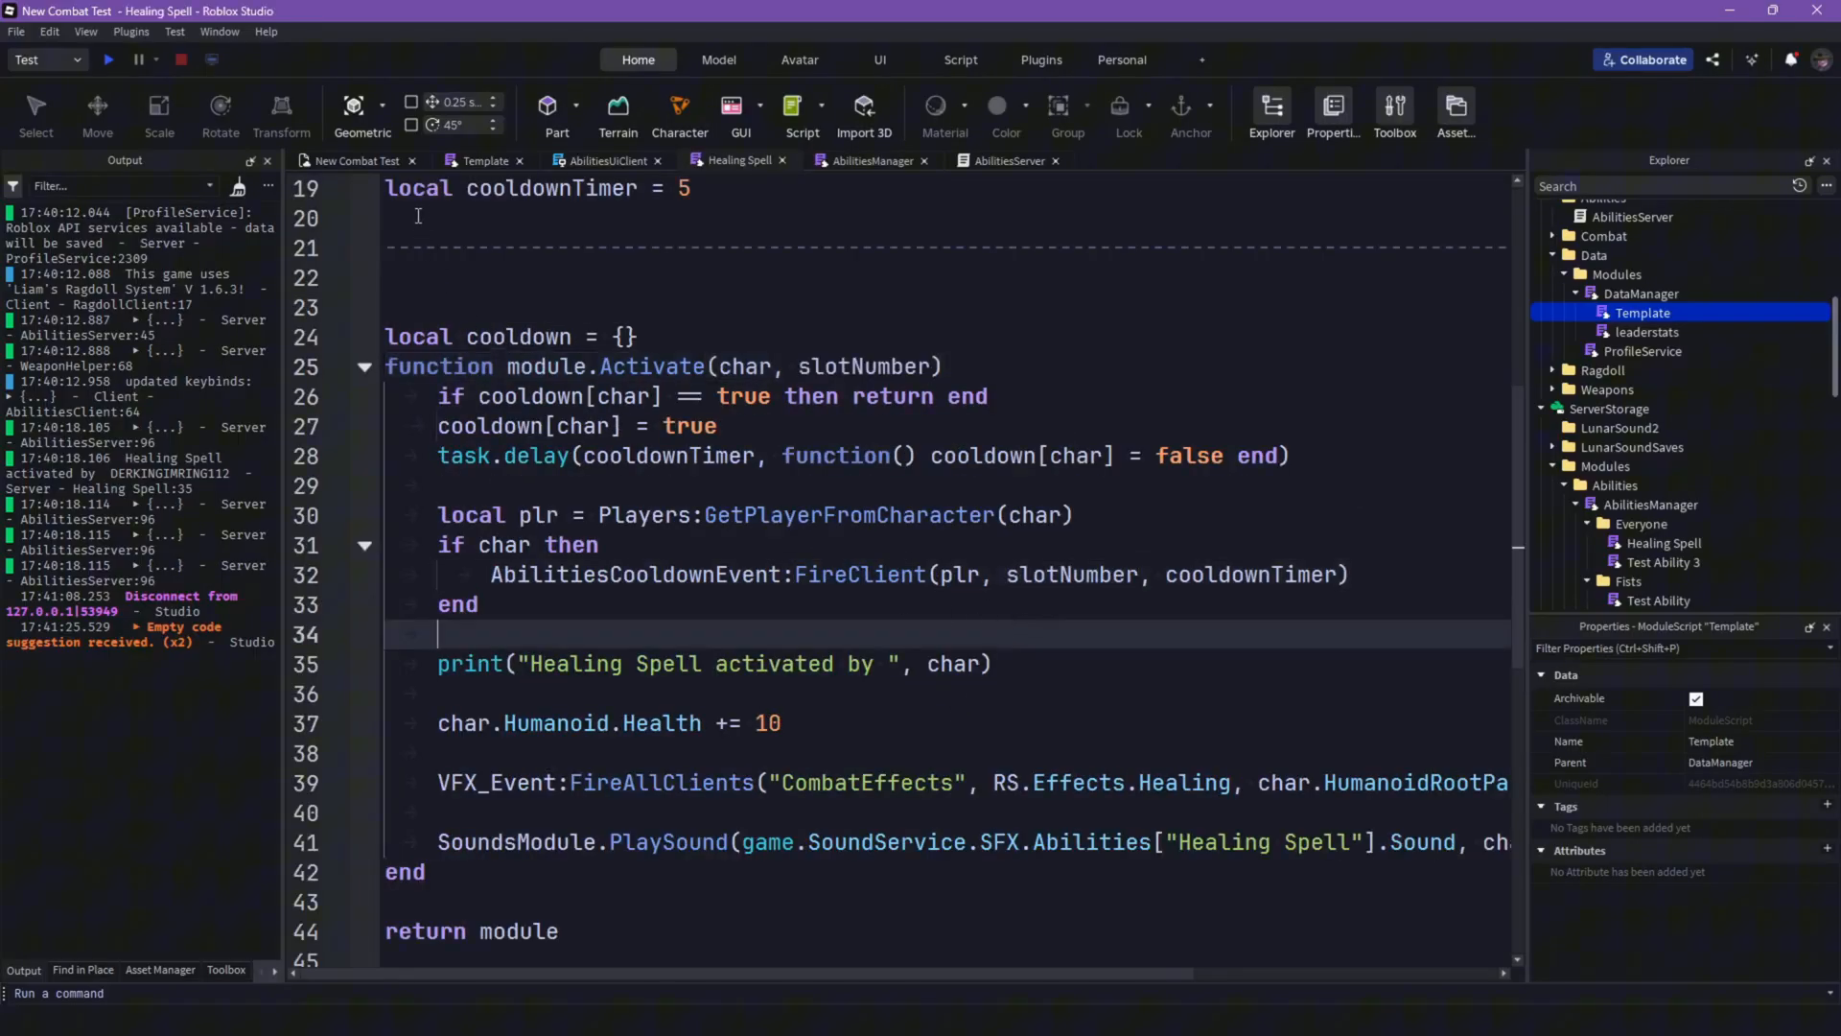
mouse_move(476, 161)
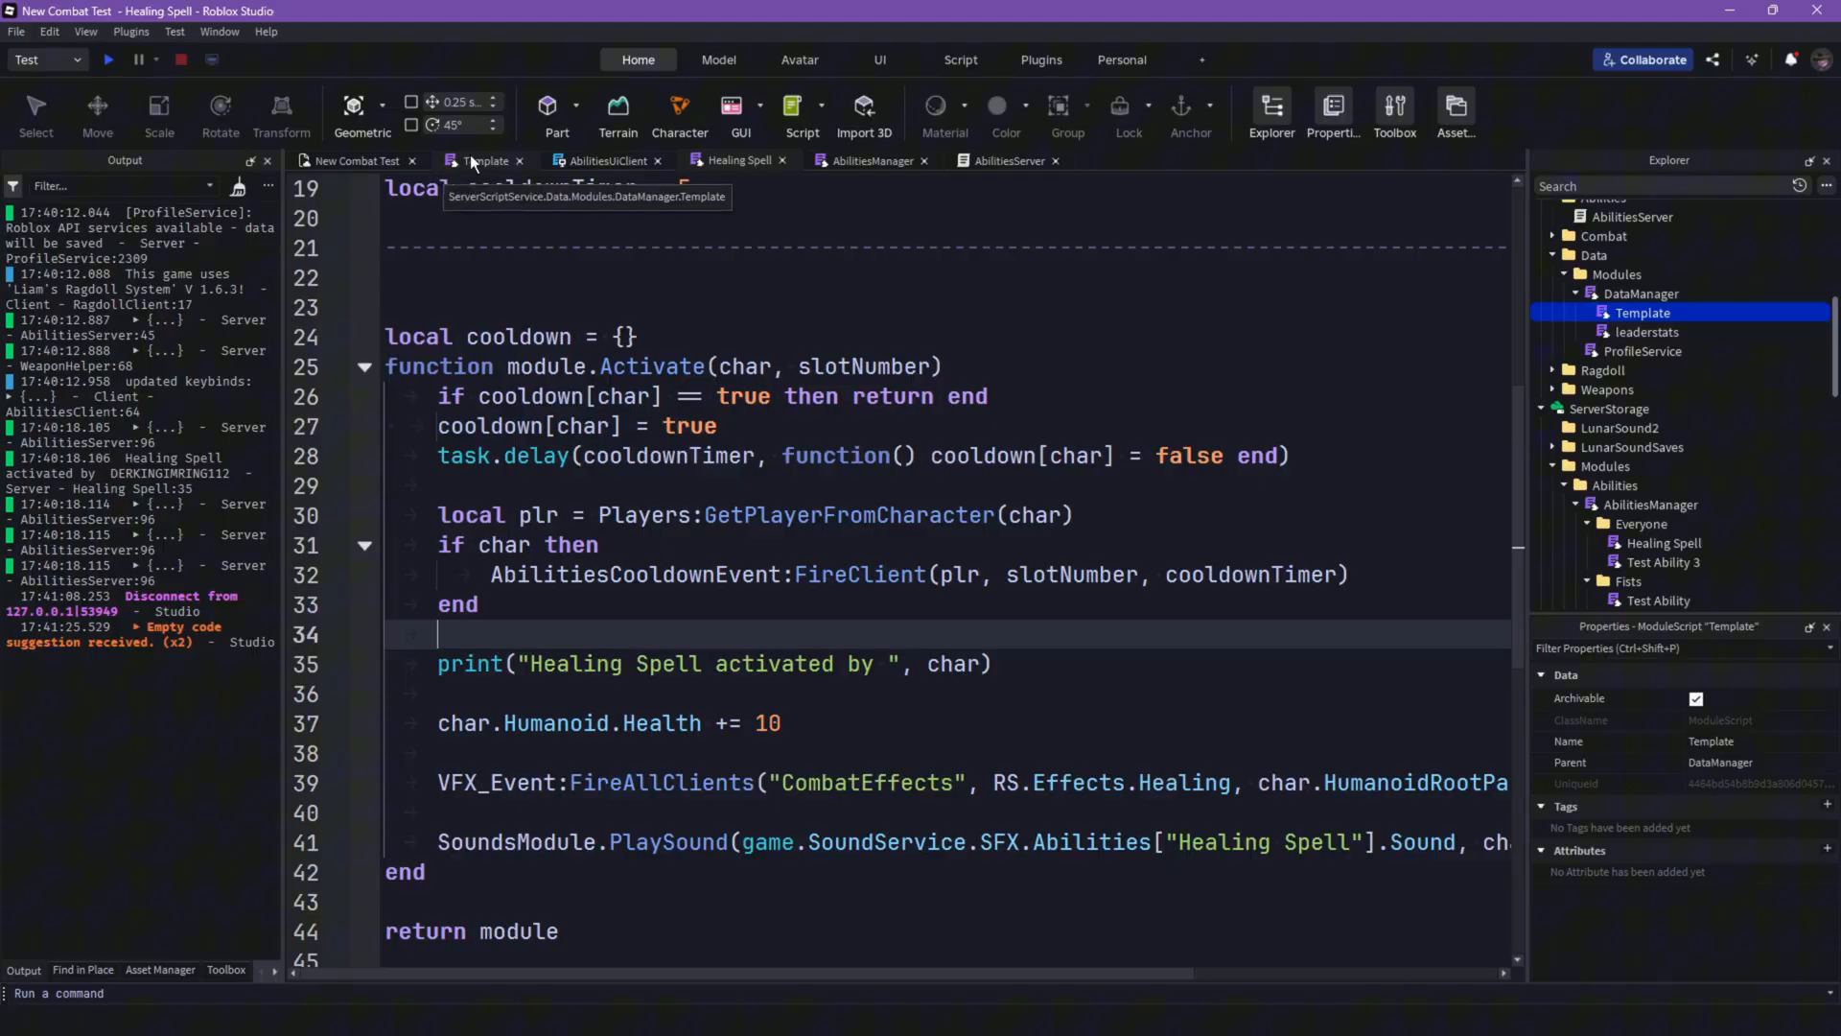
click(604, 162)
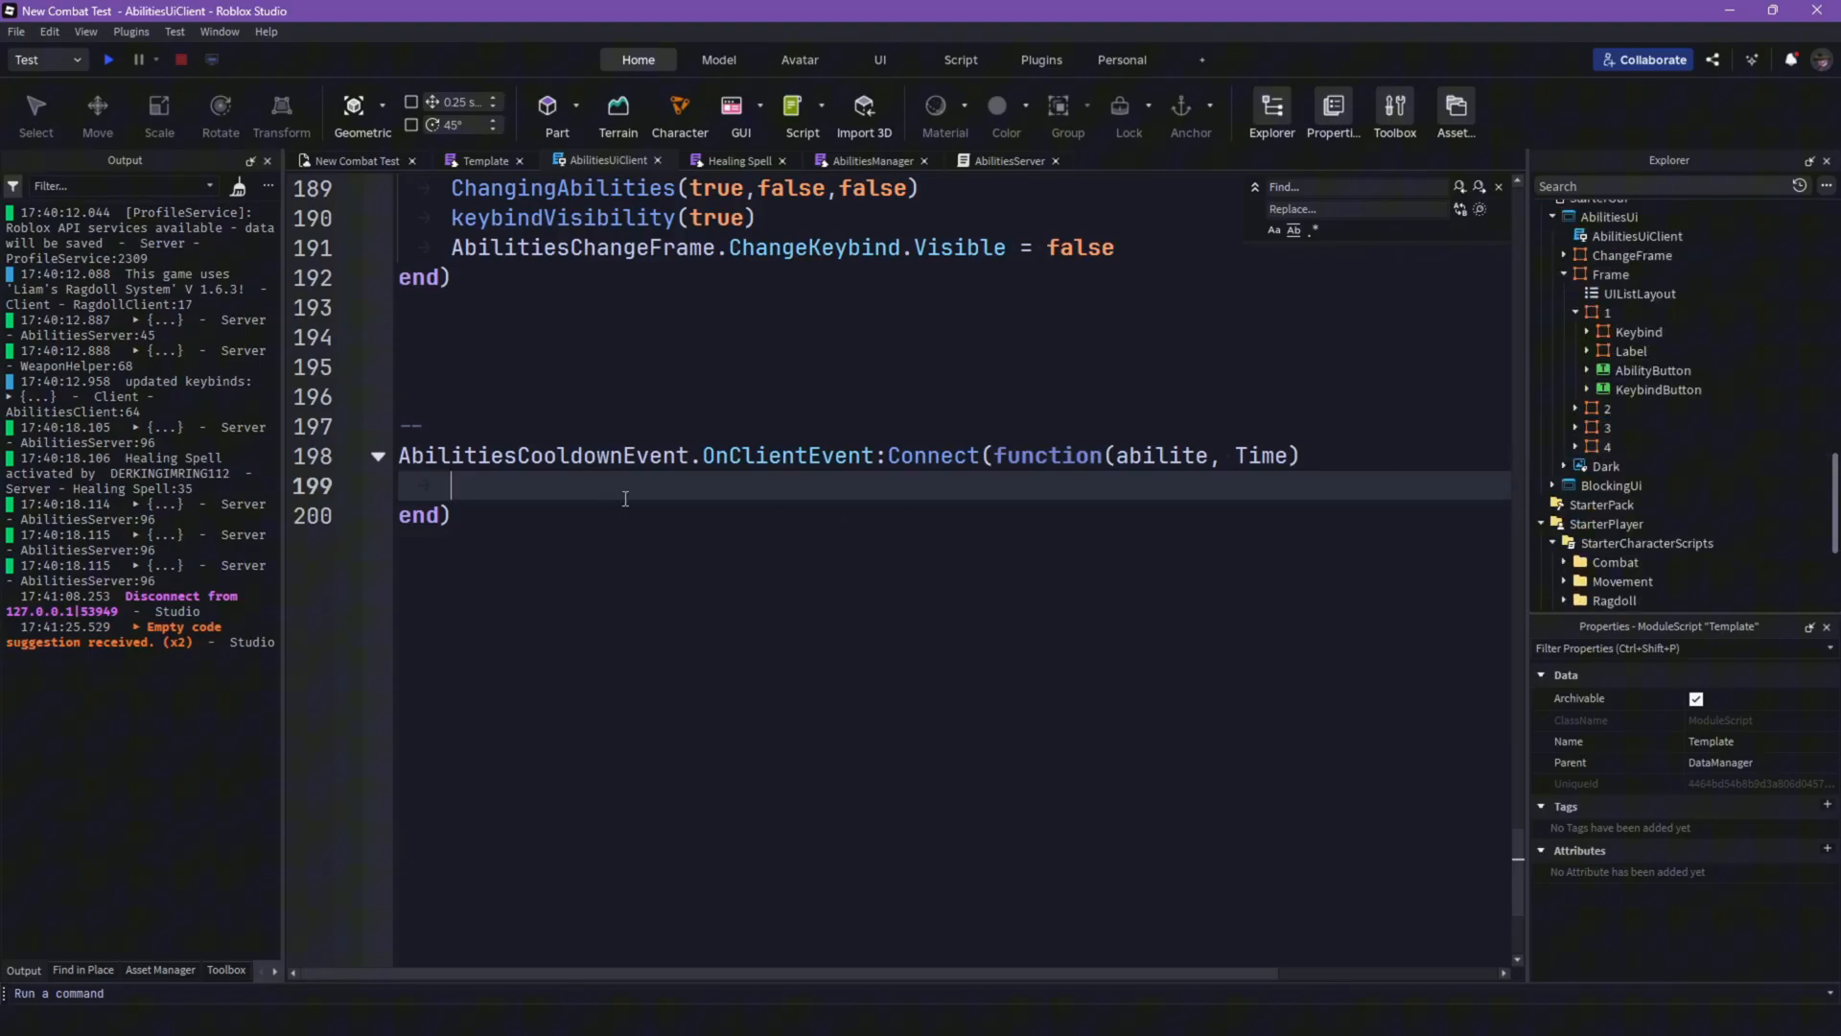
Step: In the cooldown handler, write AbilitiesUiFrame[abilite].Label.Bar, checking the slot hierarchy in Explorer
click(1611, 274)
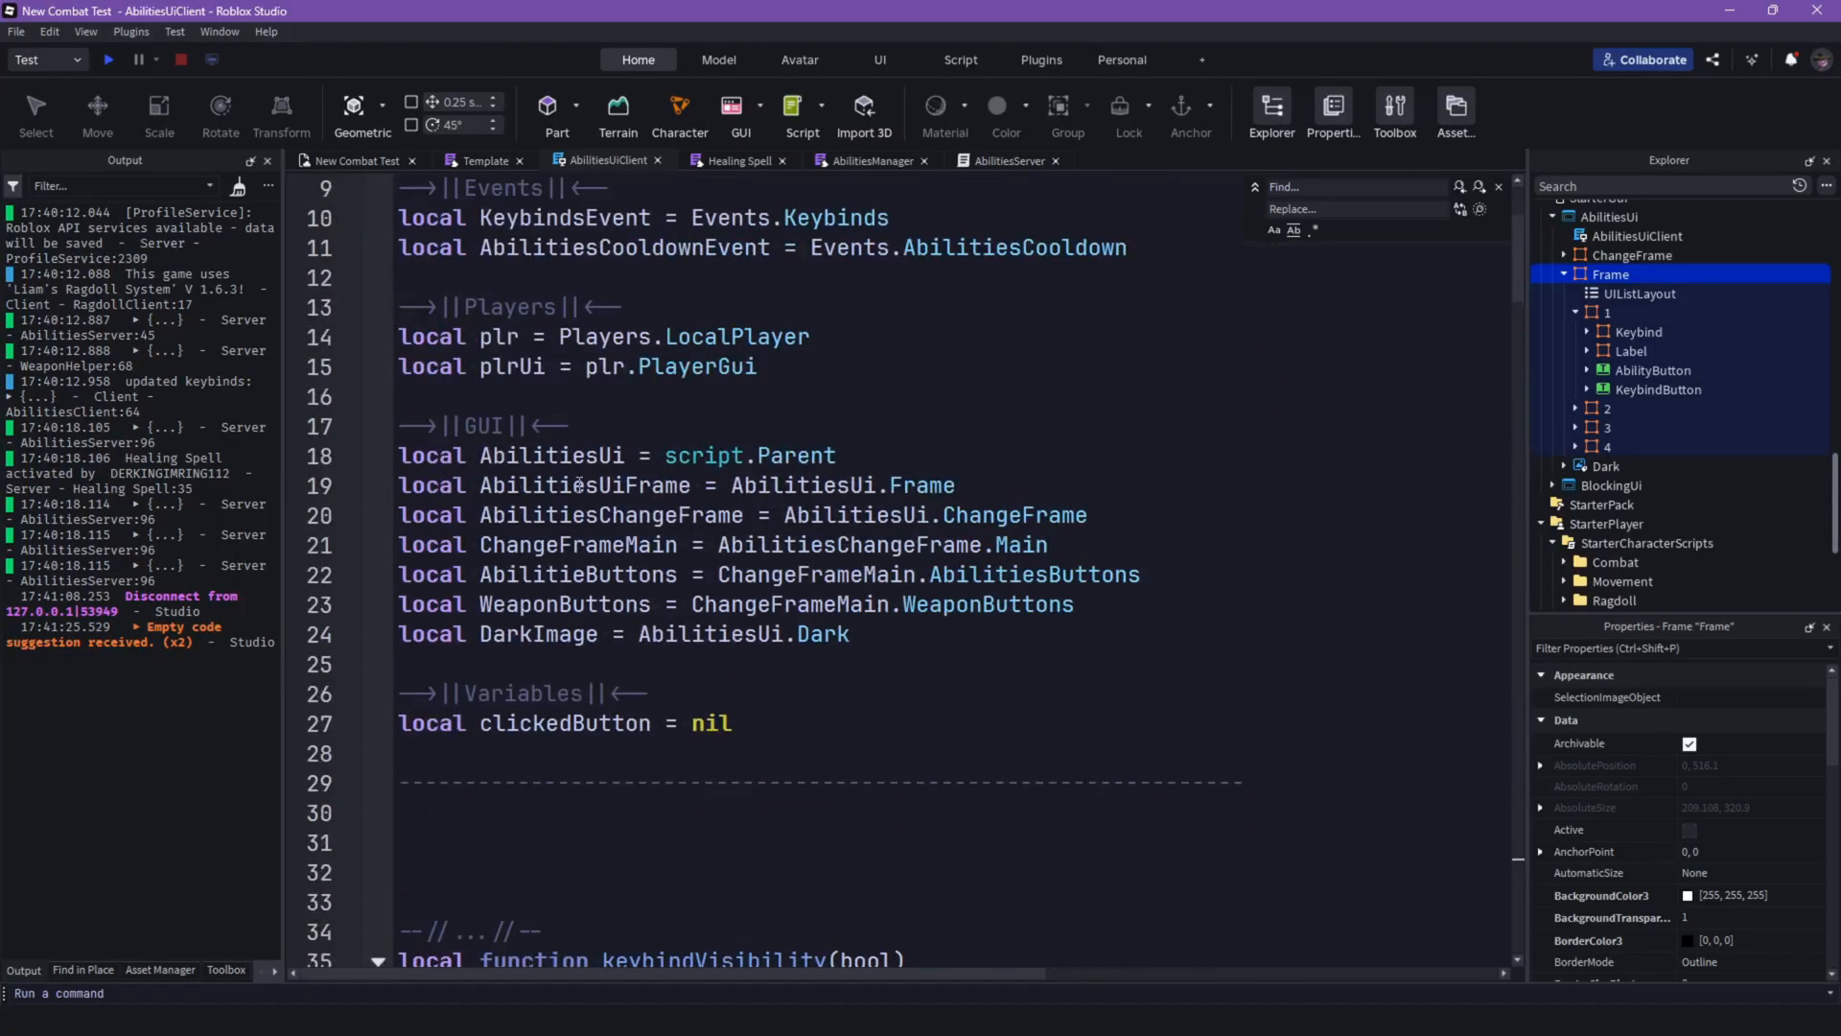
double_click(583, 486)
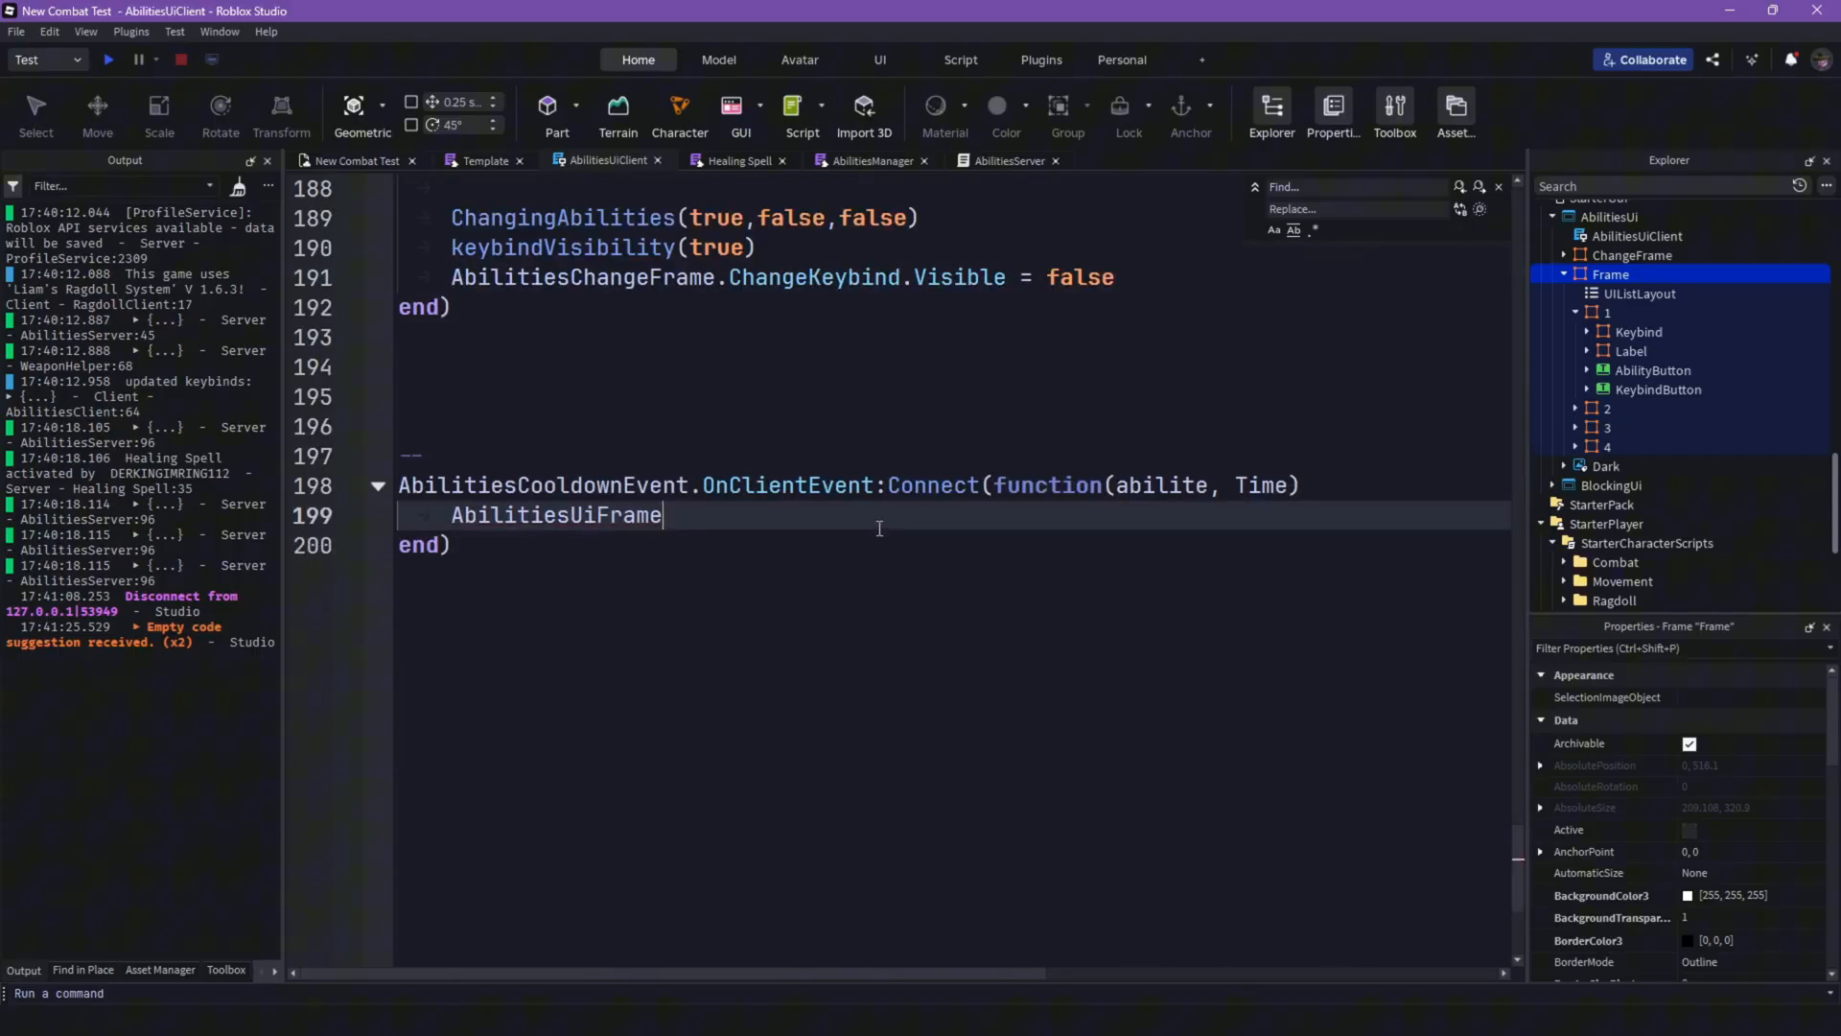
text([])
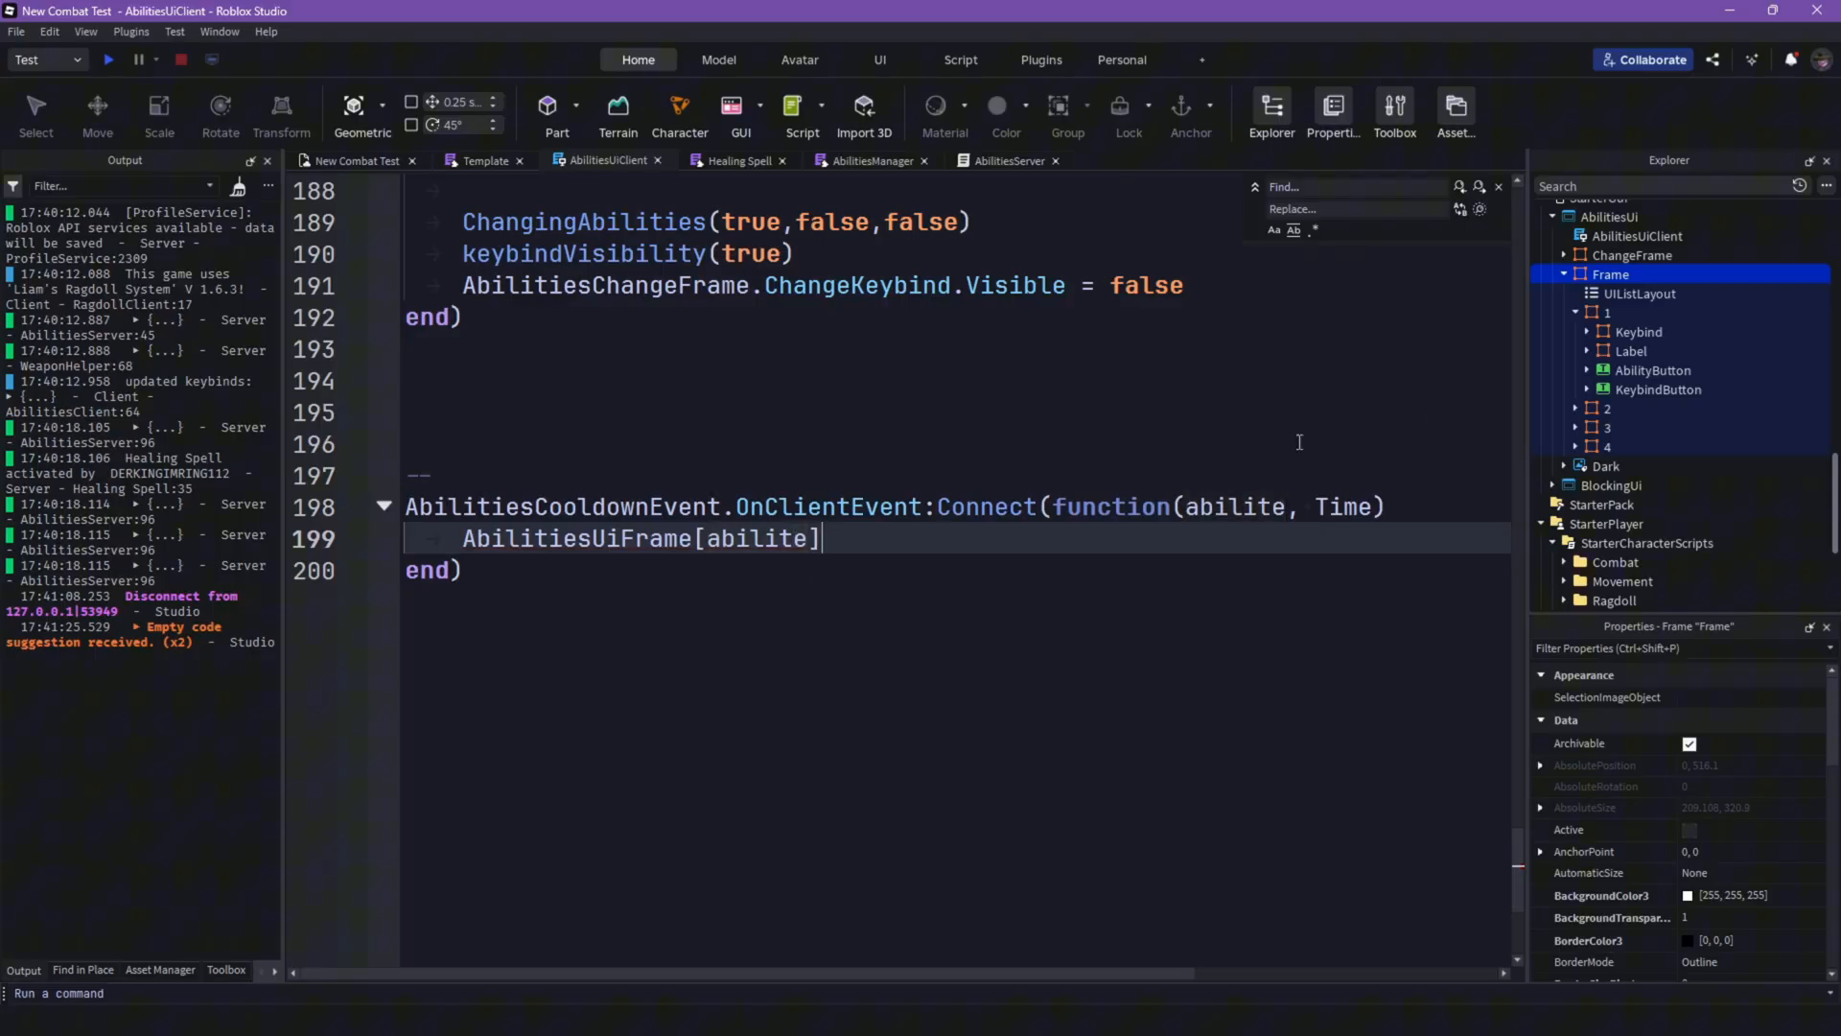
click(1588, 351)
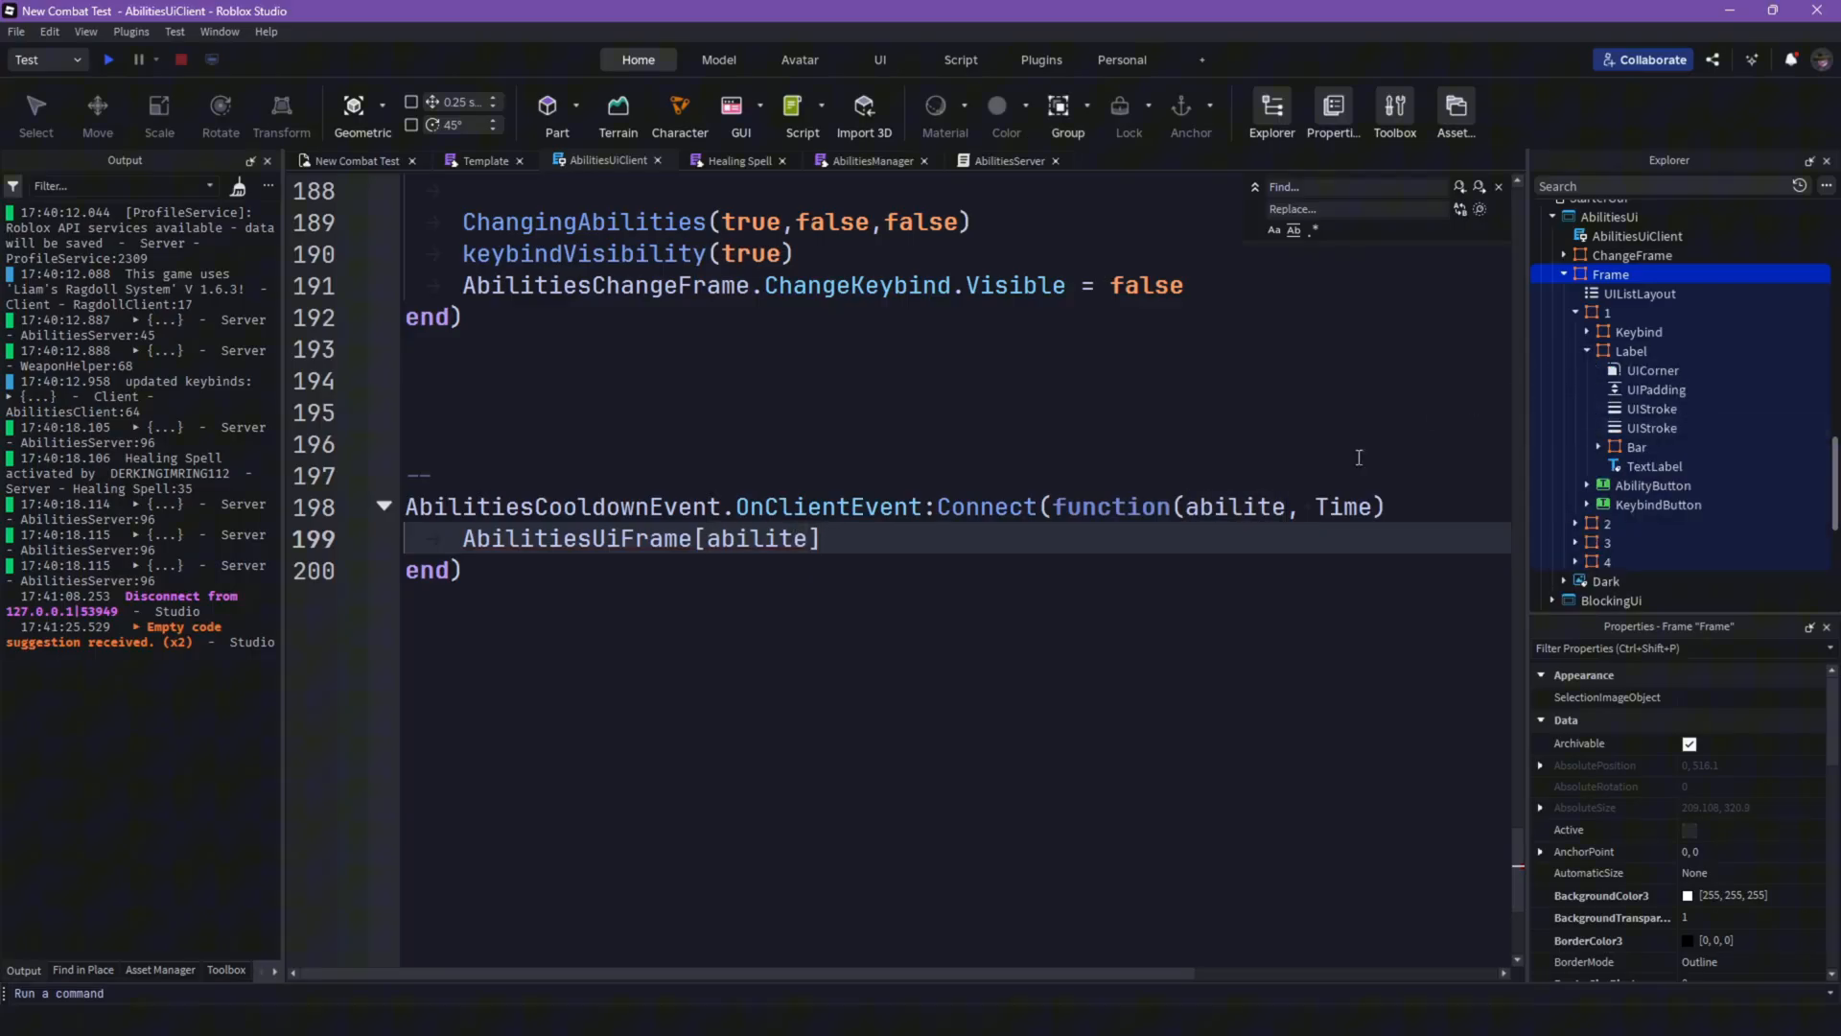
text(.Label)
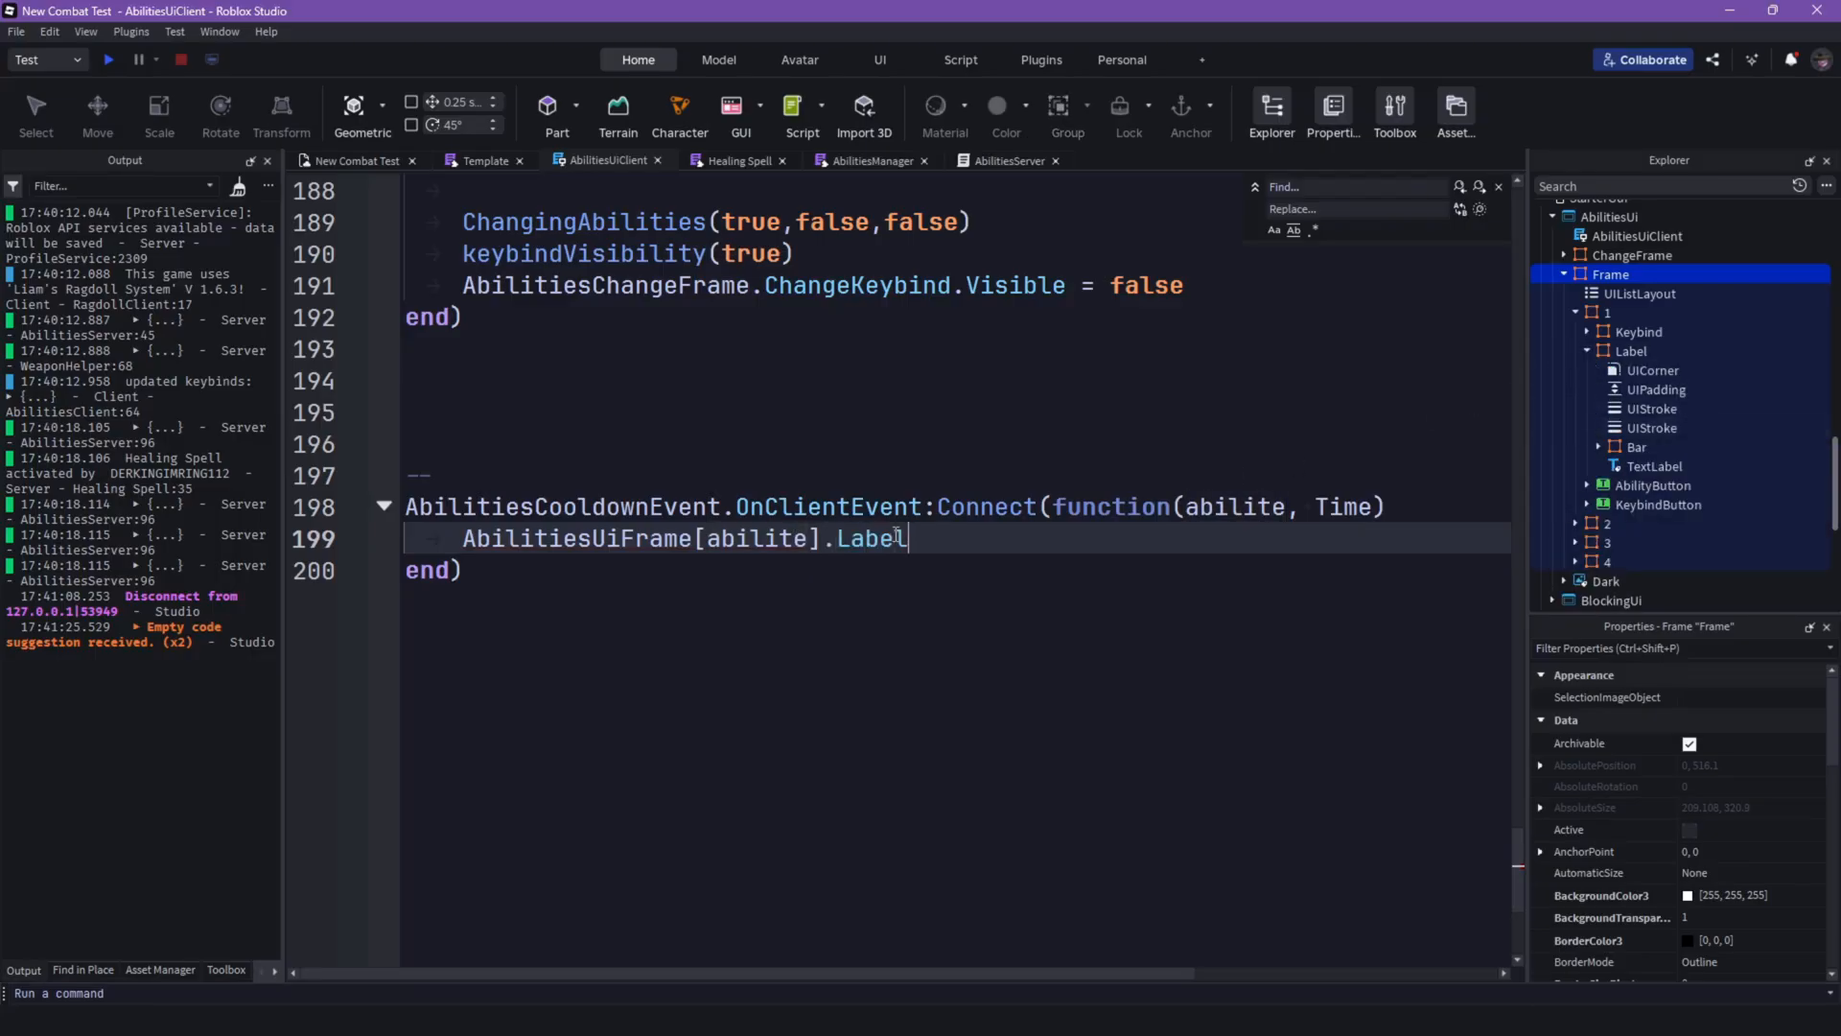
text(.Bar)
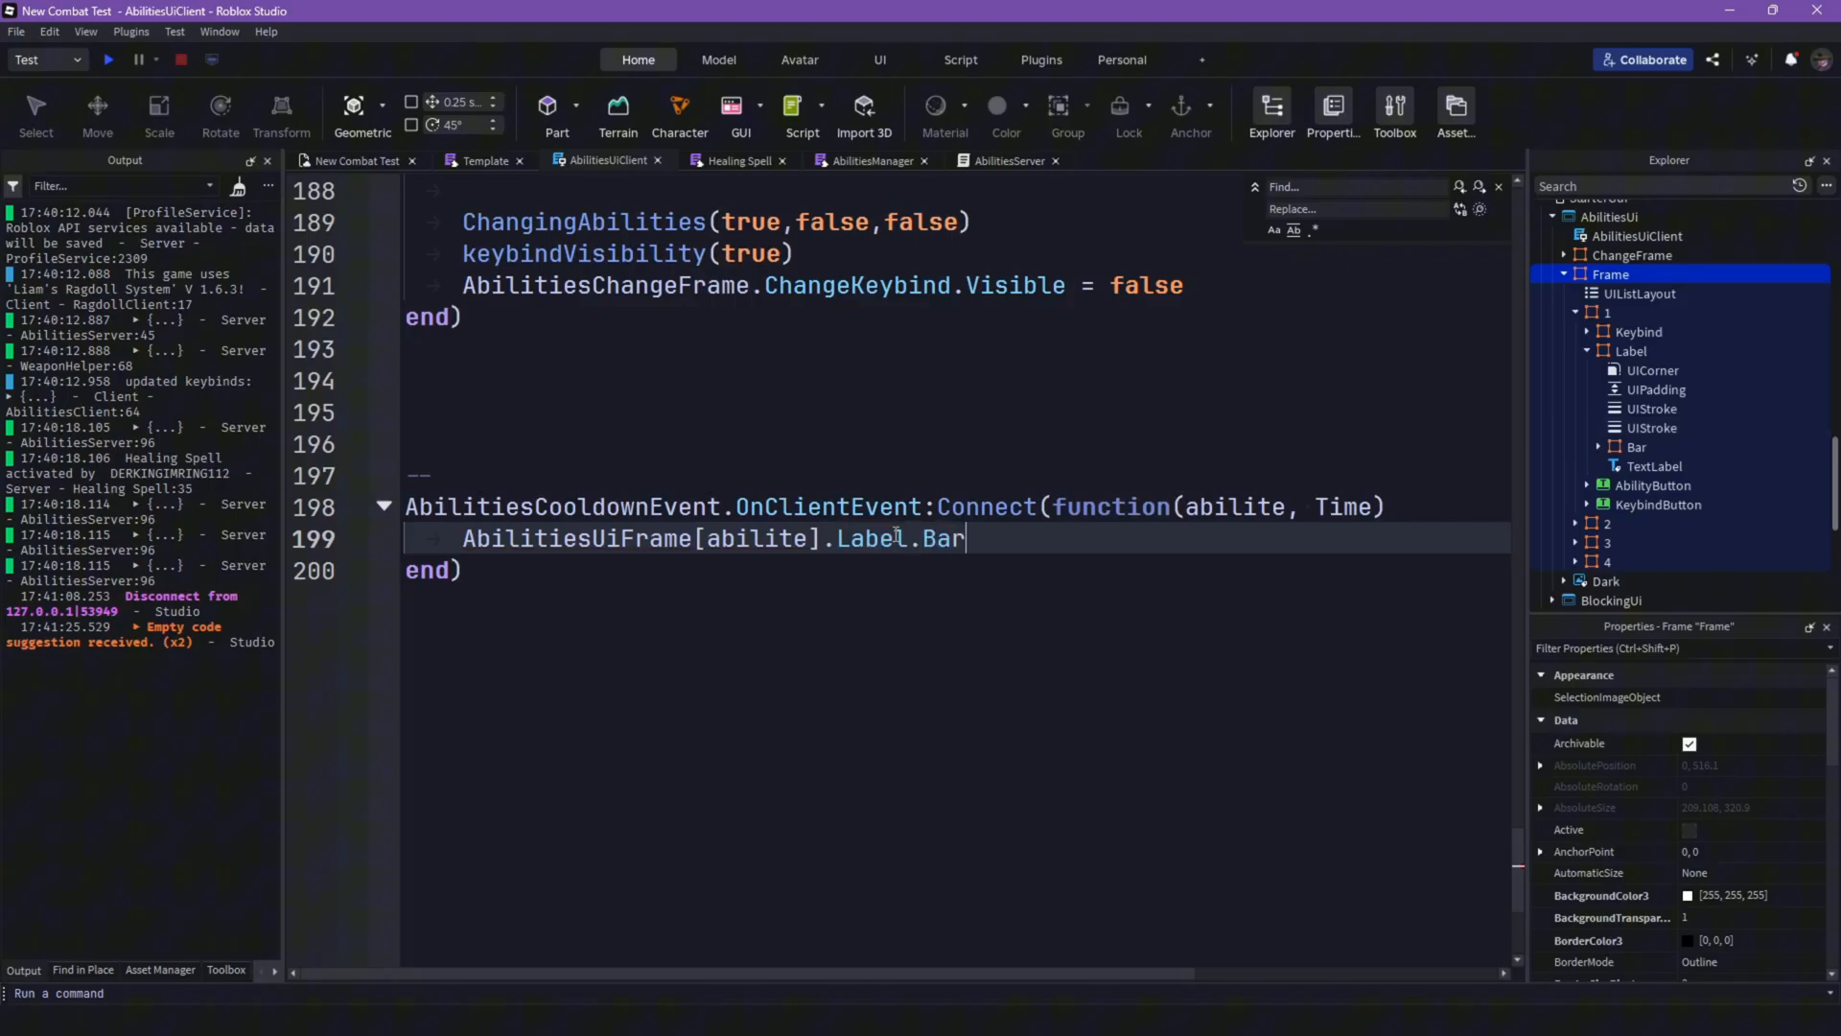
mouse_move(364, 169)
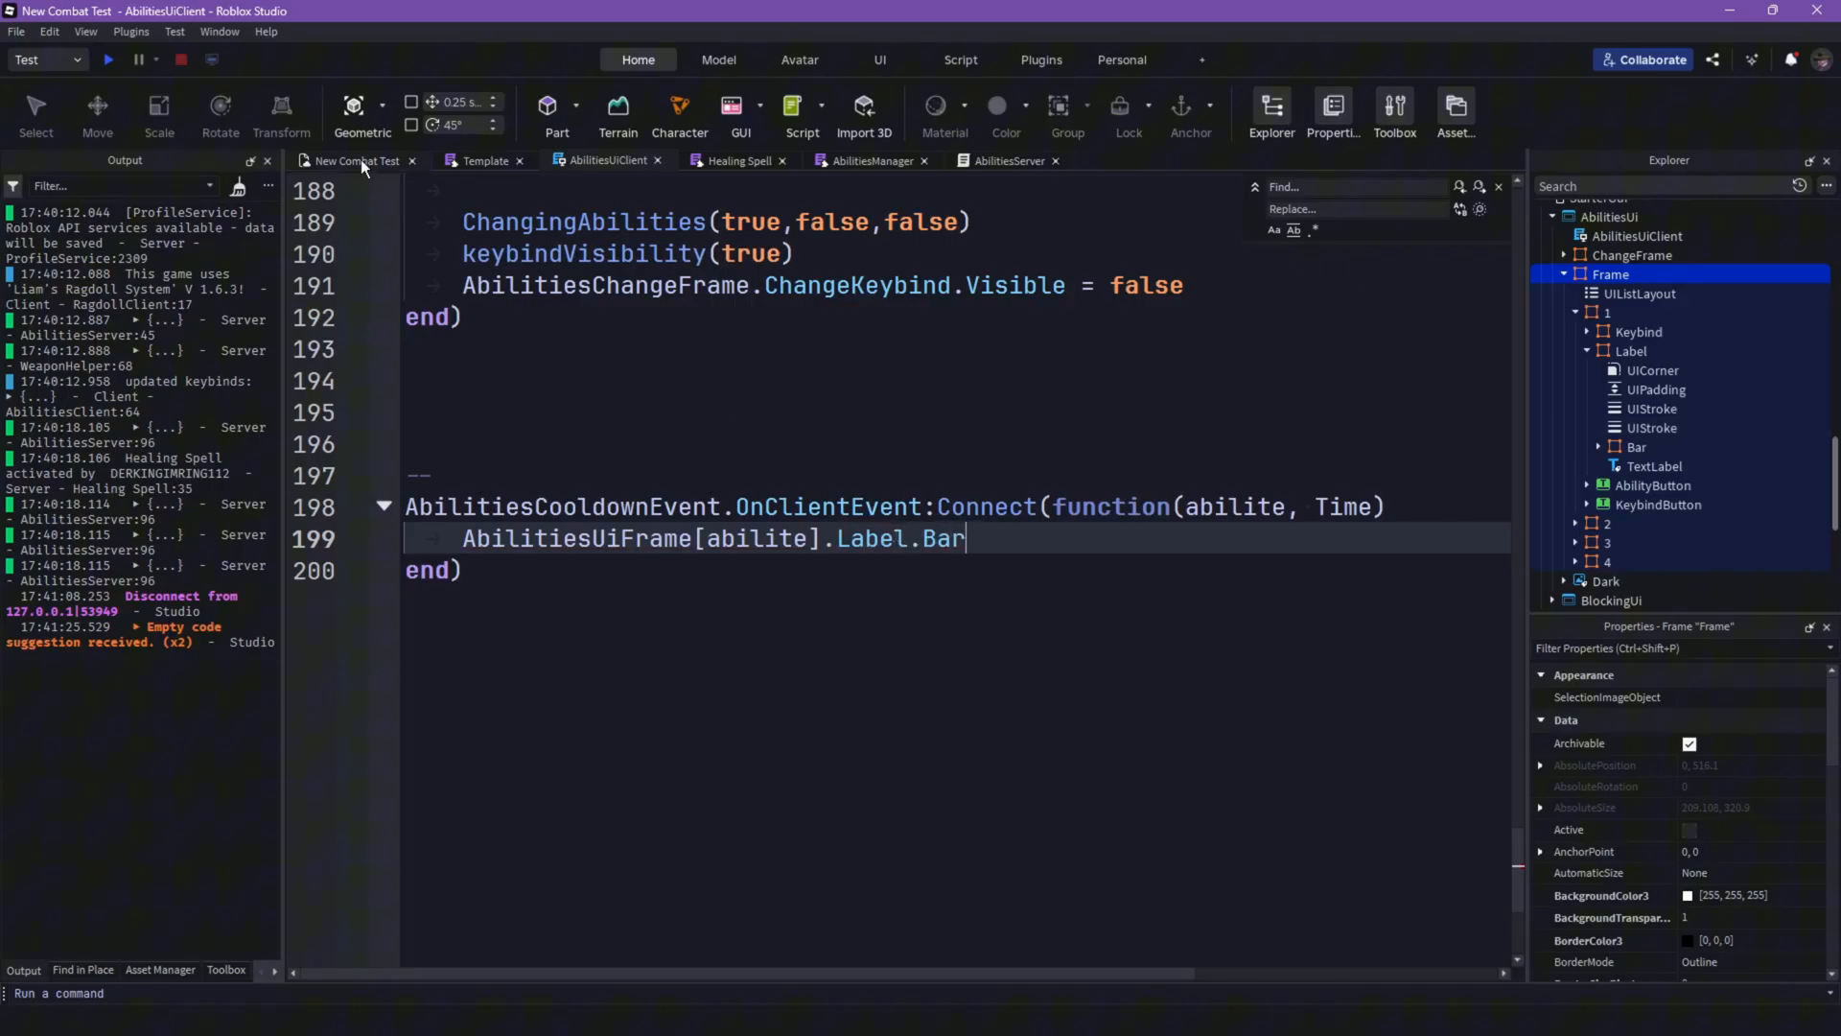
mouse_move(362, 169)
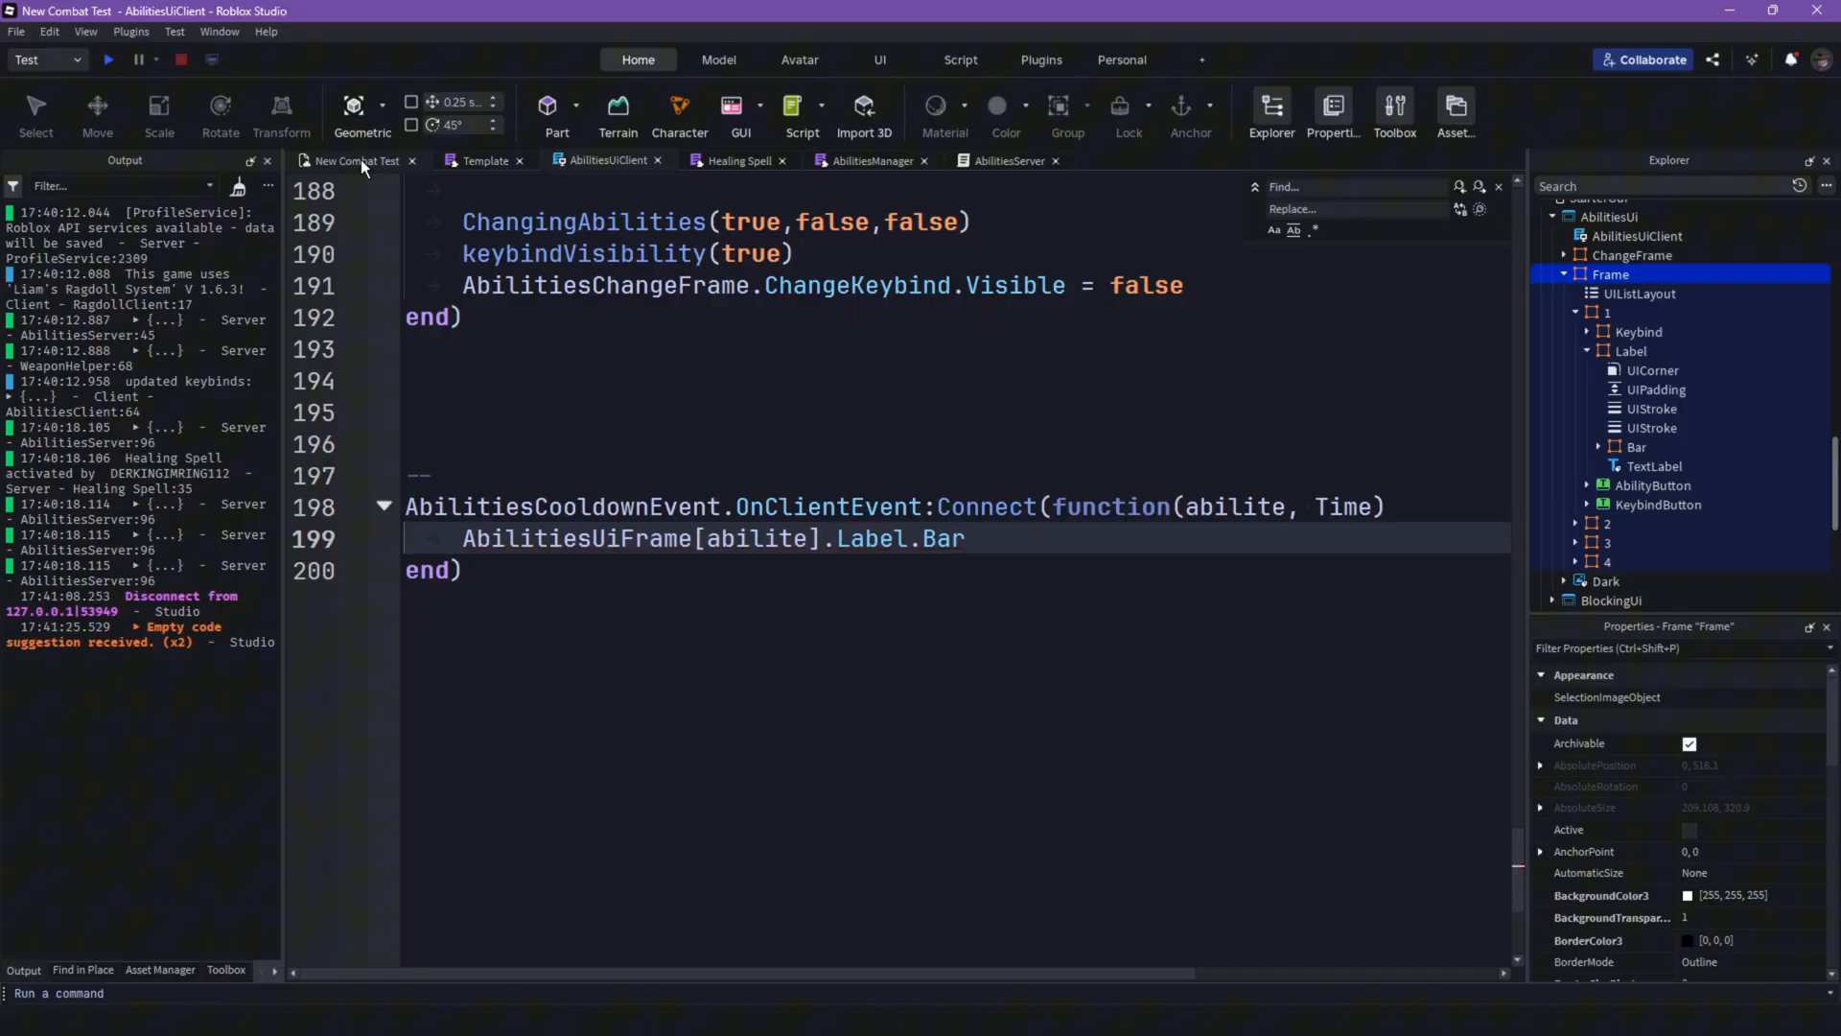
Step: Finish the line as .Visible = true and add a blank line above it
click(963, 537)
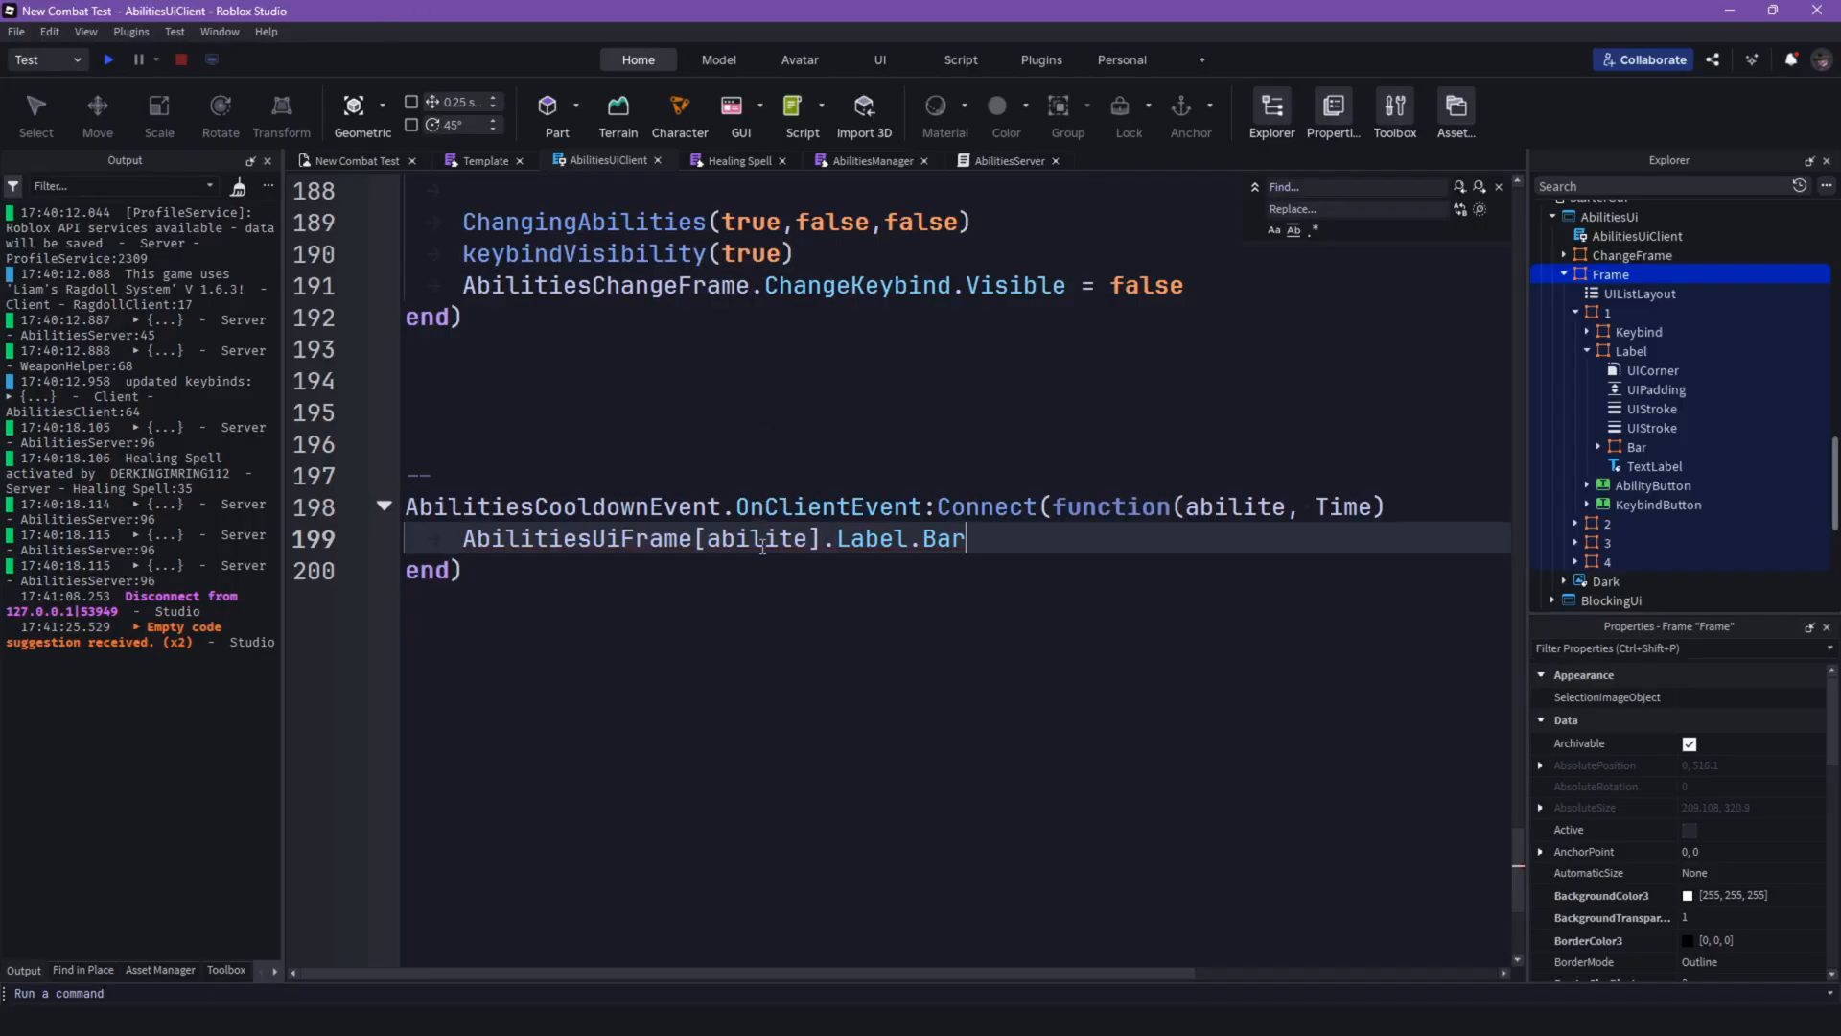
click(1599, 447)
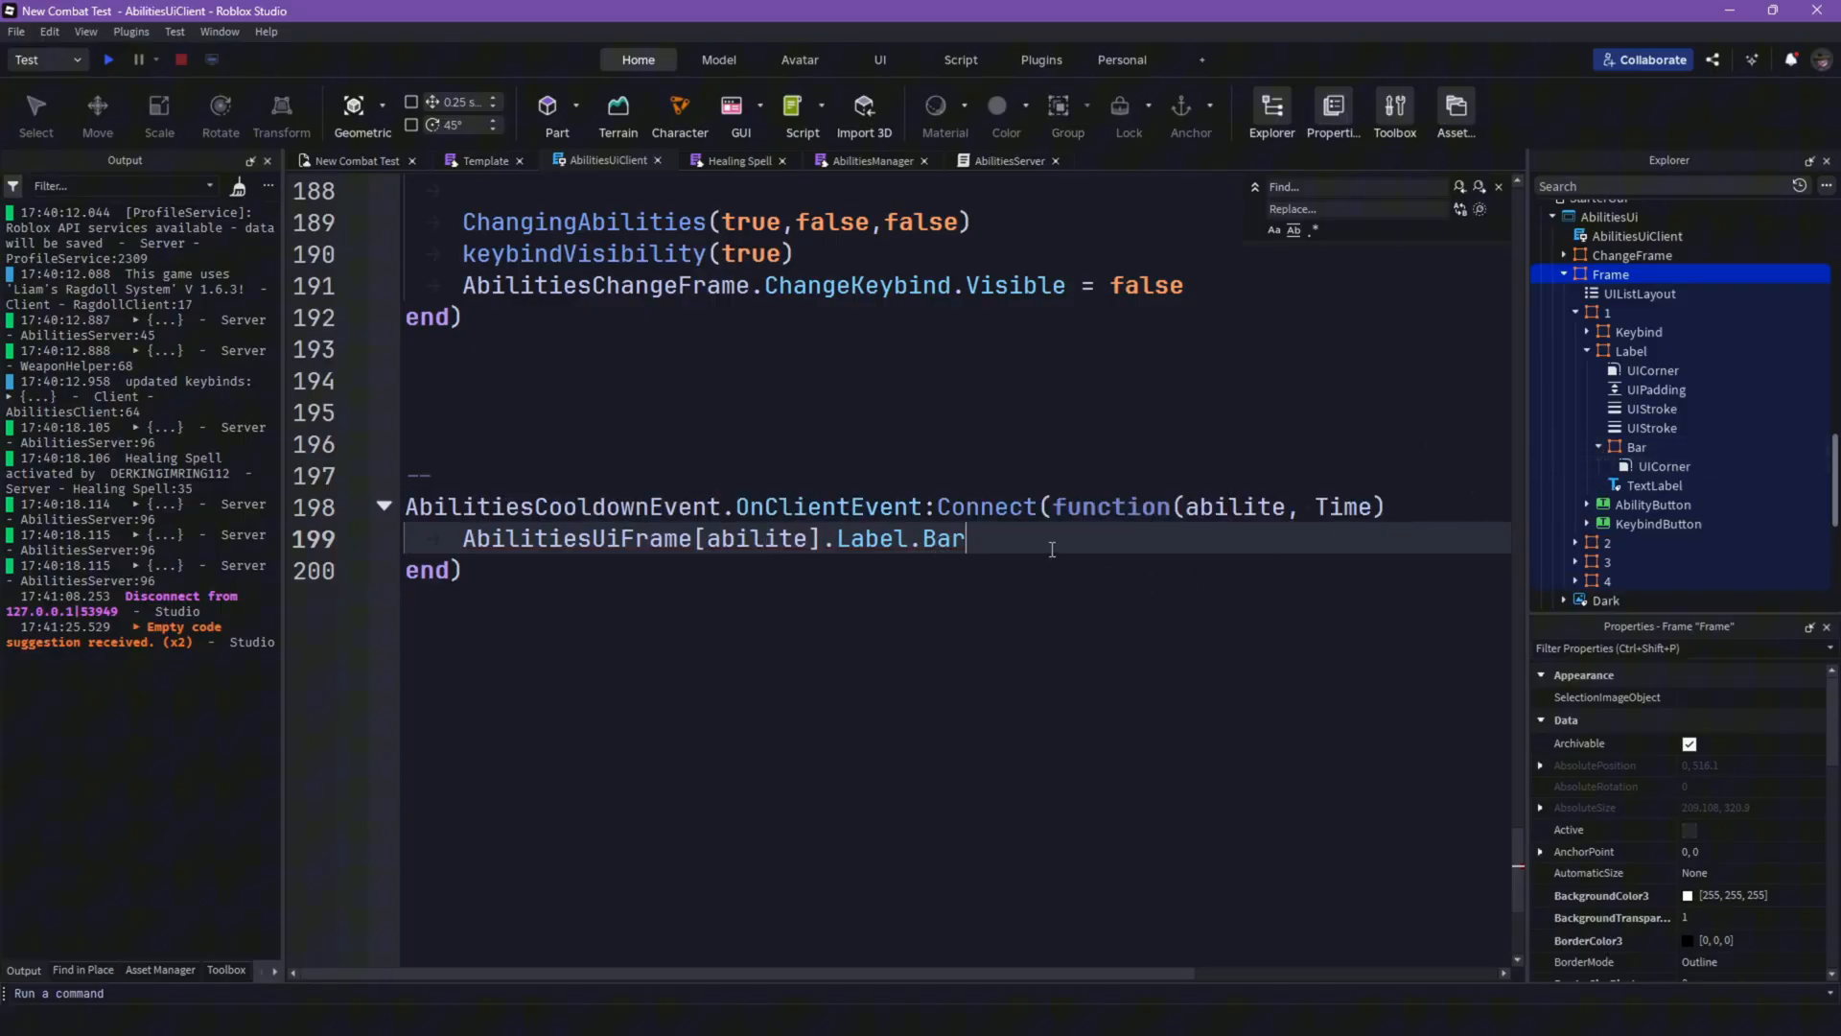
text(.Visible)
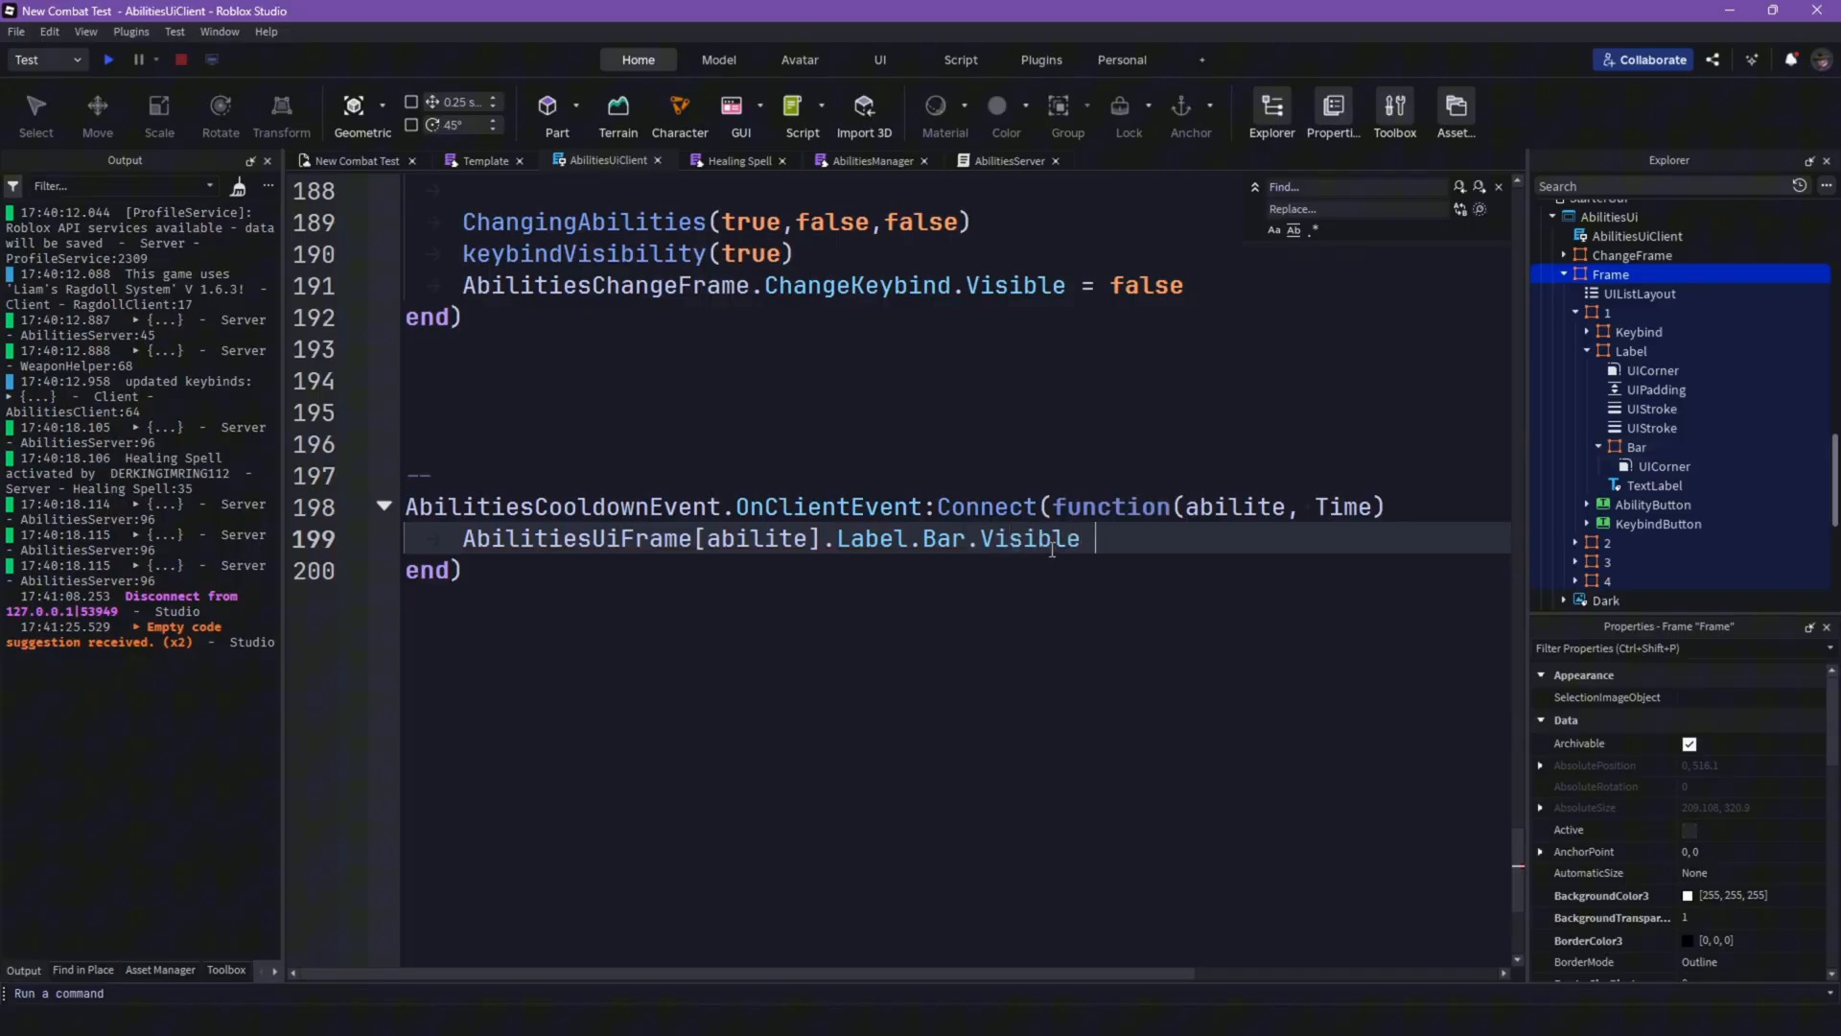
text(= true)
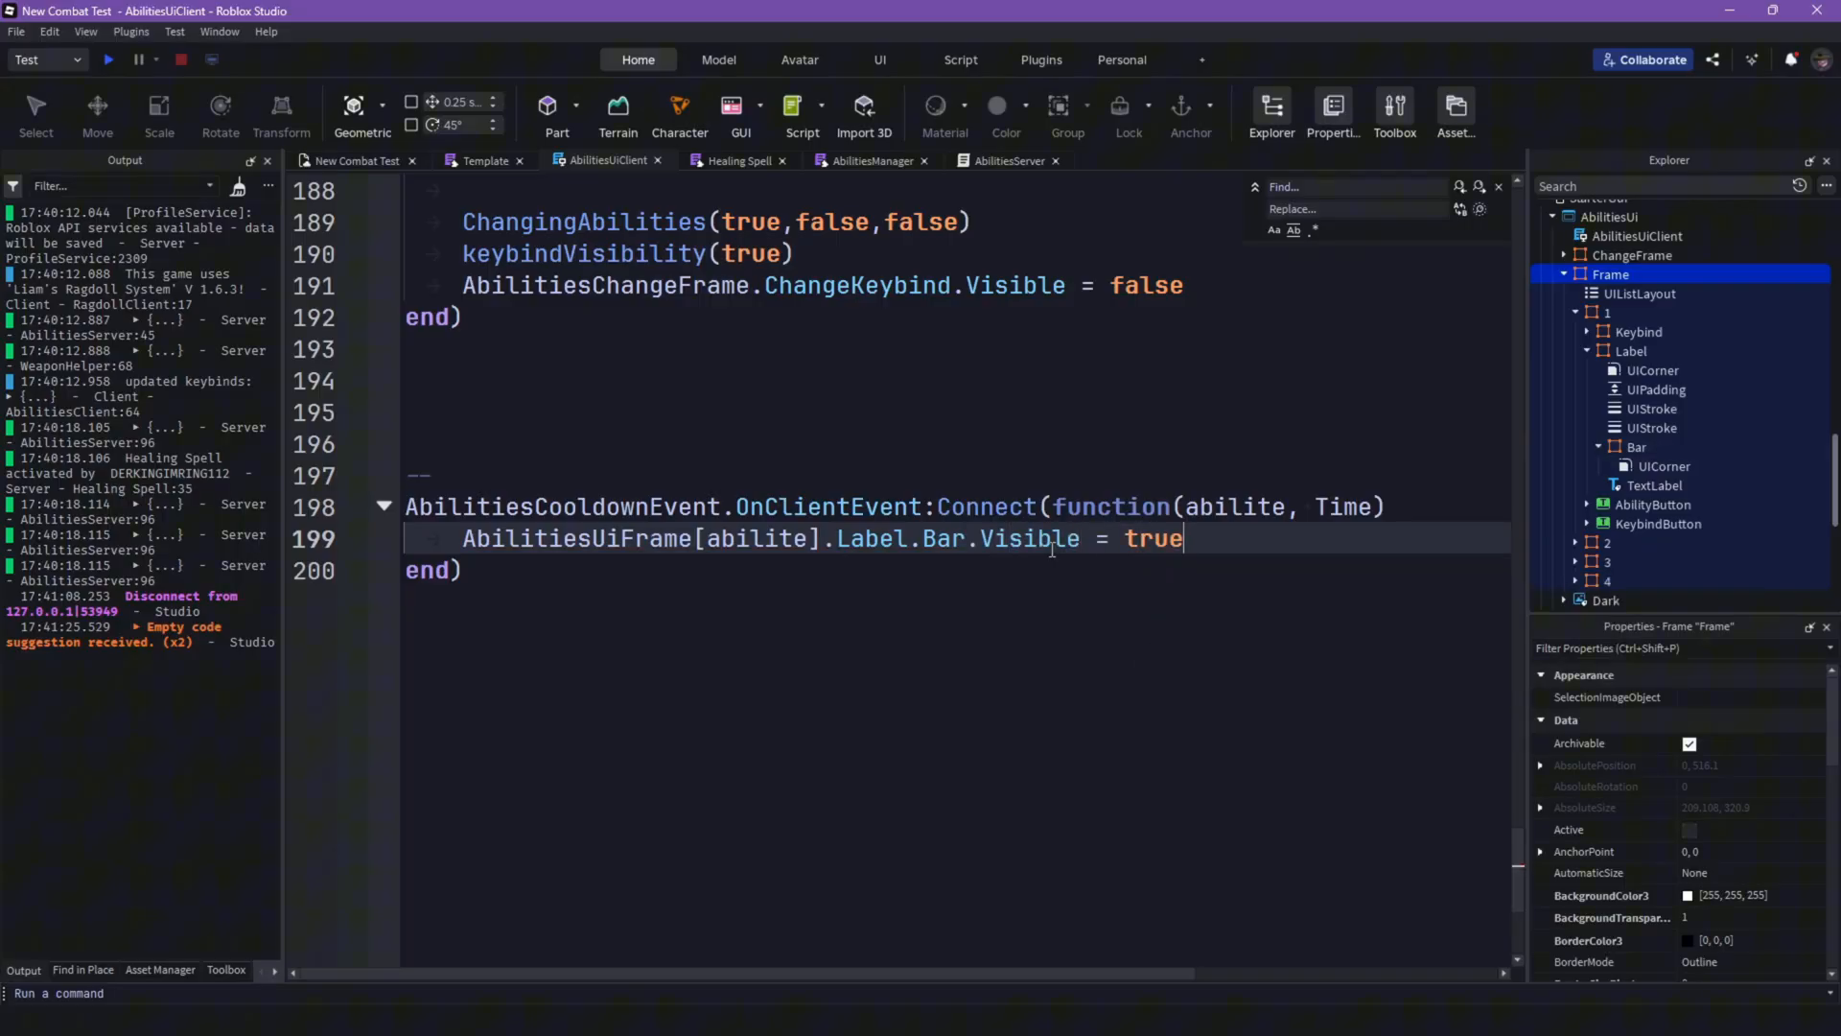
key(Enter)
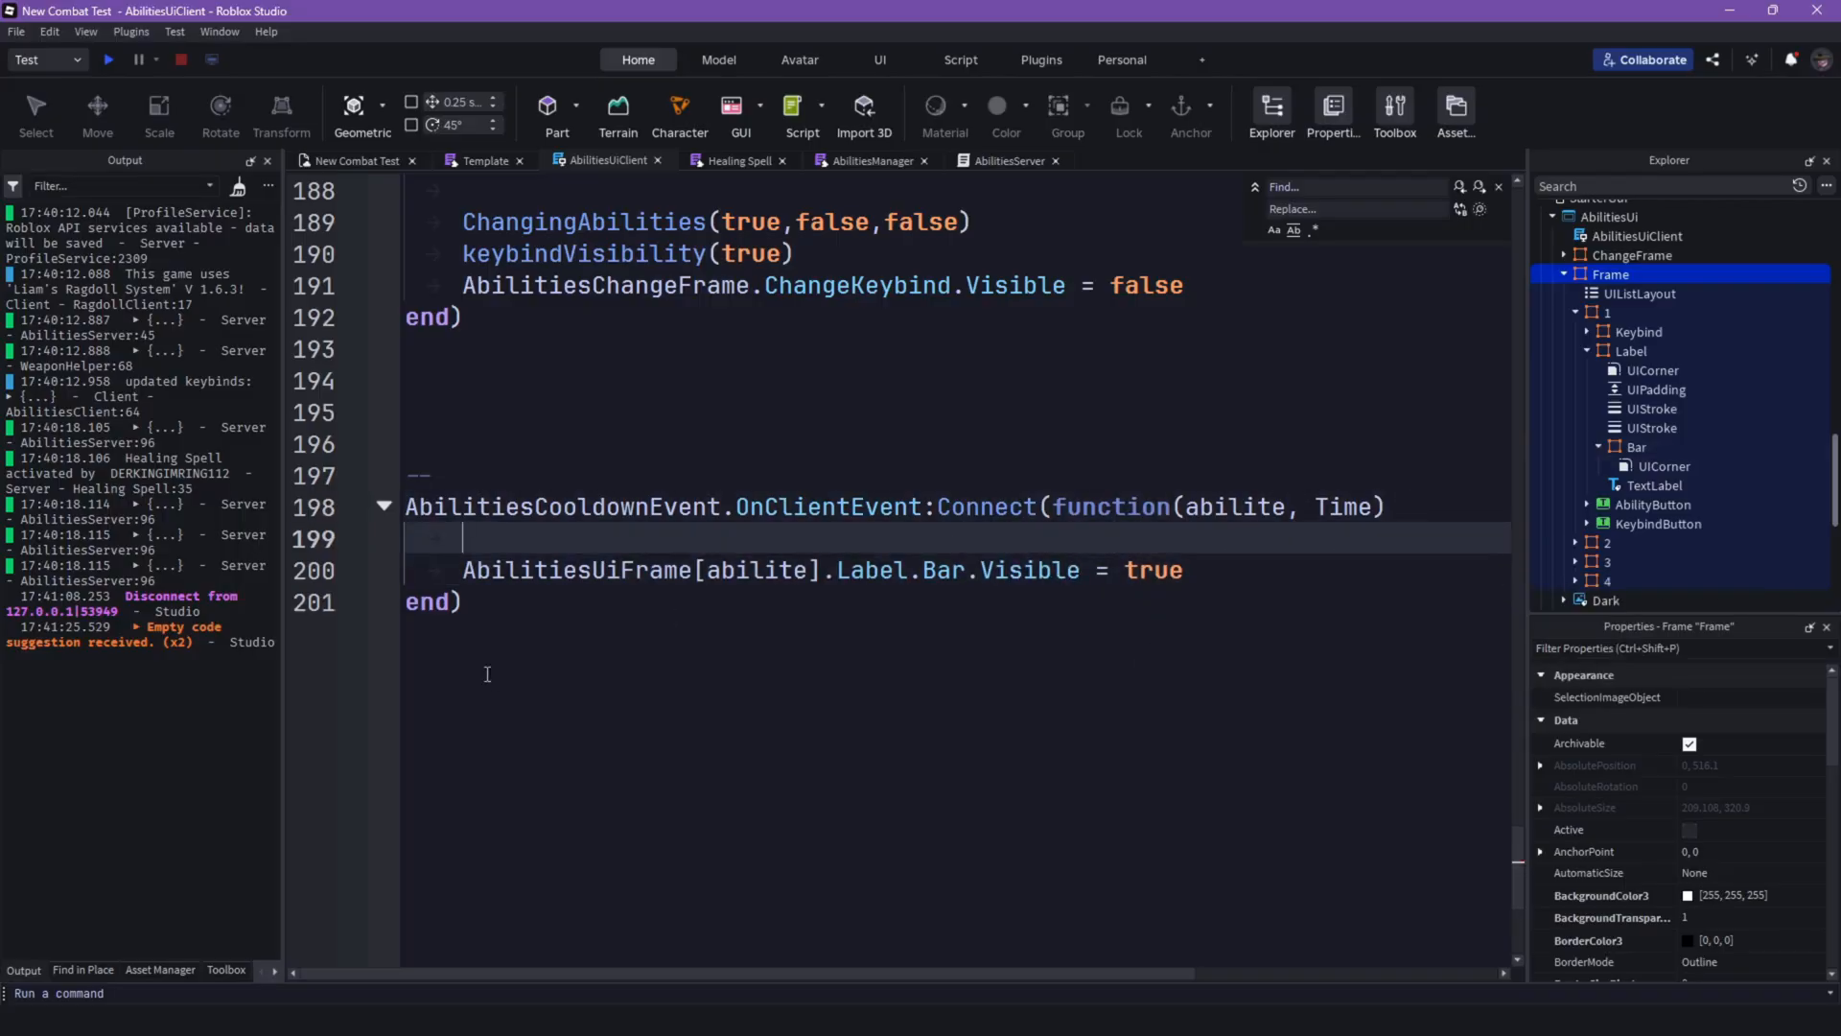
text(AbilitiesUiFrame[abilite].Label.Bar.Visible = true)
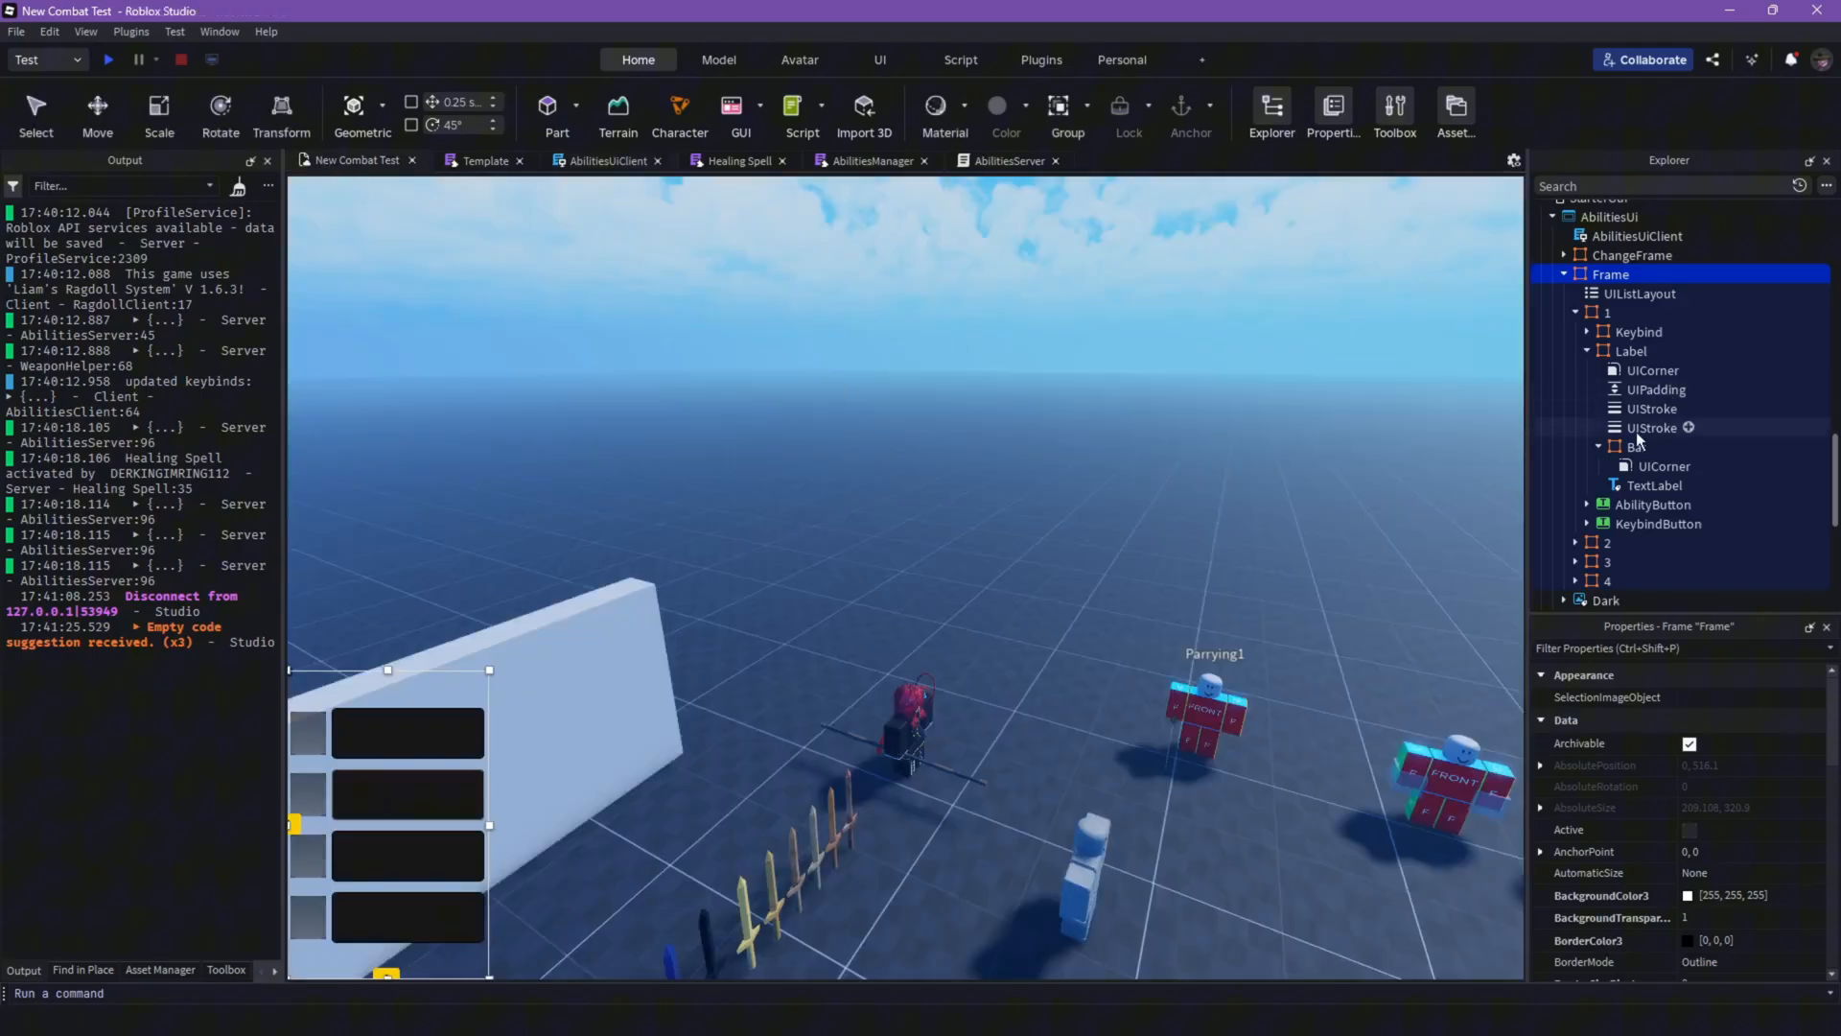
Step: Select the first slot's Bar frame and drag its handles to test widths across the slot
click(1637, 445)
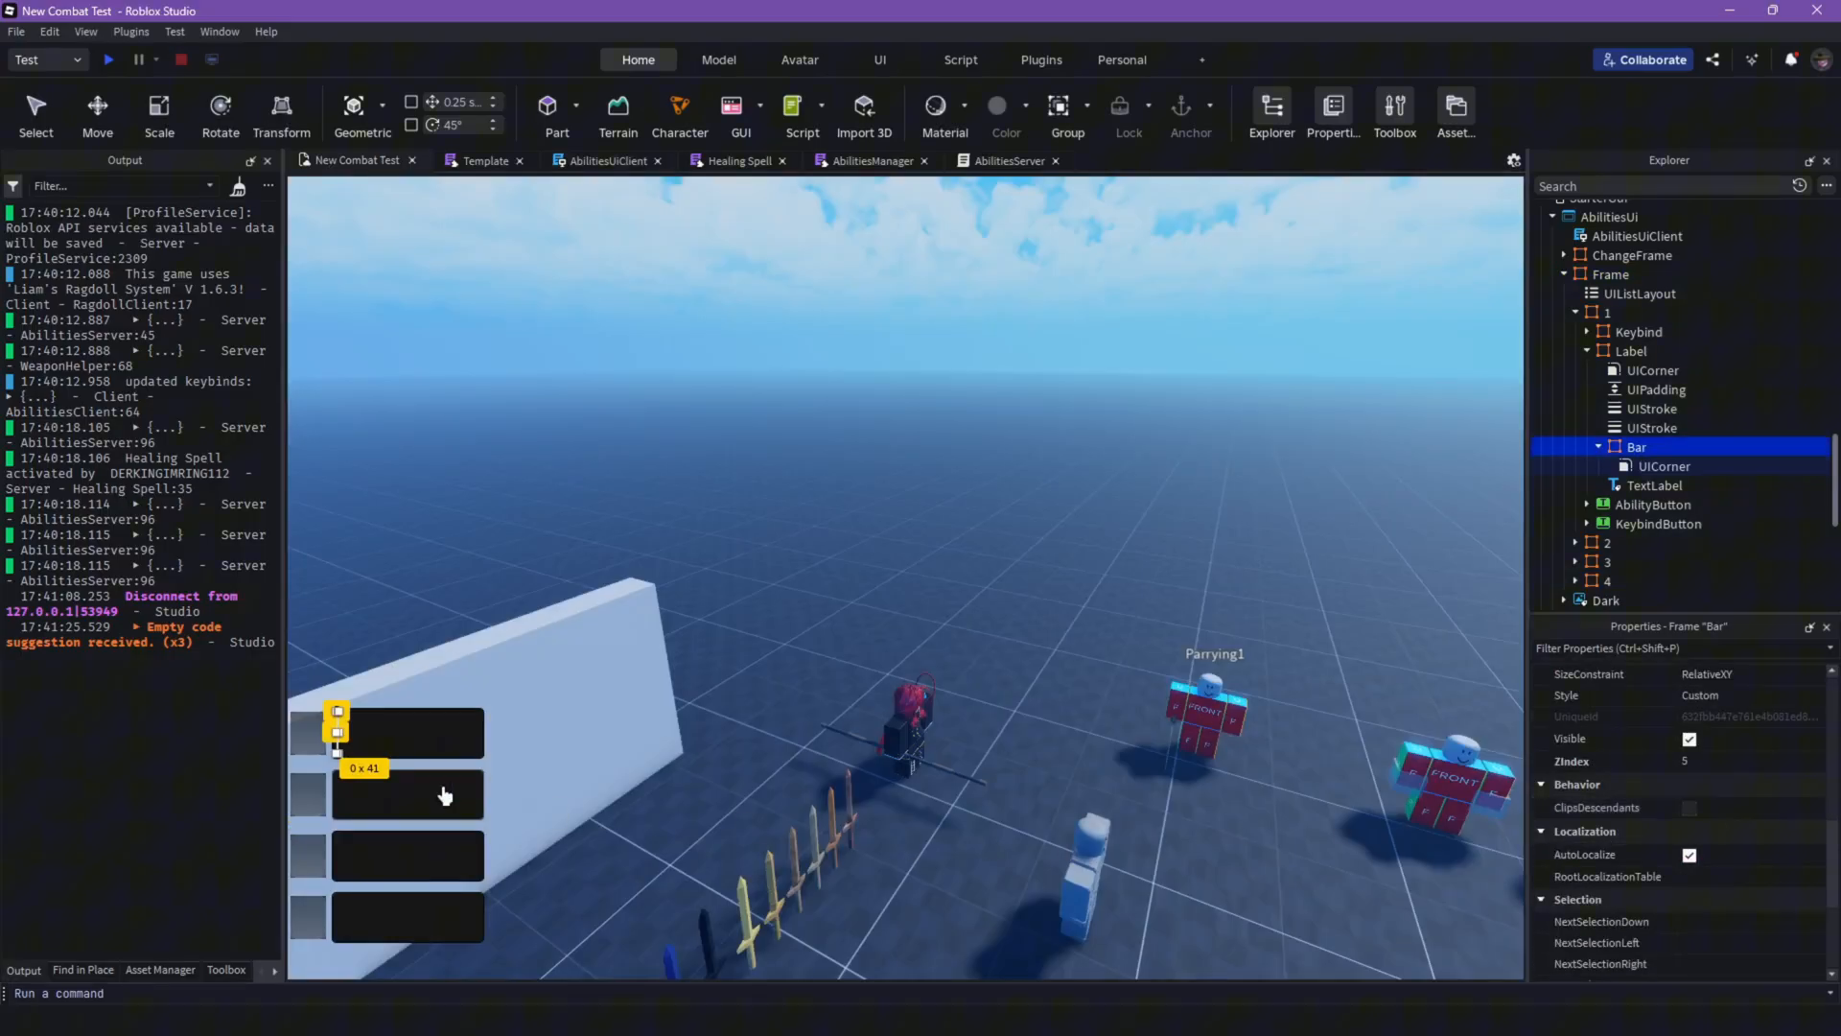
drag(337, 730, 475, 731)
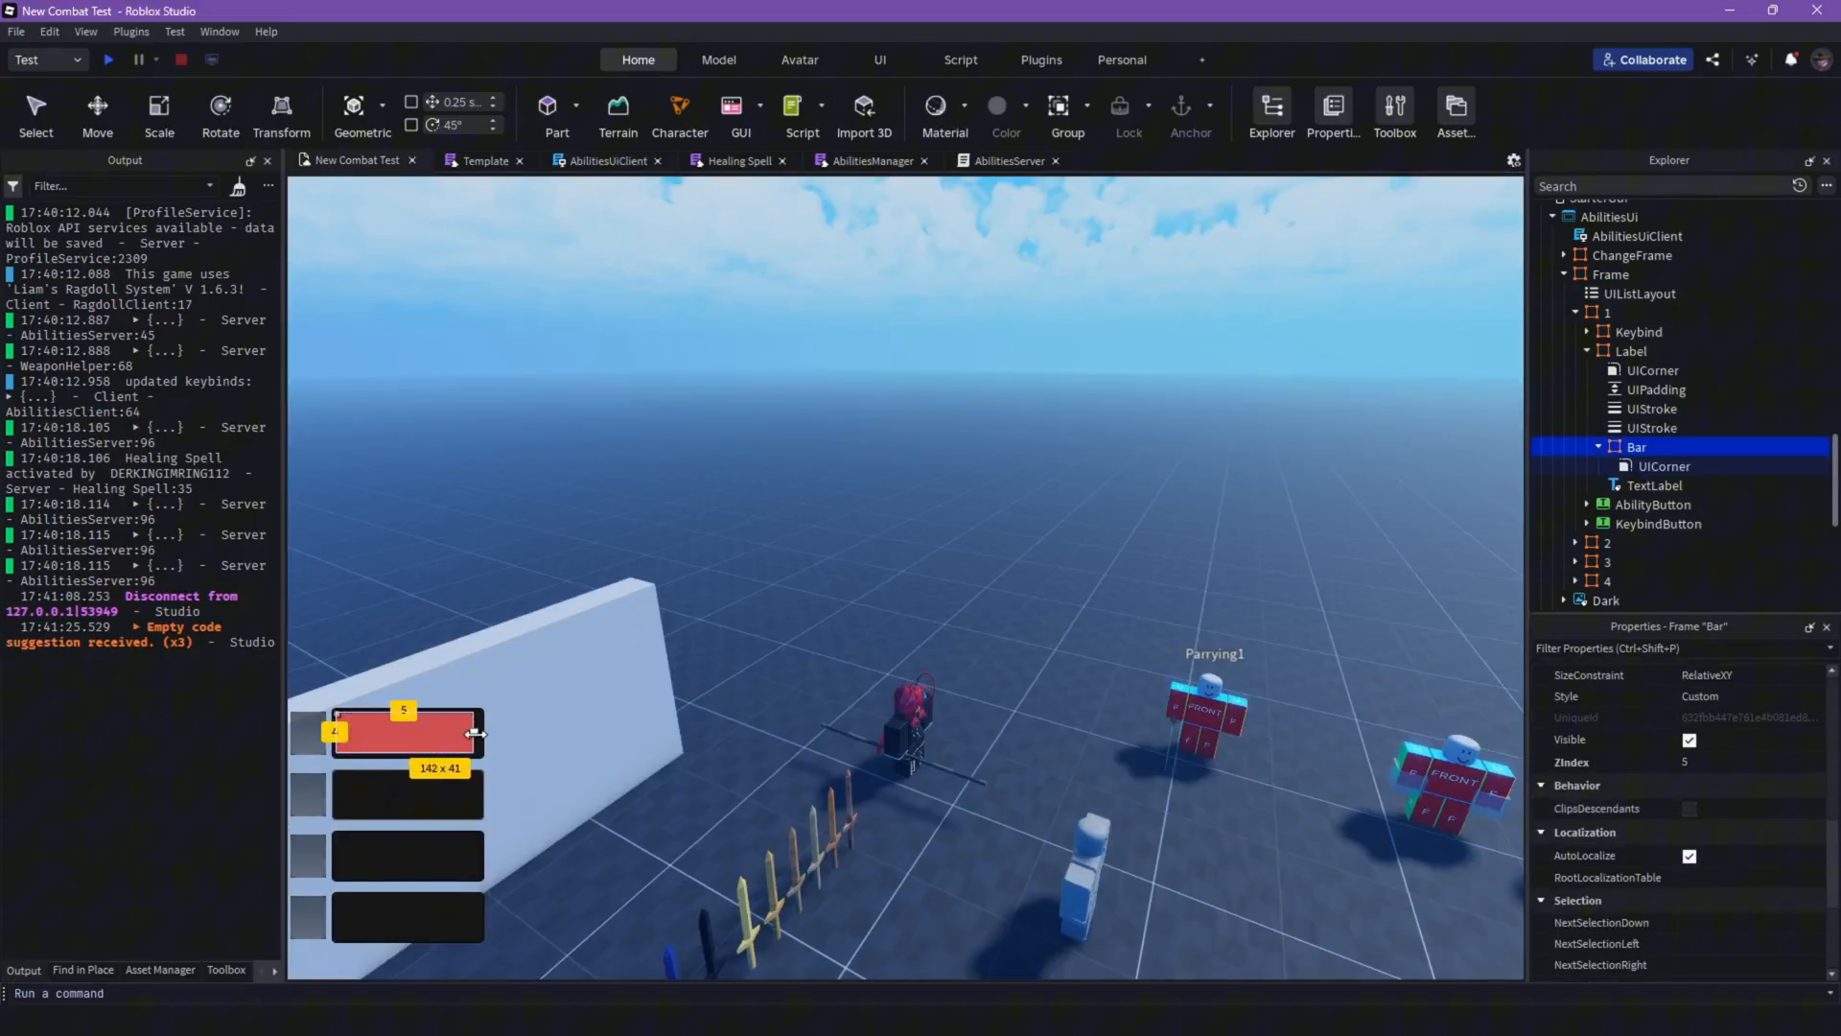
drag(477, 731, 483, 731)
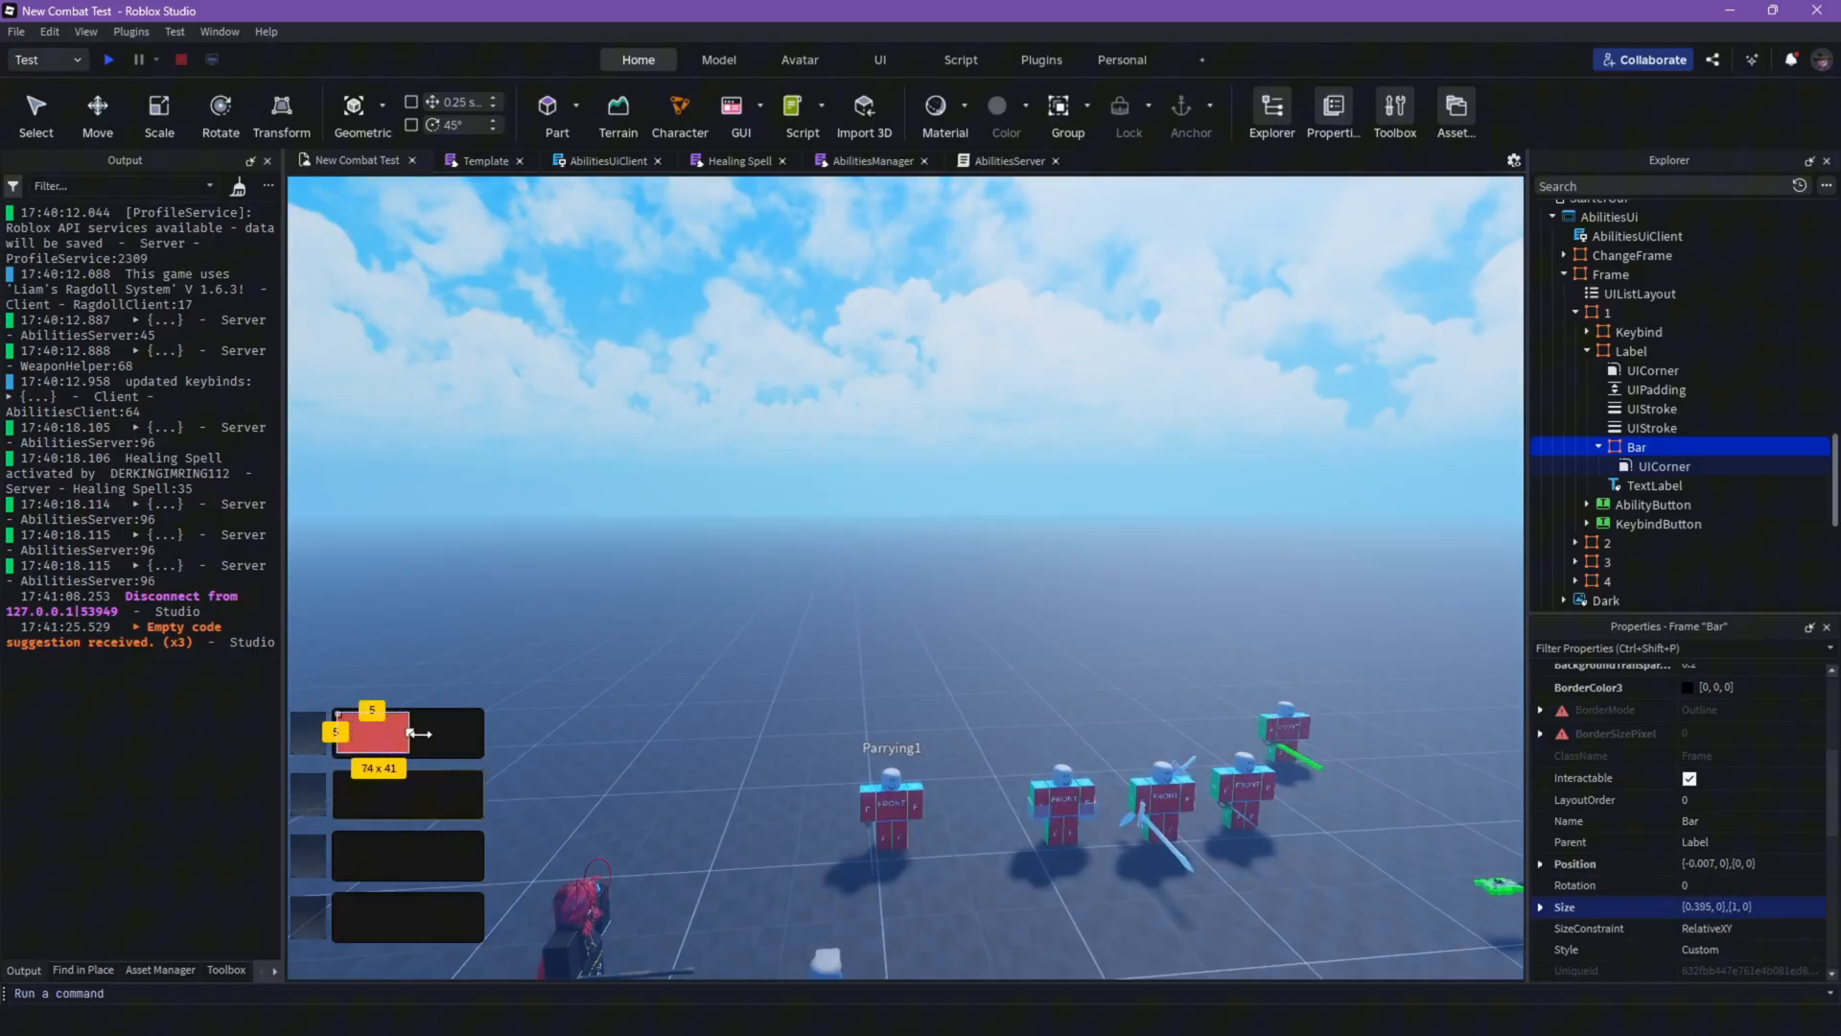
drag(418, 735, 479, 734)
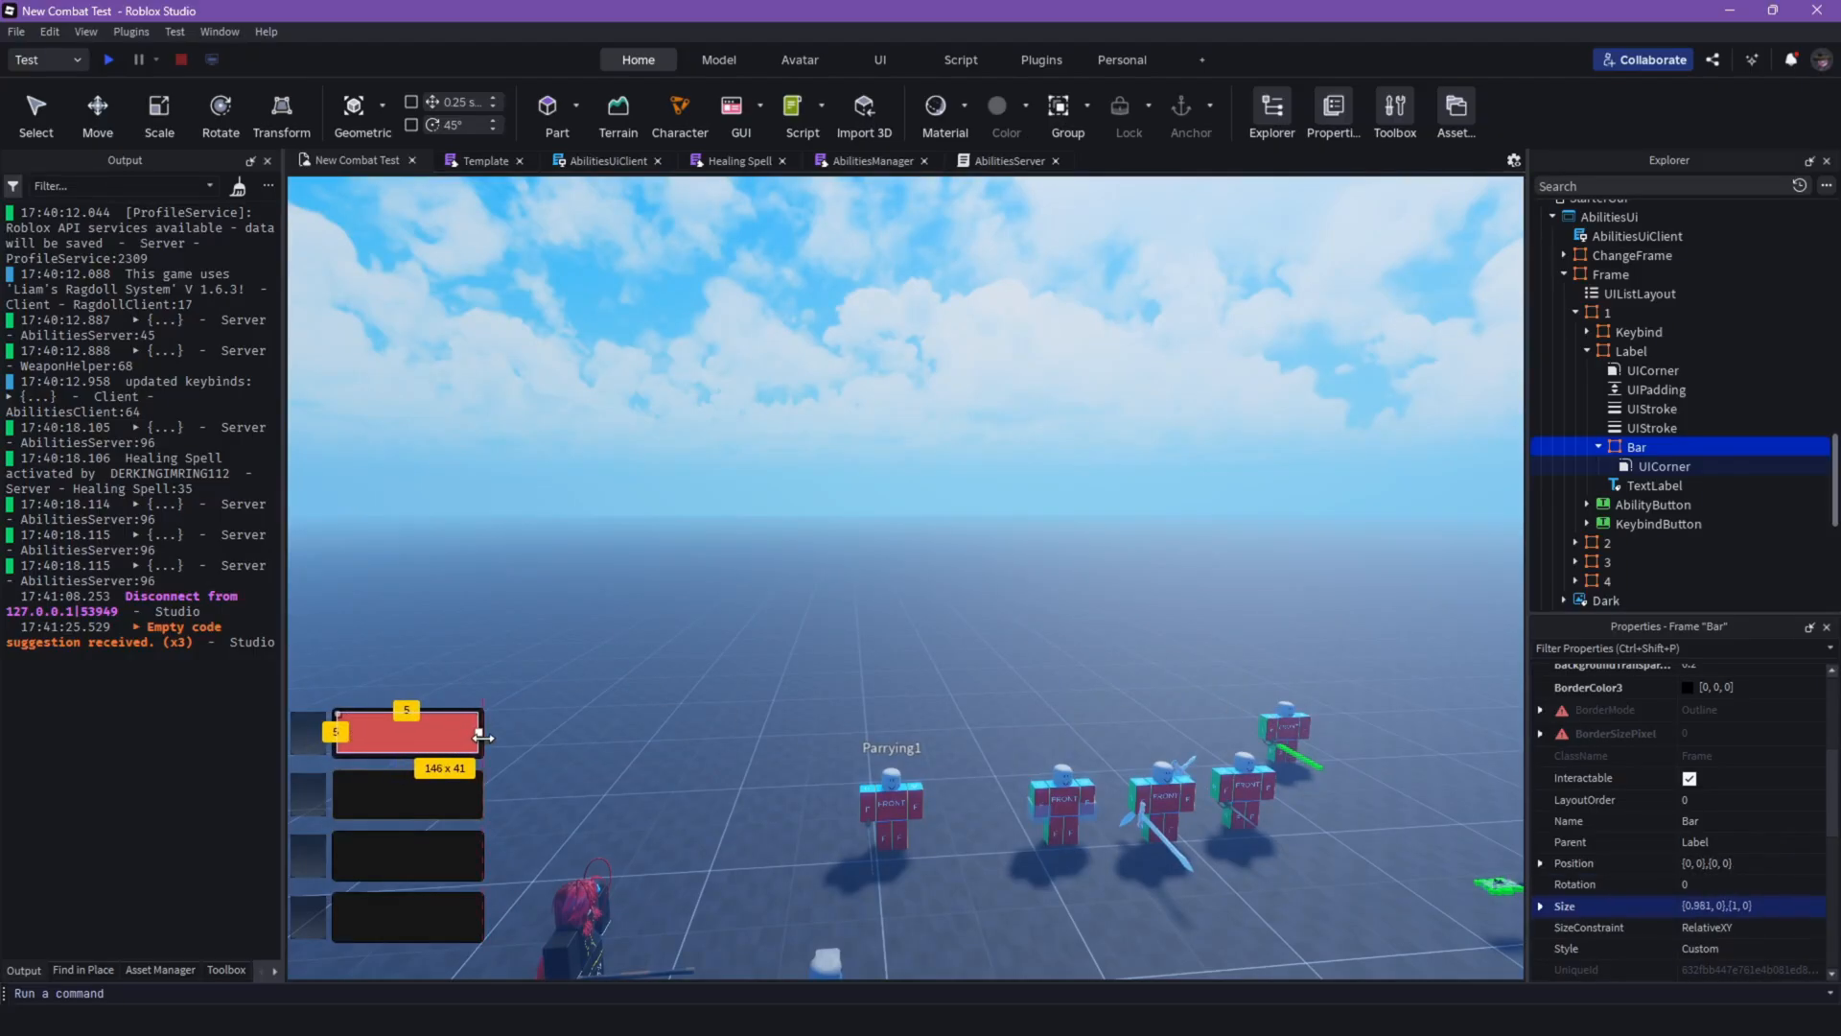
drag(478, 734, 484, 735)
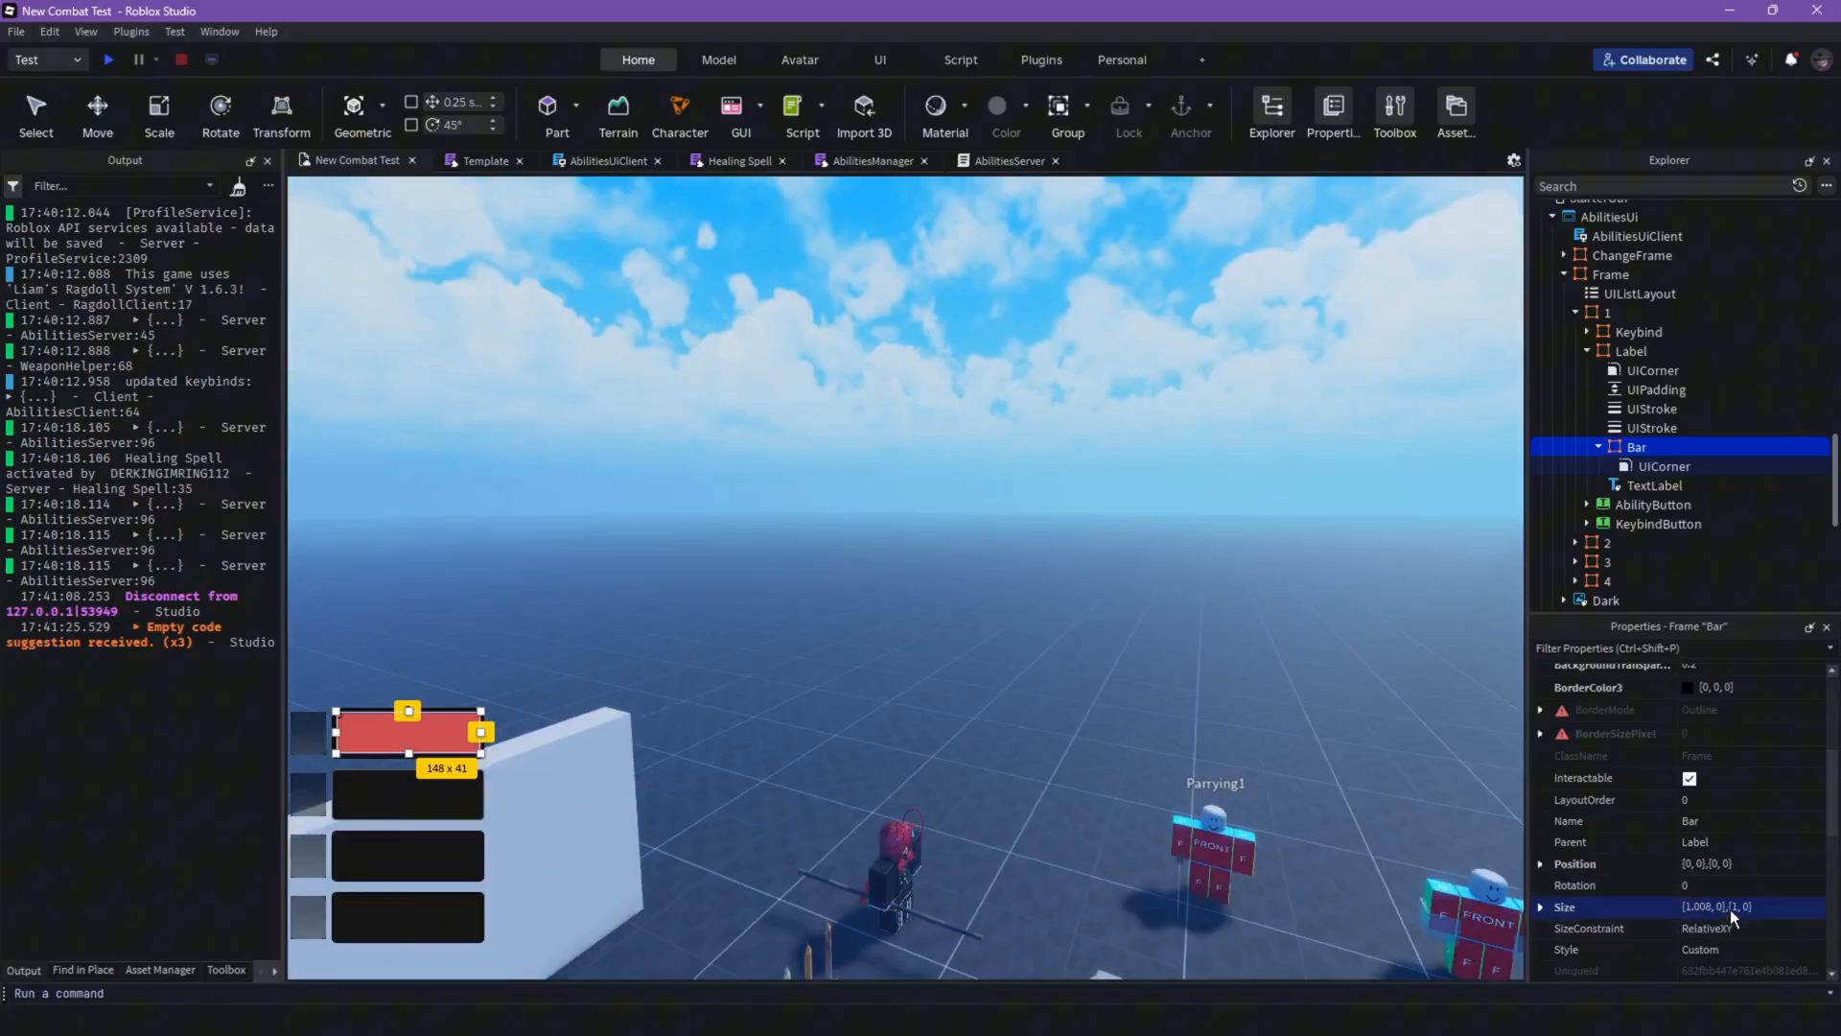
Step: Set the Bar's Size to {0,0},{1,0} so it is full height but zero width
click(1749, 905)
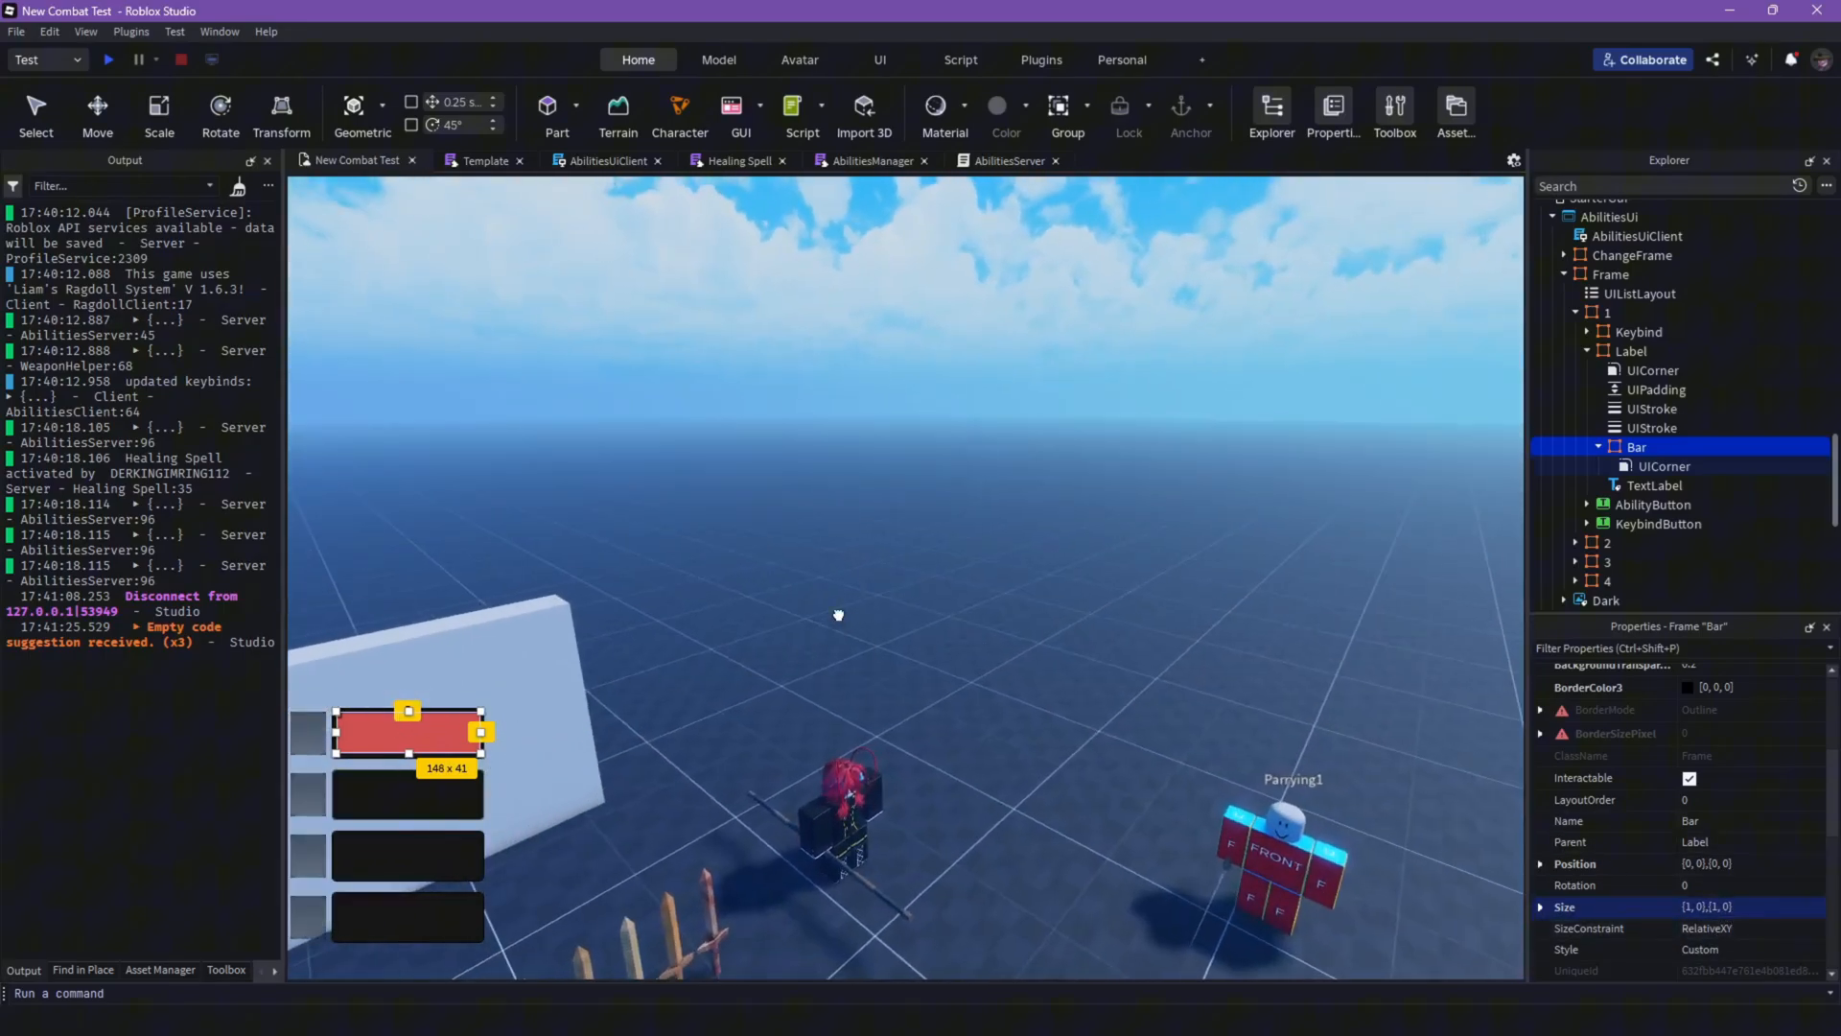
drag(479, 730, 338, 730)
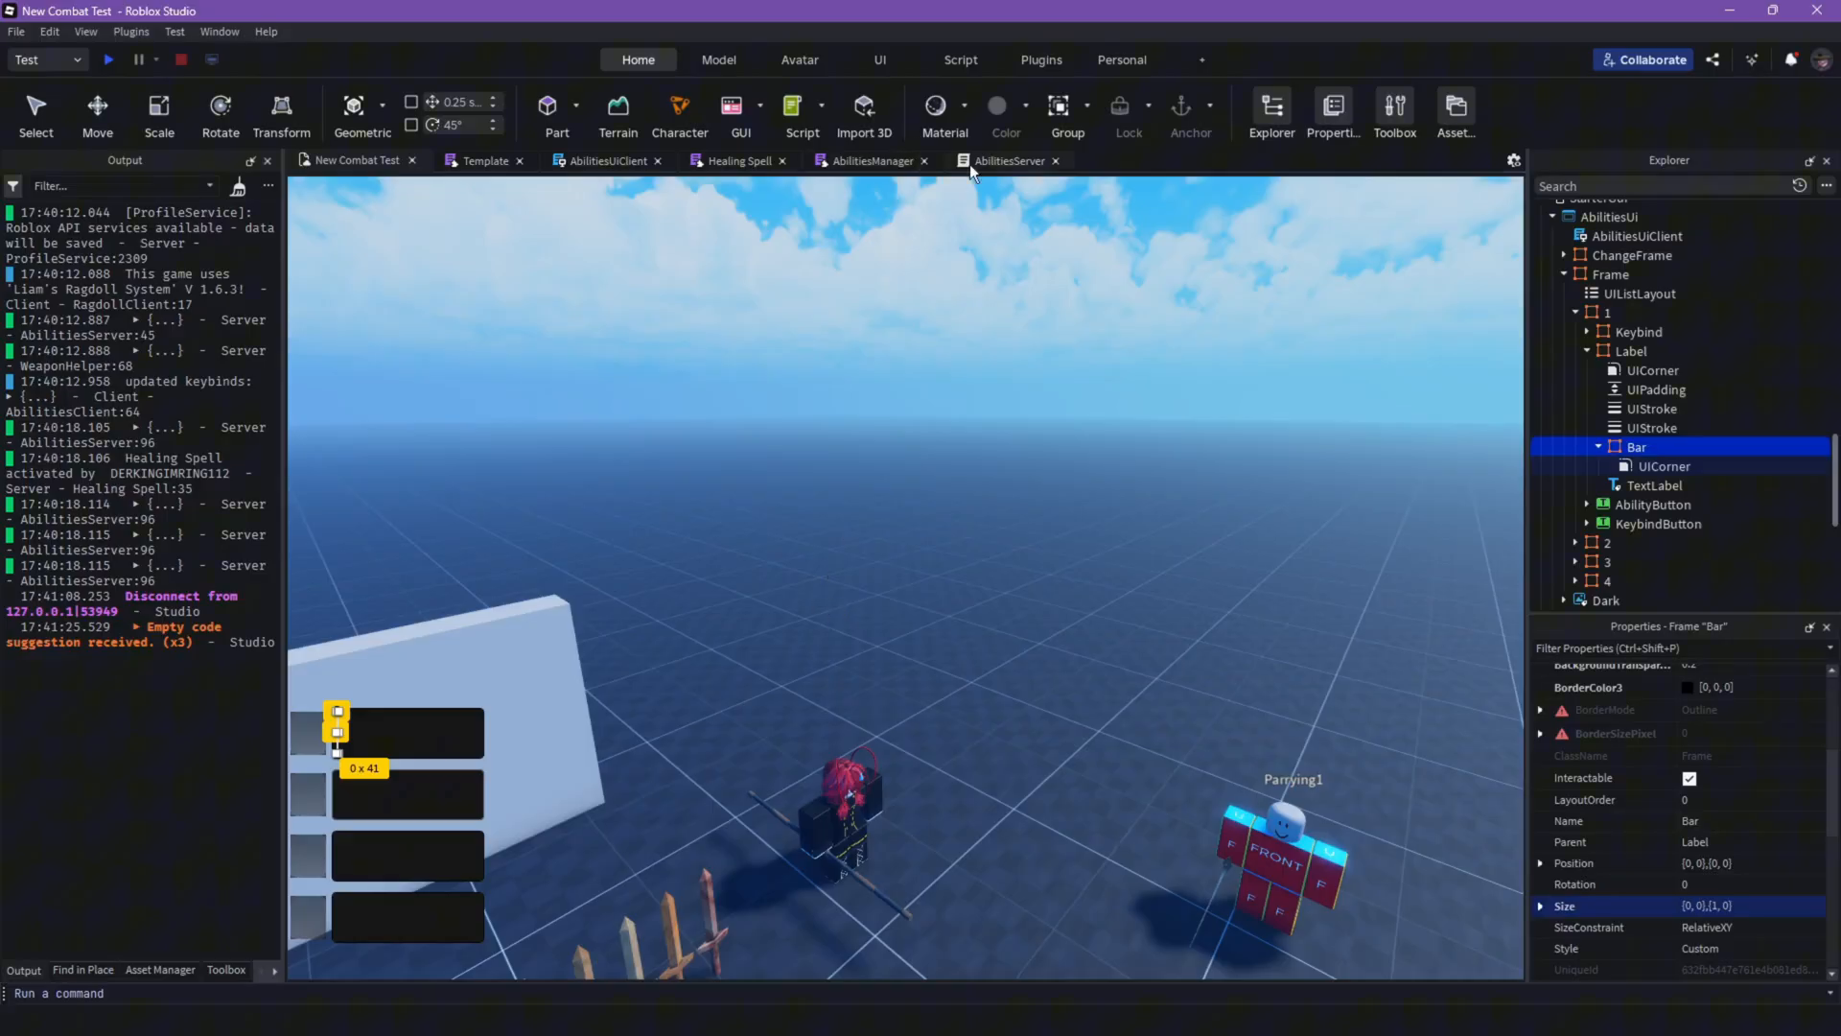
click(736, 161)
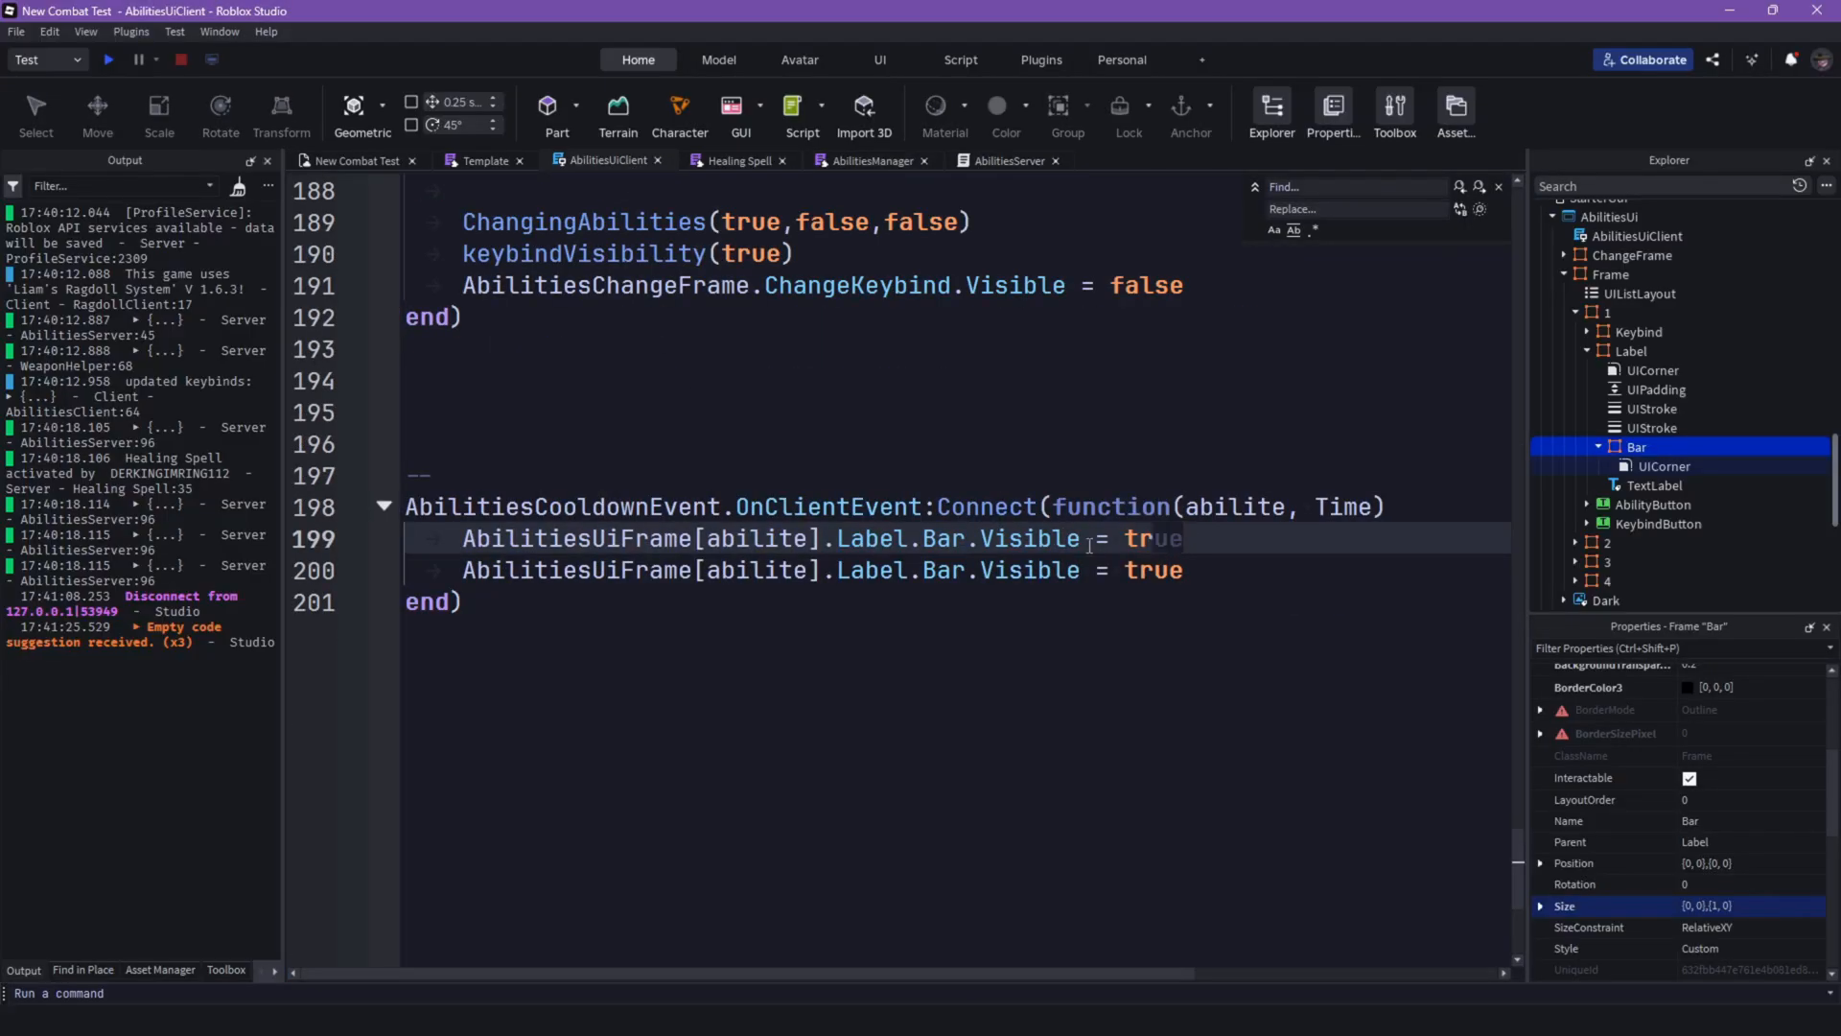
Step: Set Bar.Size = UDim2.new(1, 0, 1, 0) in the cooldown listener and start a 'ts' service line
text(Siz)
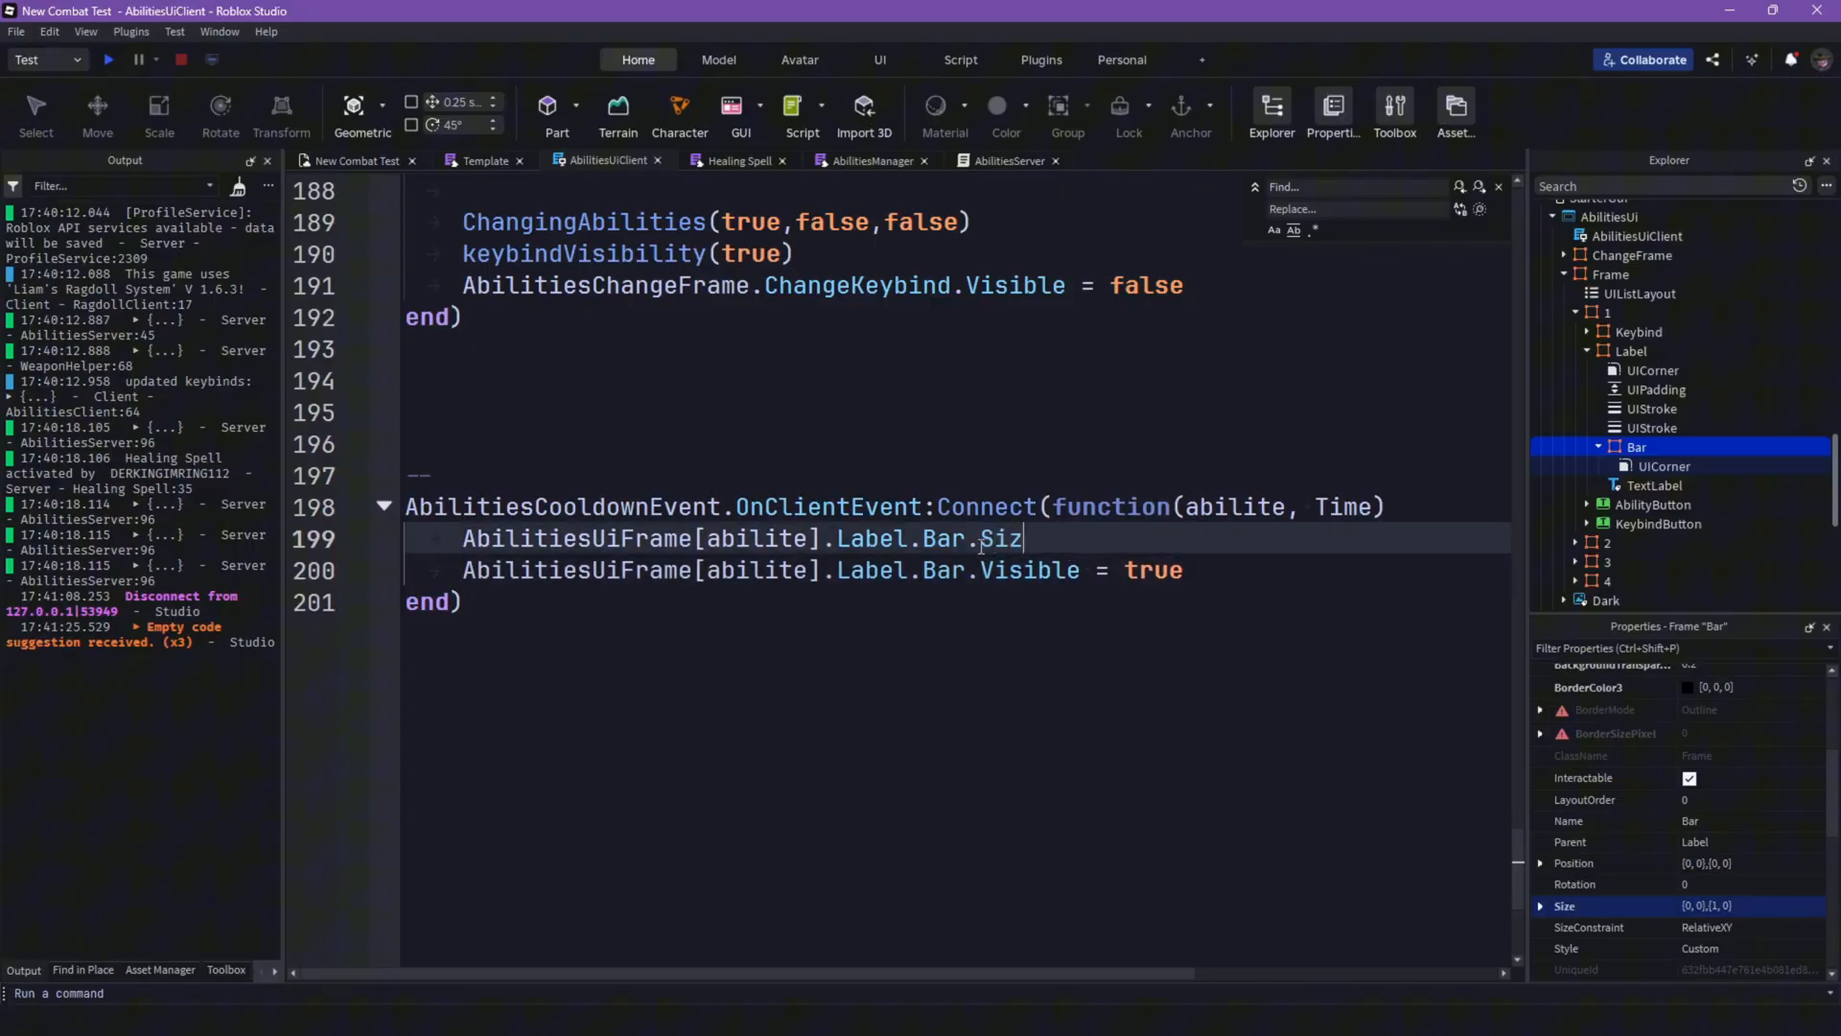
text(e = Vector3)
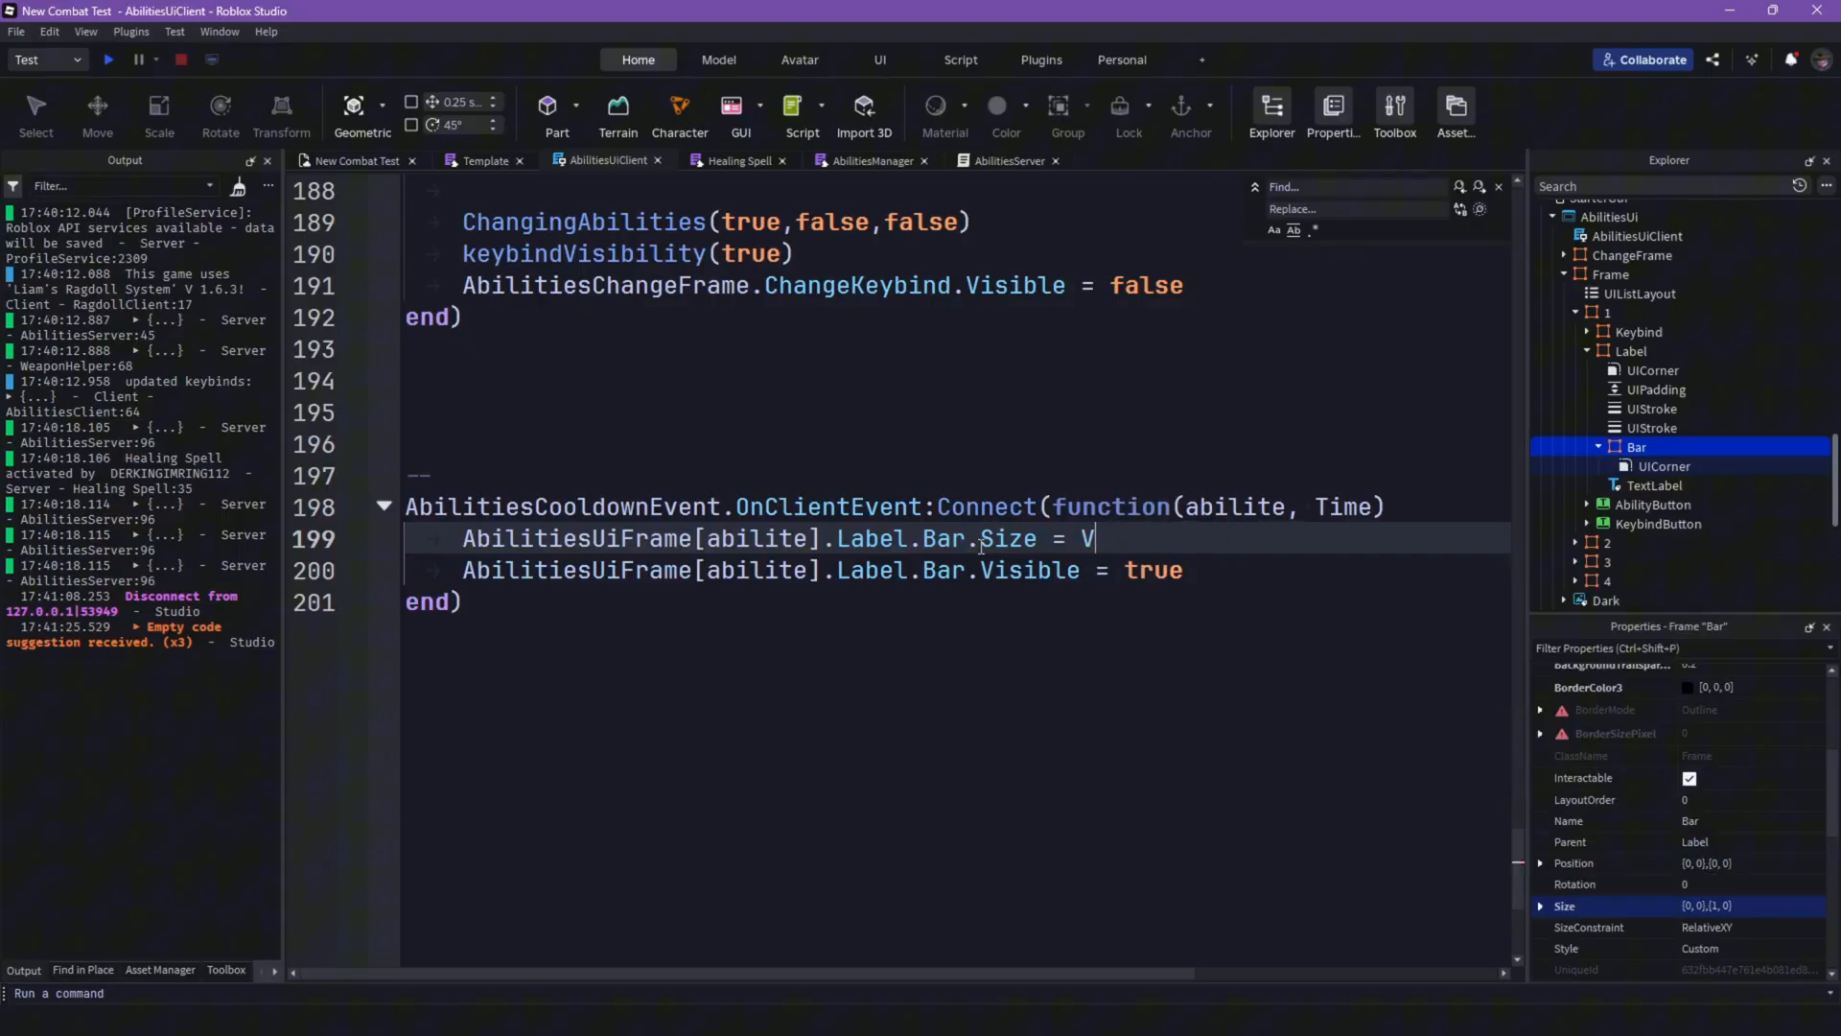
text(Dim2)
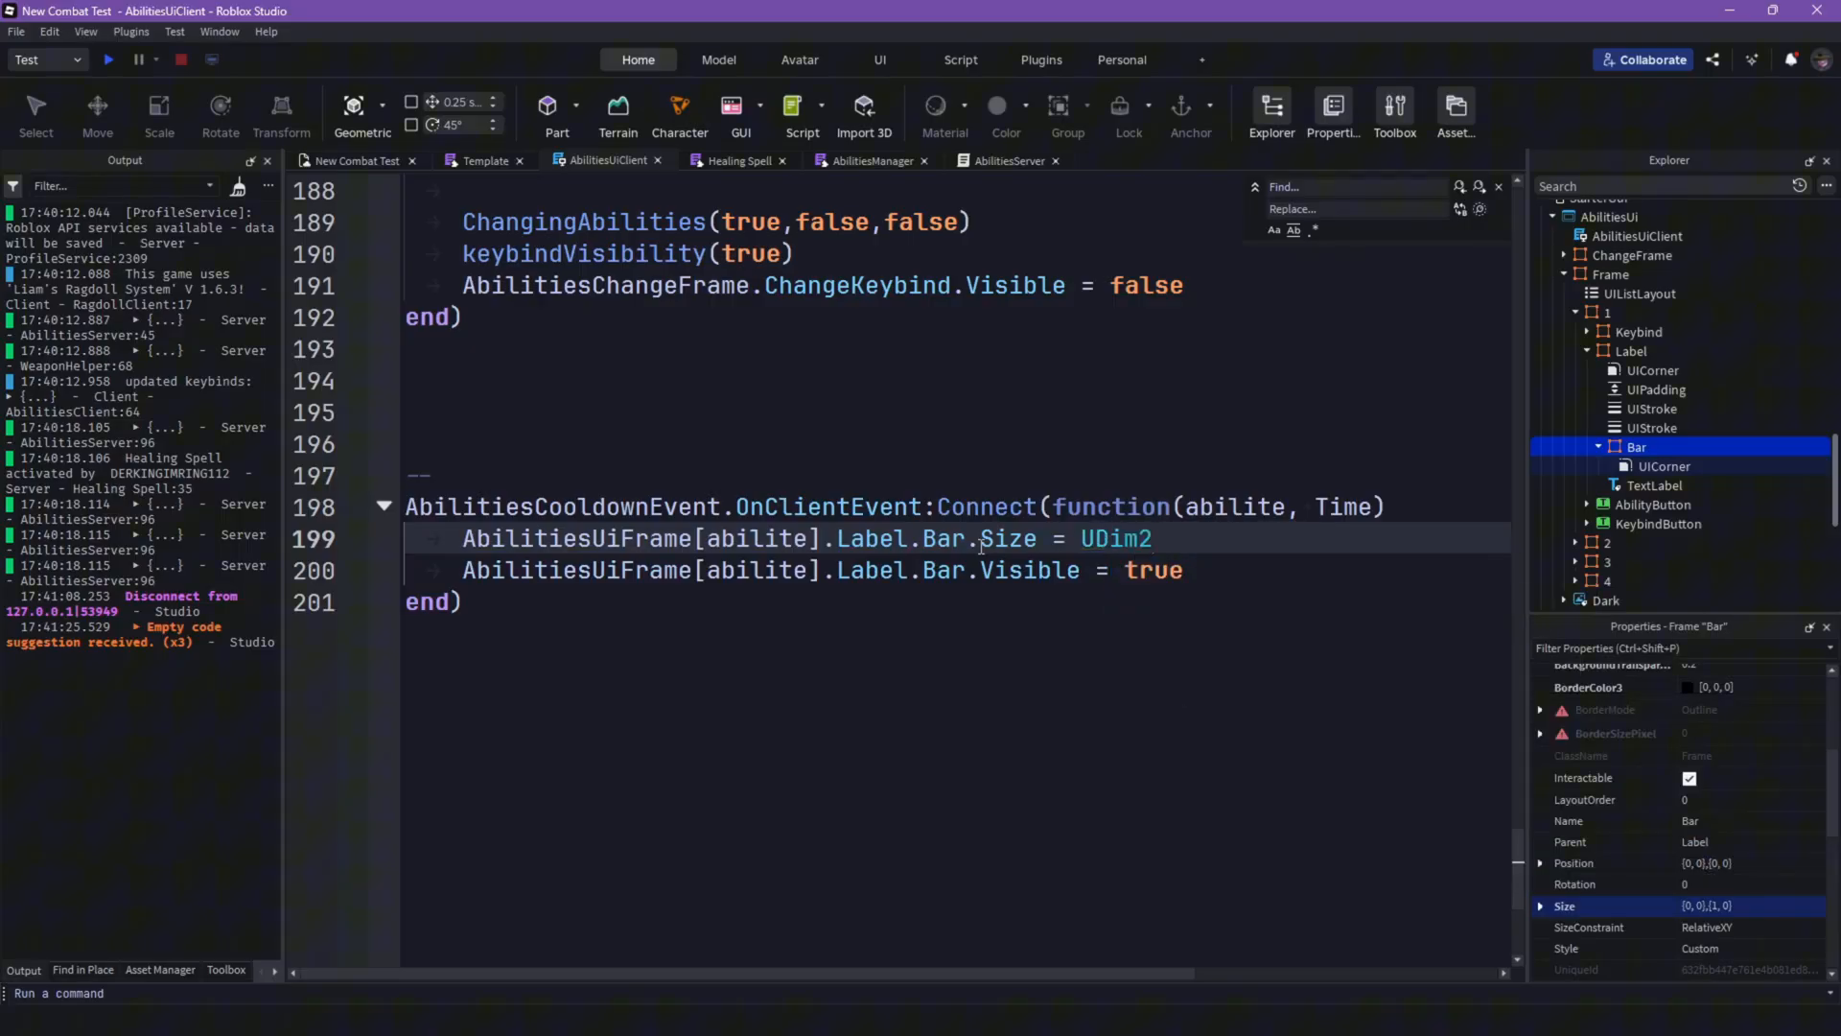
text(.new(1, 0, 1, 0)
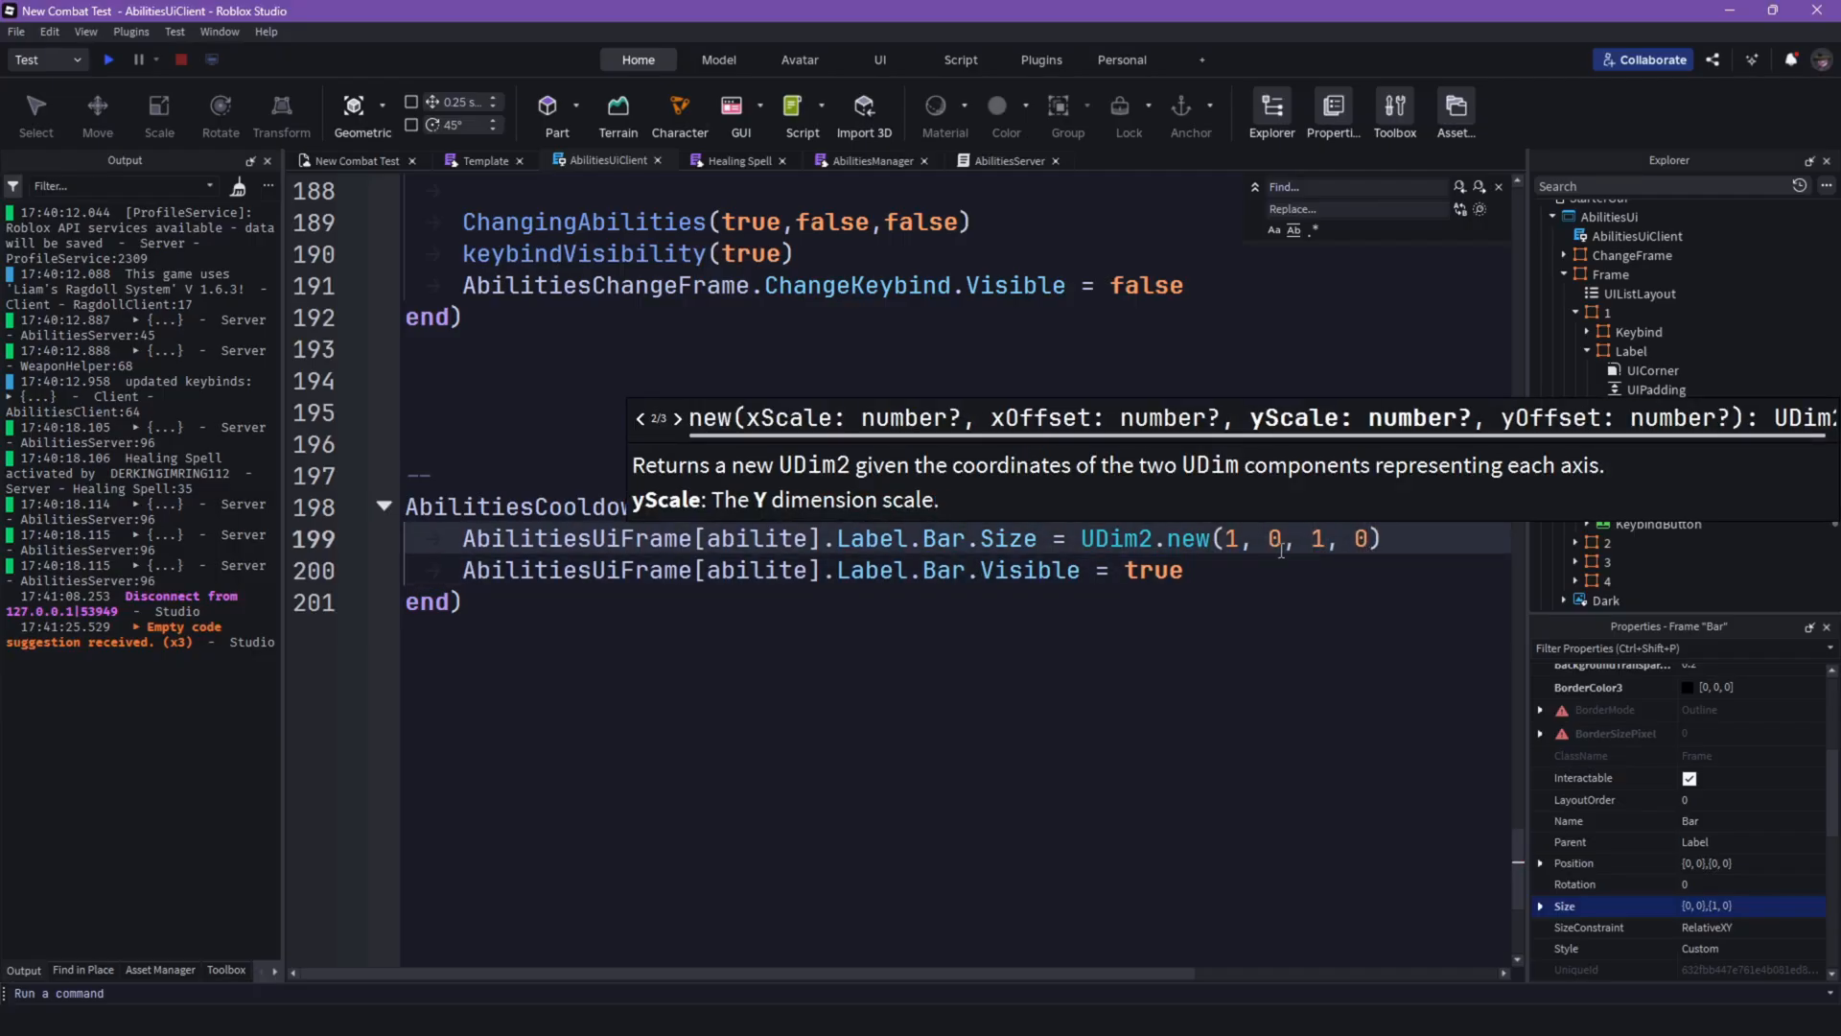
text(ts)
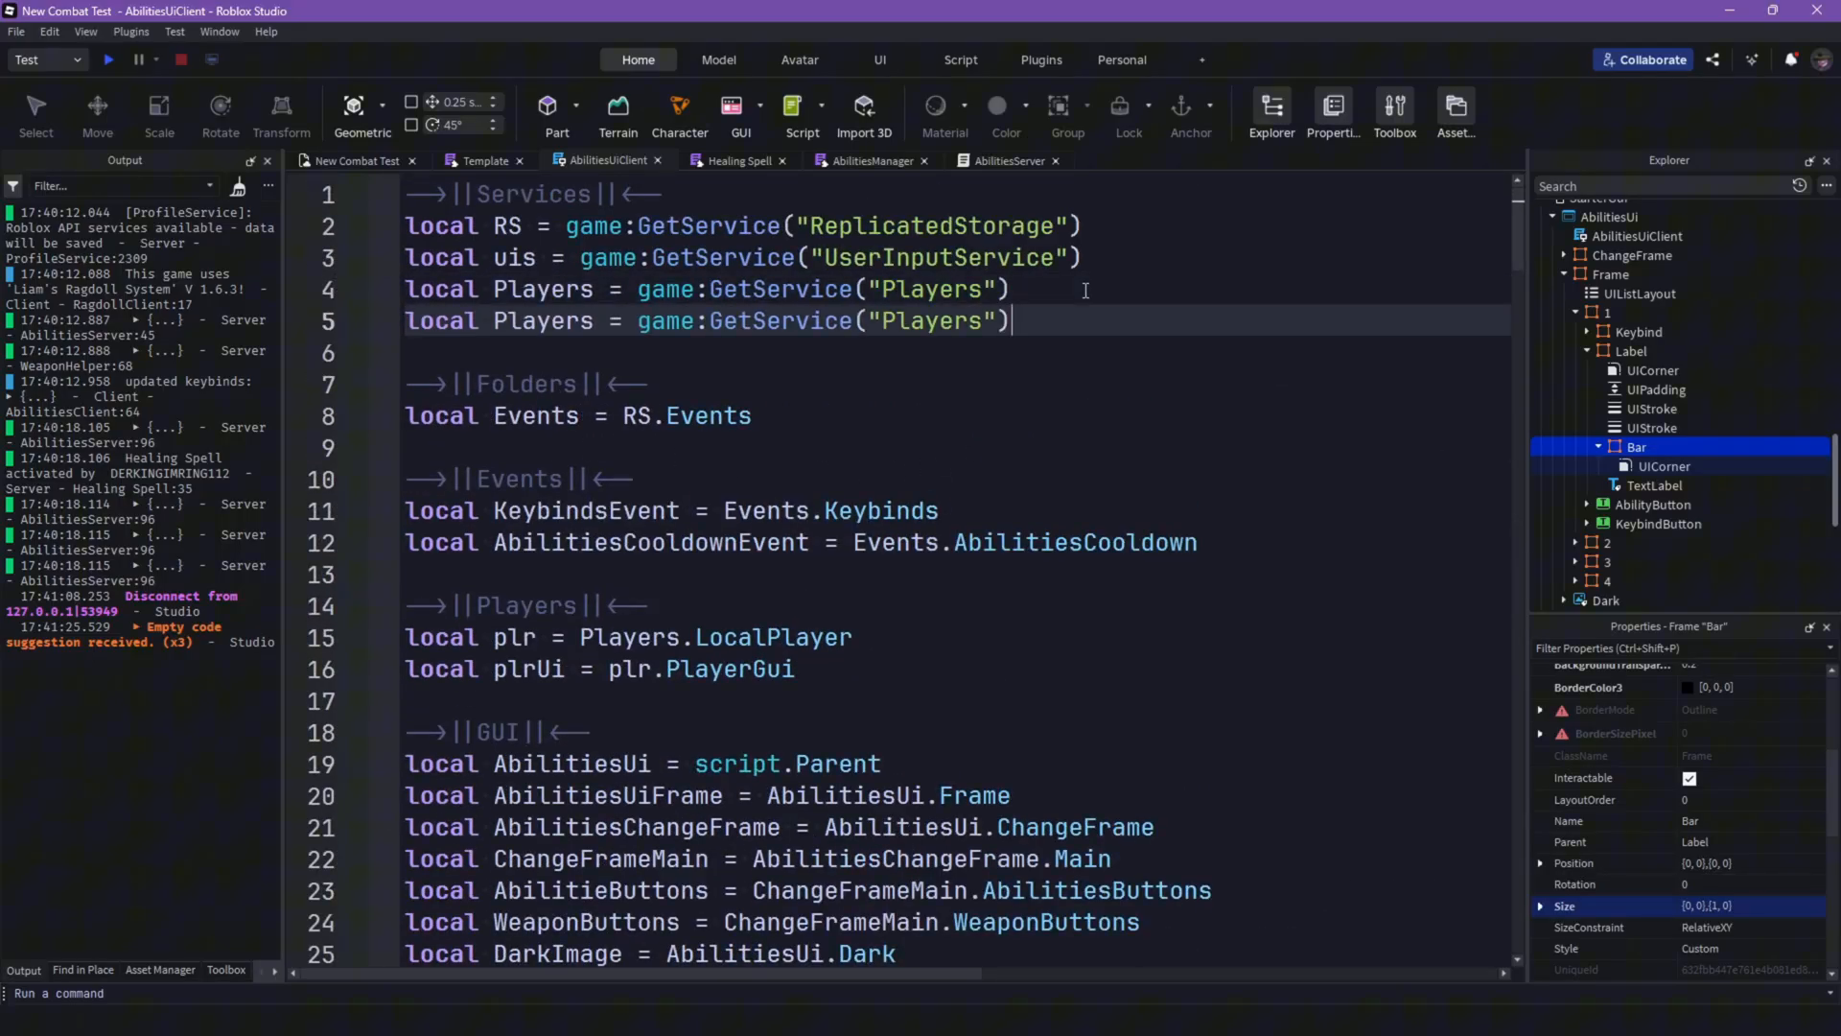
Step: Define local TS = game:GetService("TweenService") and start TS:Create on the slot's Label.Bar
text(TS)
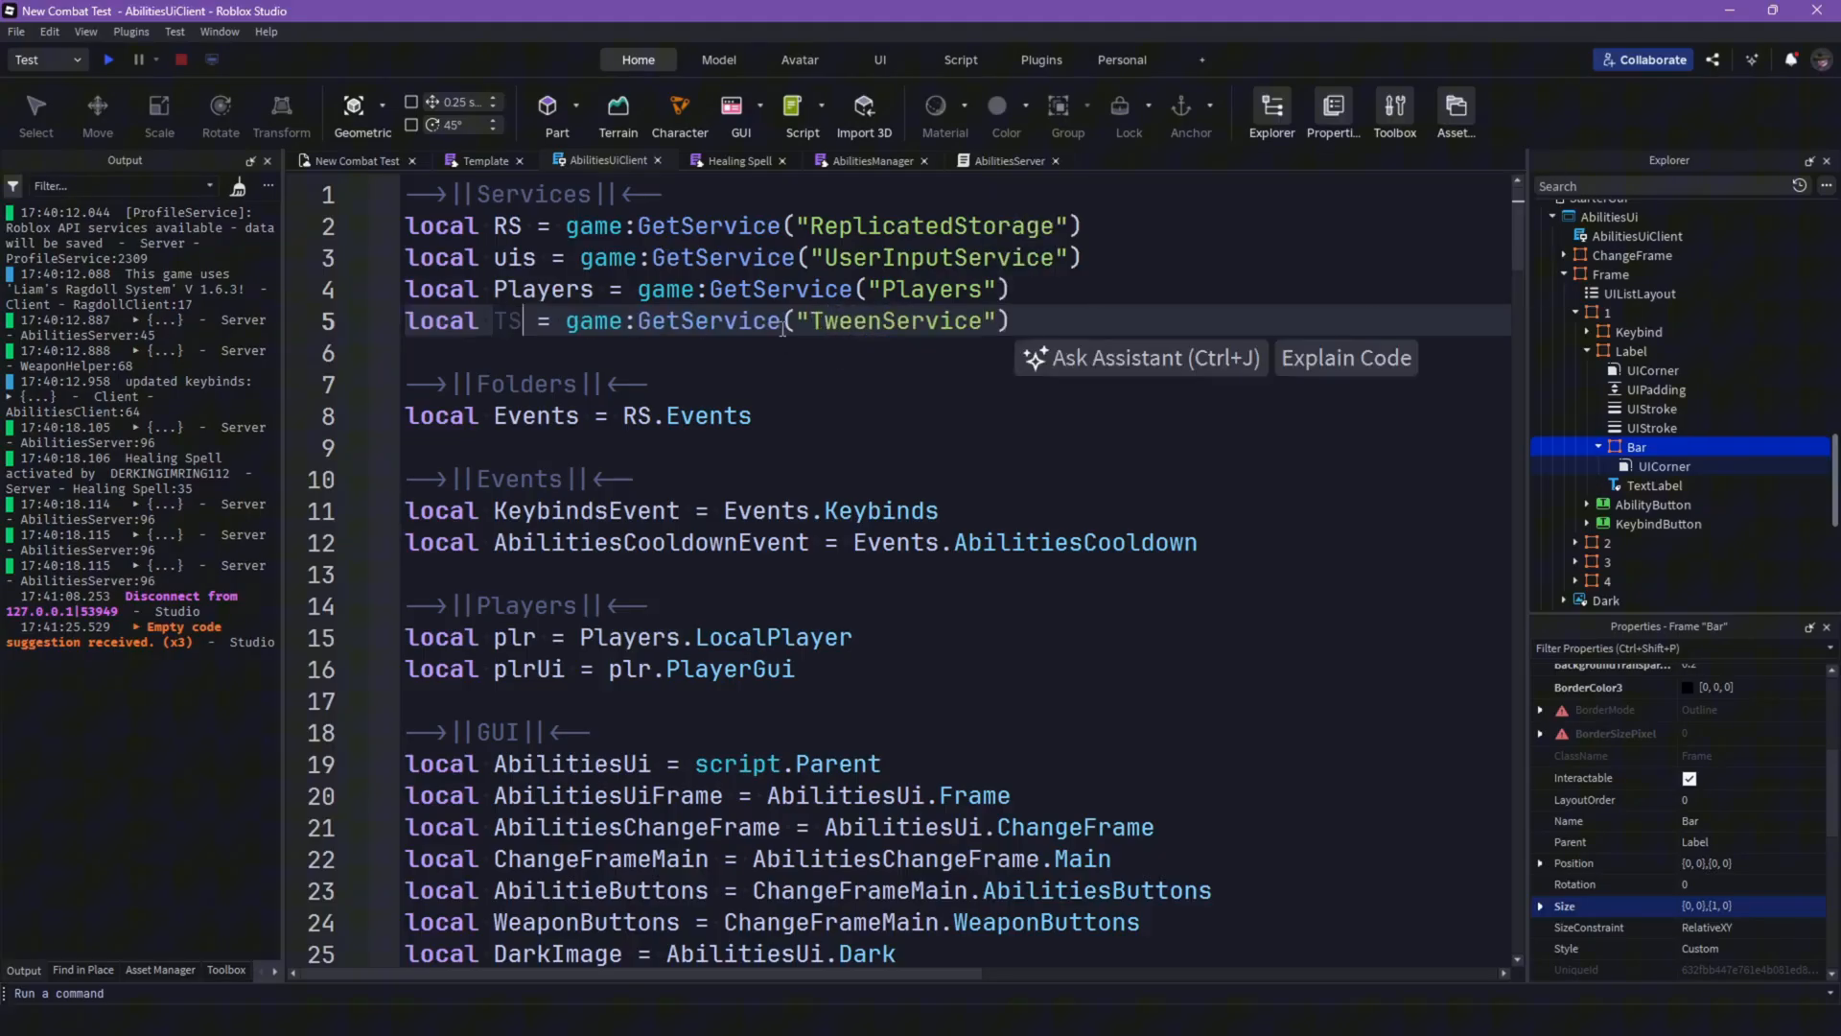
scroll(down, 3)
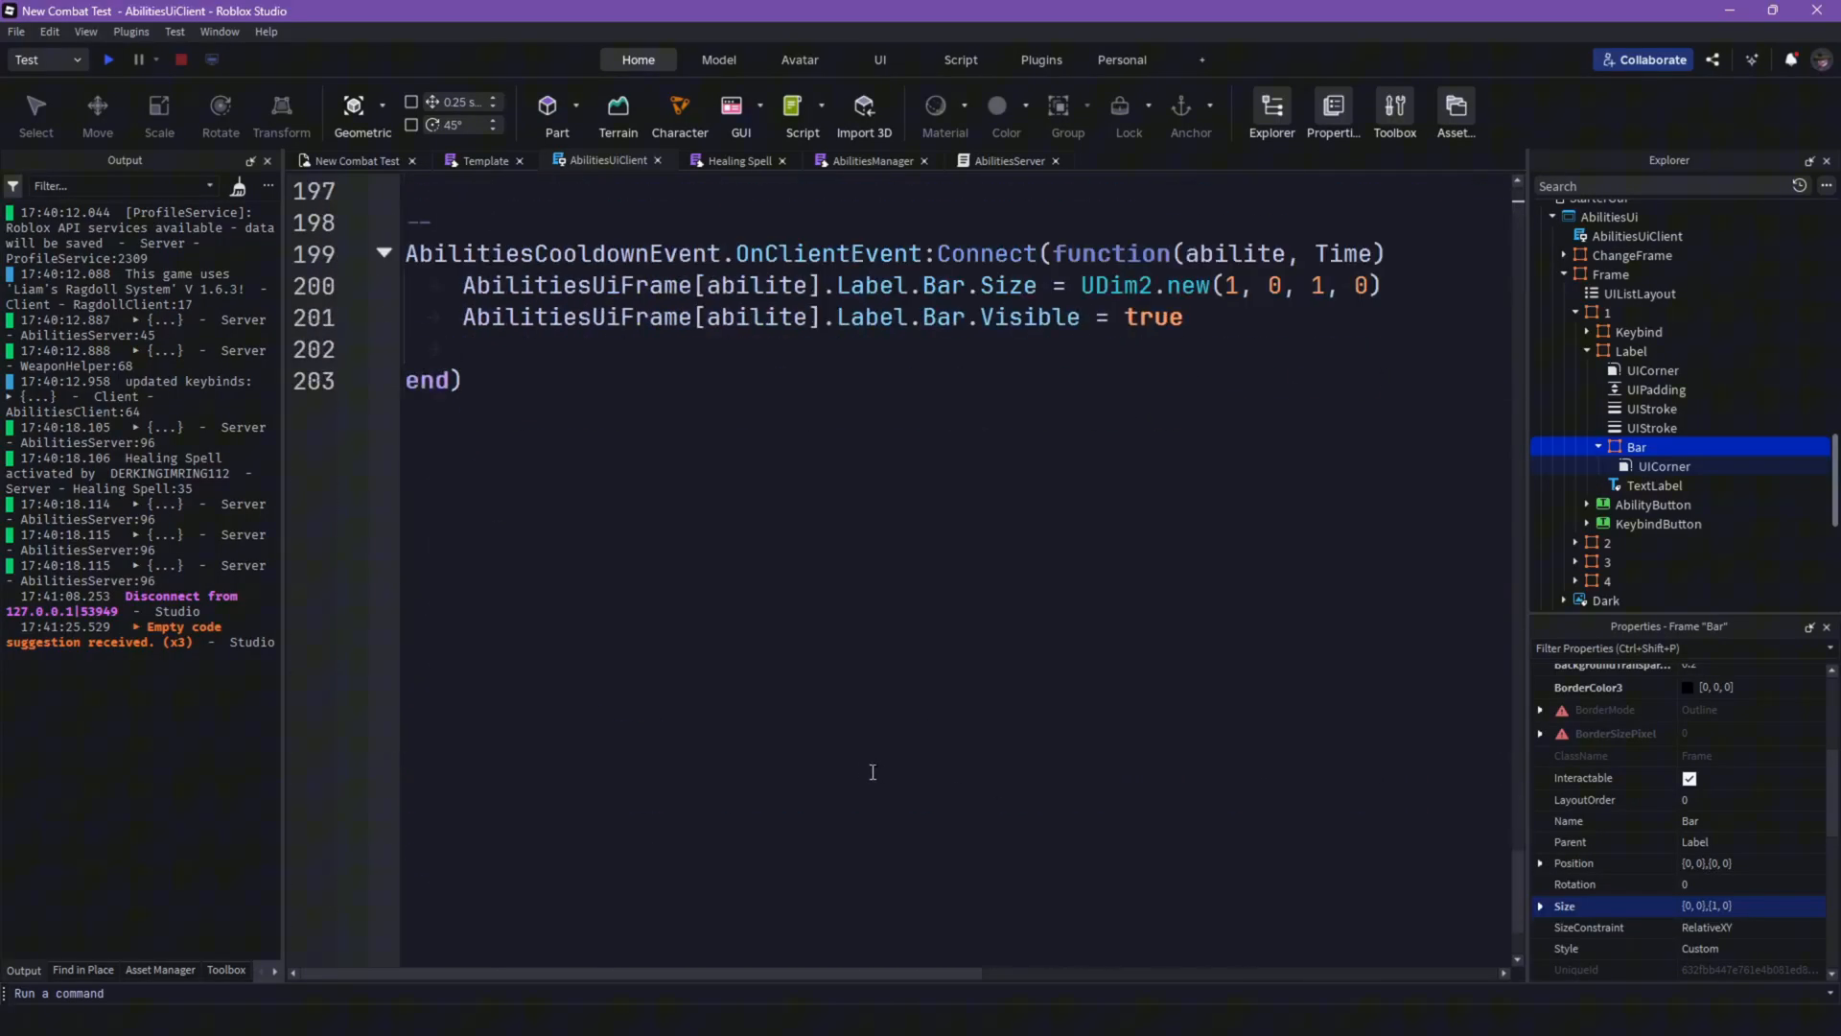
text(TS:c)
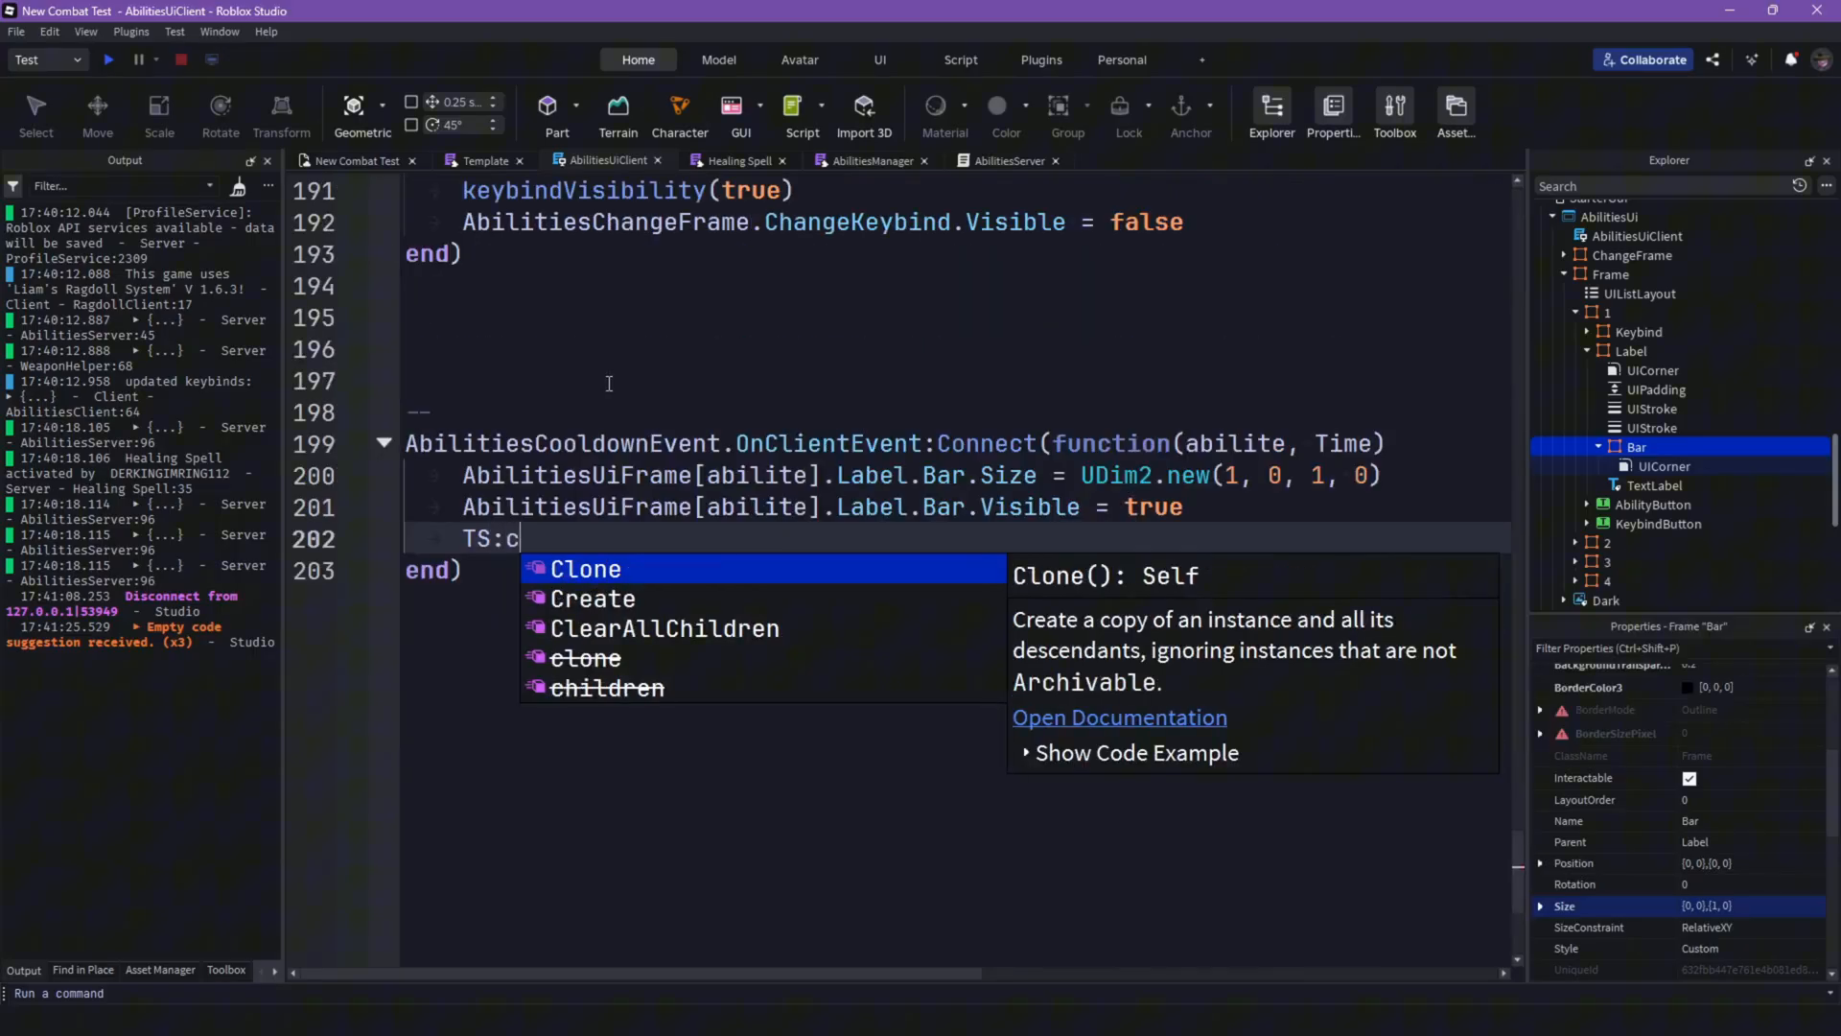
click(593, 599)
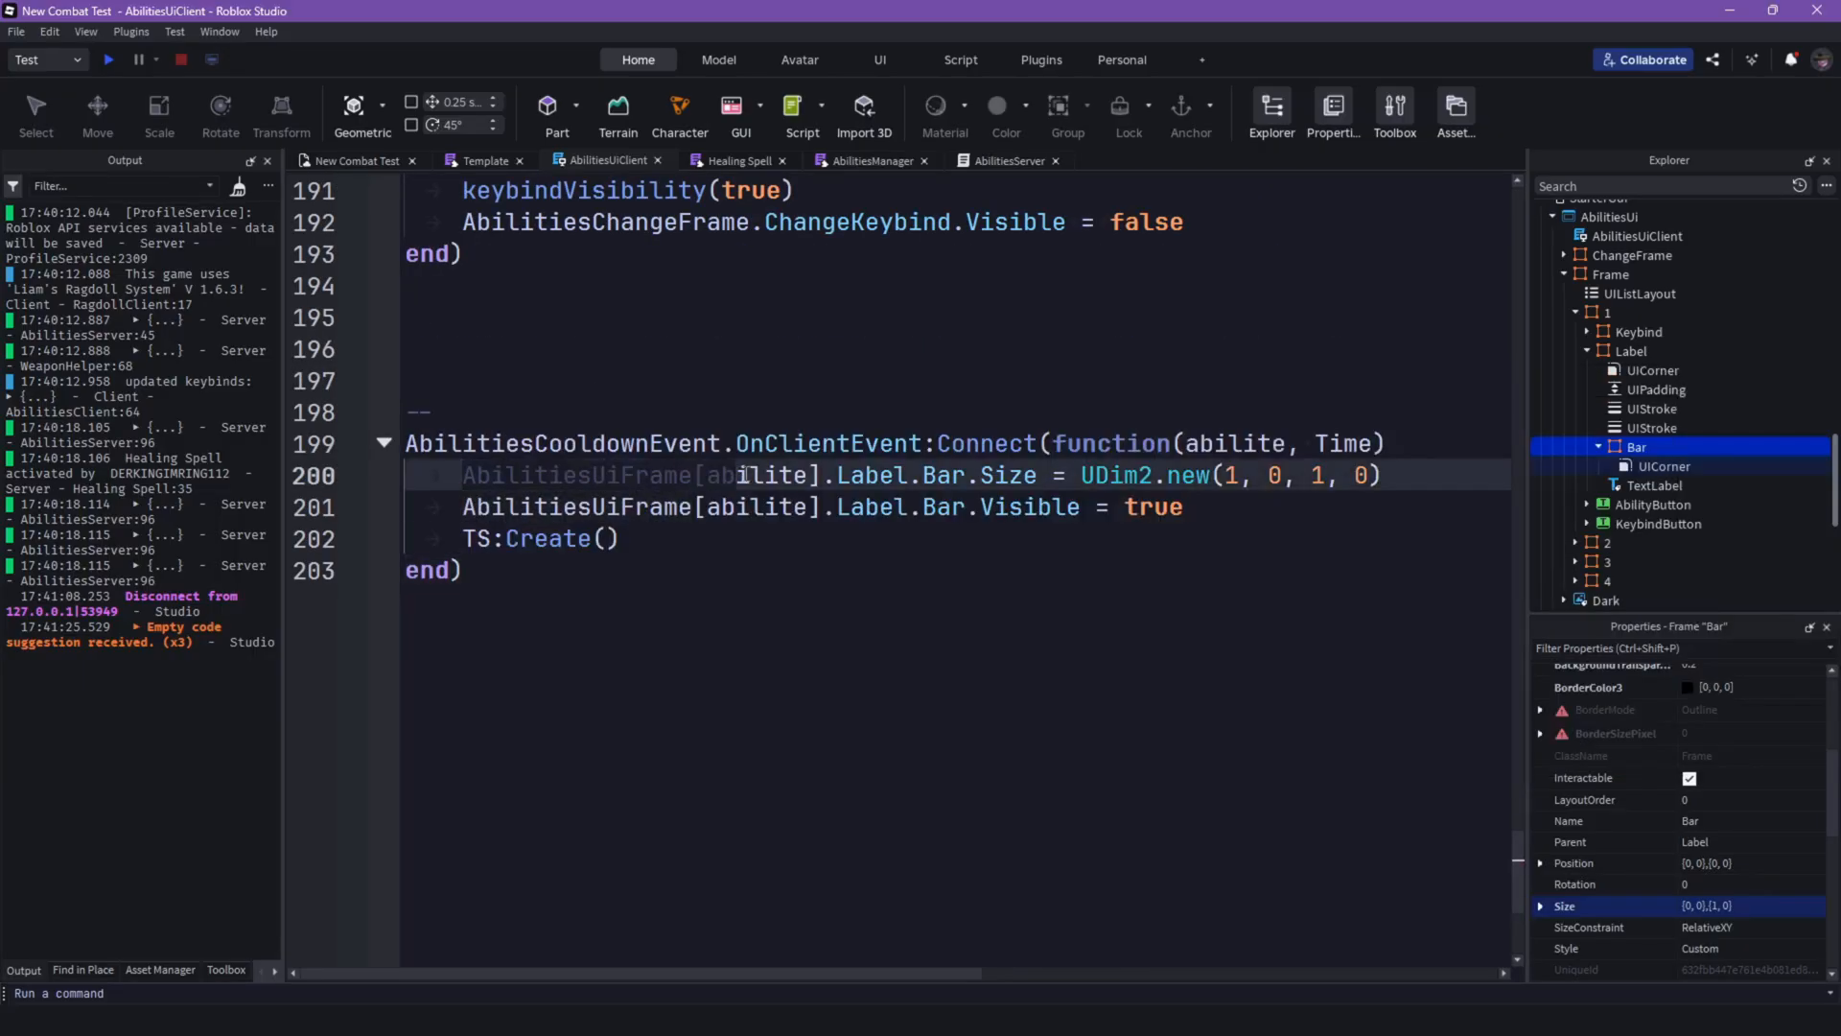
click(971, 475)
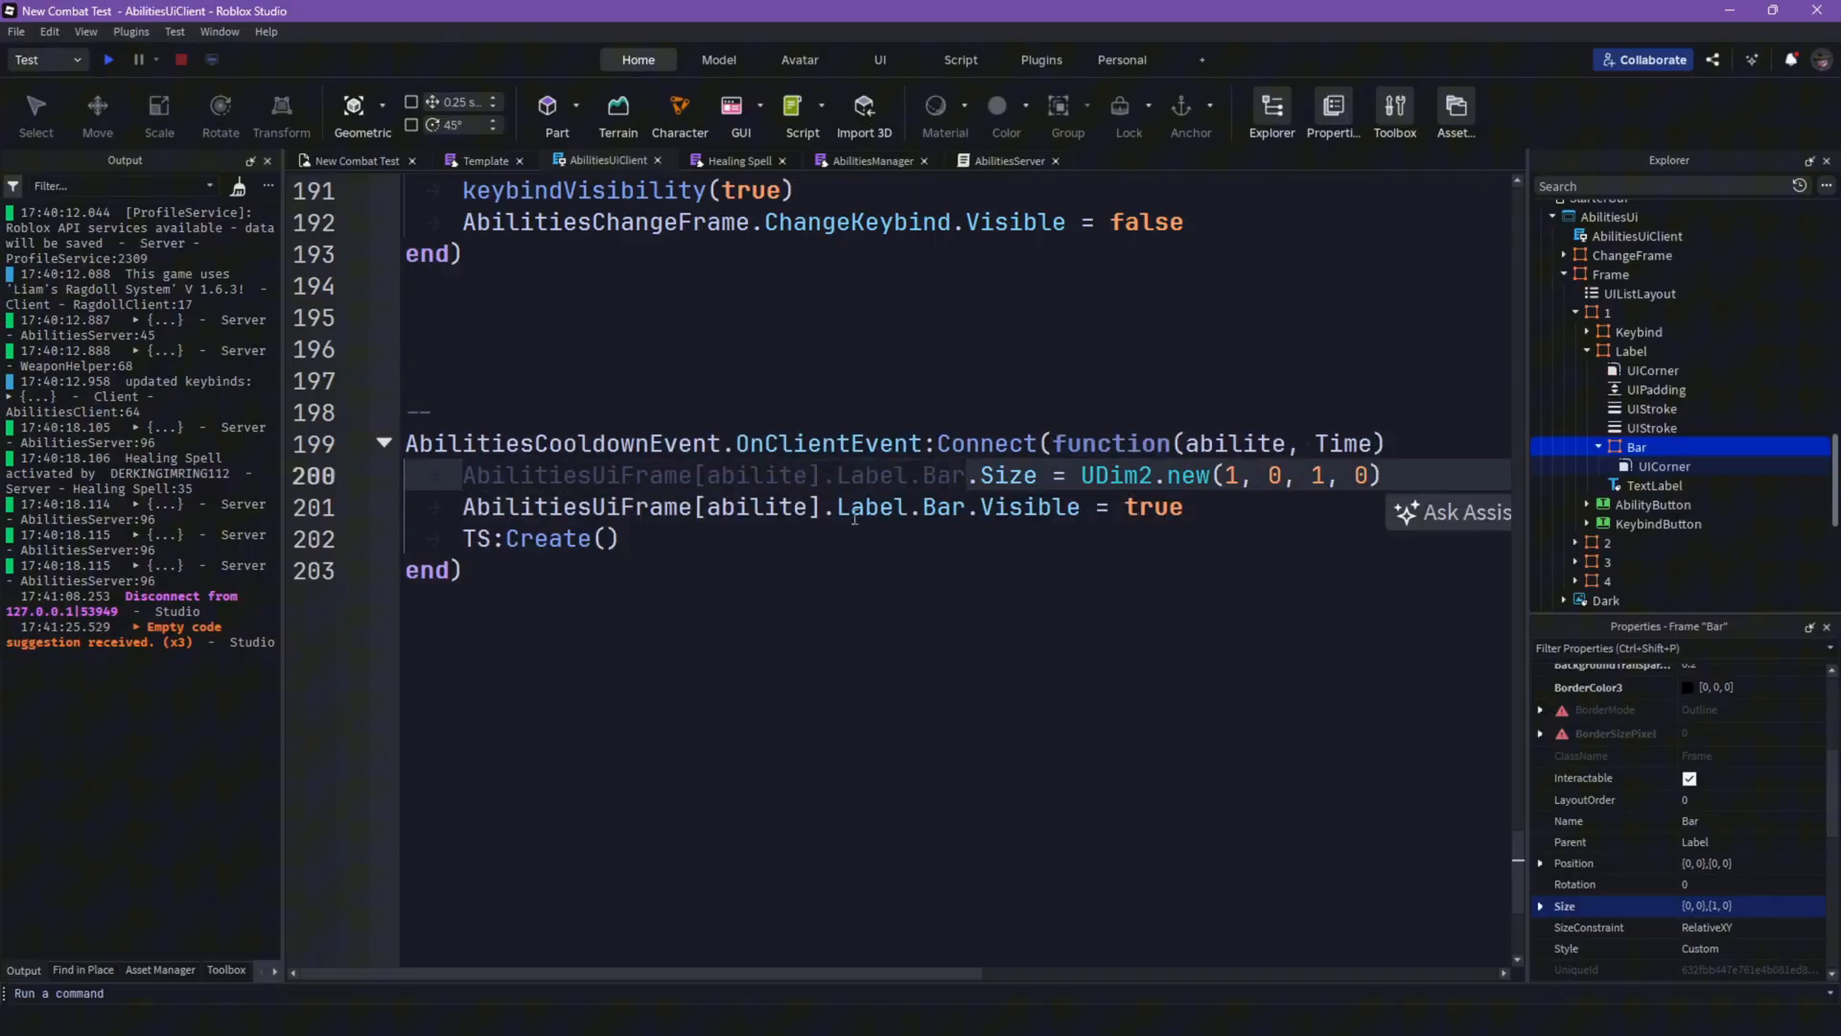
text(AbilitiesUiFrame[abilite].Label.Bar,)
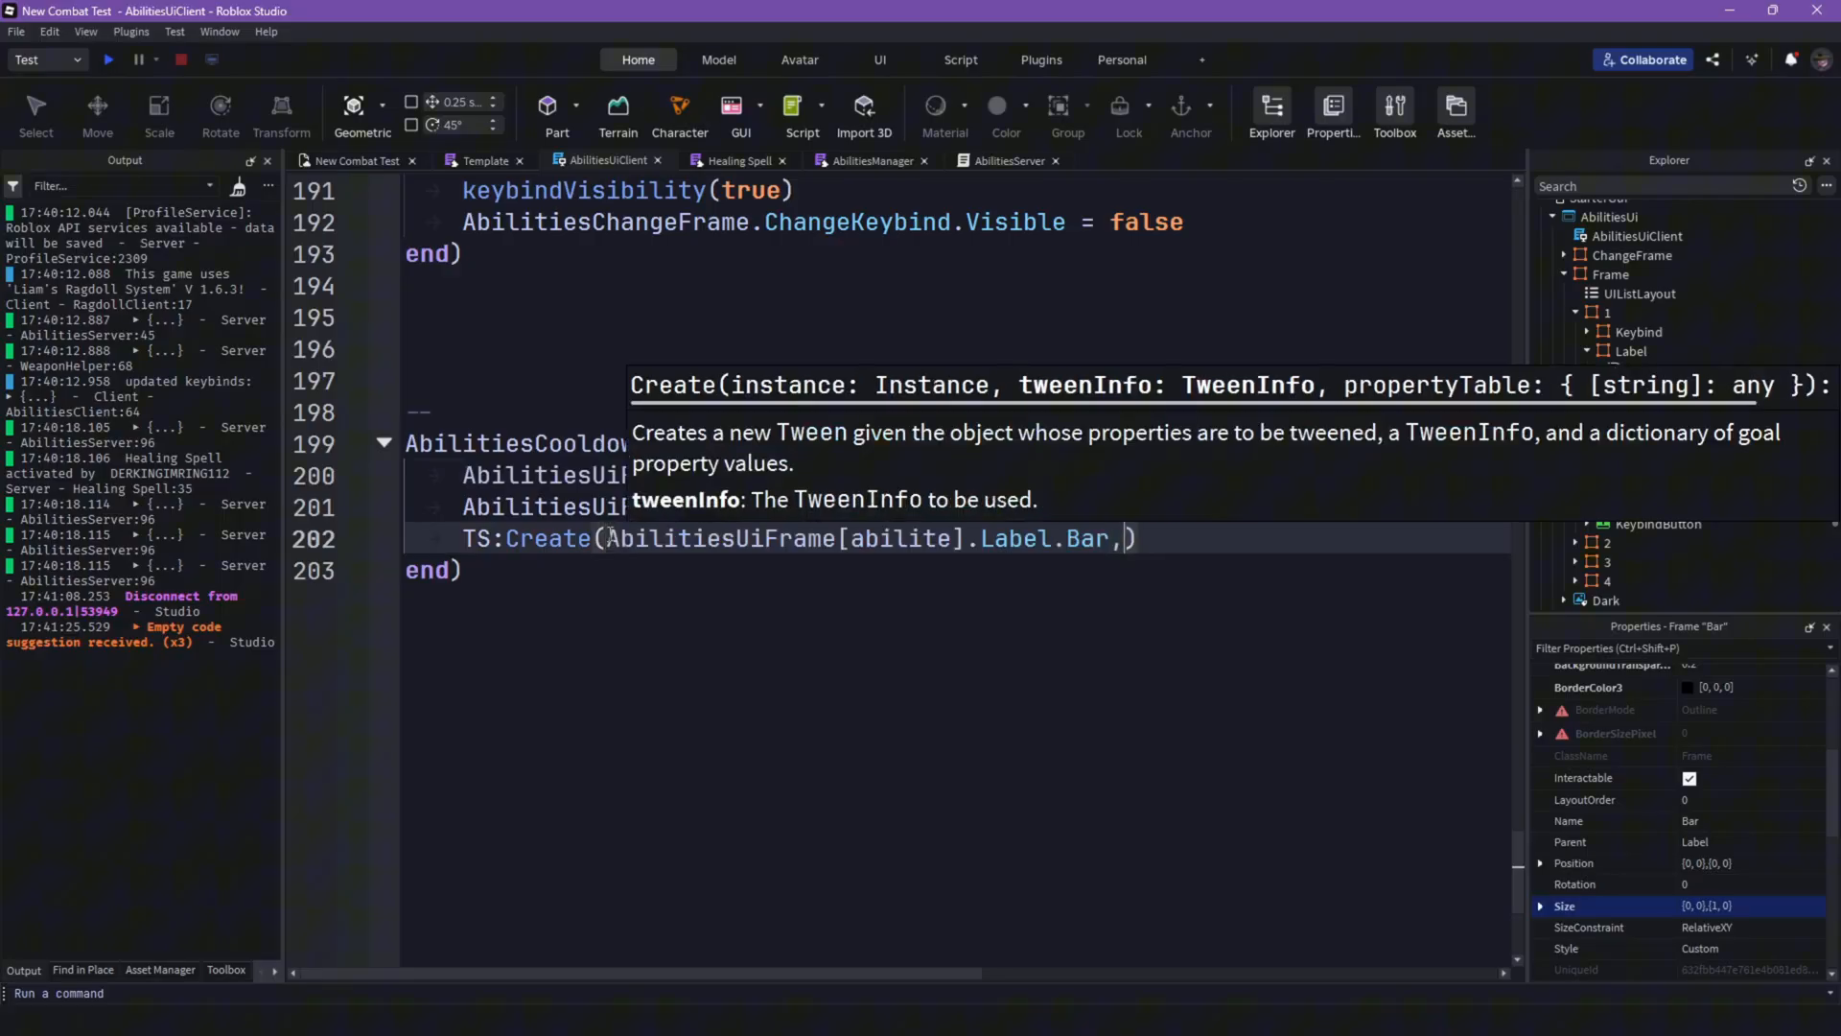
Step: Complete the tween with TweenInfo.new(Time), goal Size = UDim2.new(0, 0, 1, 0), and :Play() it
text(TweenInfo.new())
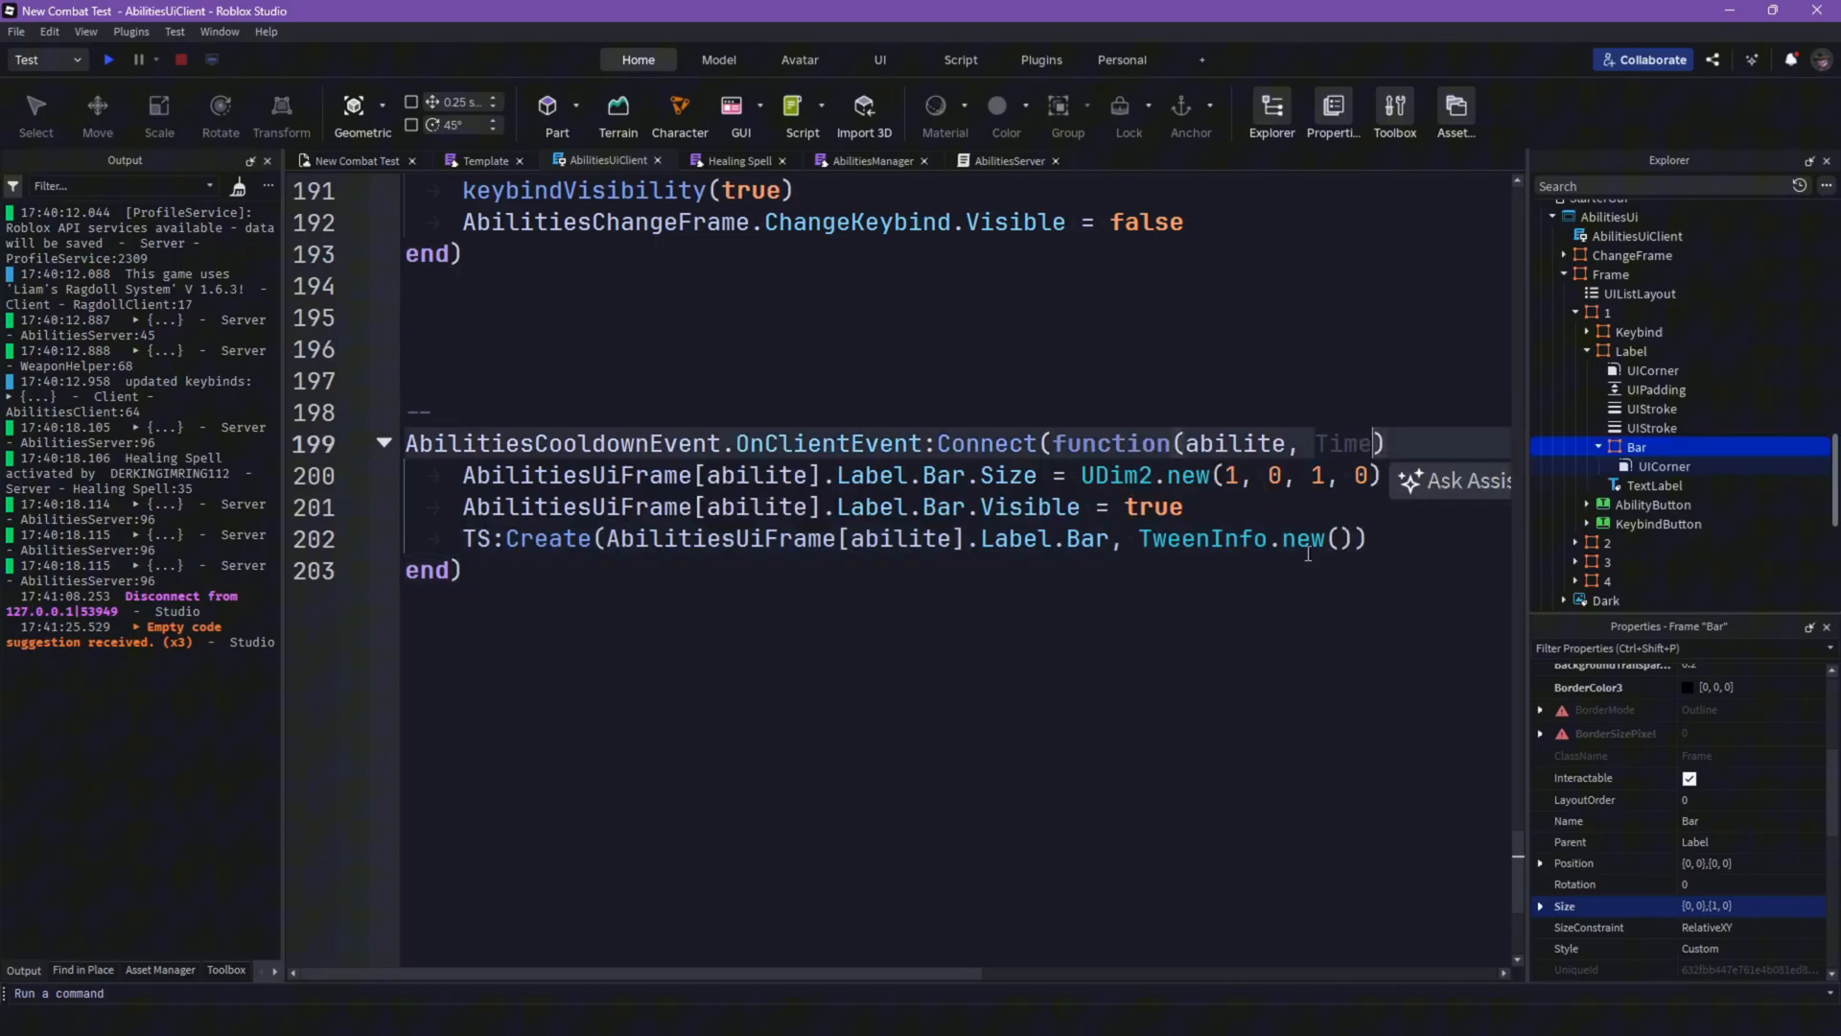
text(Time)
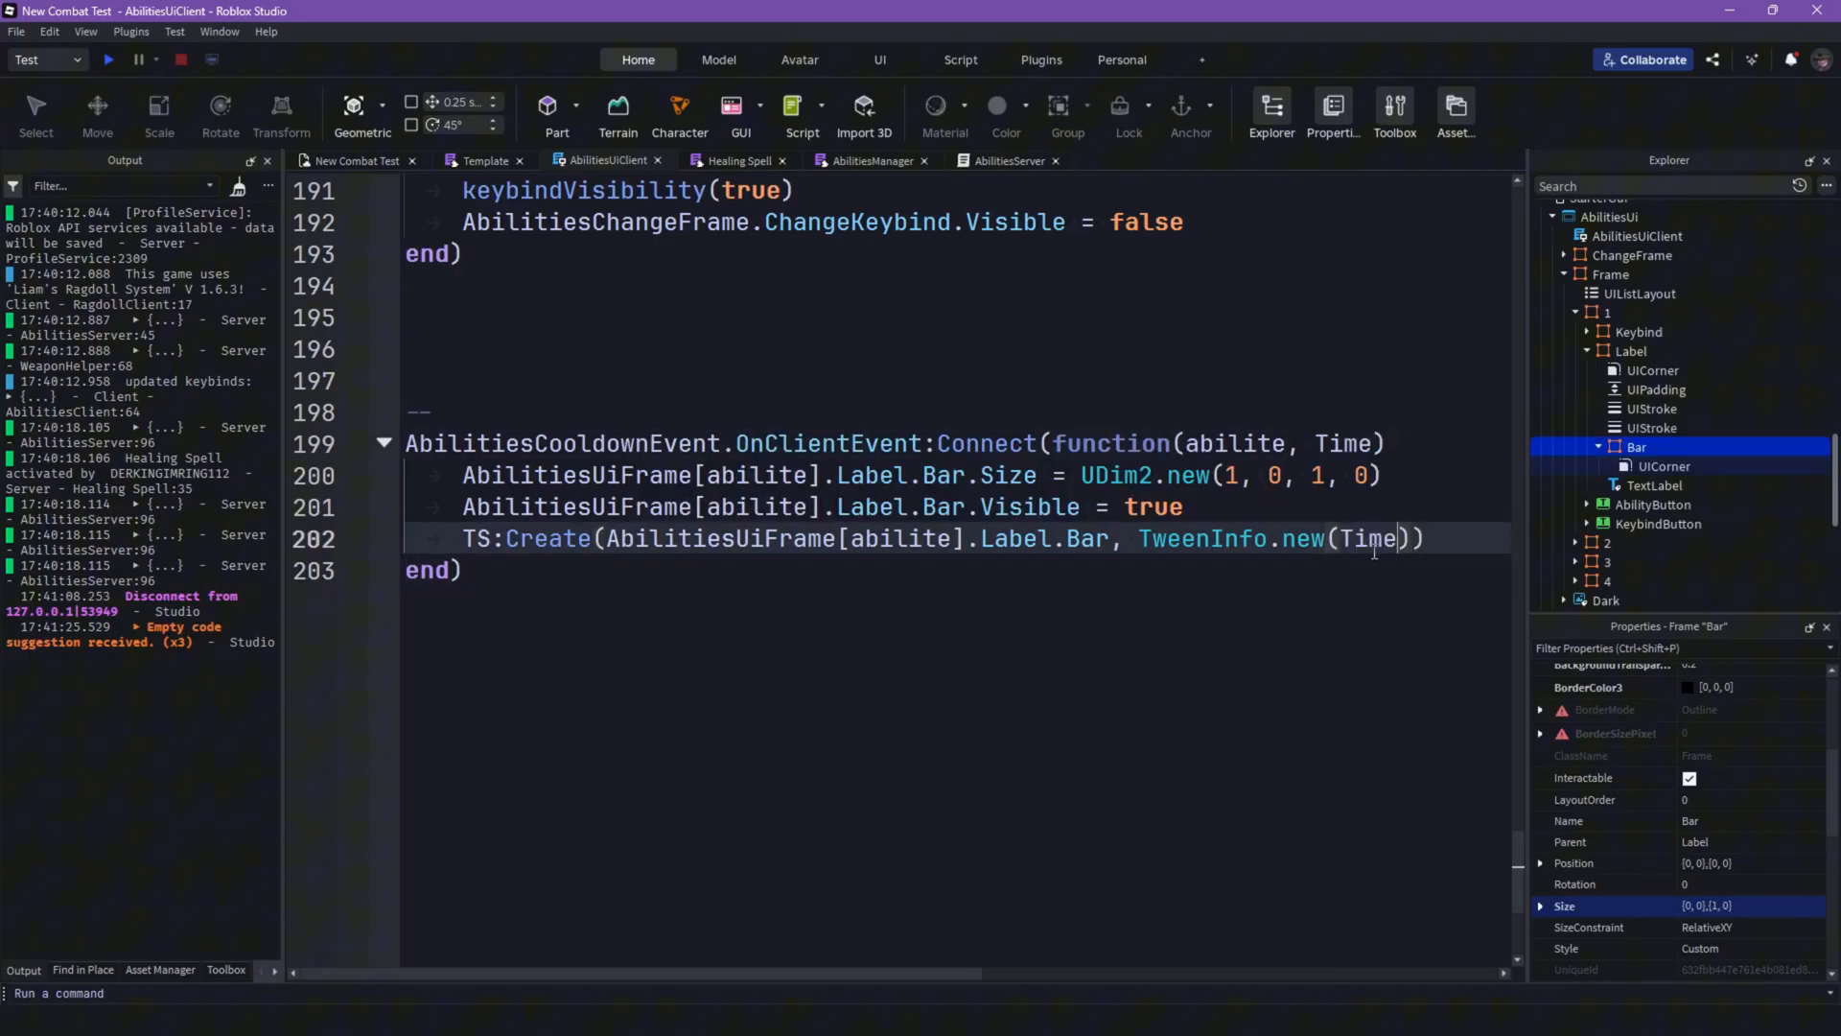
text(,)
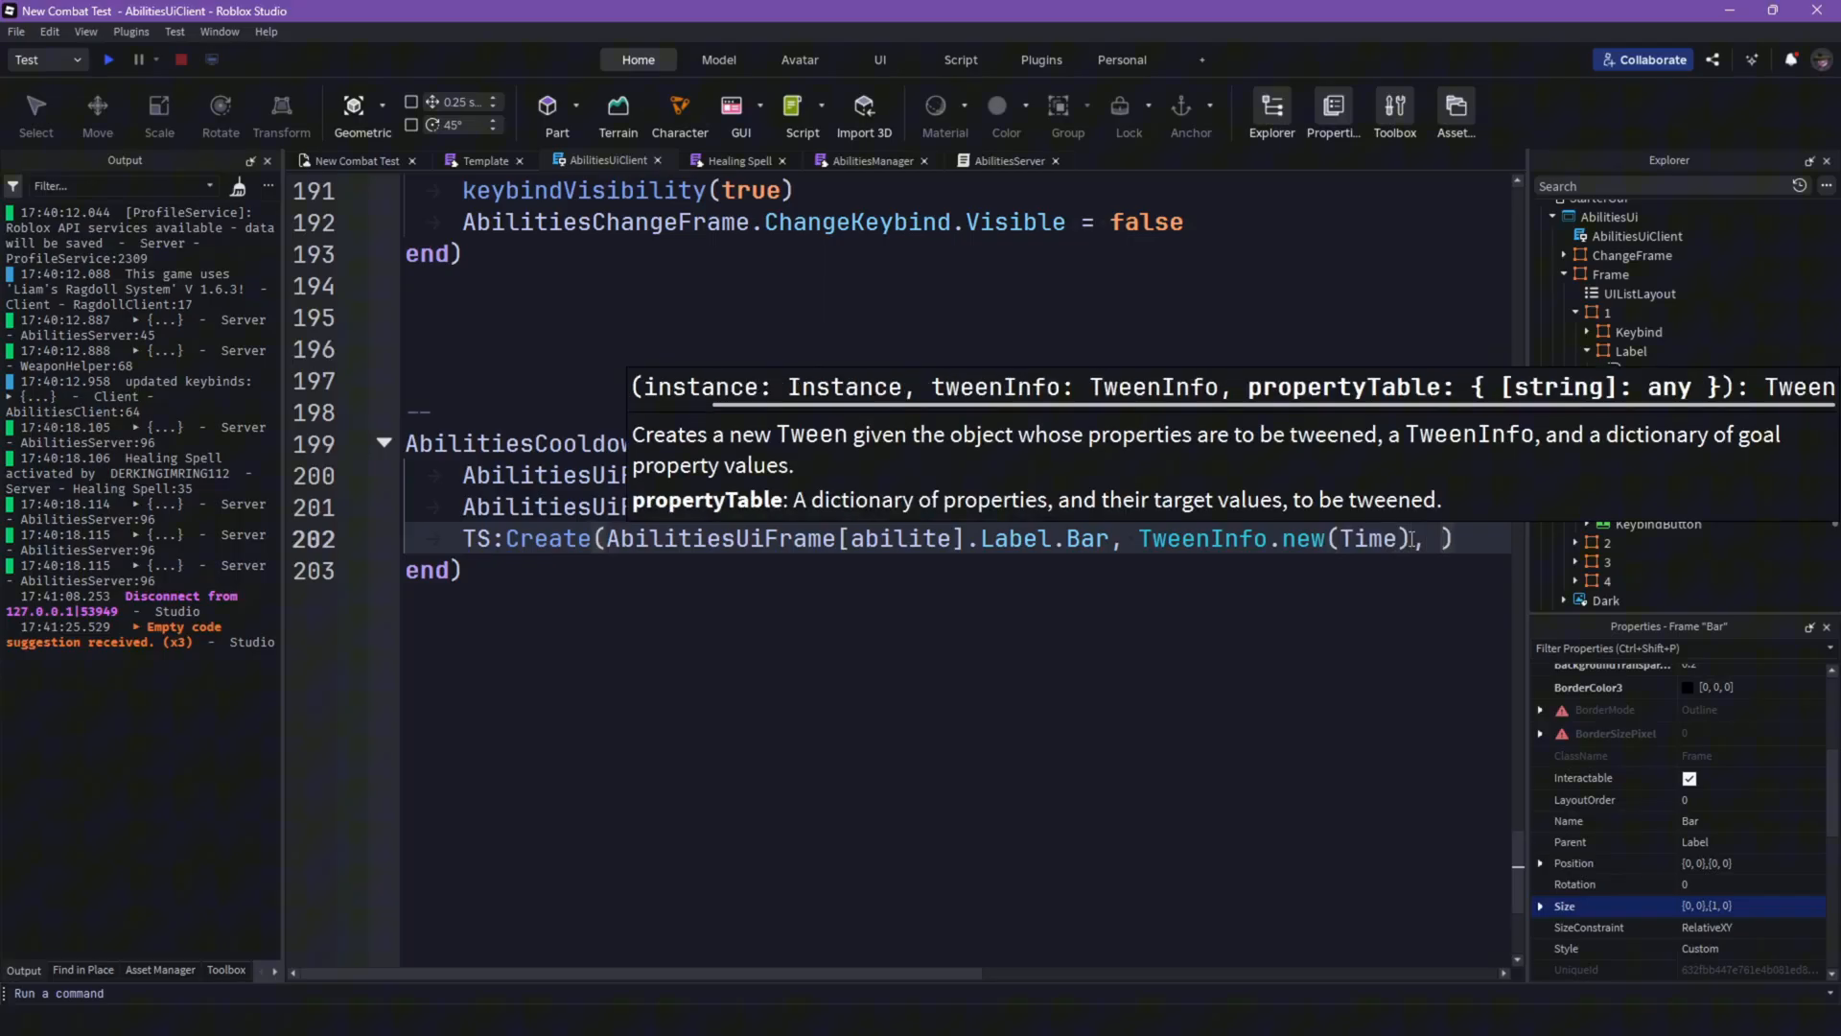
text({})
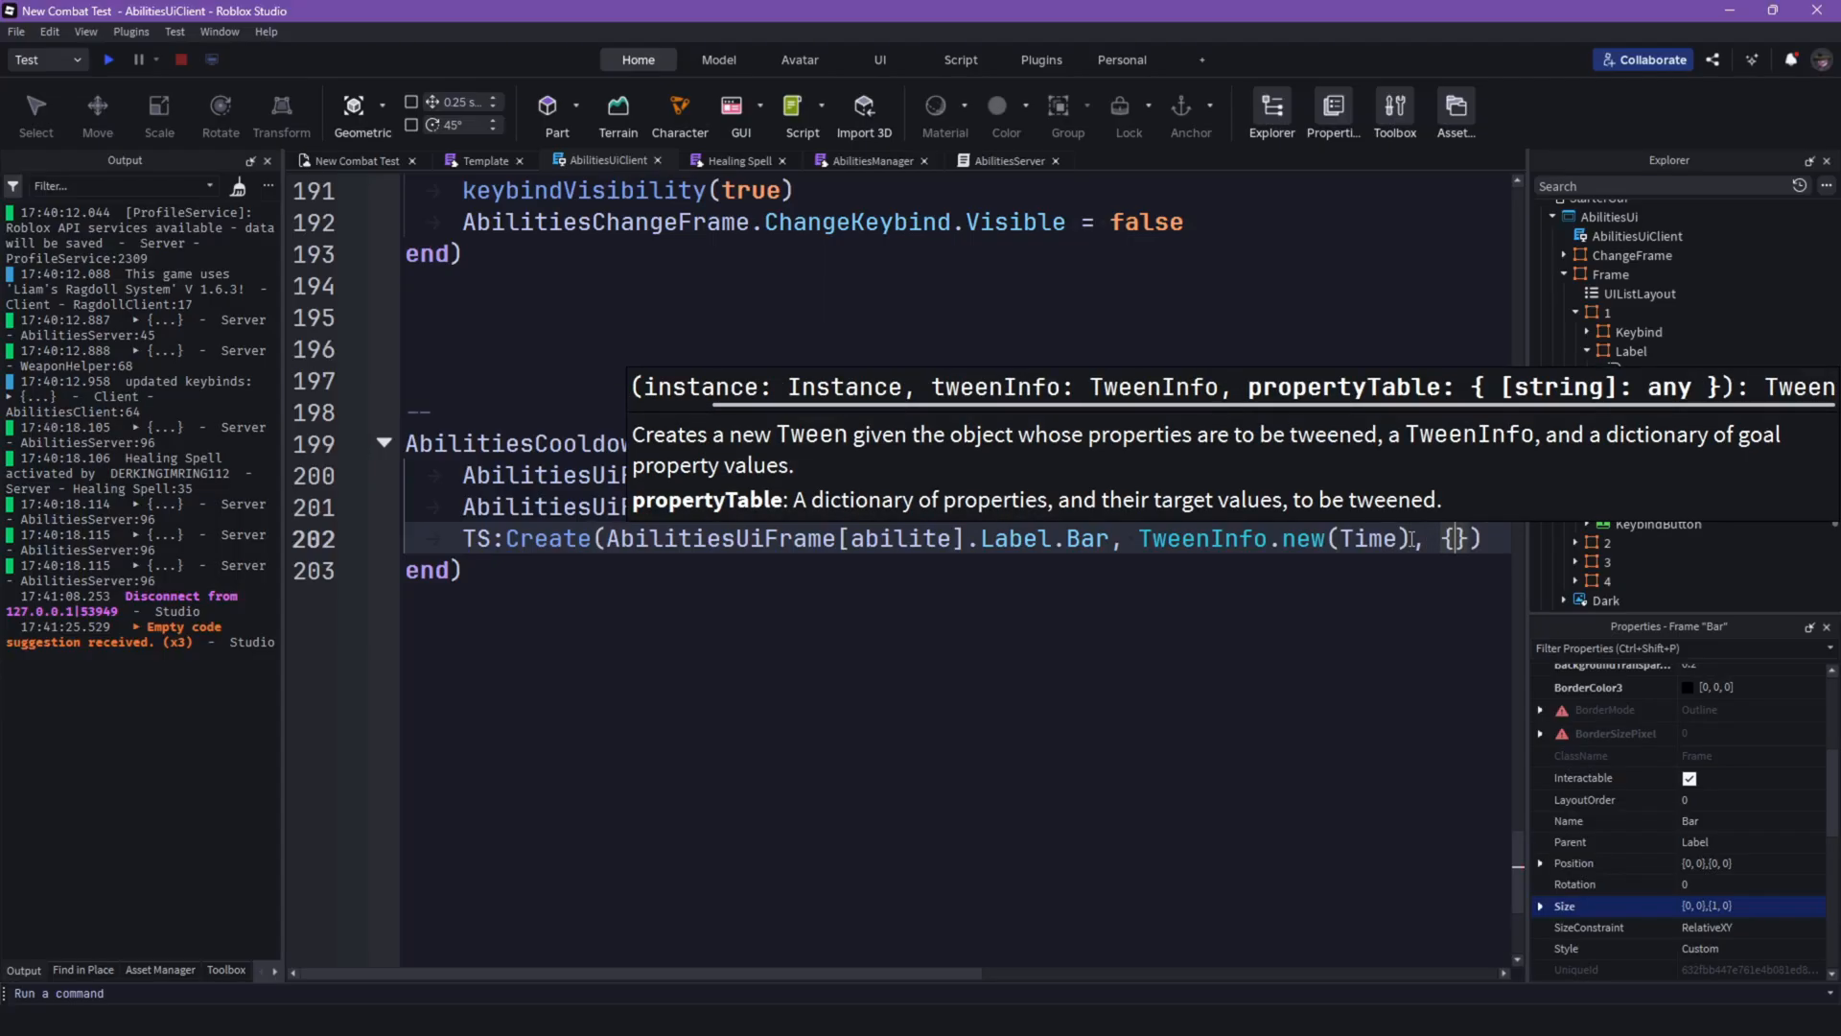
text(Size =)
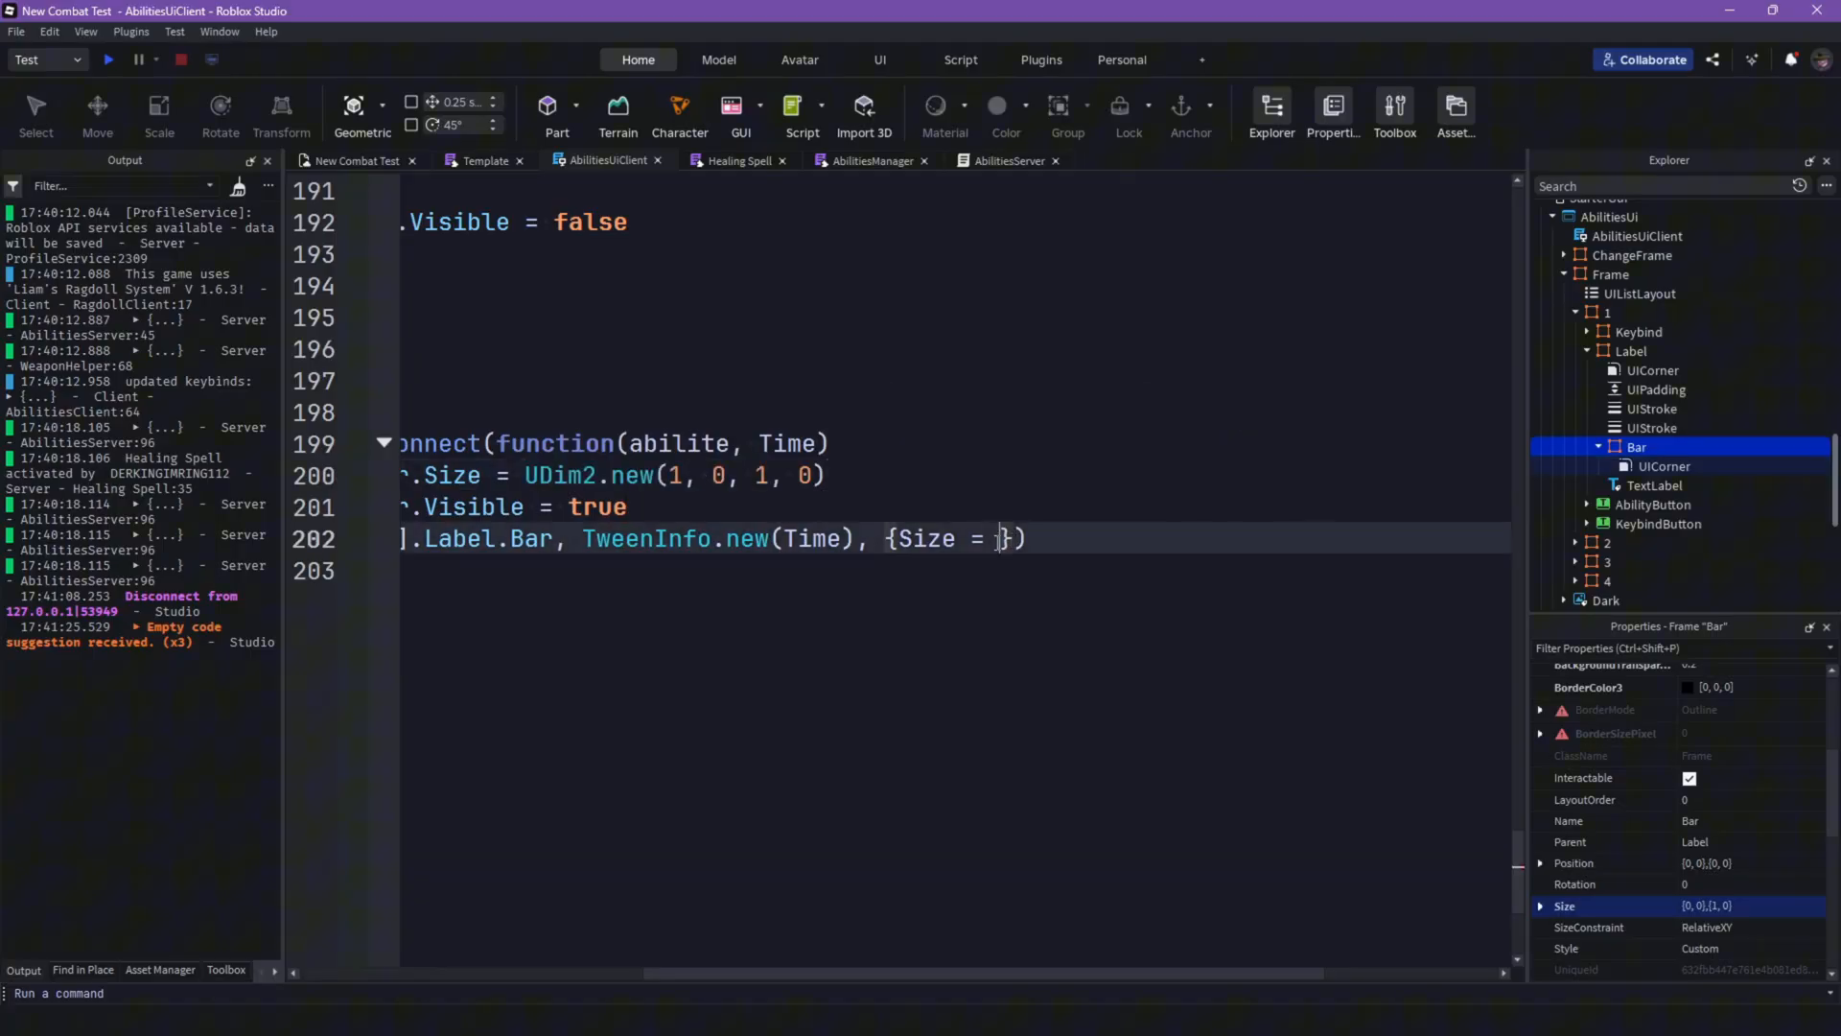
text(UDim2.new(0, 0, 1, 0))
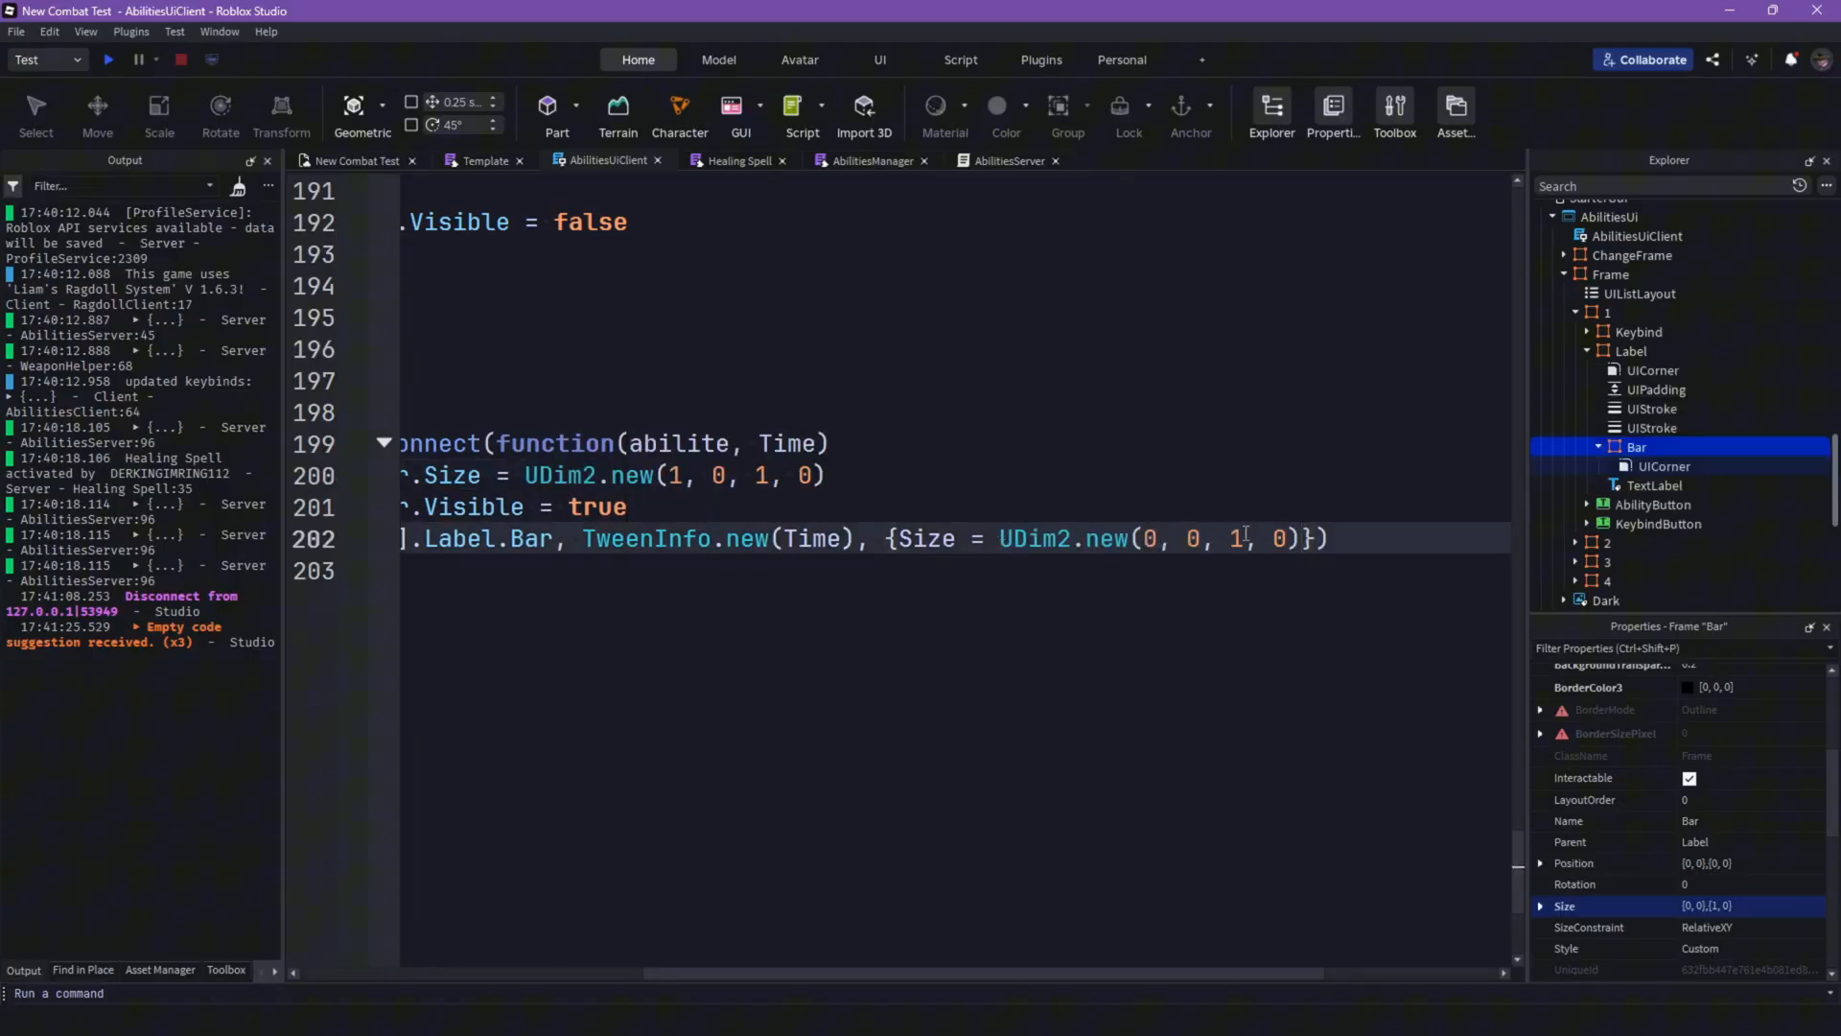
text(:Play())
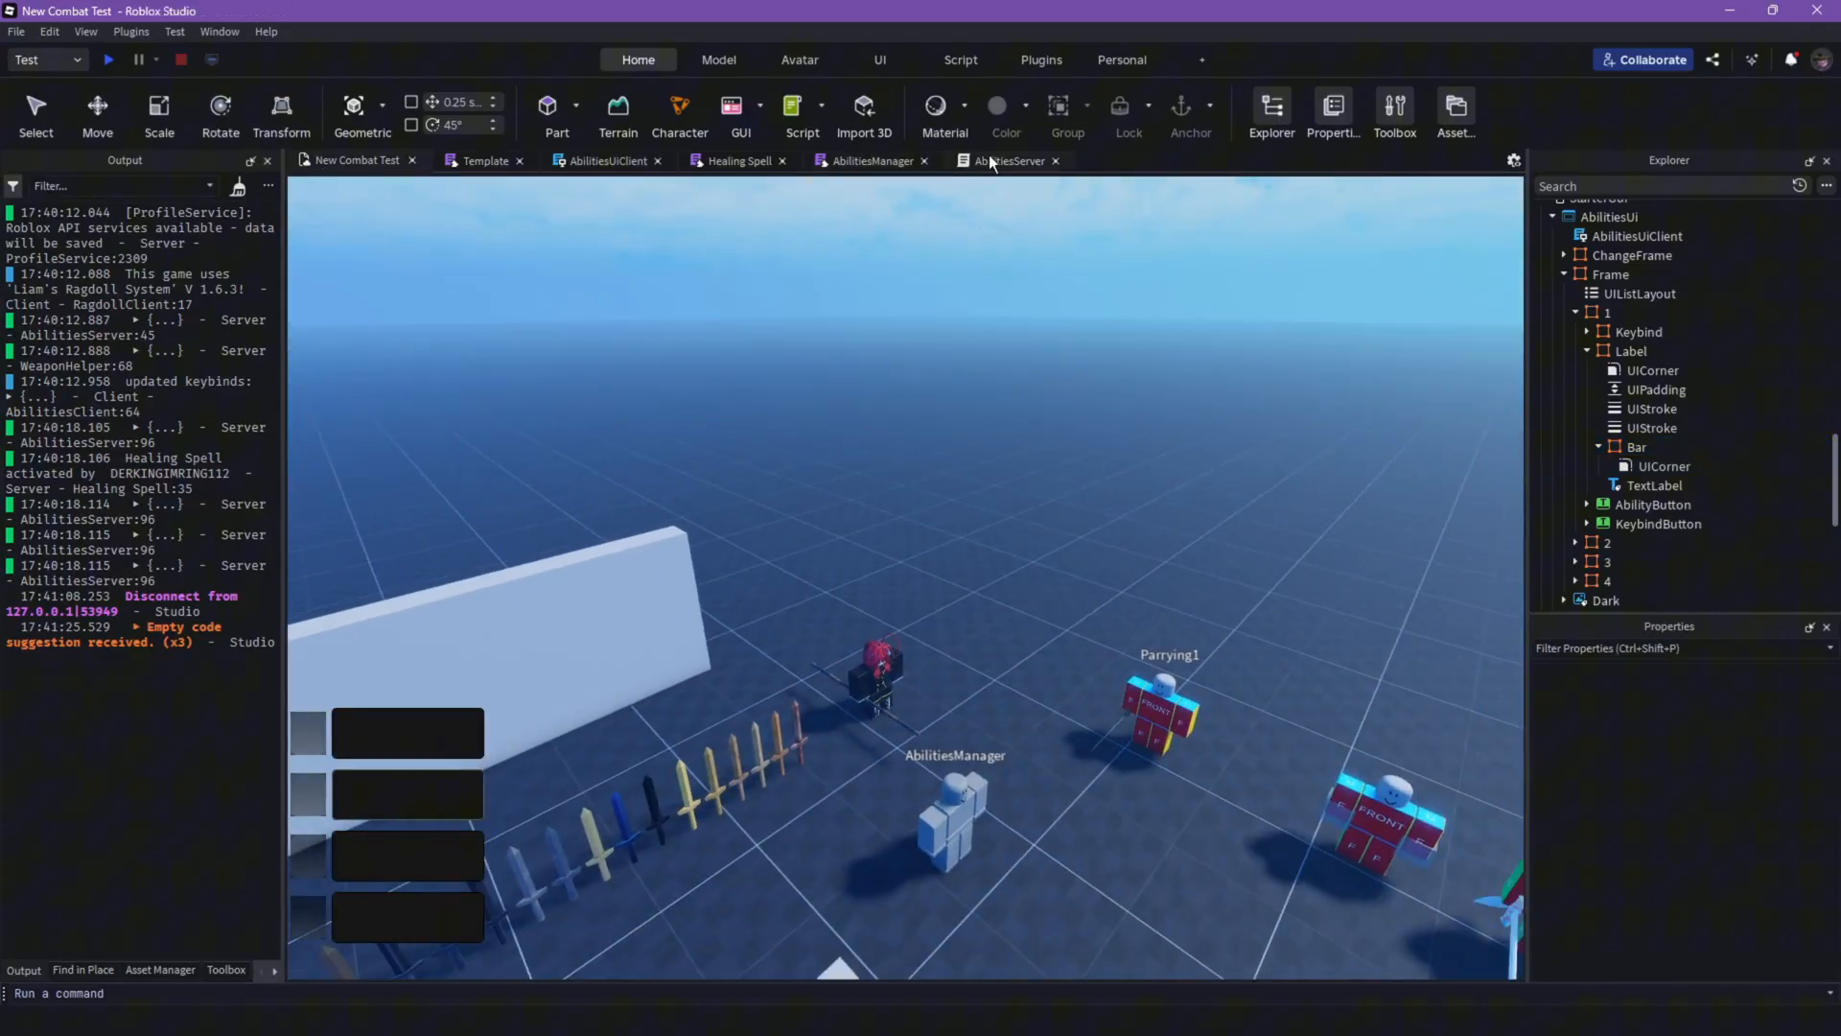
Step: Store the tween as local tween, play it, and on Completed set Label.Bar.Visible = false
click(606, 161)
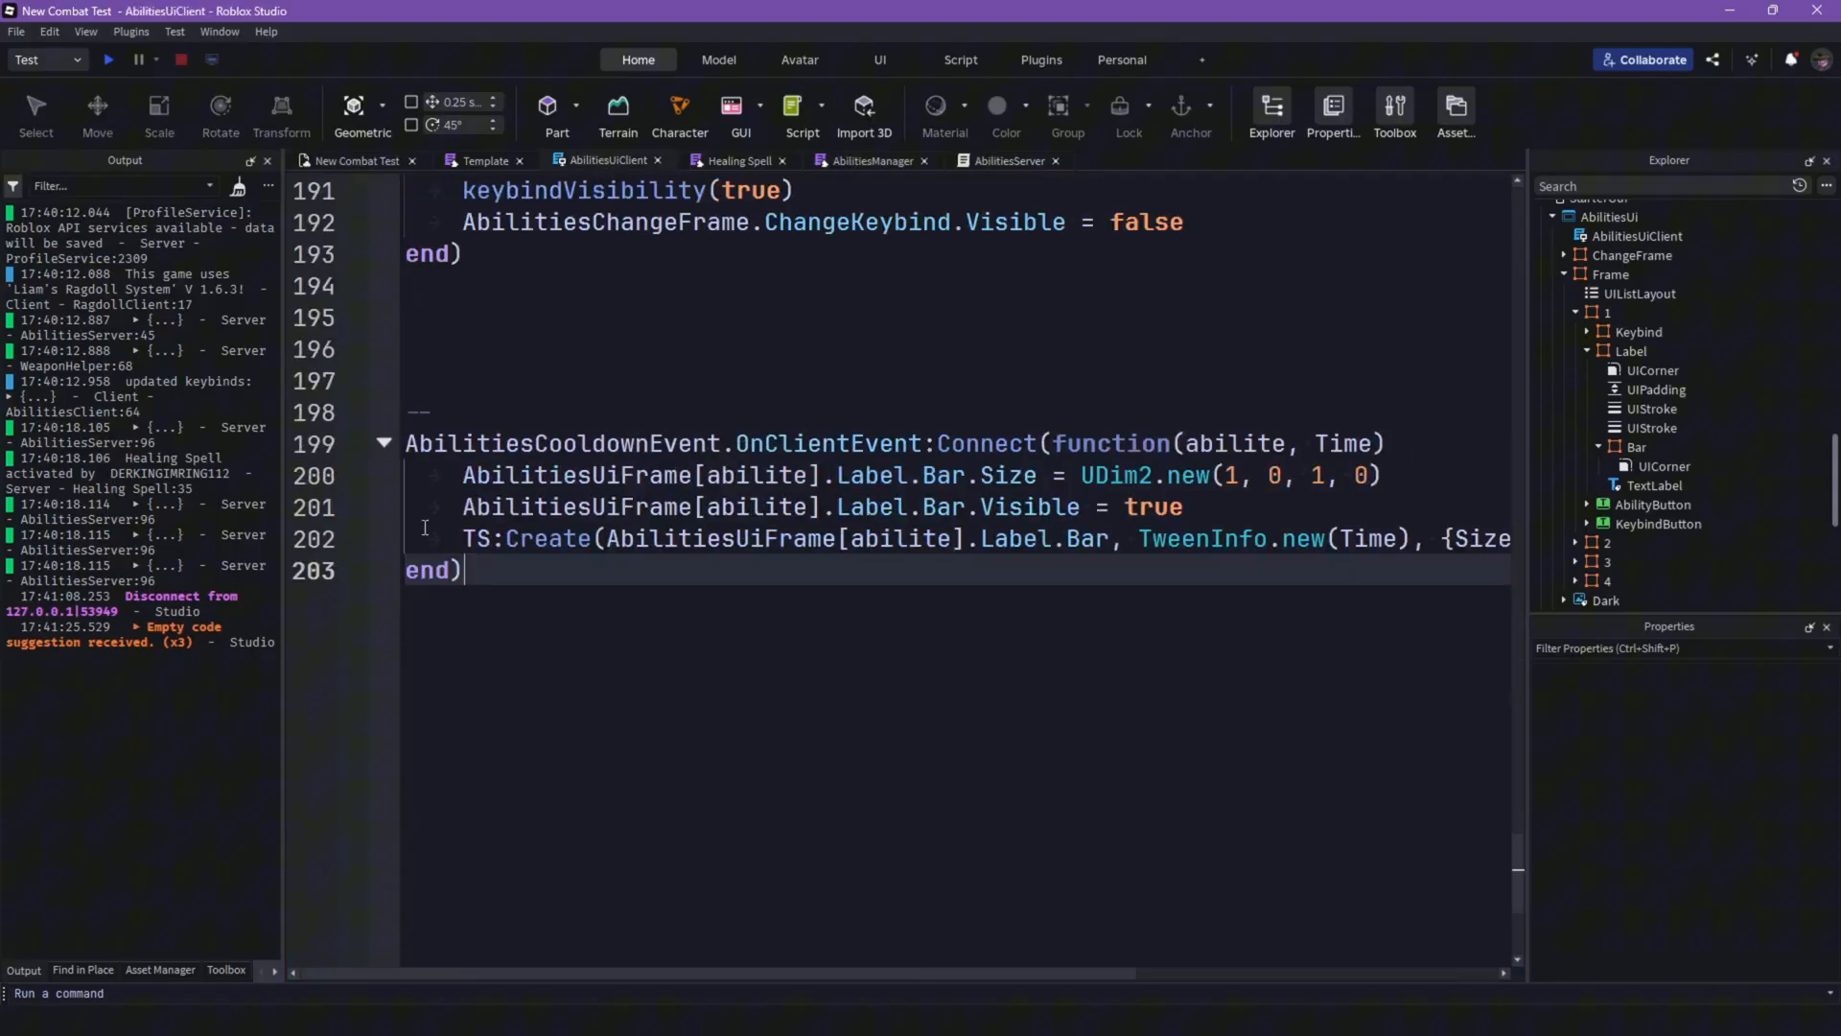
text(local)
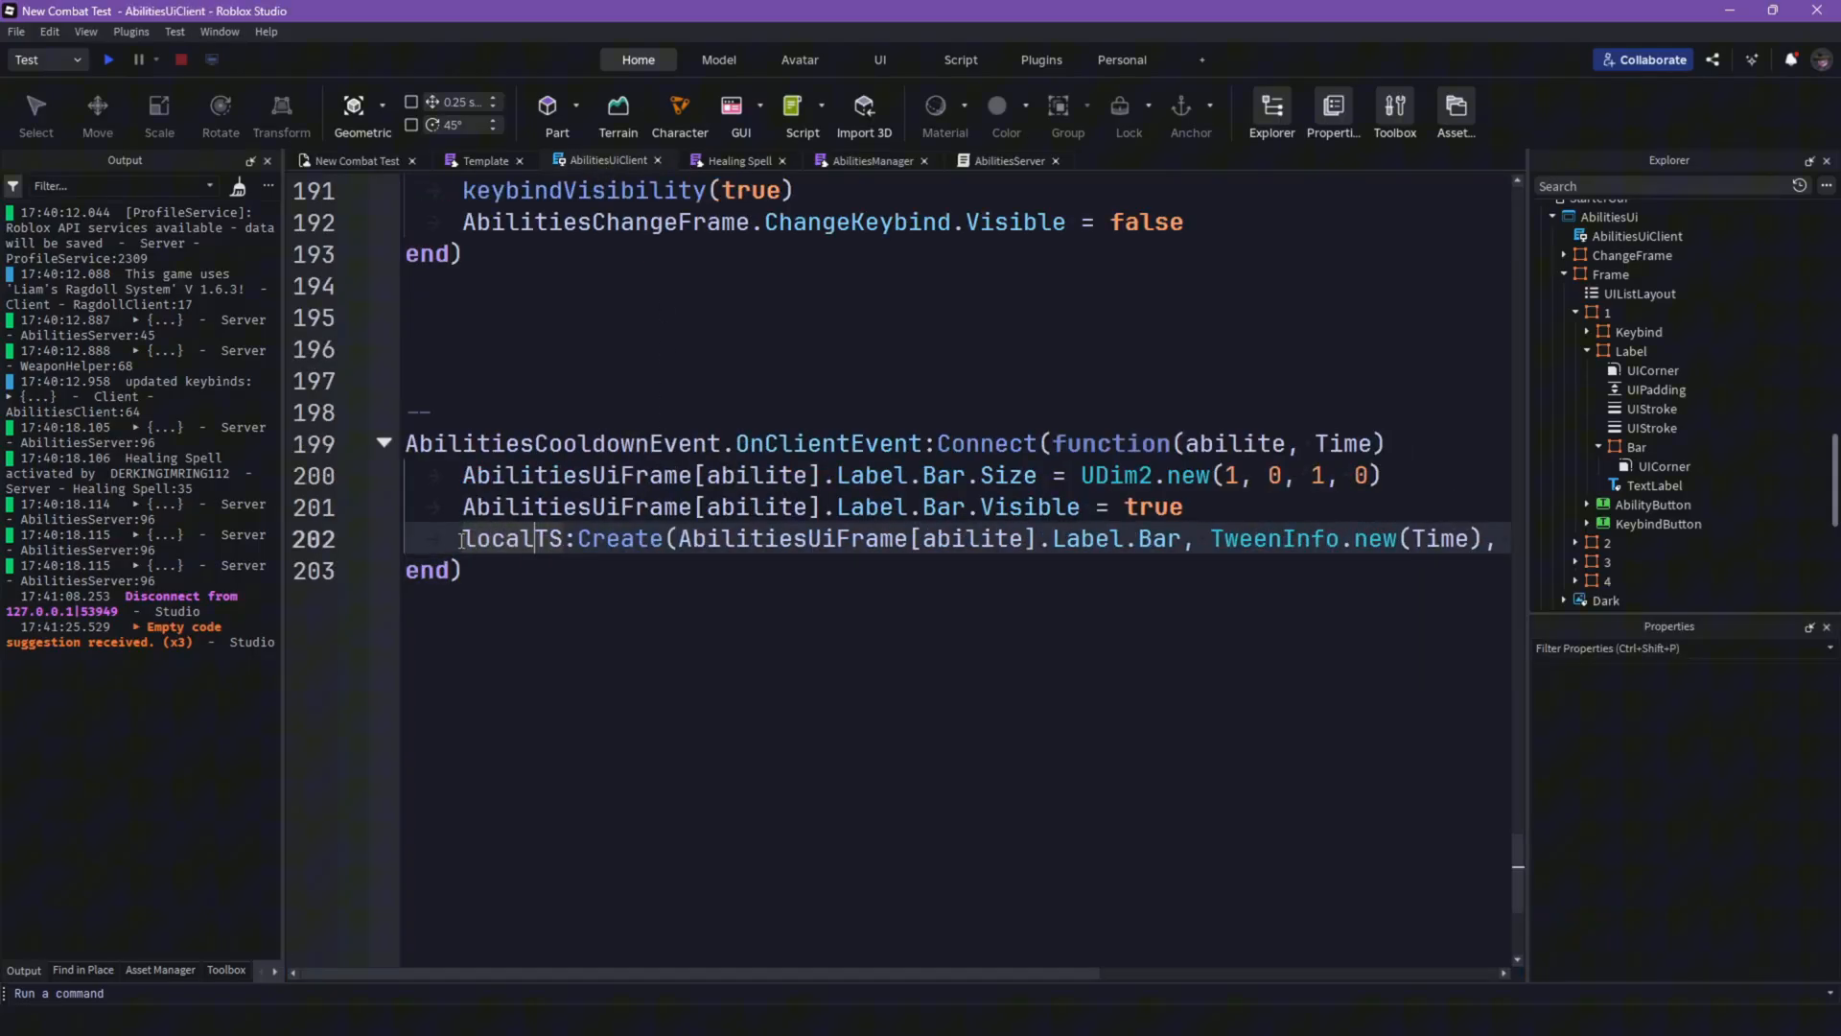
text(tween =)
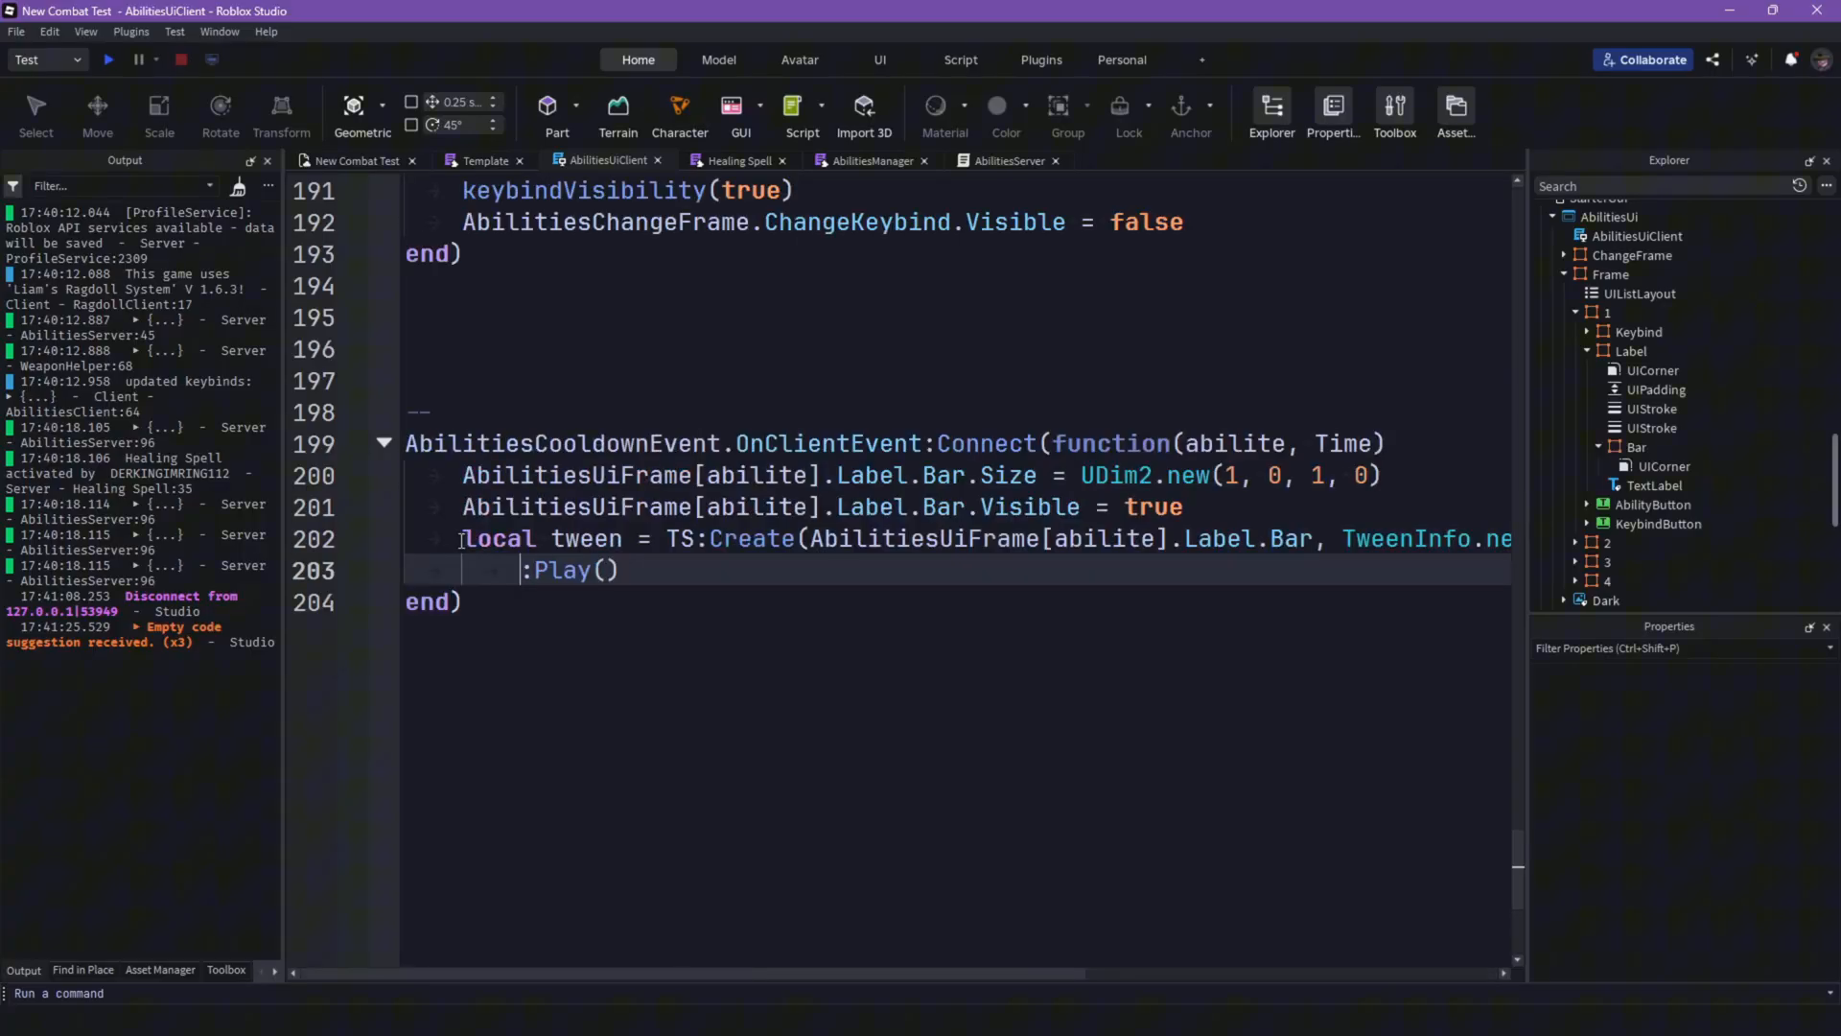
text(TweenInf)
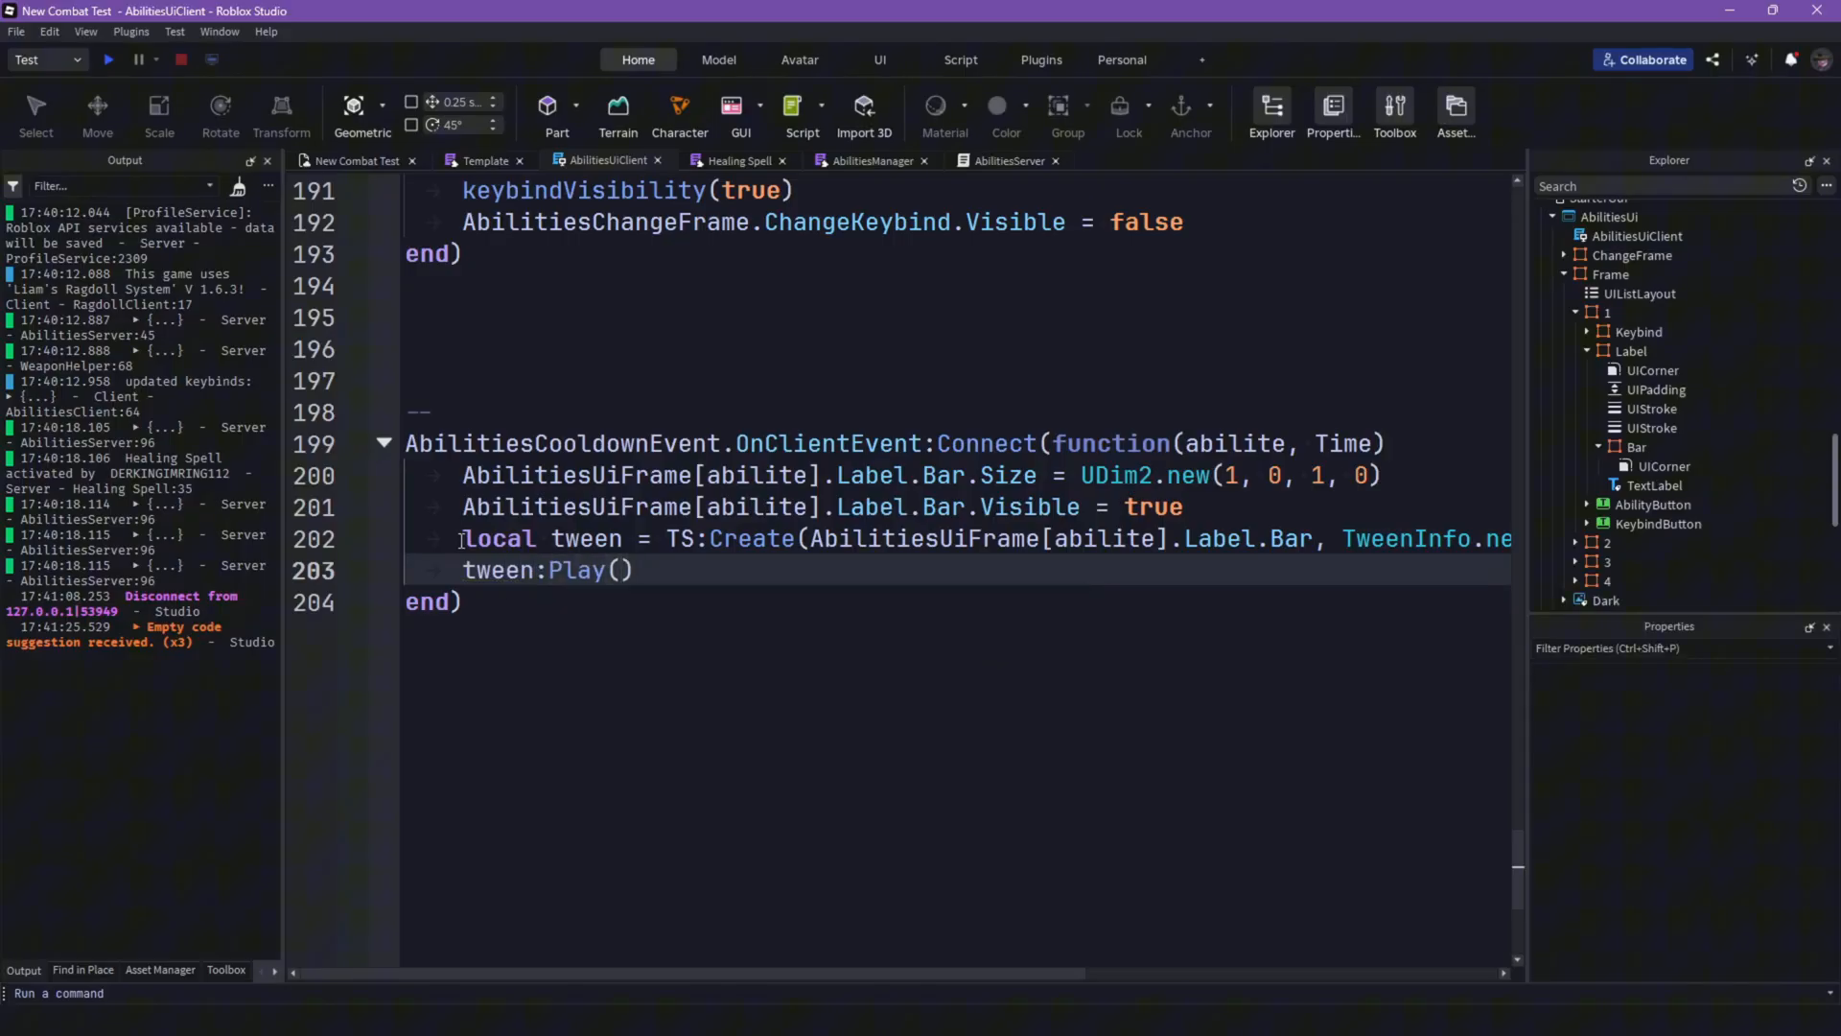
text(tween.Completed:Connect(function()
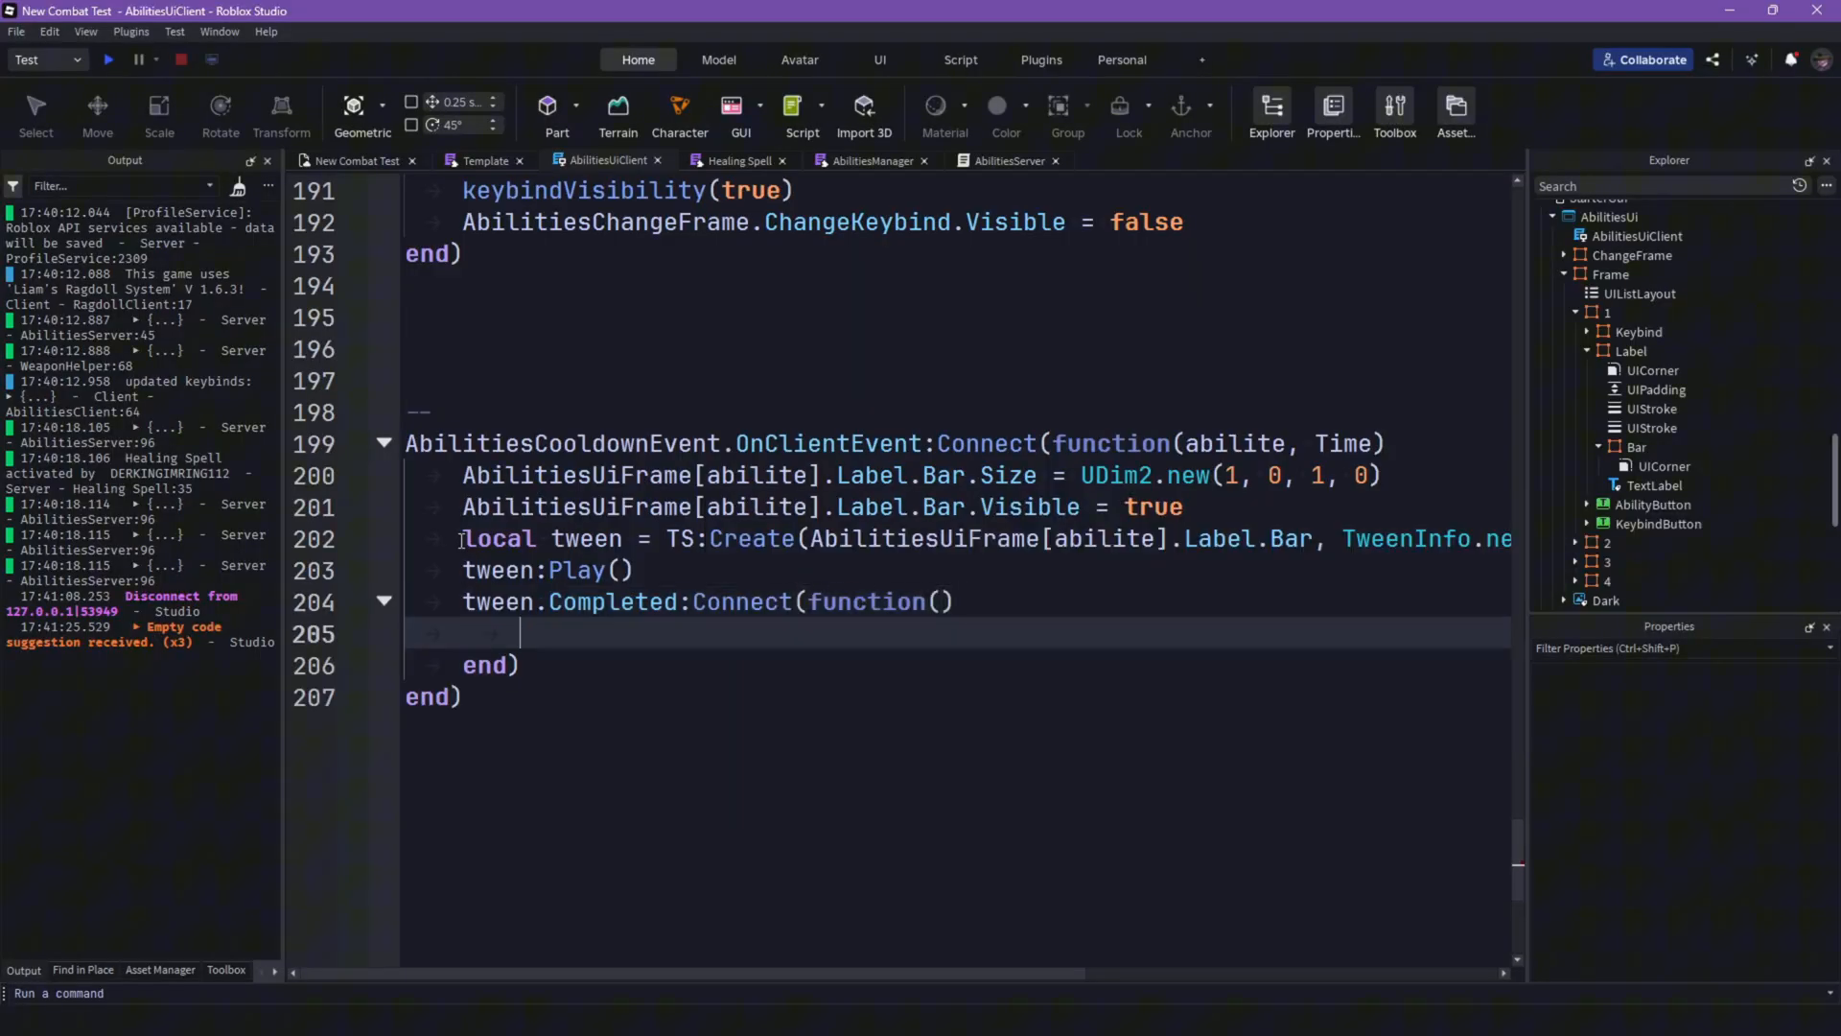
text(AbilitiesUiFrame[abilite].Label.Bar.Visible = false)
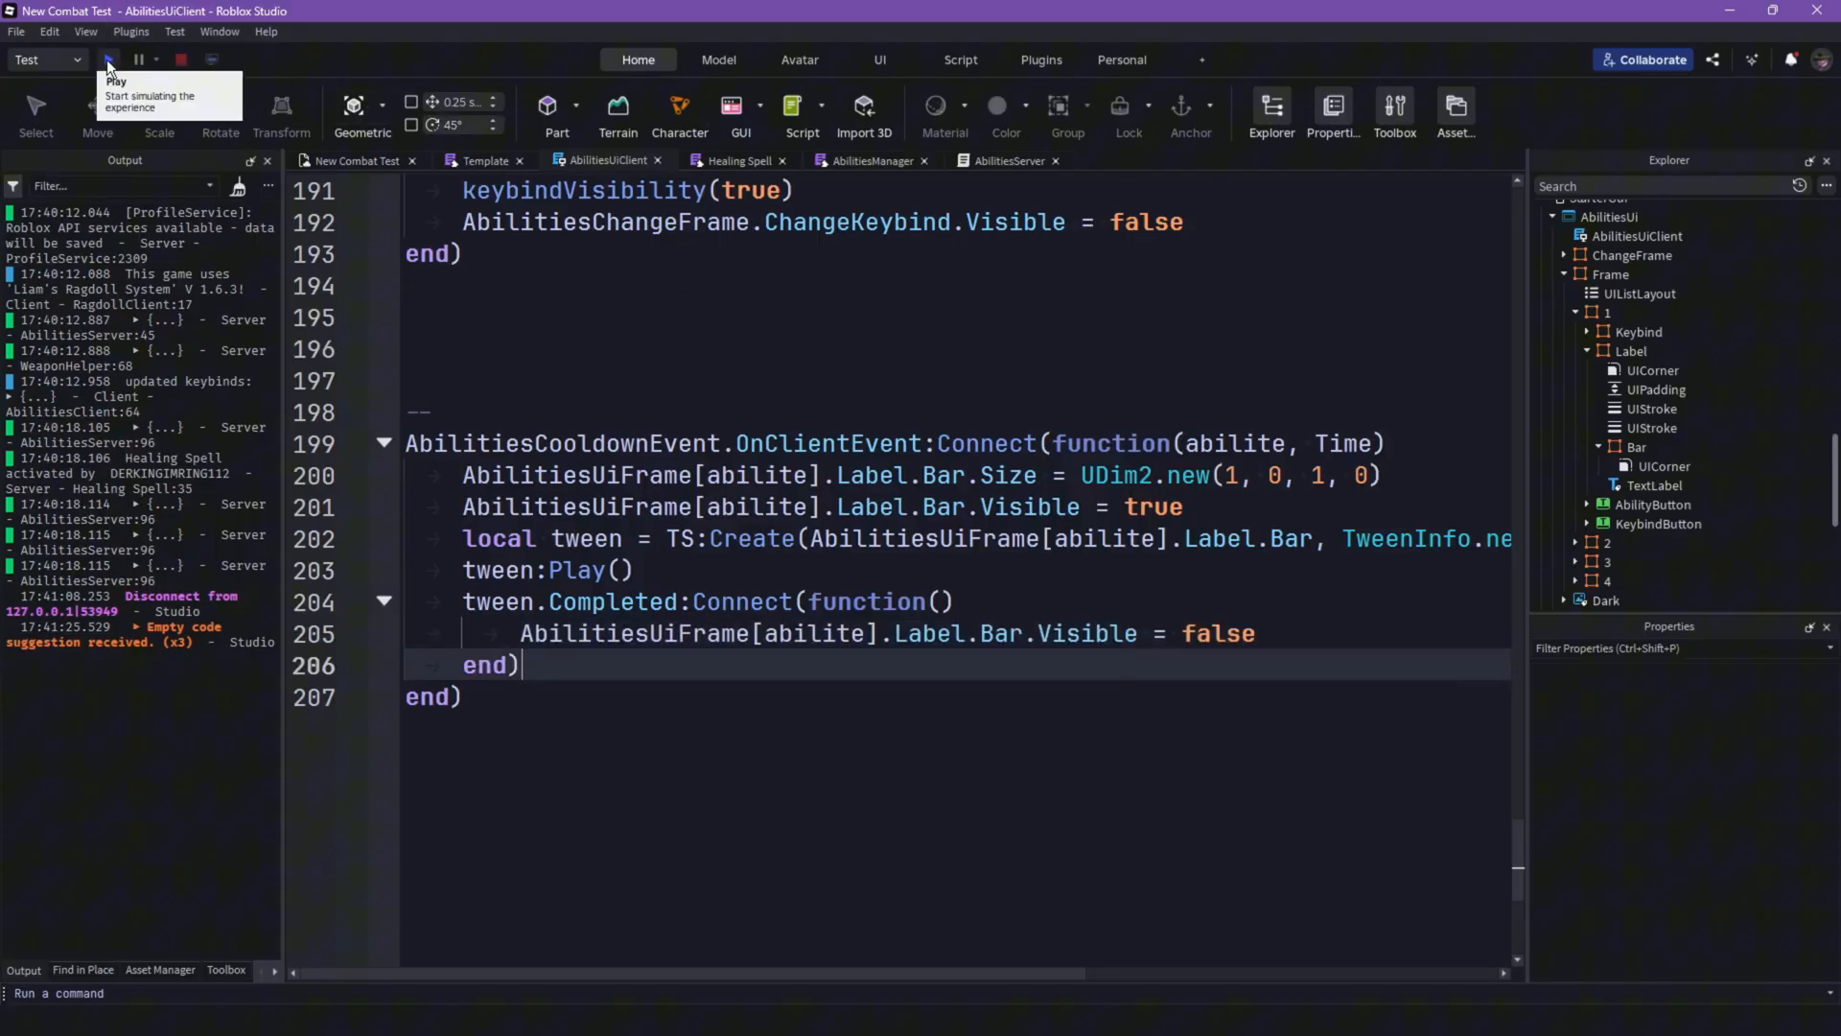
Step: Run a playtest, trigger Healing Spell to watch the cooldown bar drain, then stop it
click(92, 61)
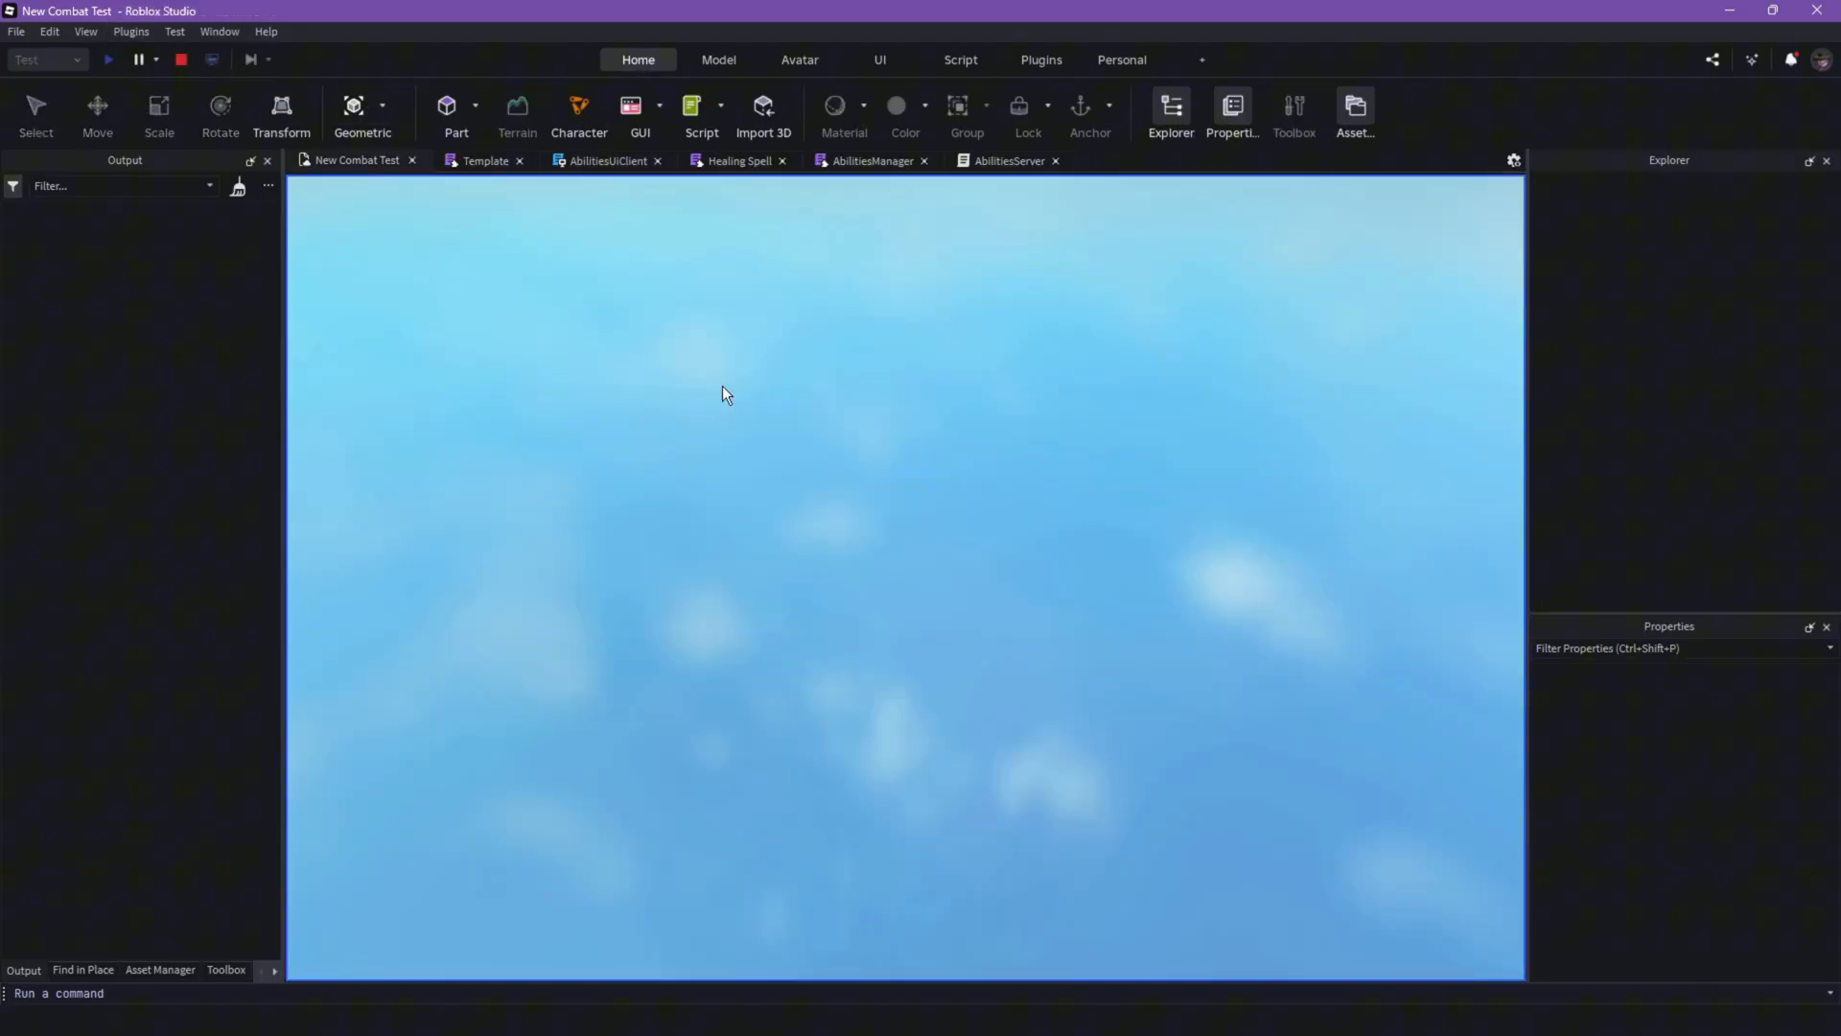
click(108, 60)
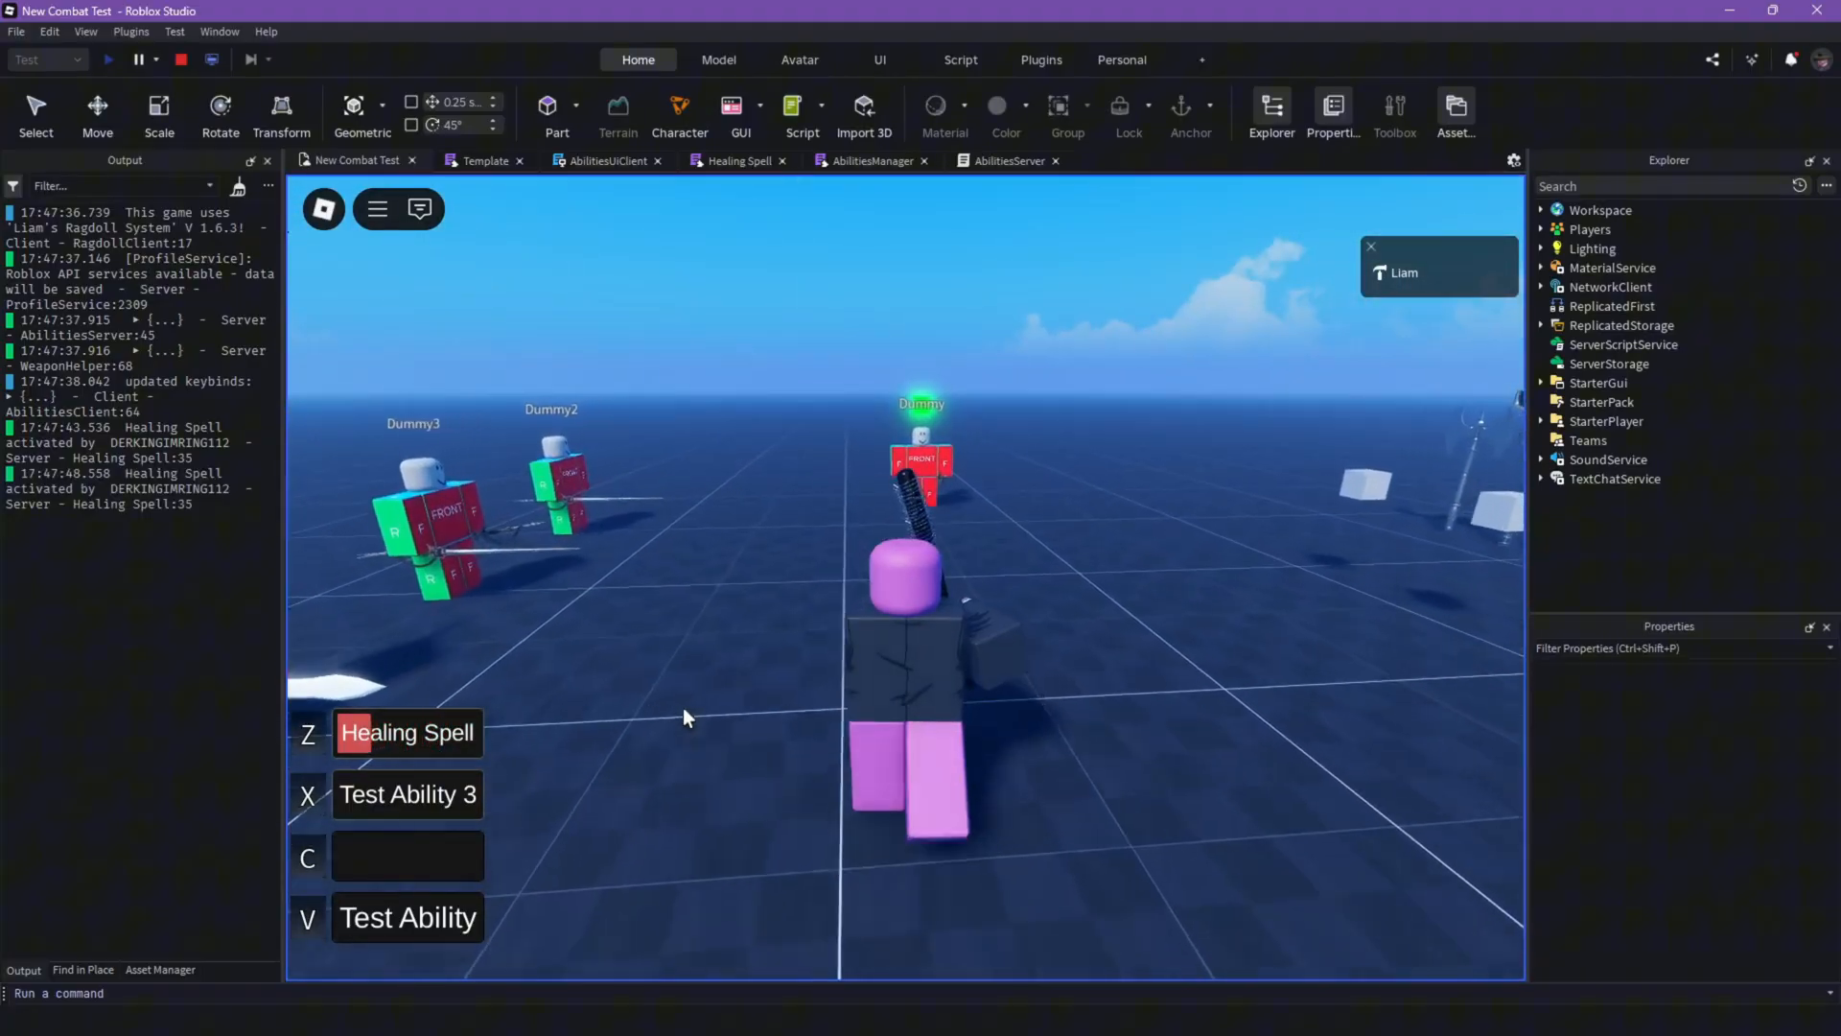
click(186, 60)
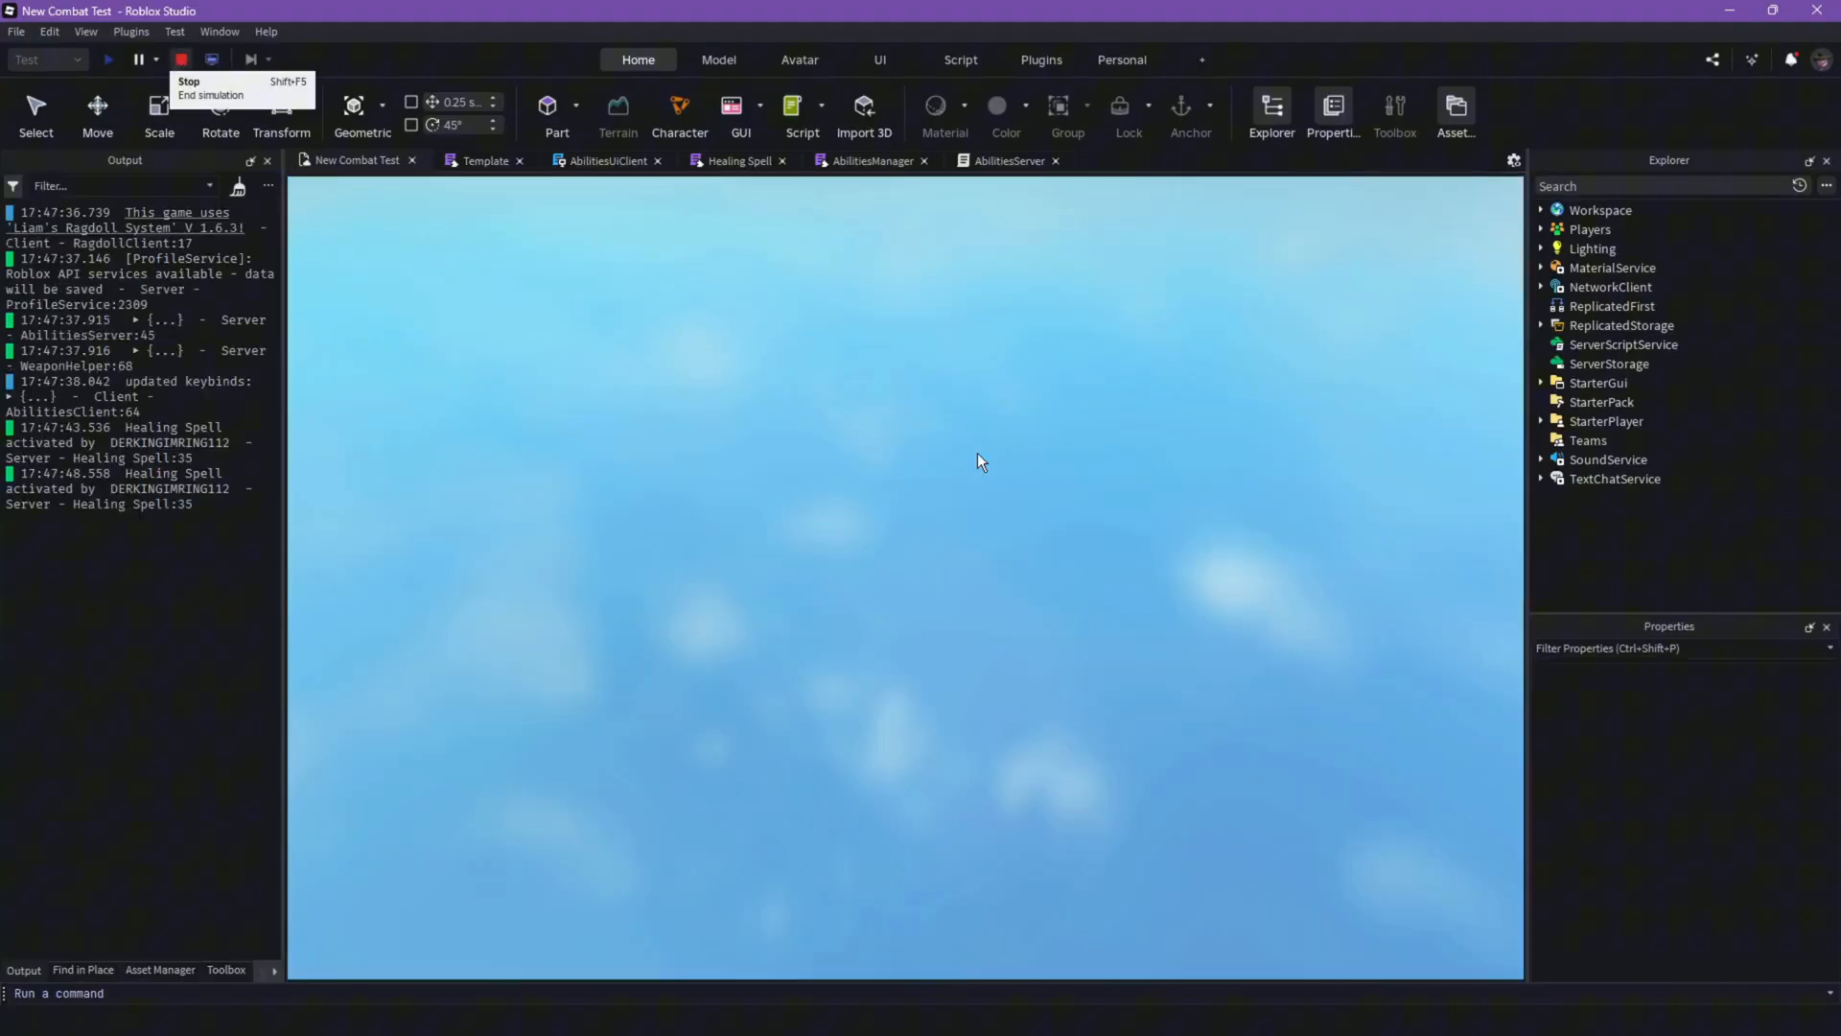
Step: Select slot 1's Label.Bar and drag it out to the full slot width
click(188, 60)
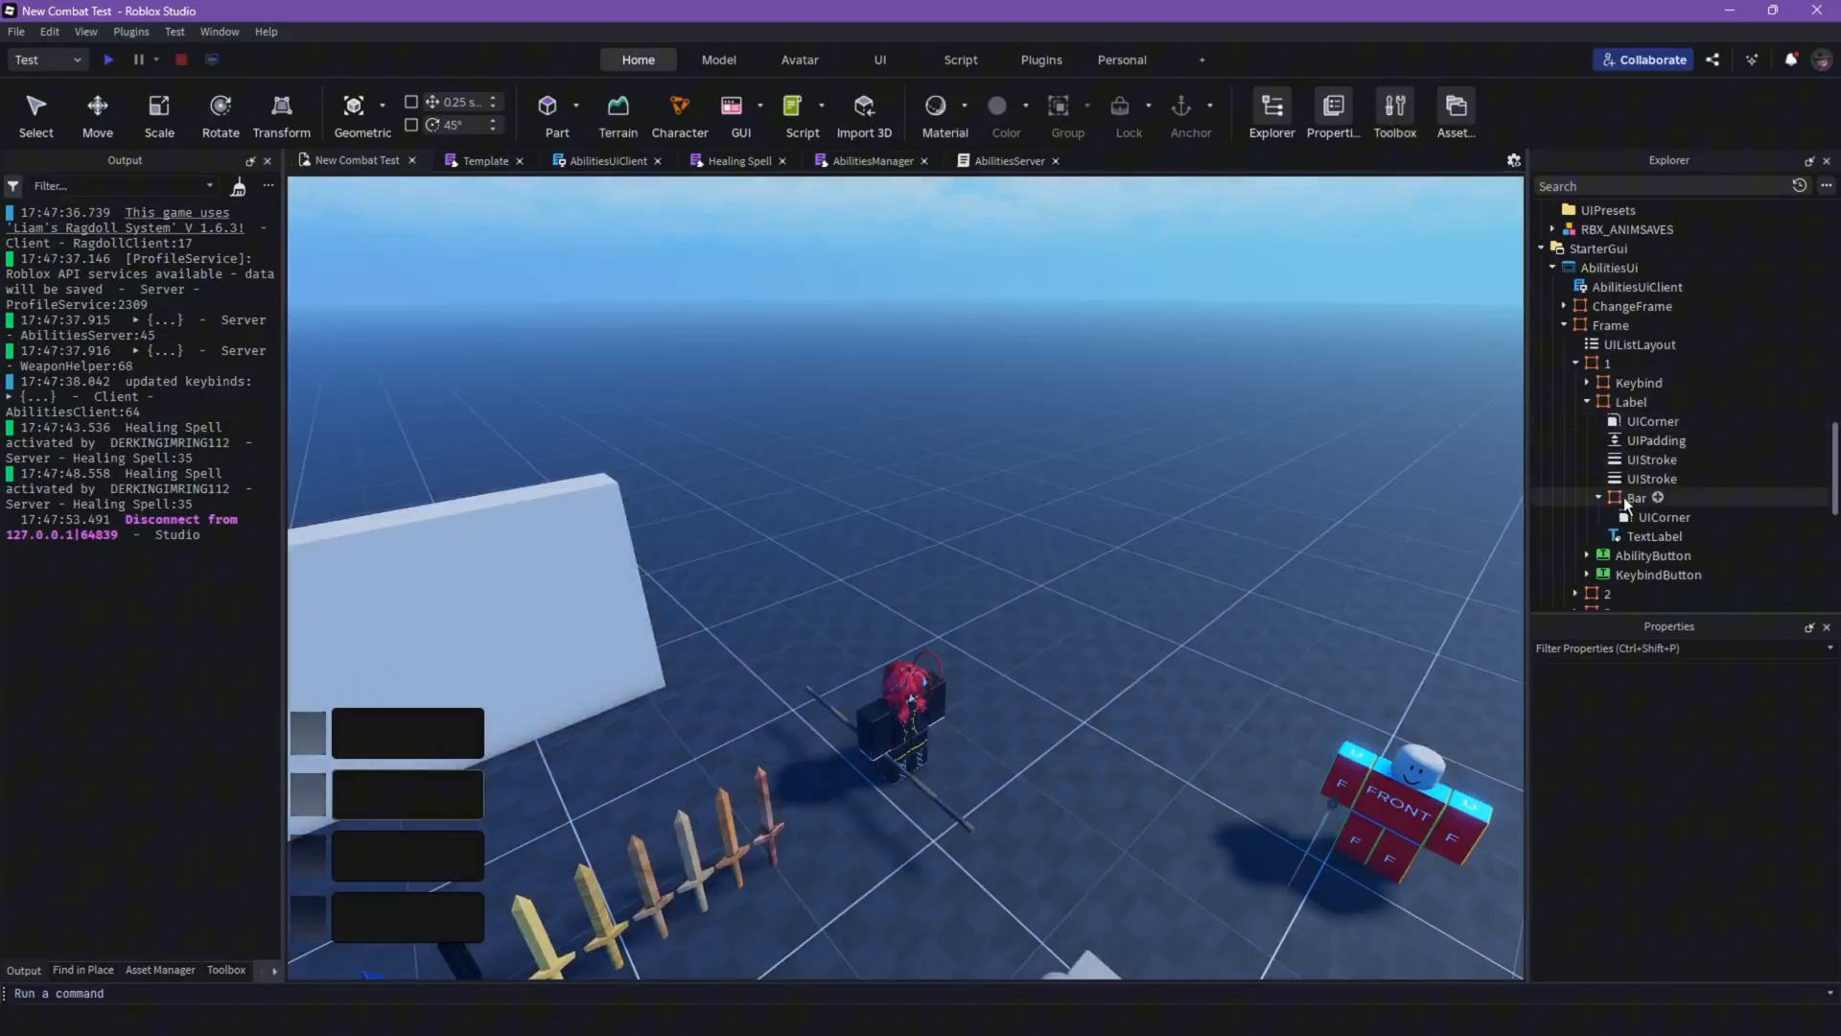
click(1634, 497)
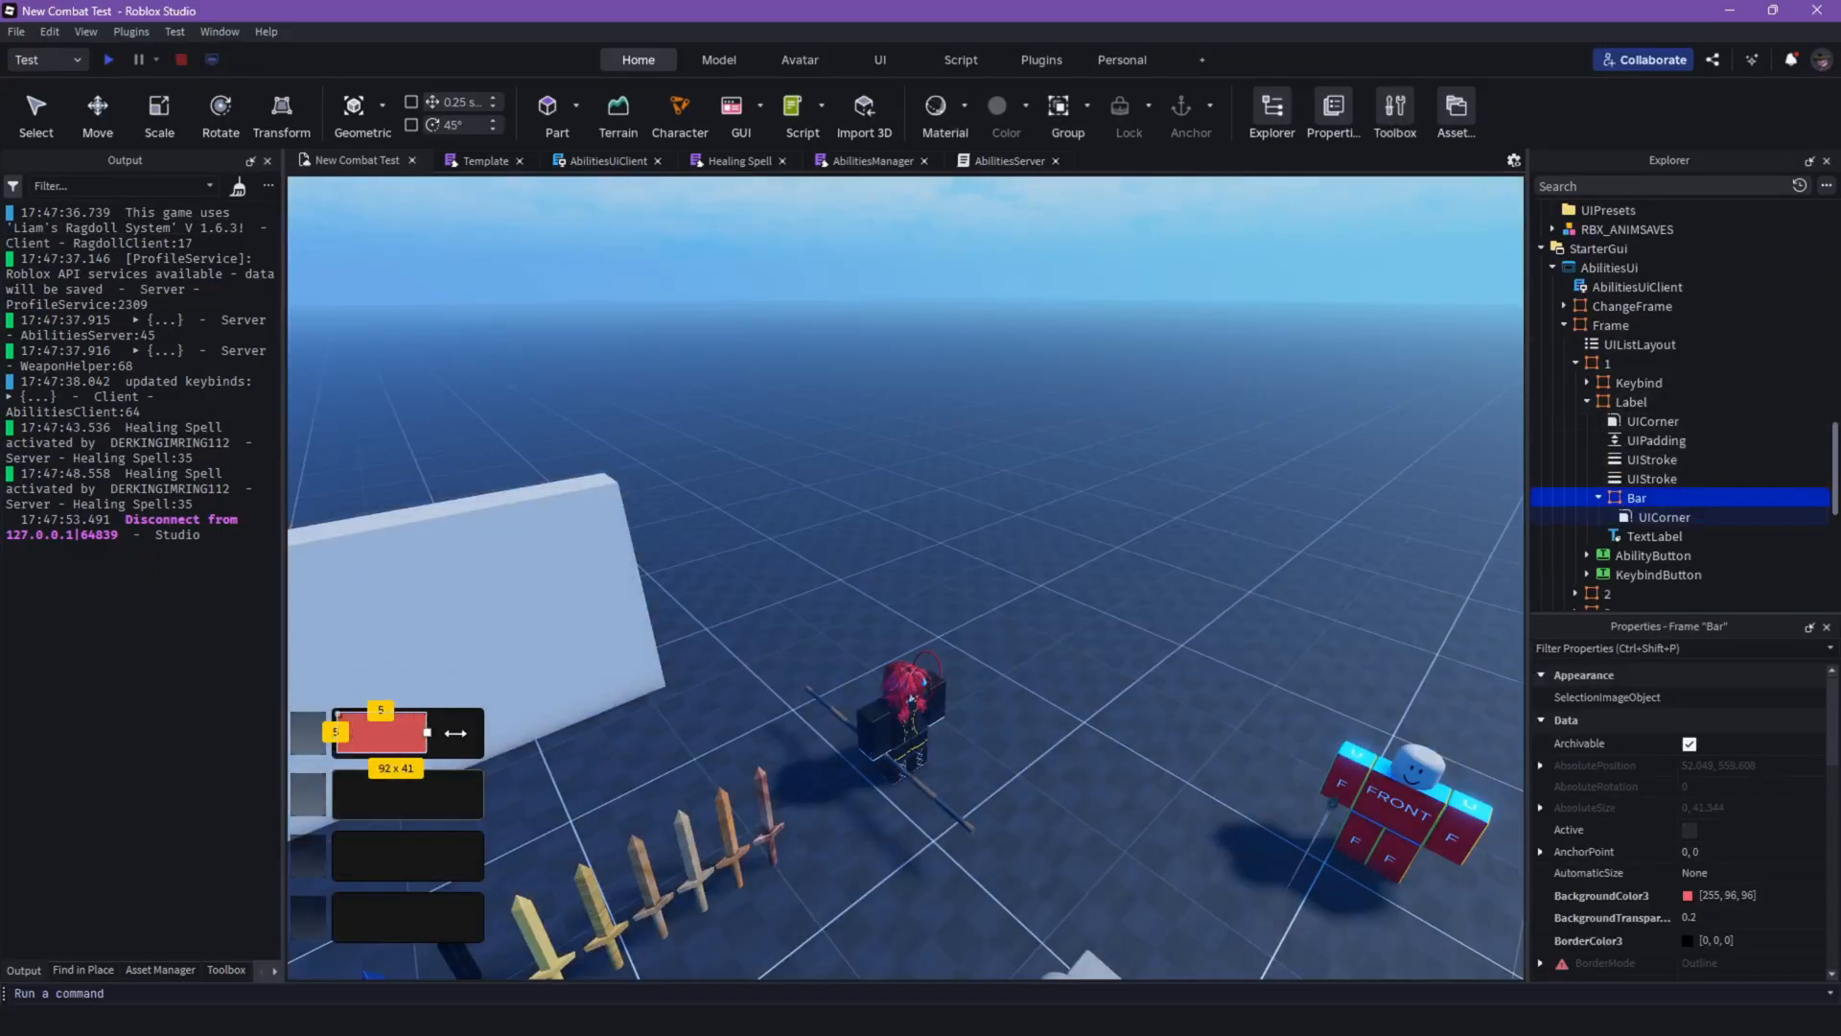
drag(426, 731, 482, 731)
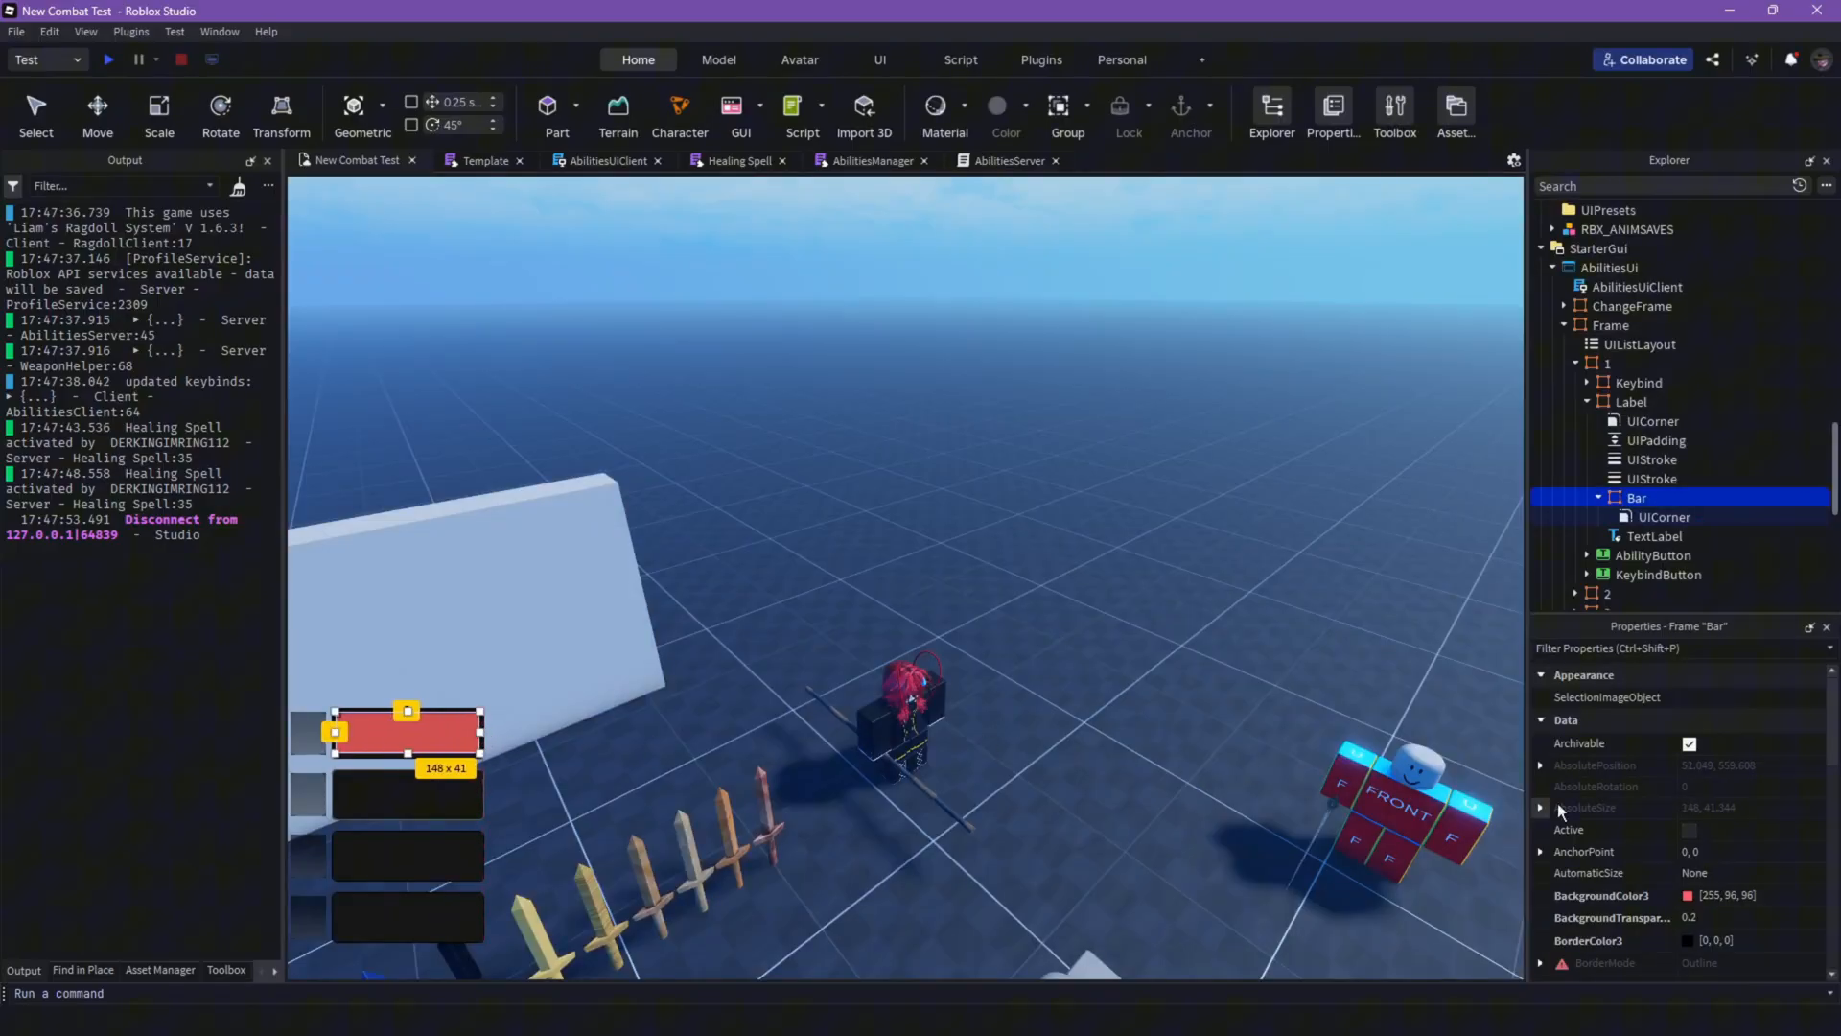
scroll(down, 3)
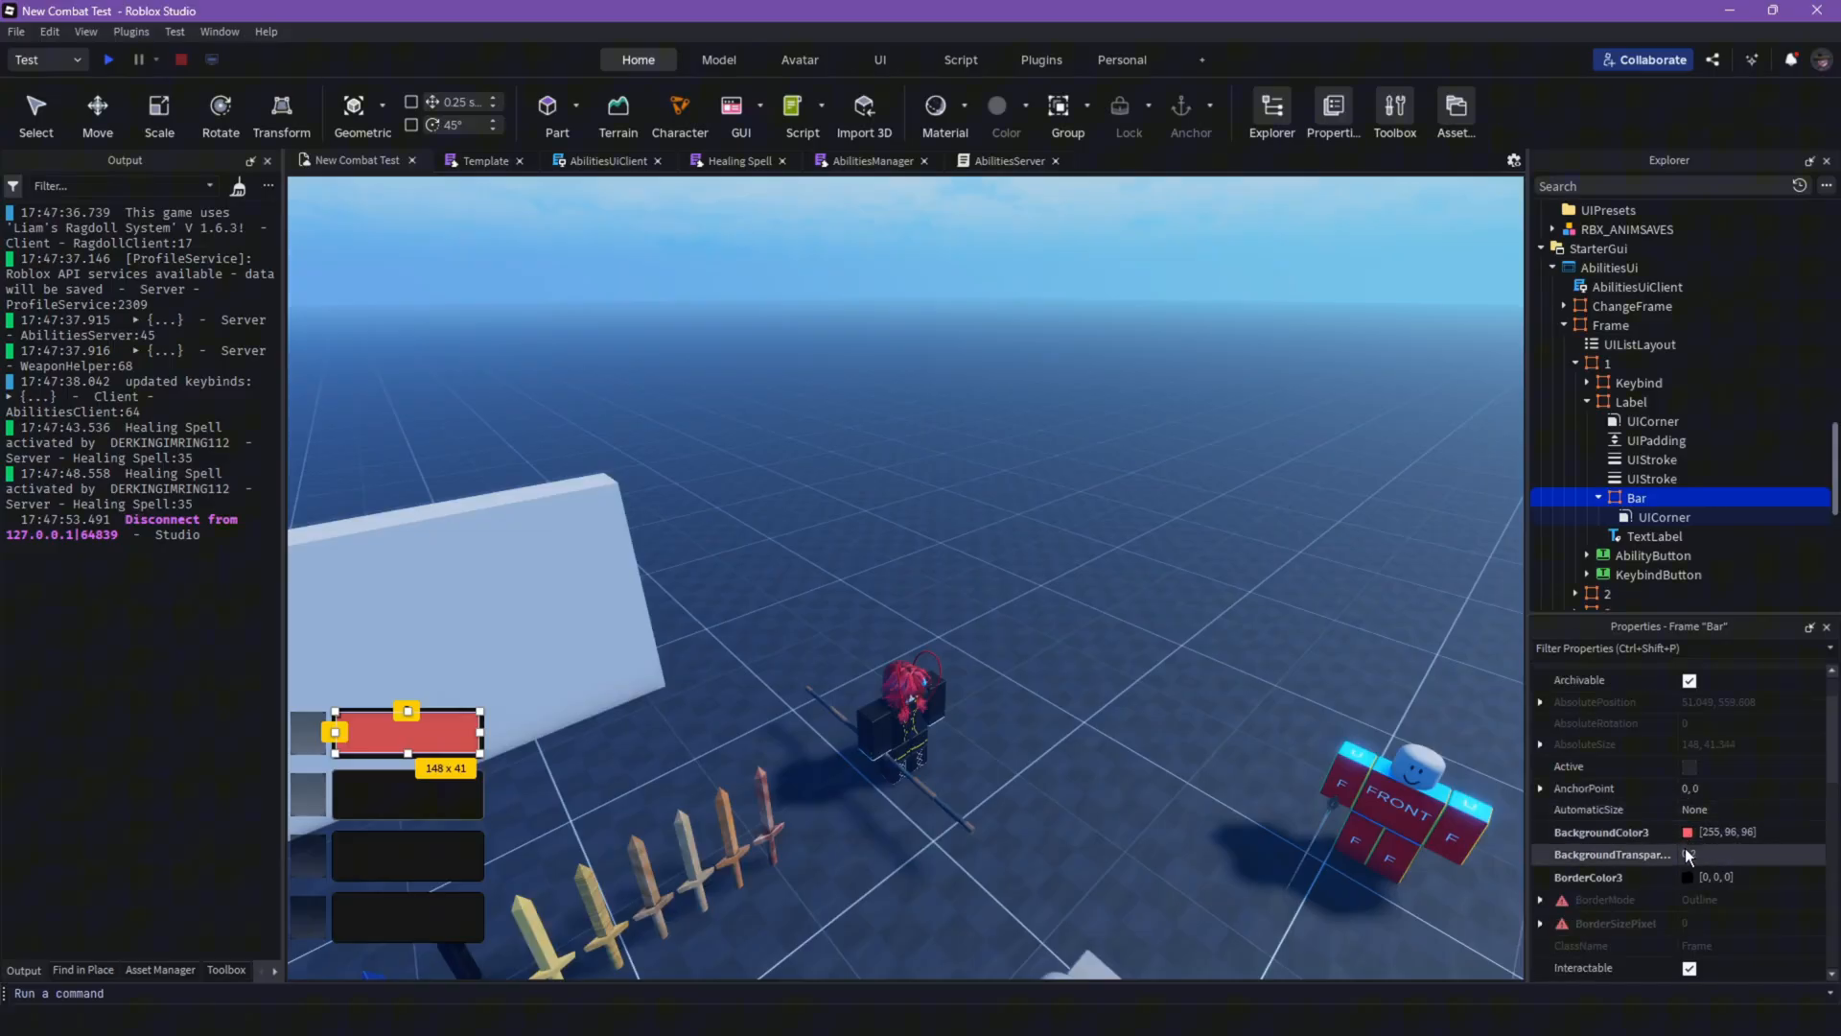
scroll(down, 3)
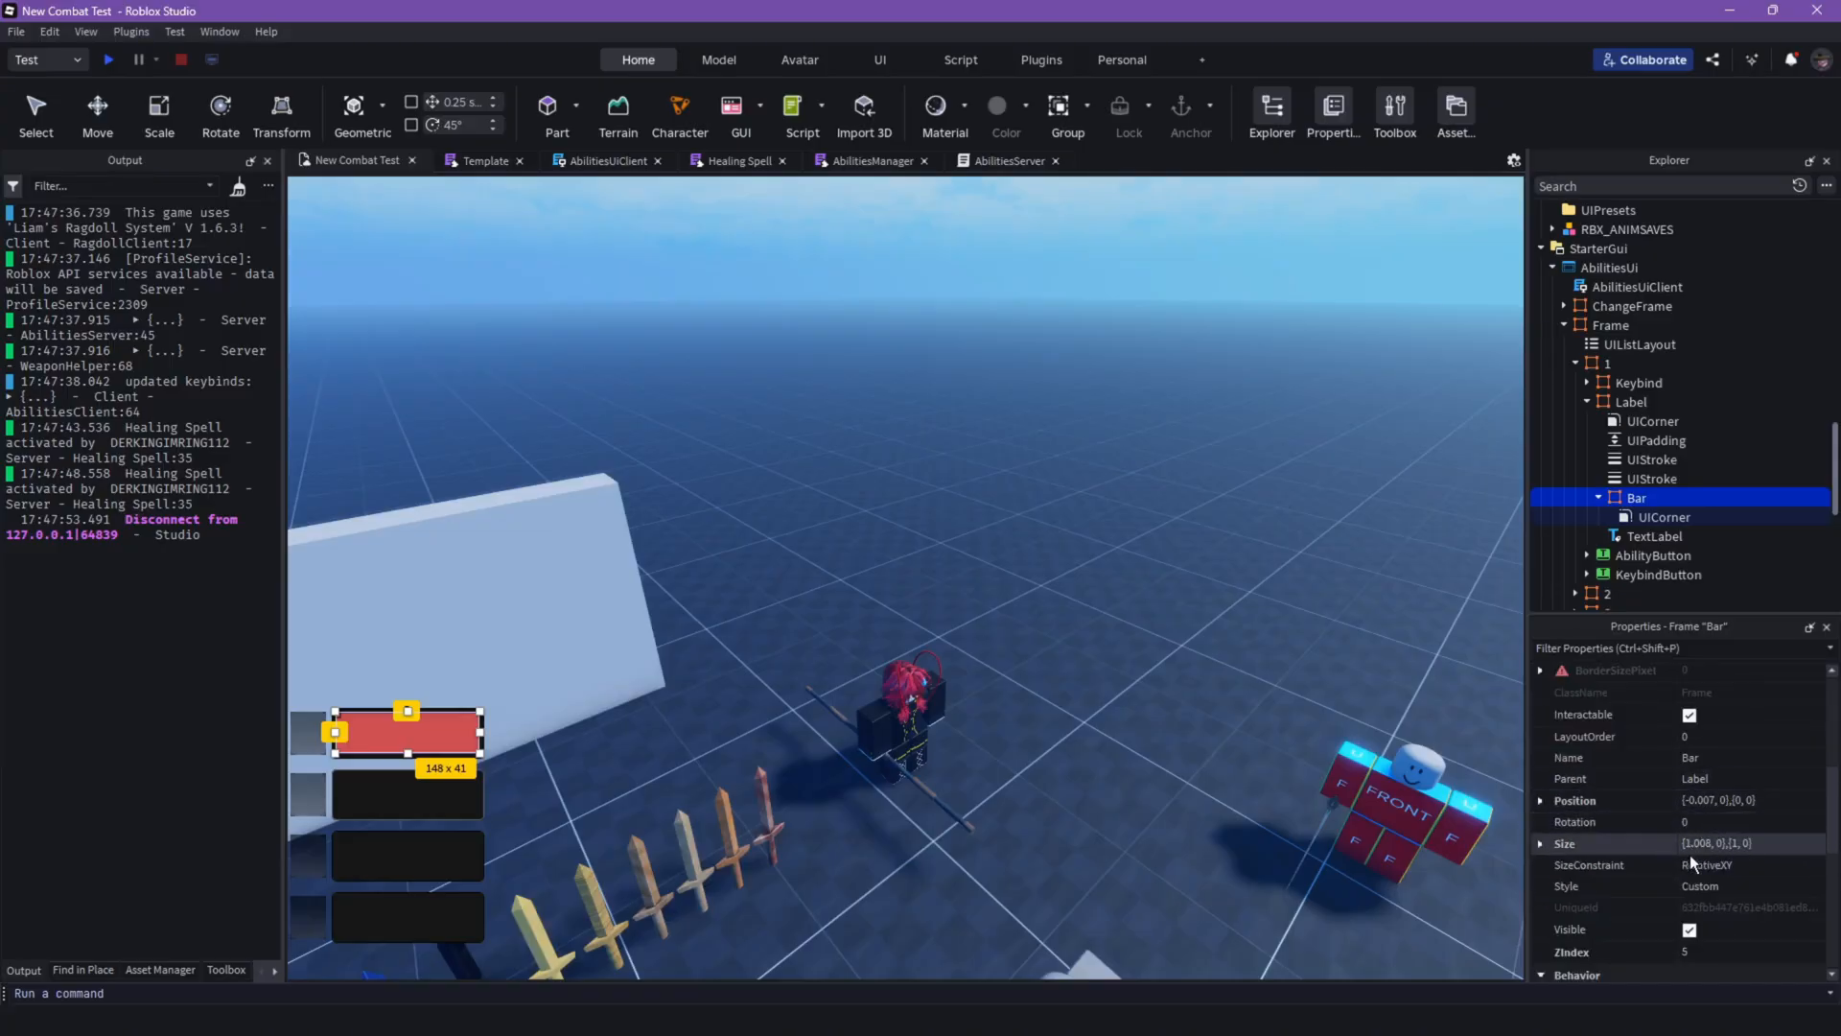
Step: Tune the Bar's BackgroundTransparency, trying 5, 0.6 and 0.7
click(1655, 535)
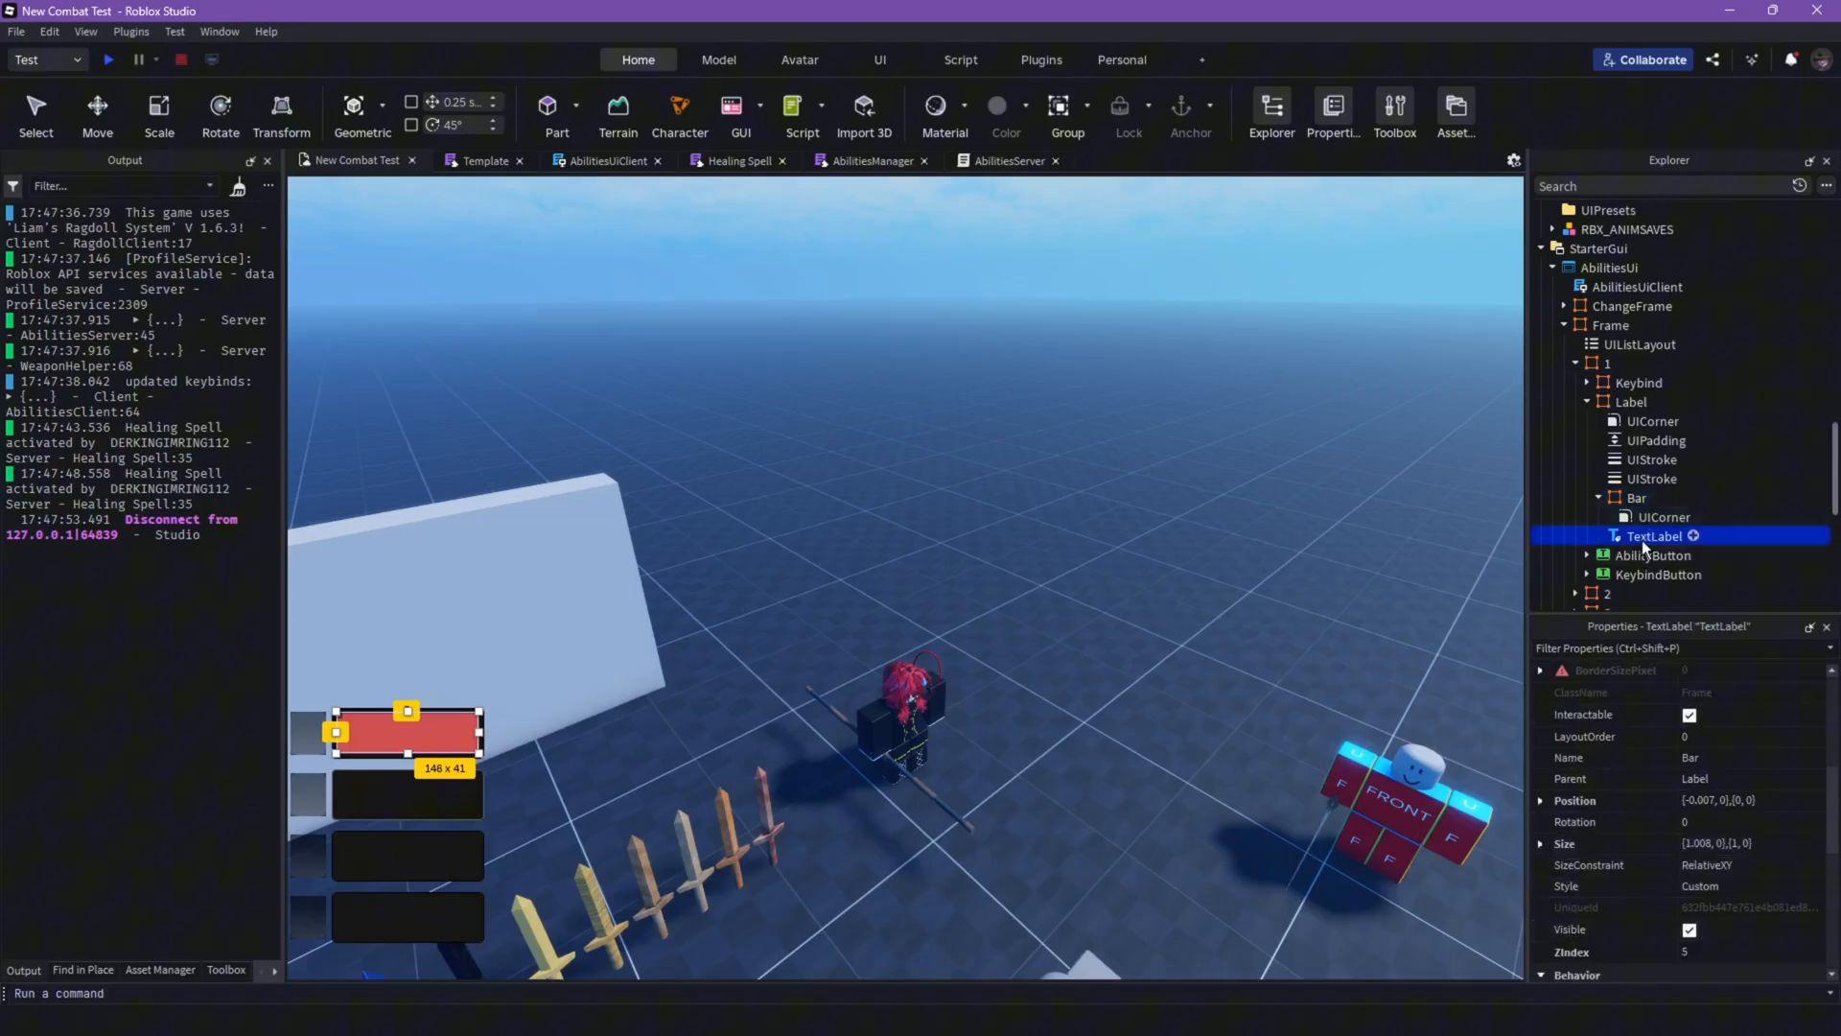
click(1636, 497)
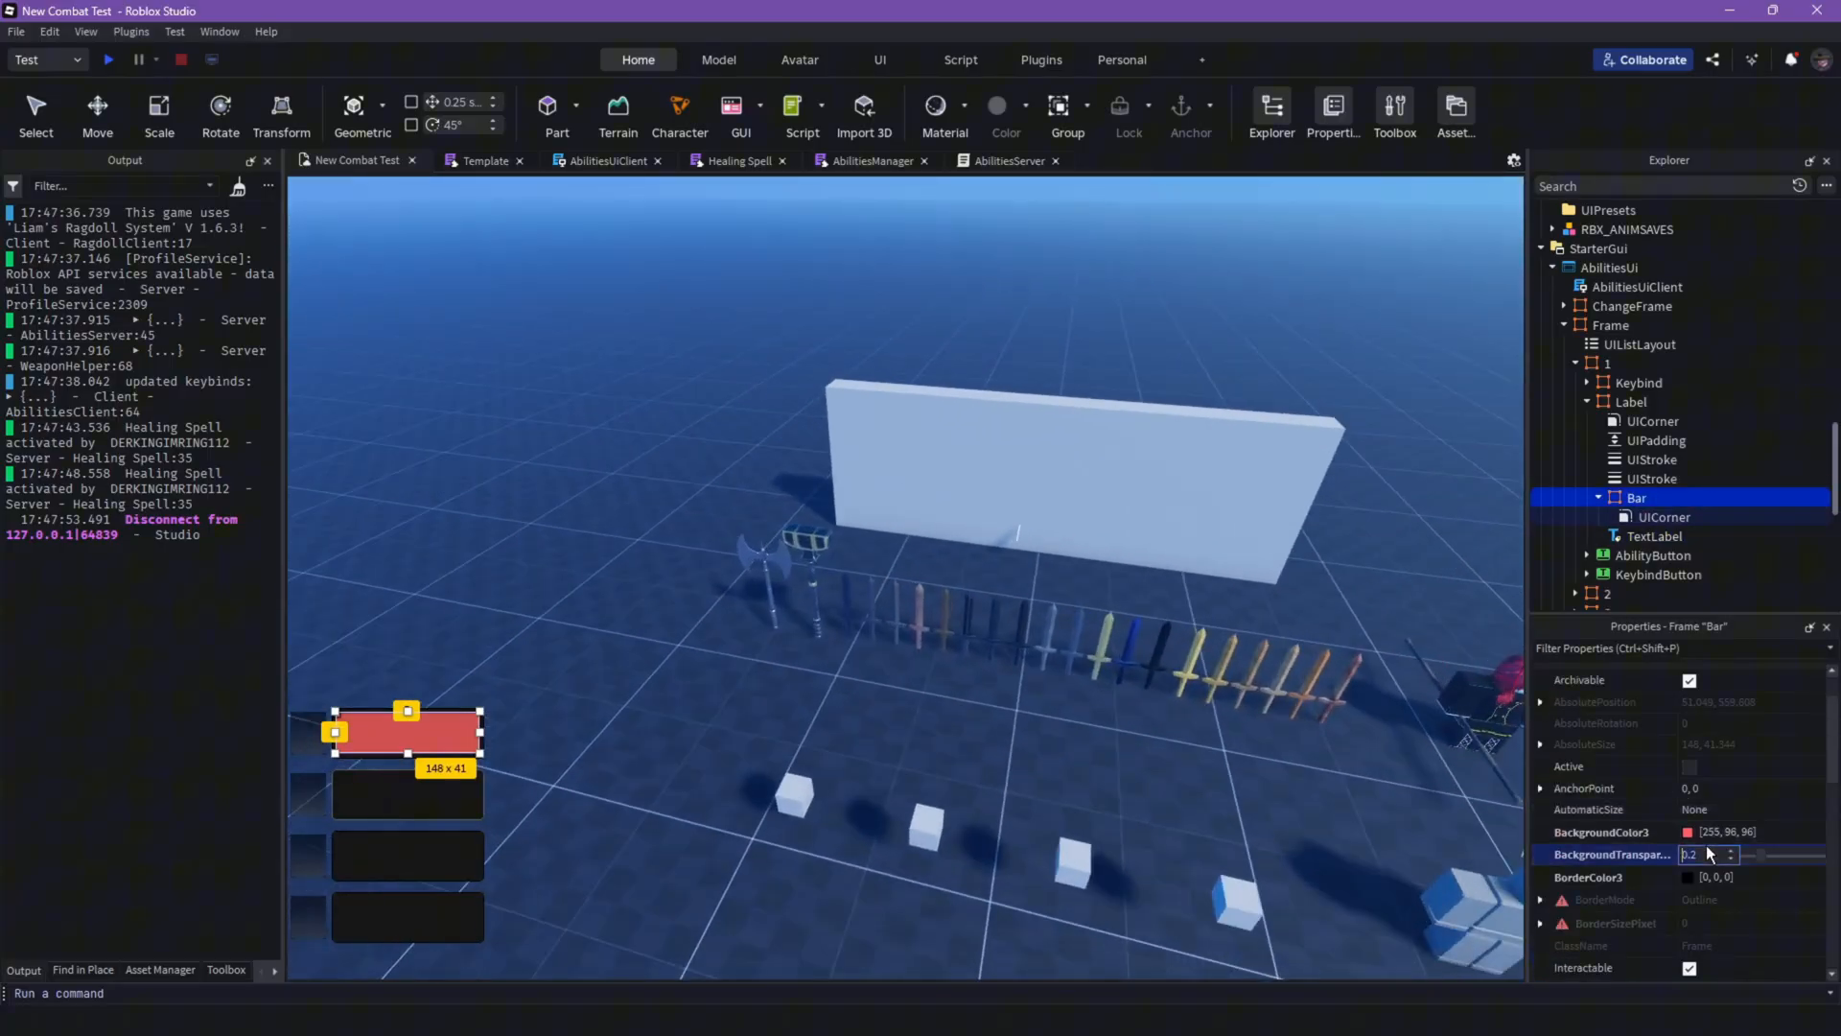
text(5)
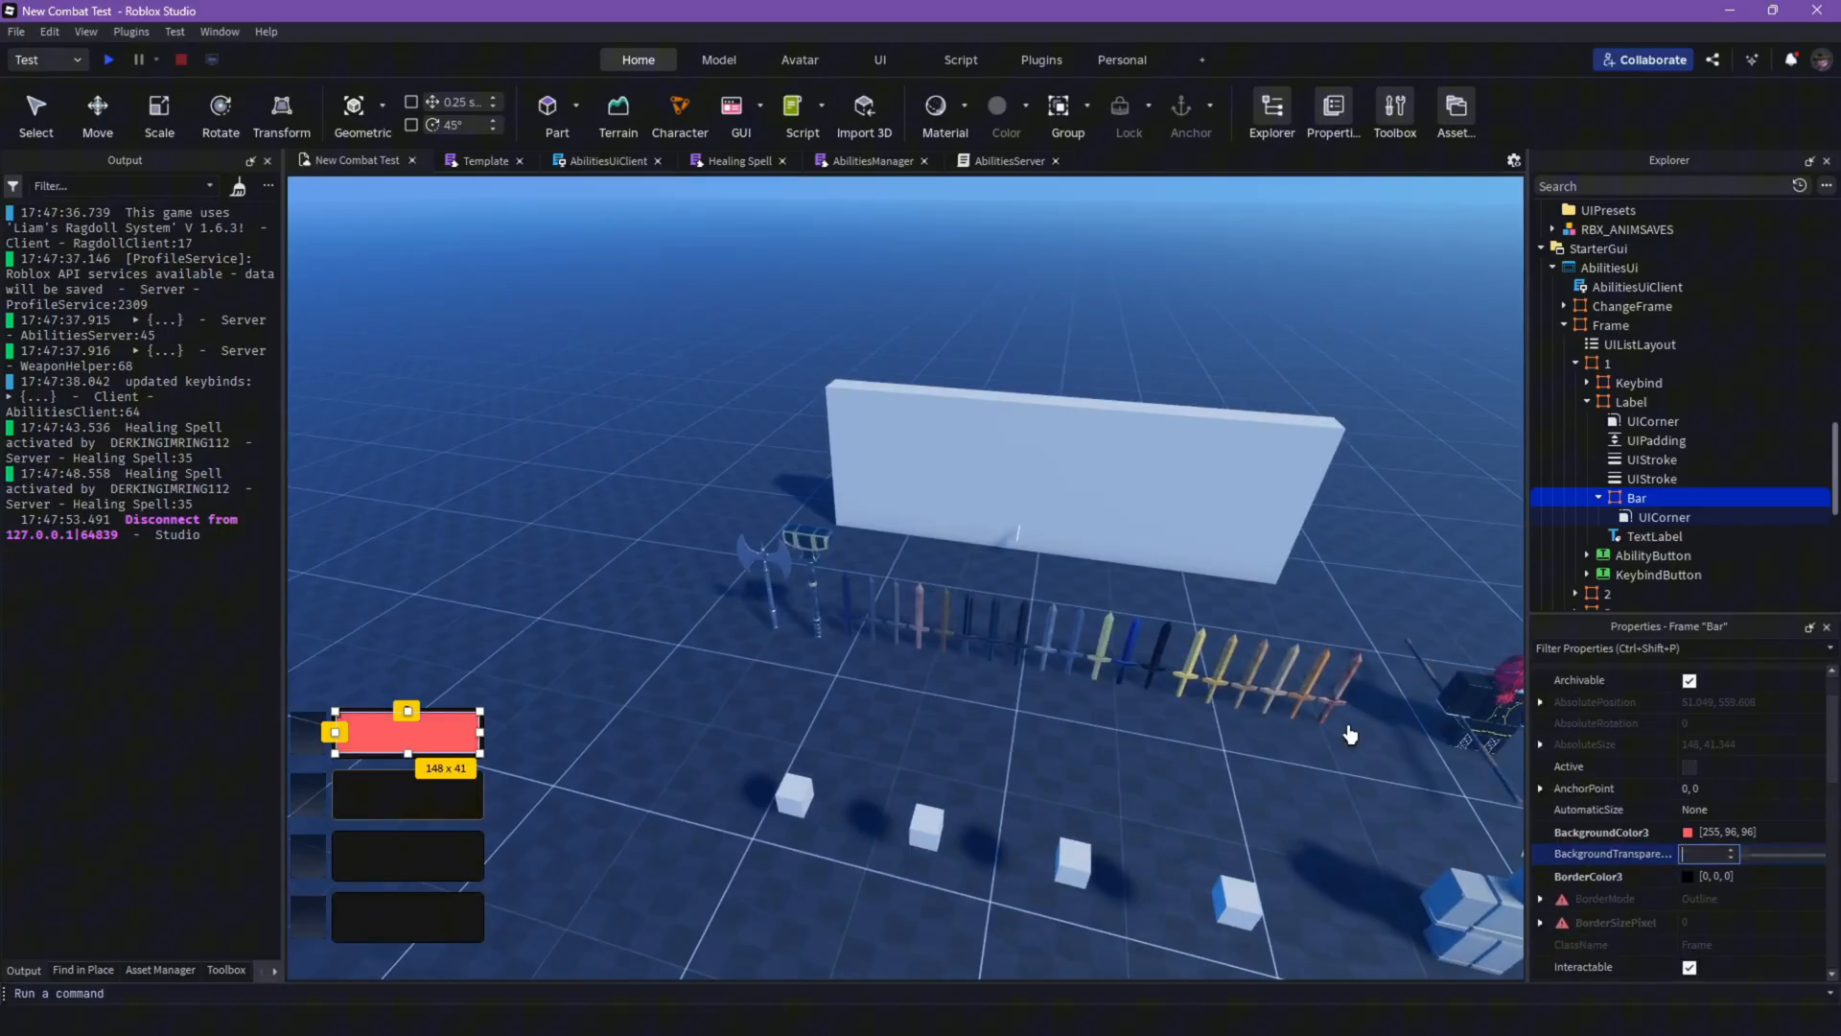
text(0.6)
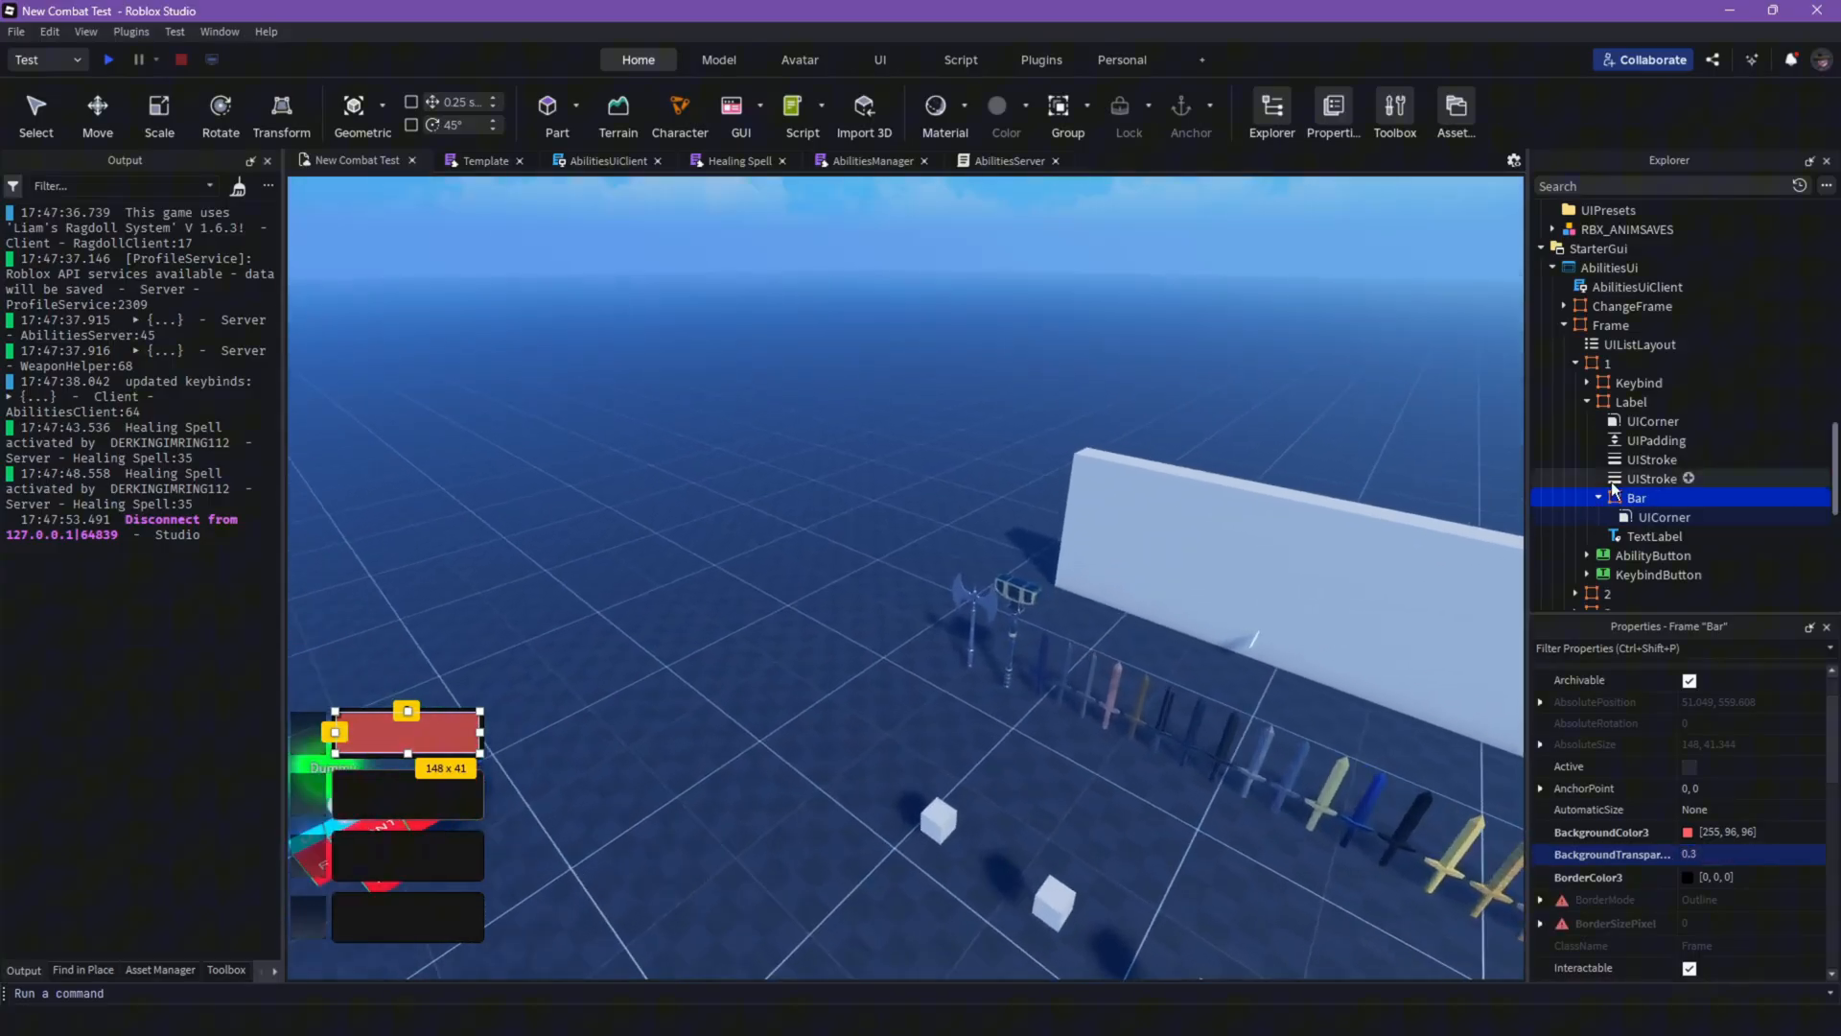
click(1699, 856)
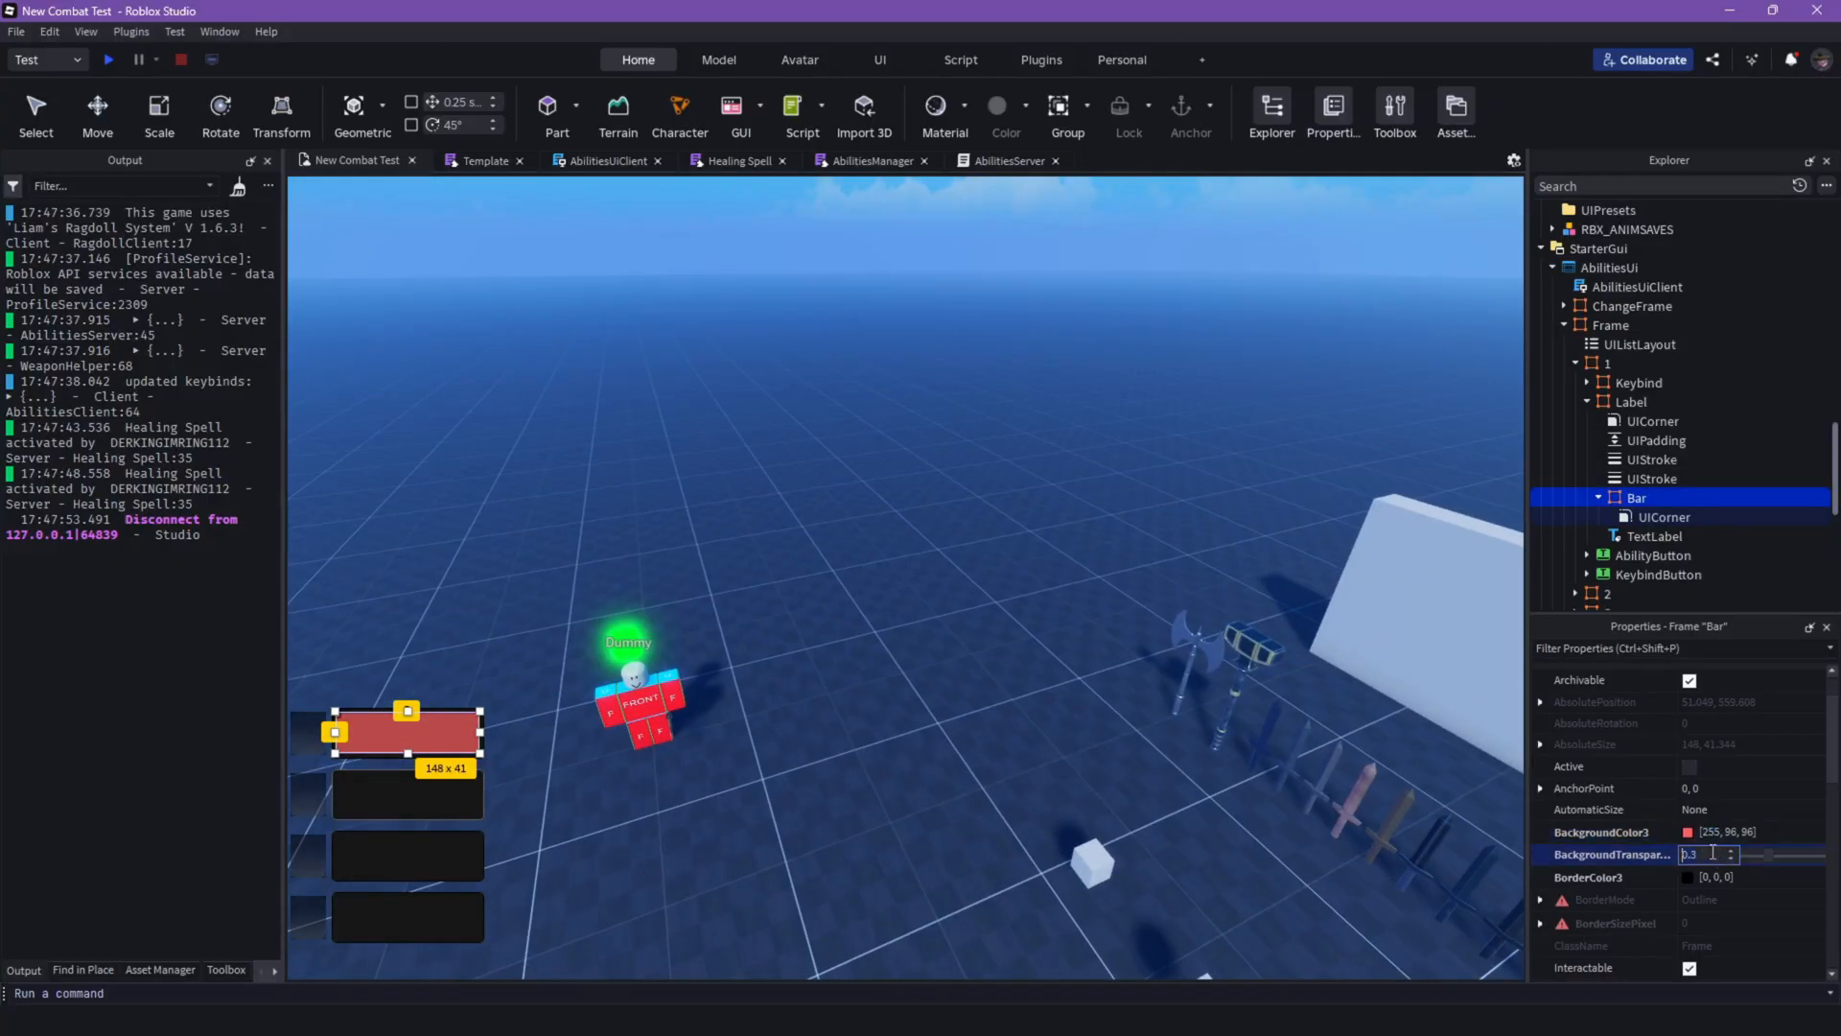
text(0.7)
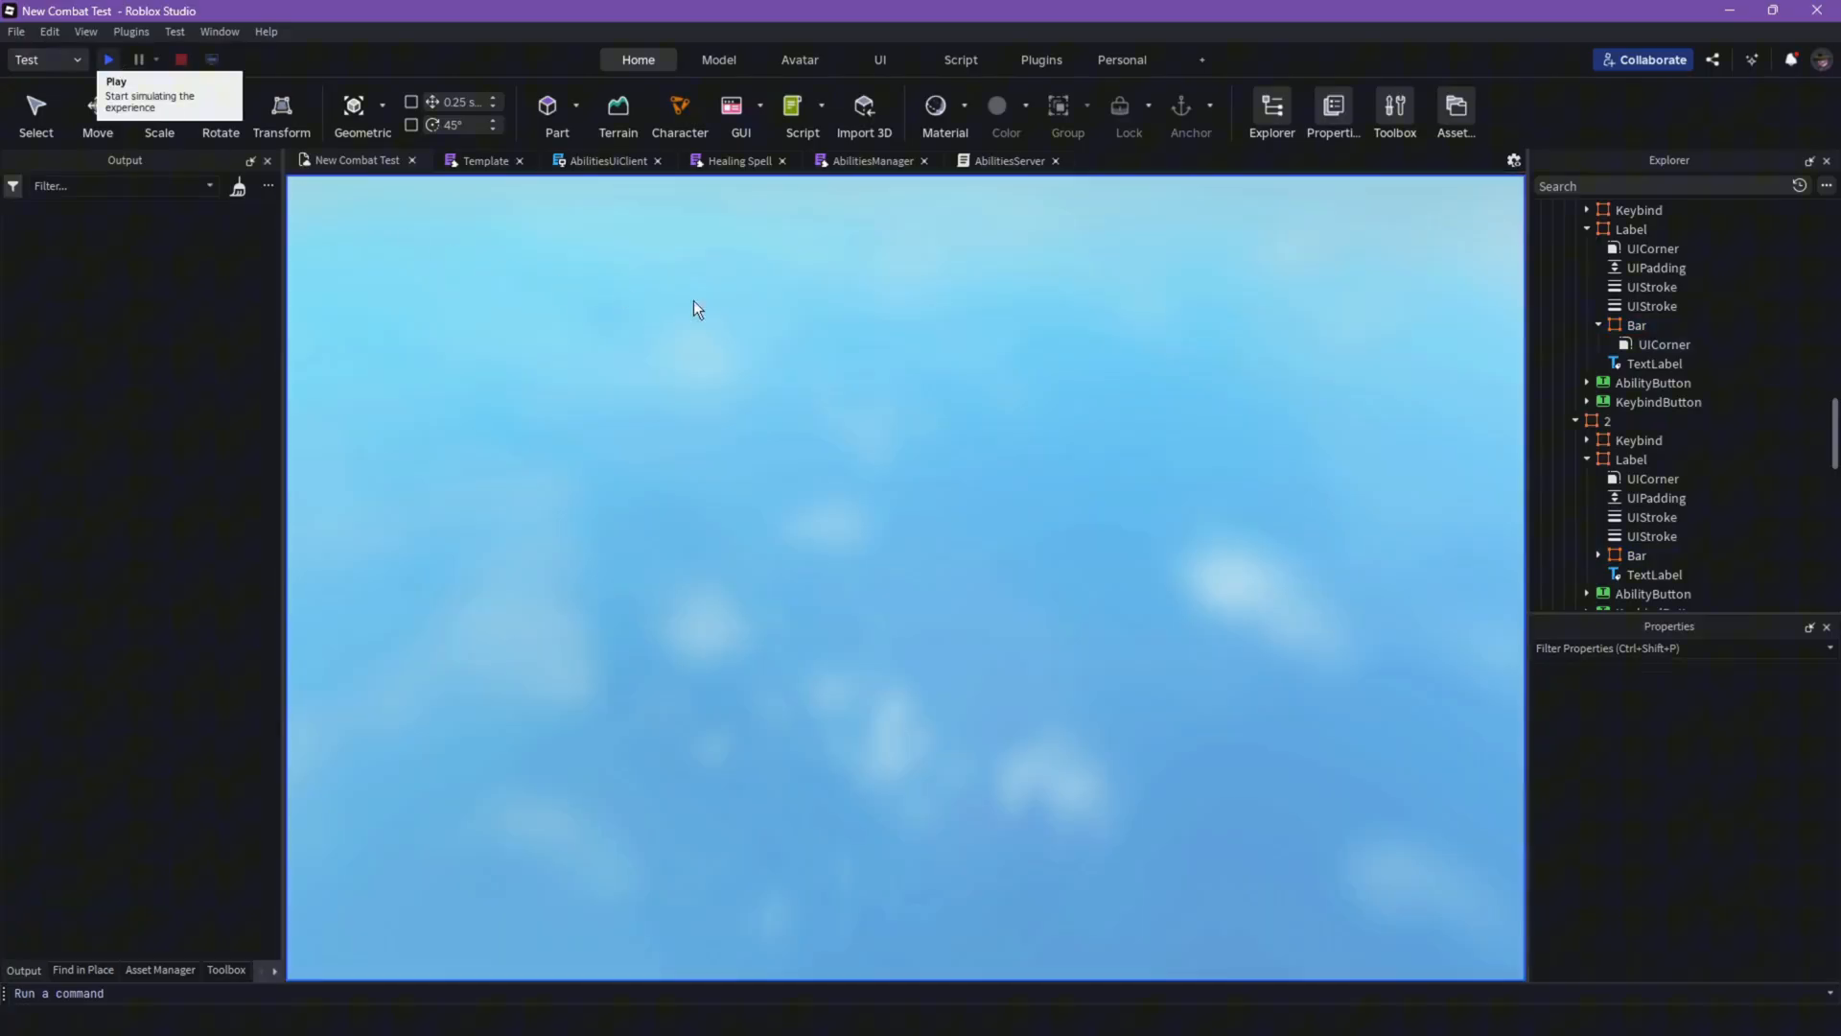
Step: Playtest again, cast Healing Spell with Z to check the restyled bar, then stop
click(111, 59)
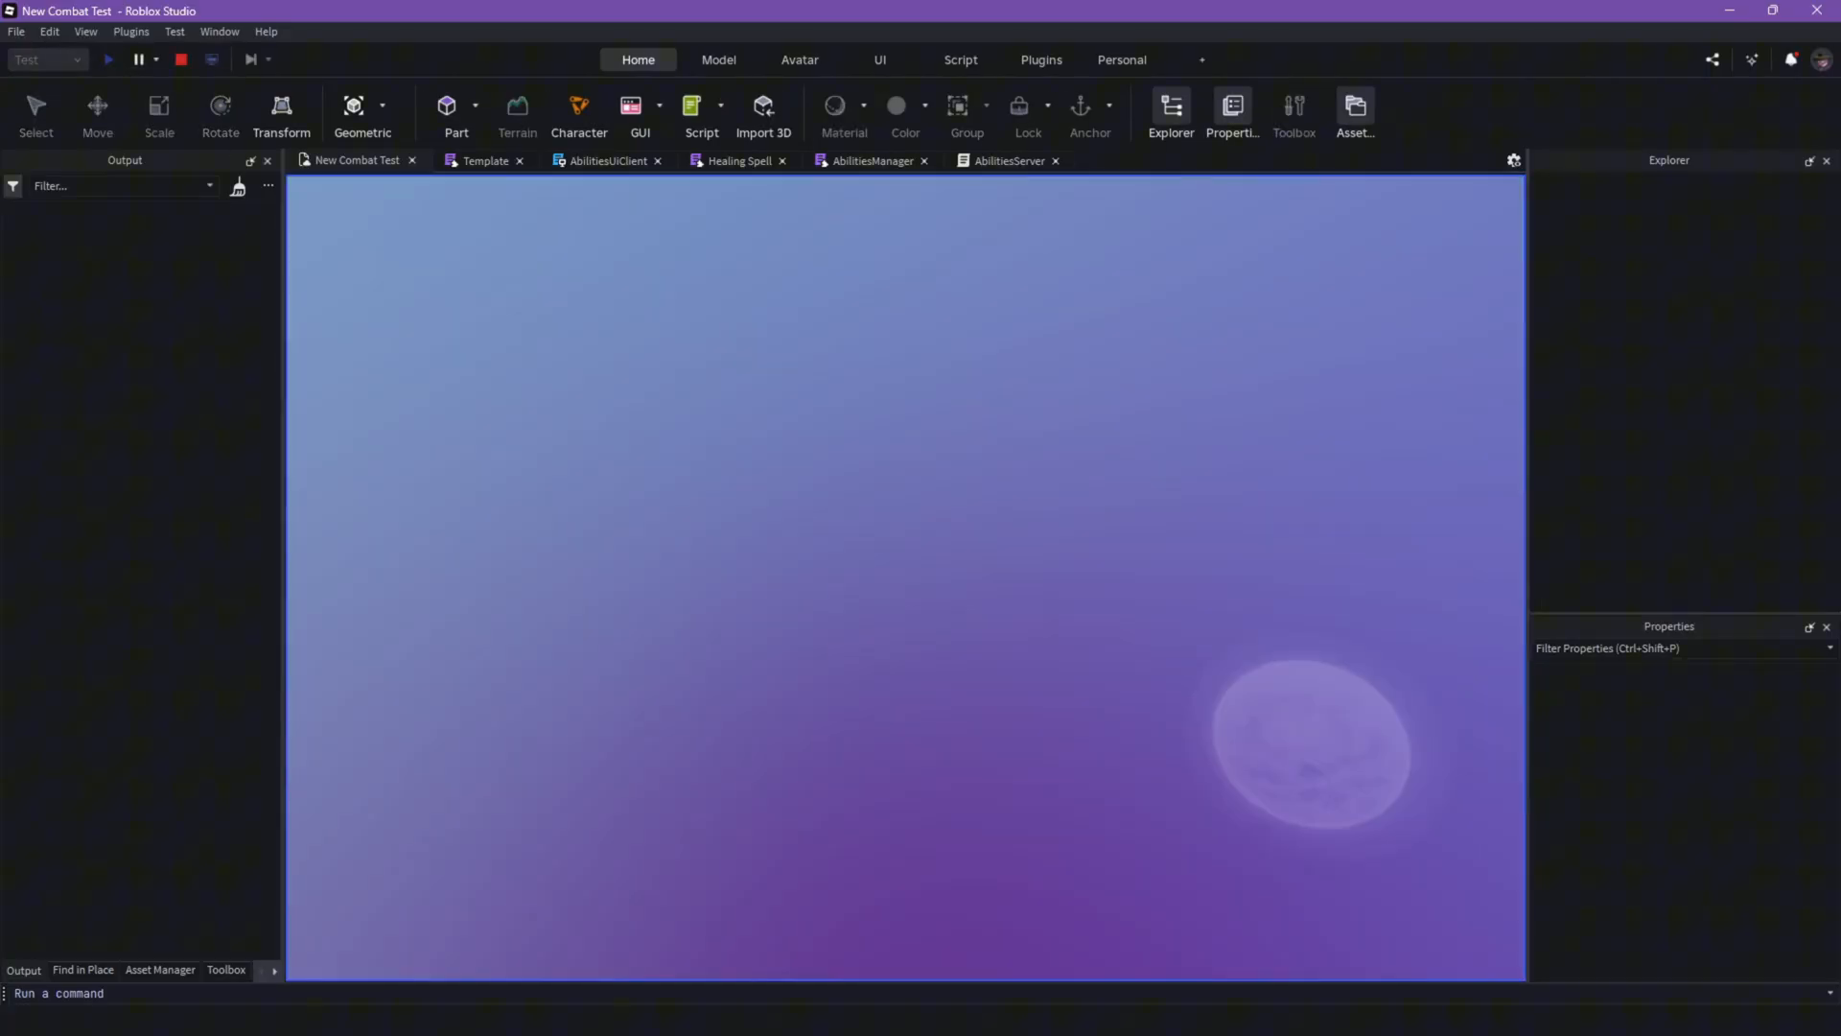
click(107, 59)
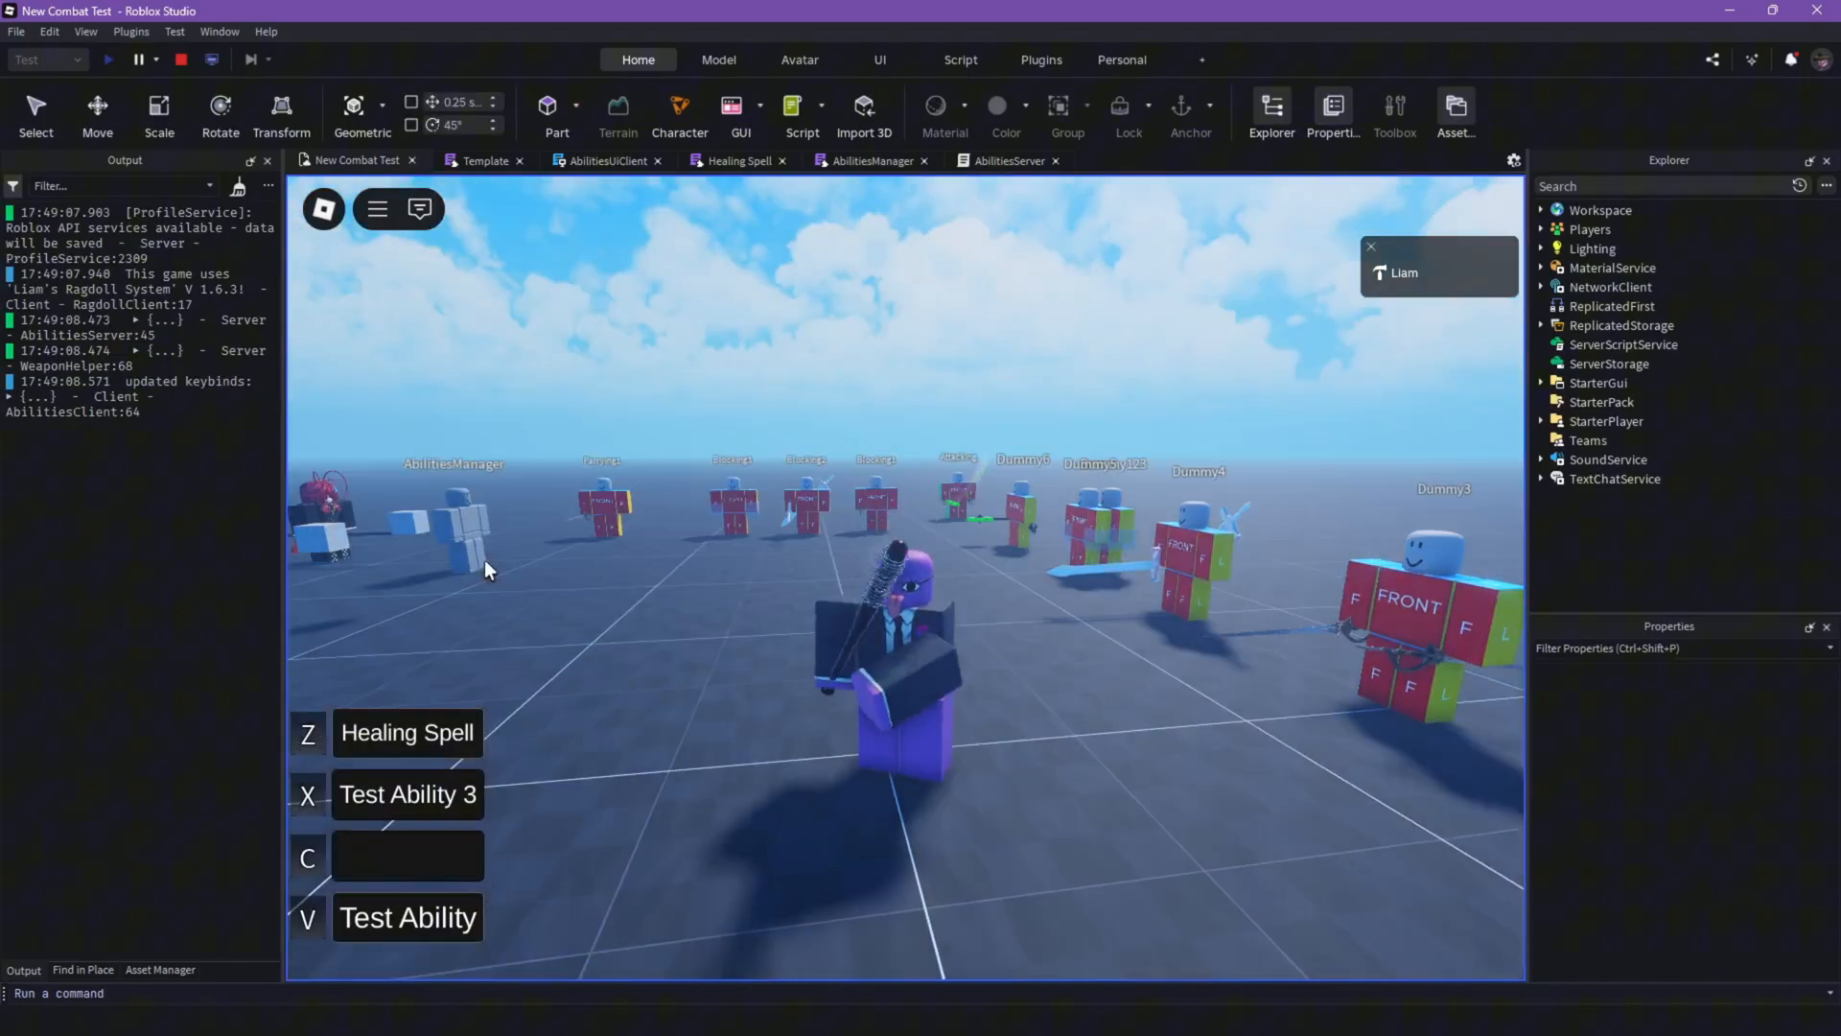
key(z)
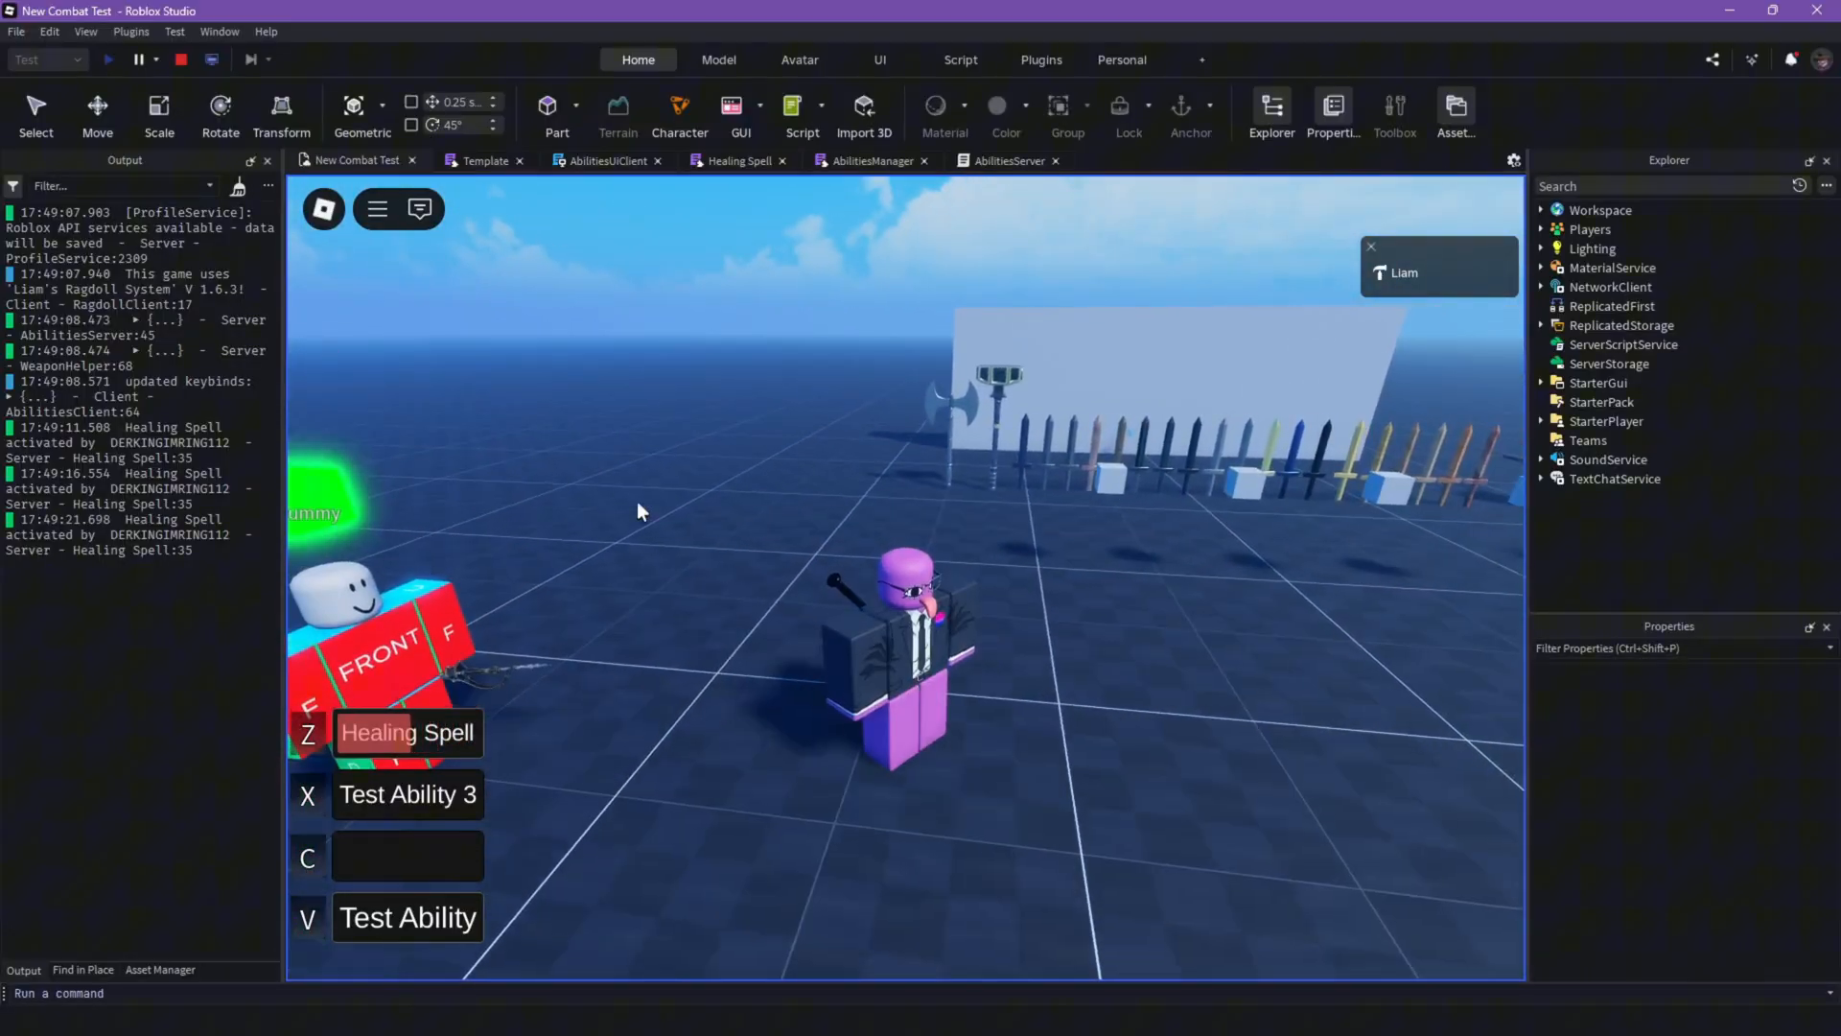
click(177, 59)
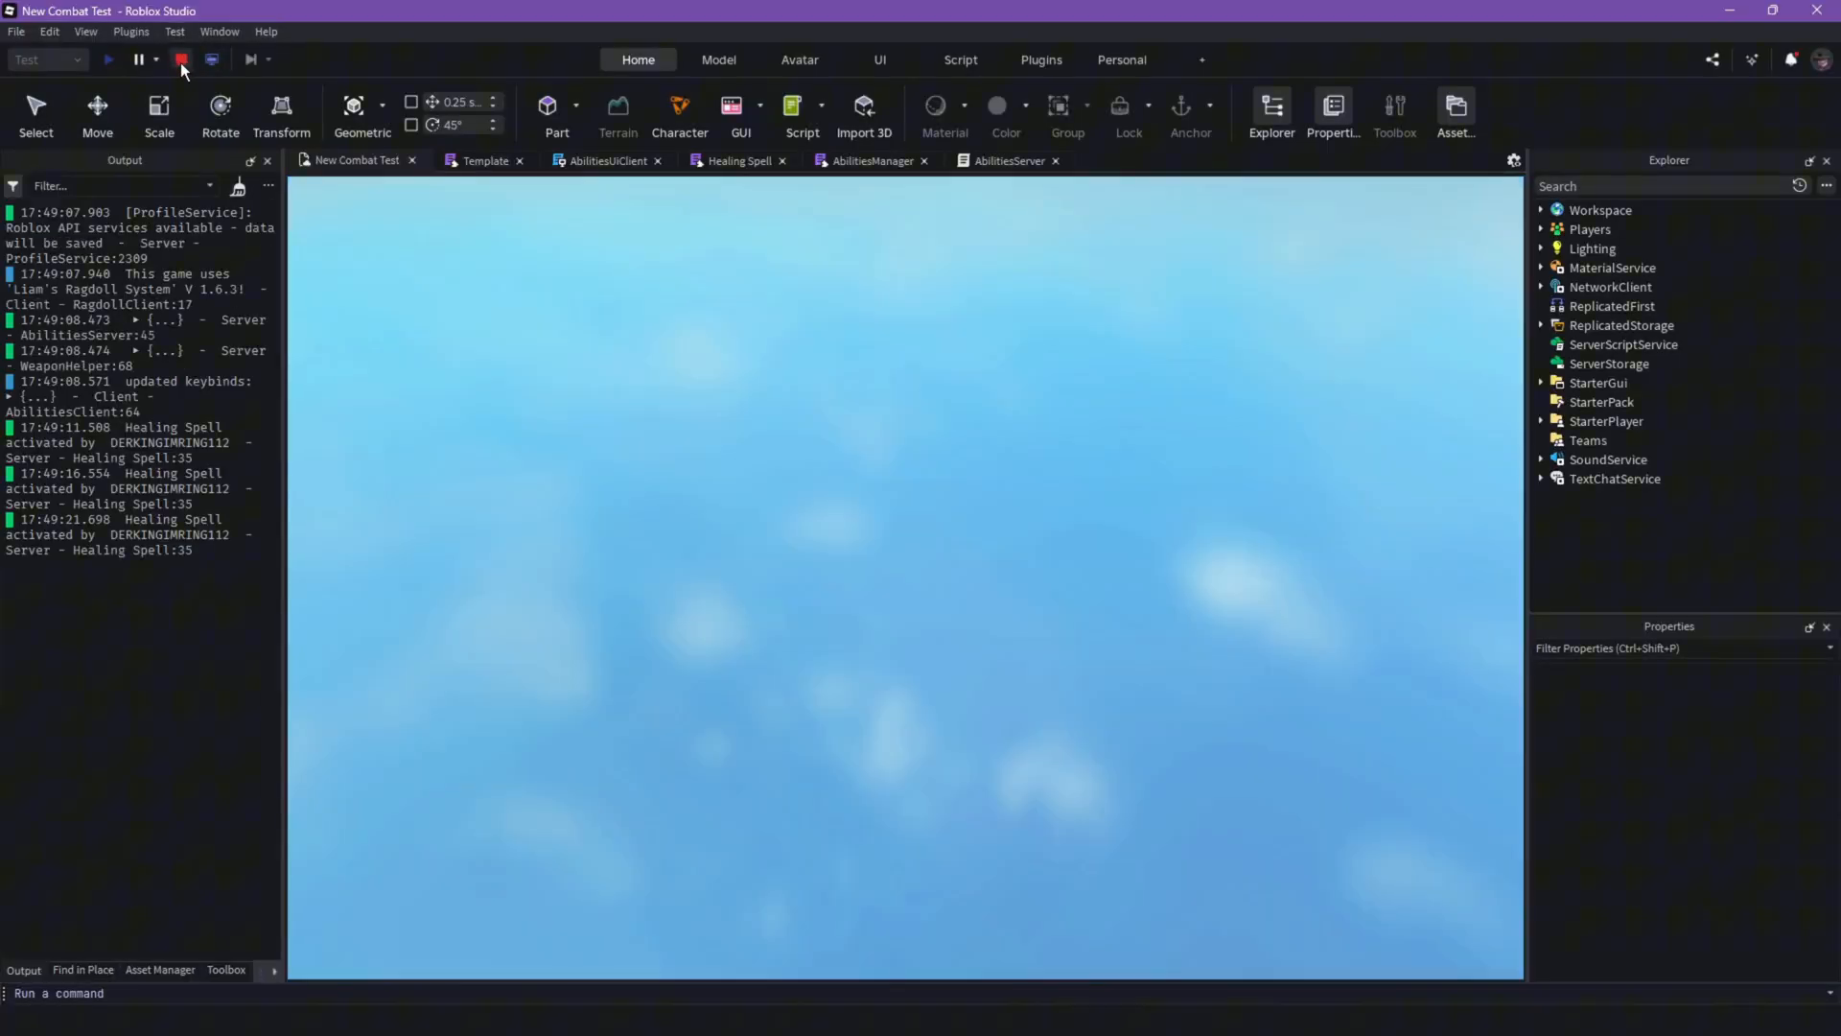
Step: Review AbilitiesServer, Healing Spell and AbilitiesUIClient, close AbilitiesServer, and return to the place view
click(180, 60)
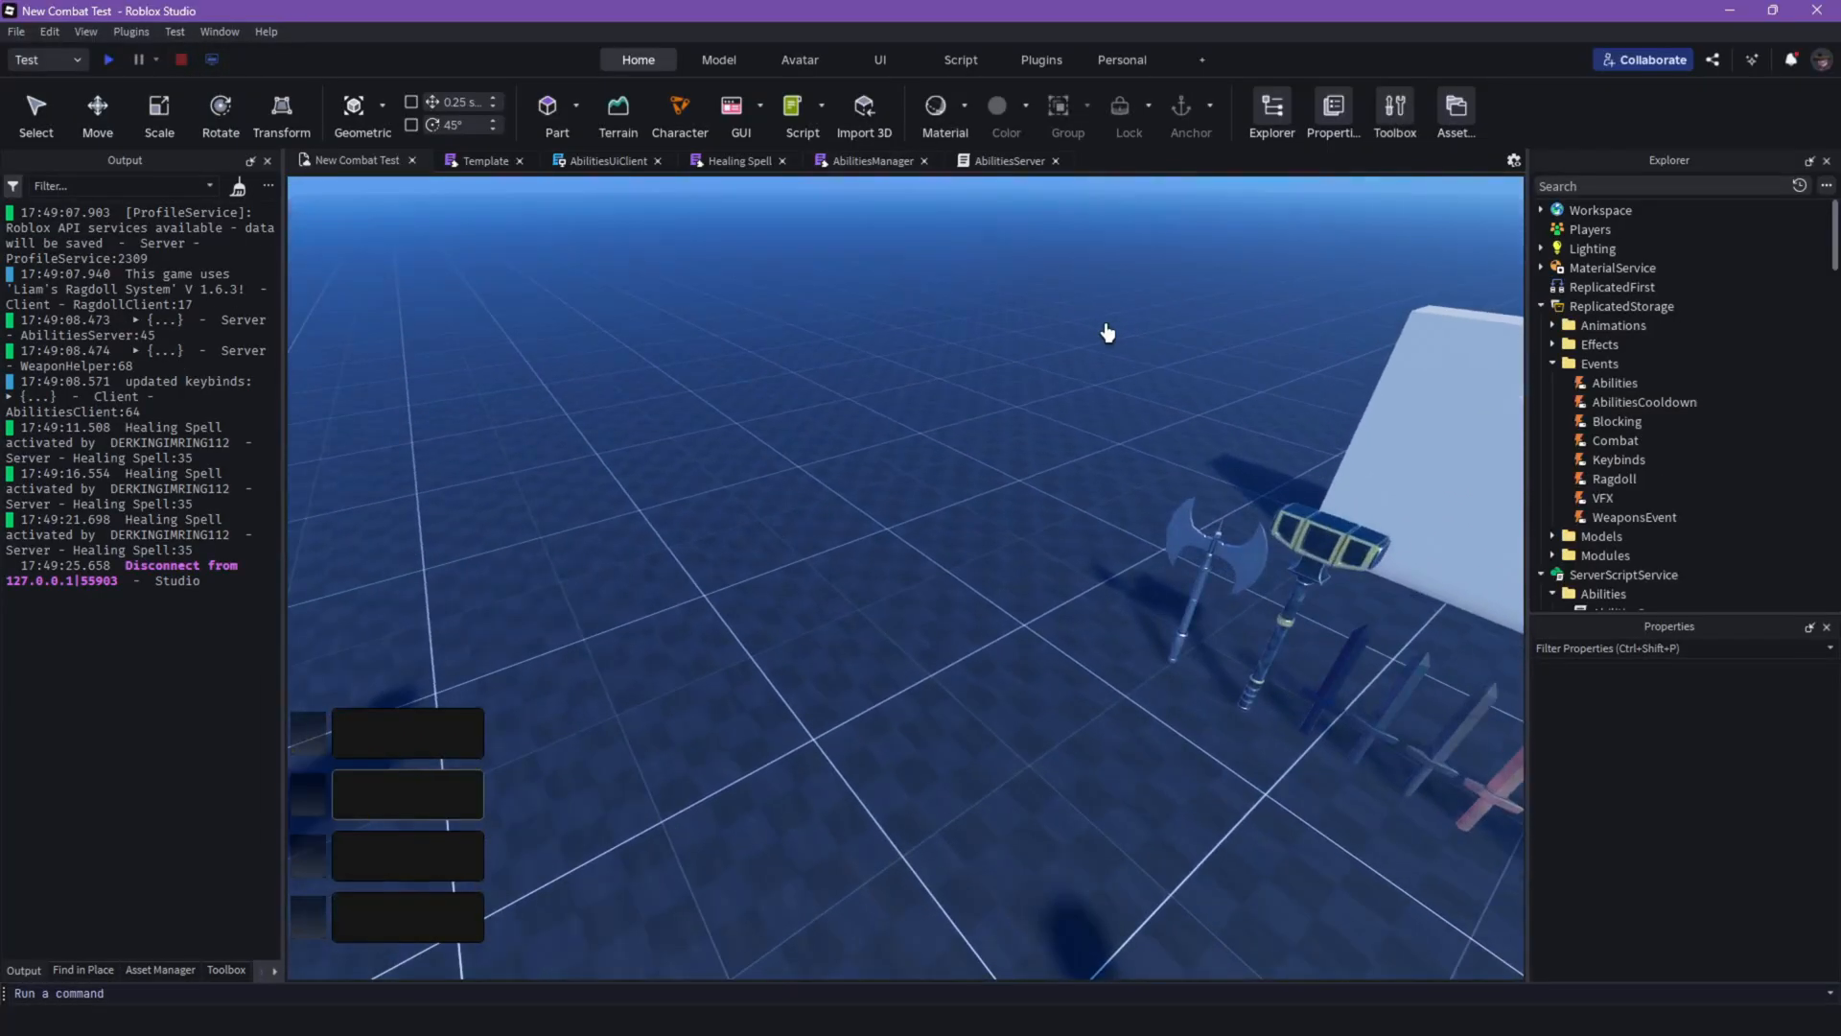
click(1003, 161)
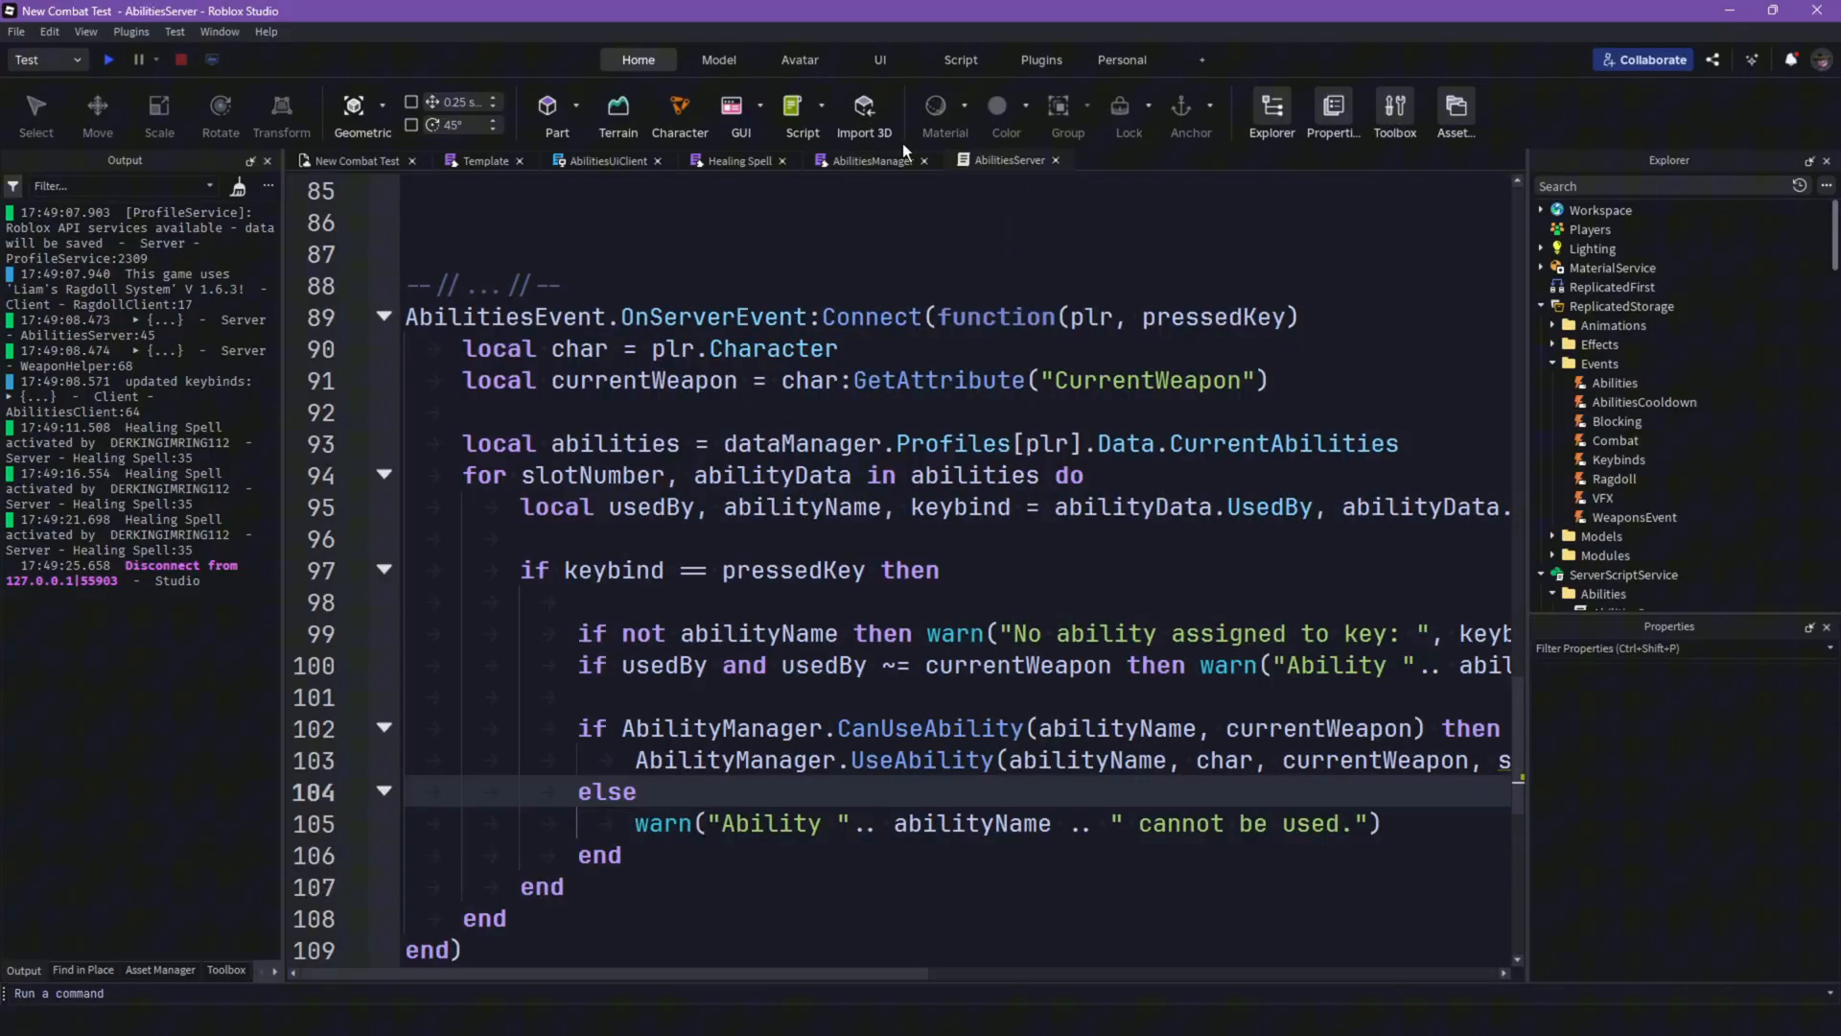
click(867, 161)
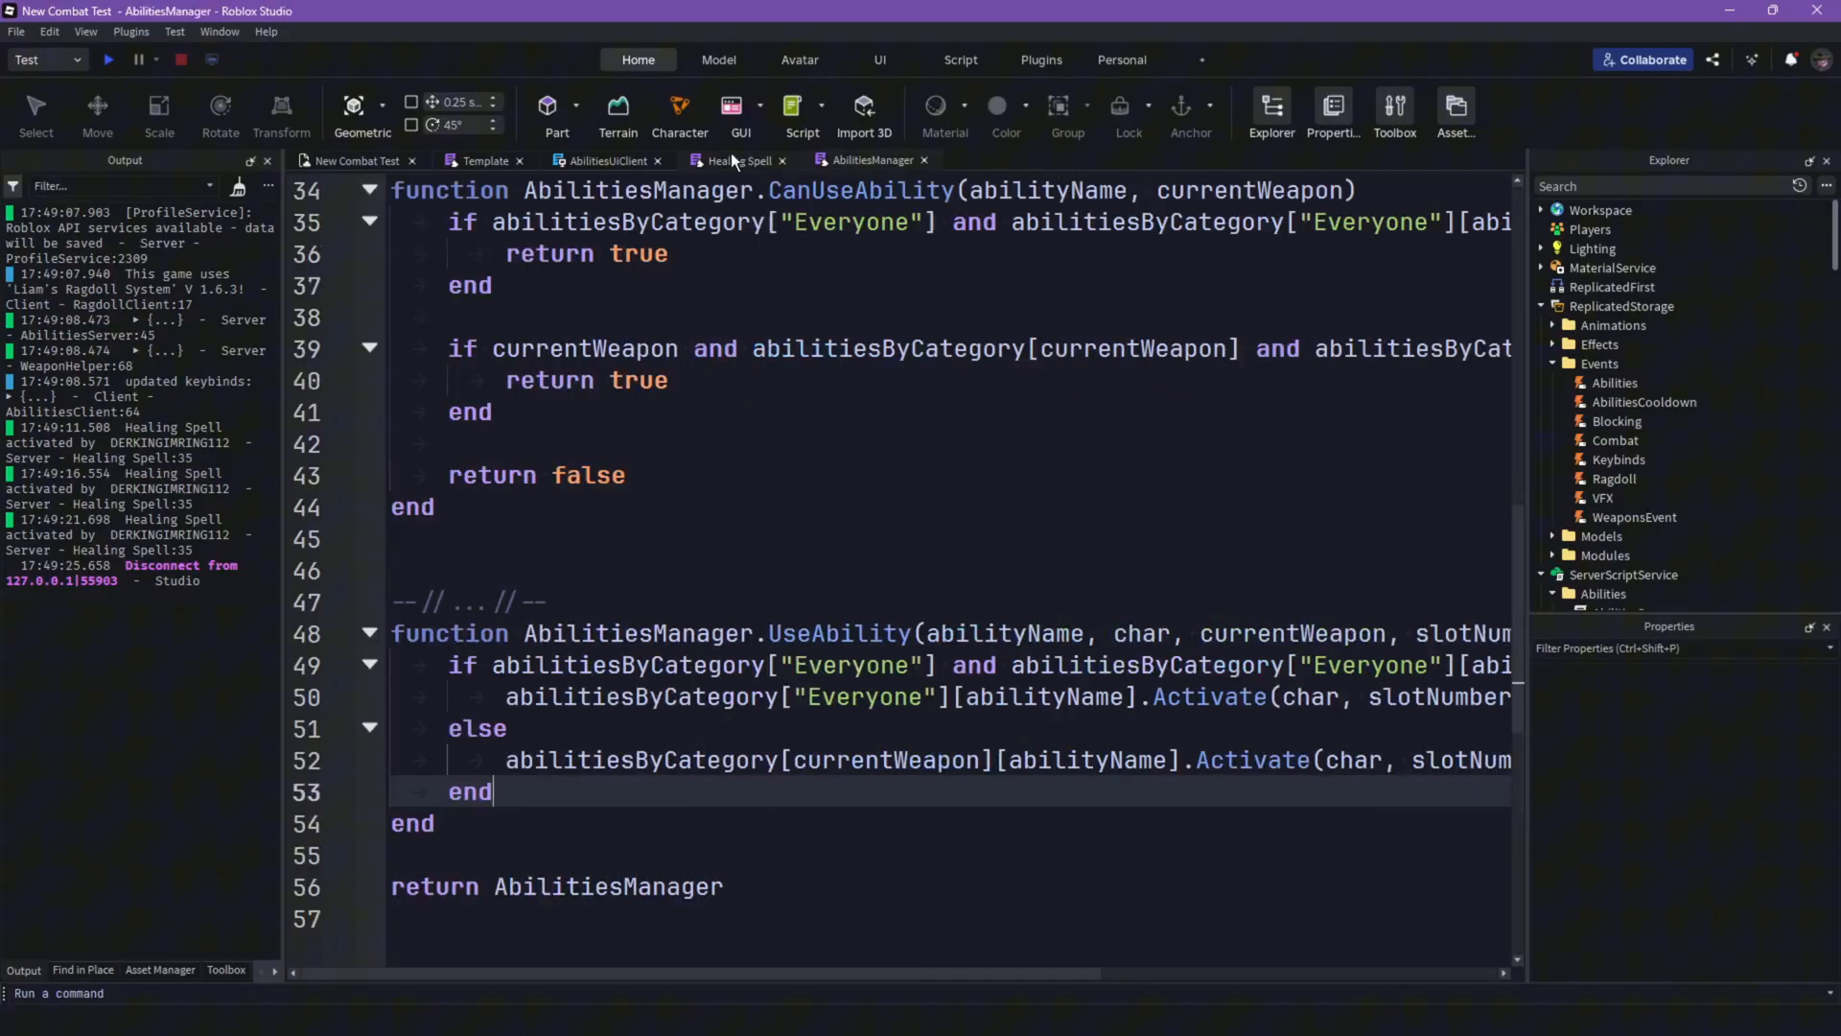
click(739, 161)
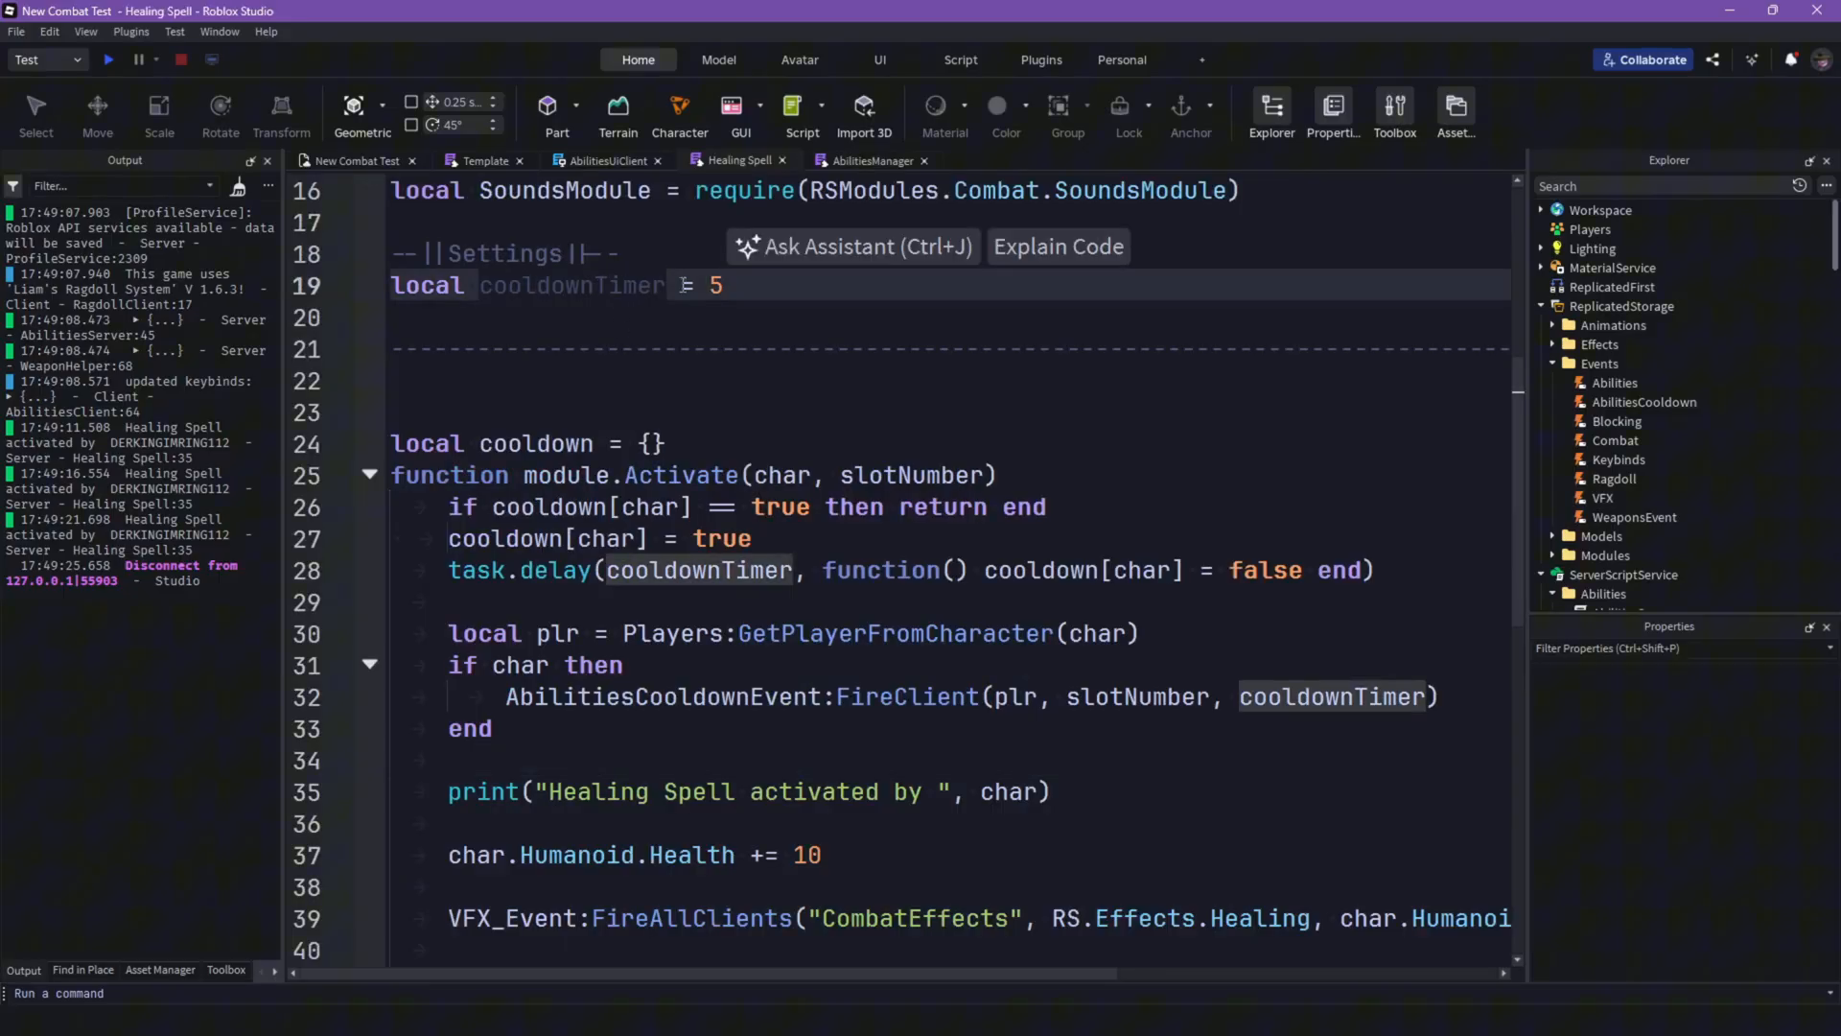
scroll(down, 3)
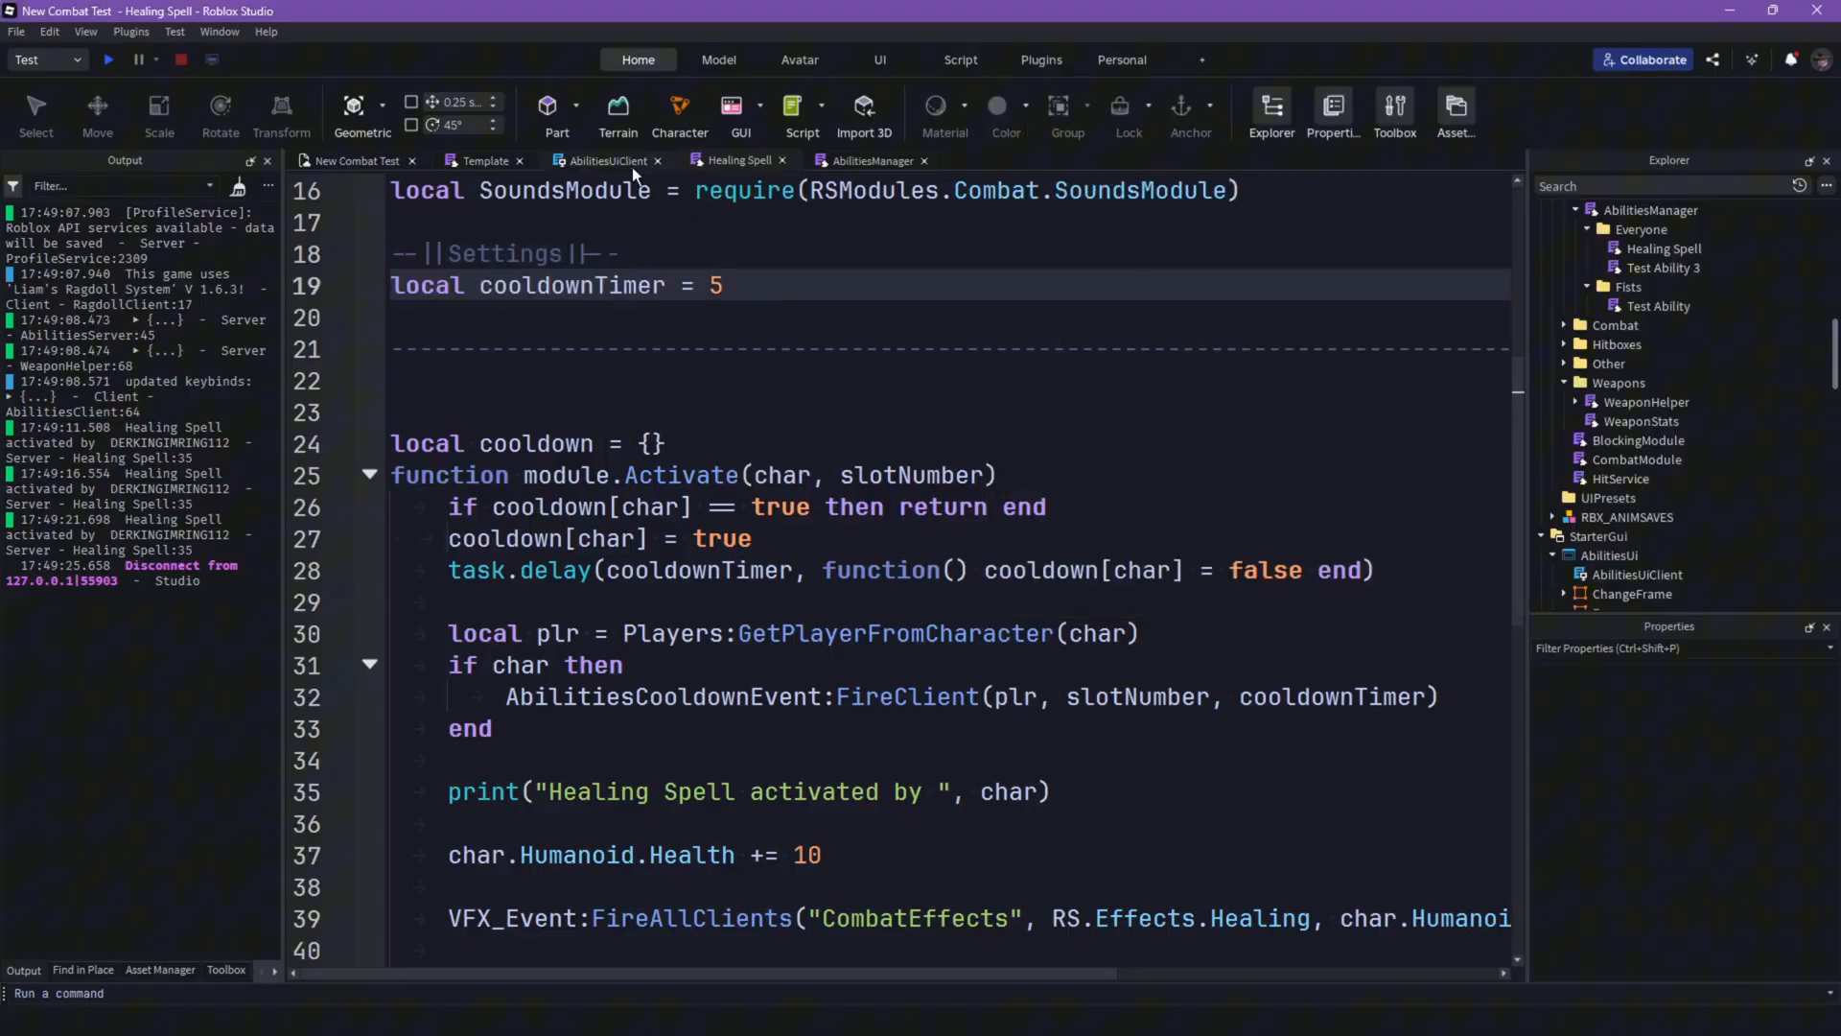
click(606, 161)
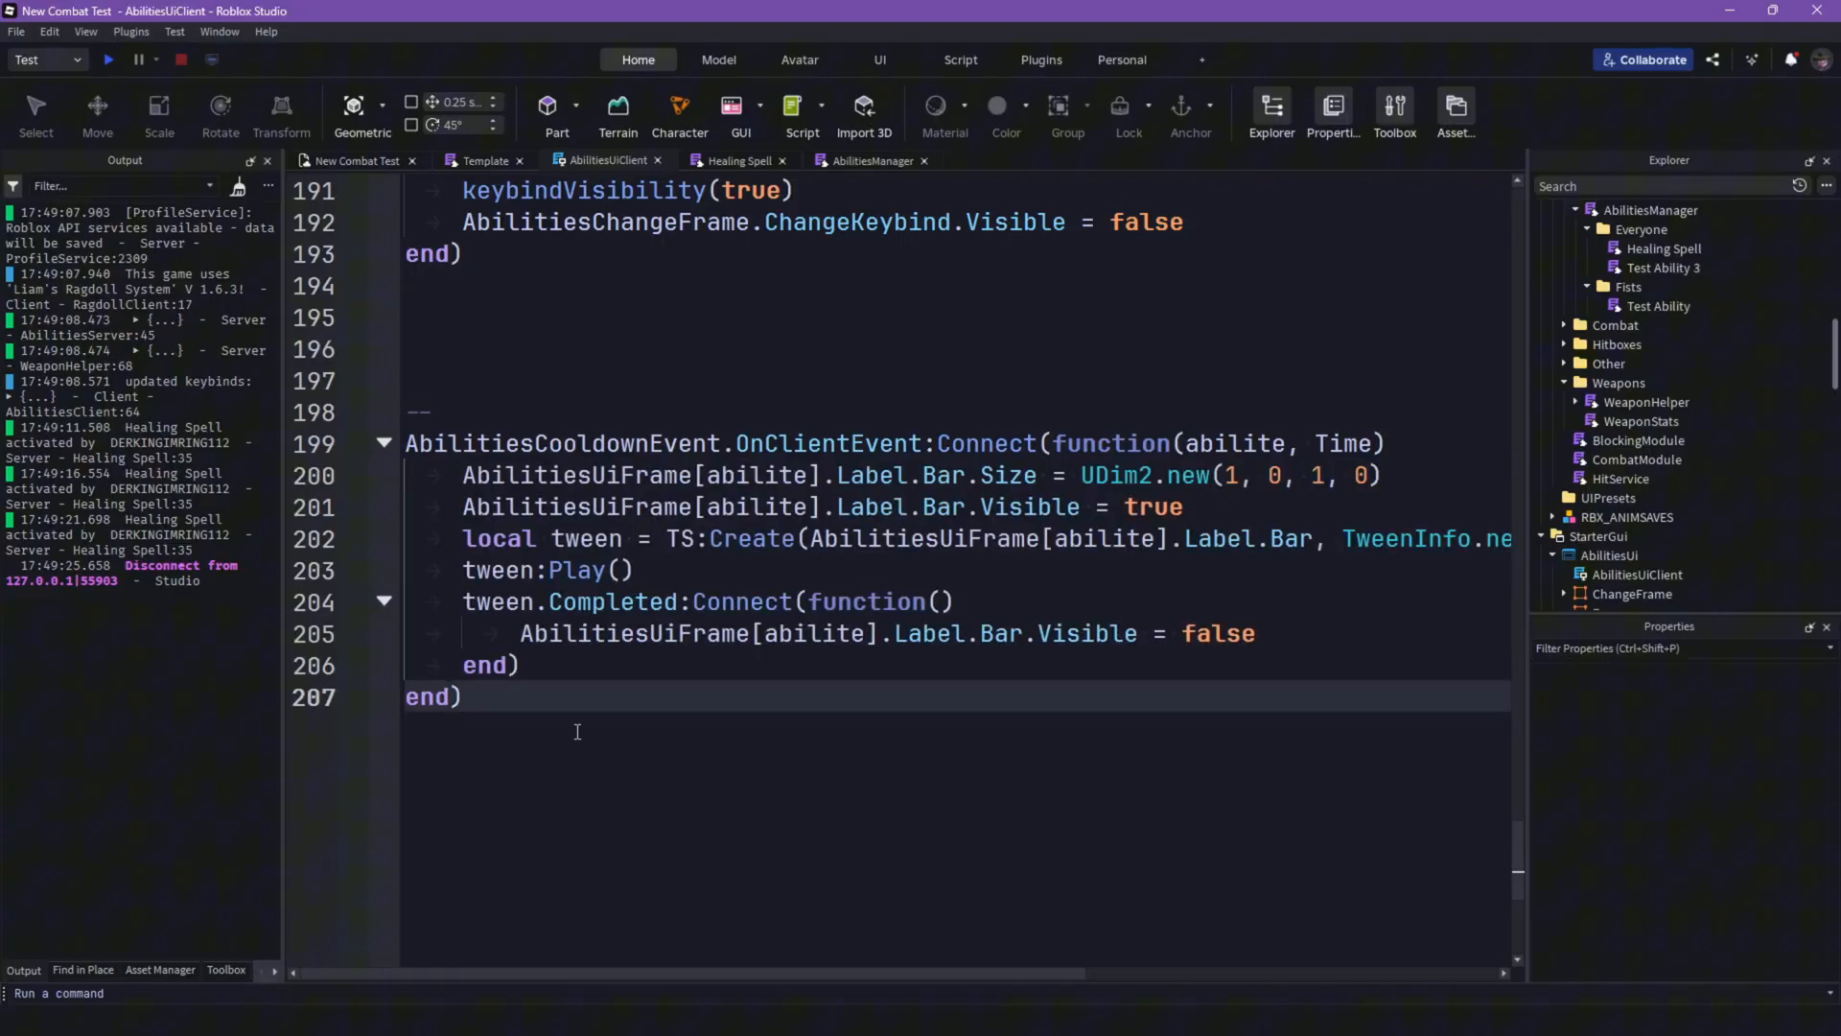
click(353, 161)
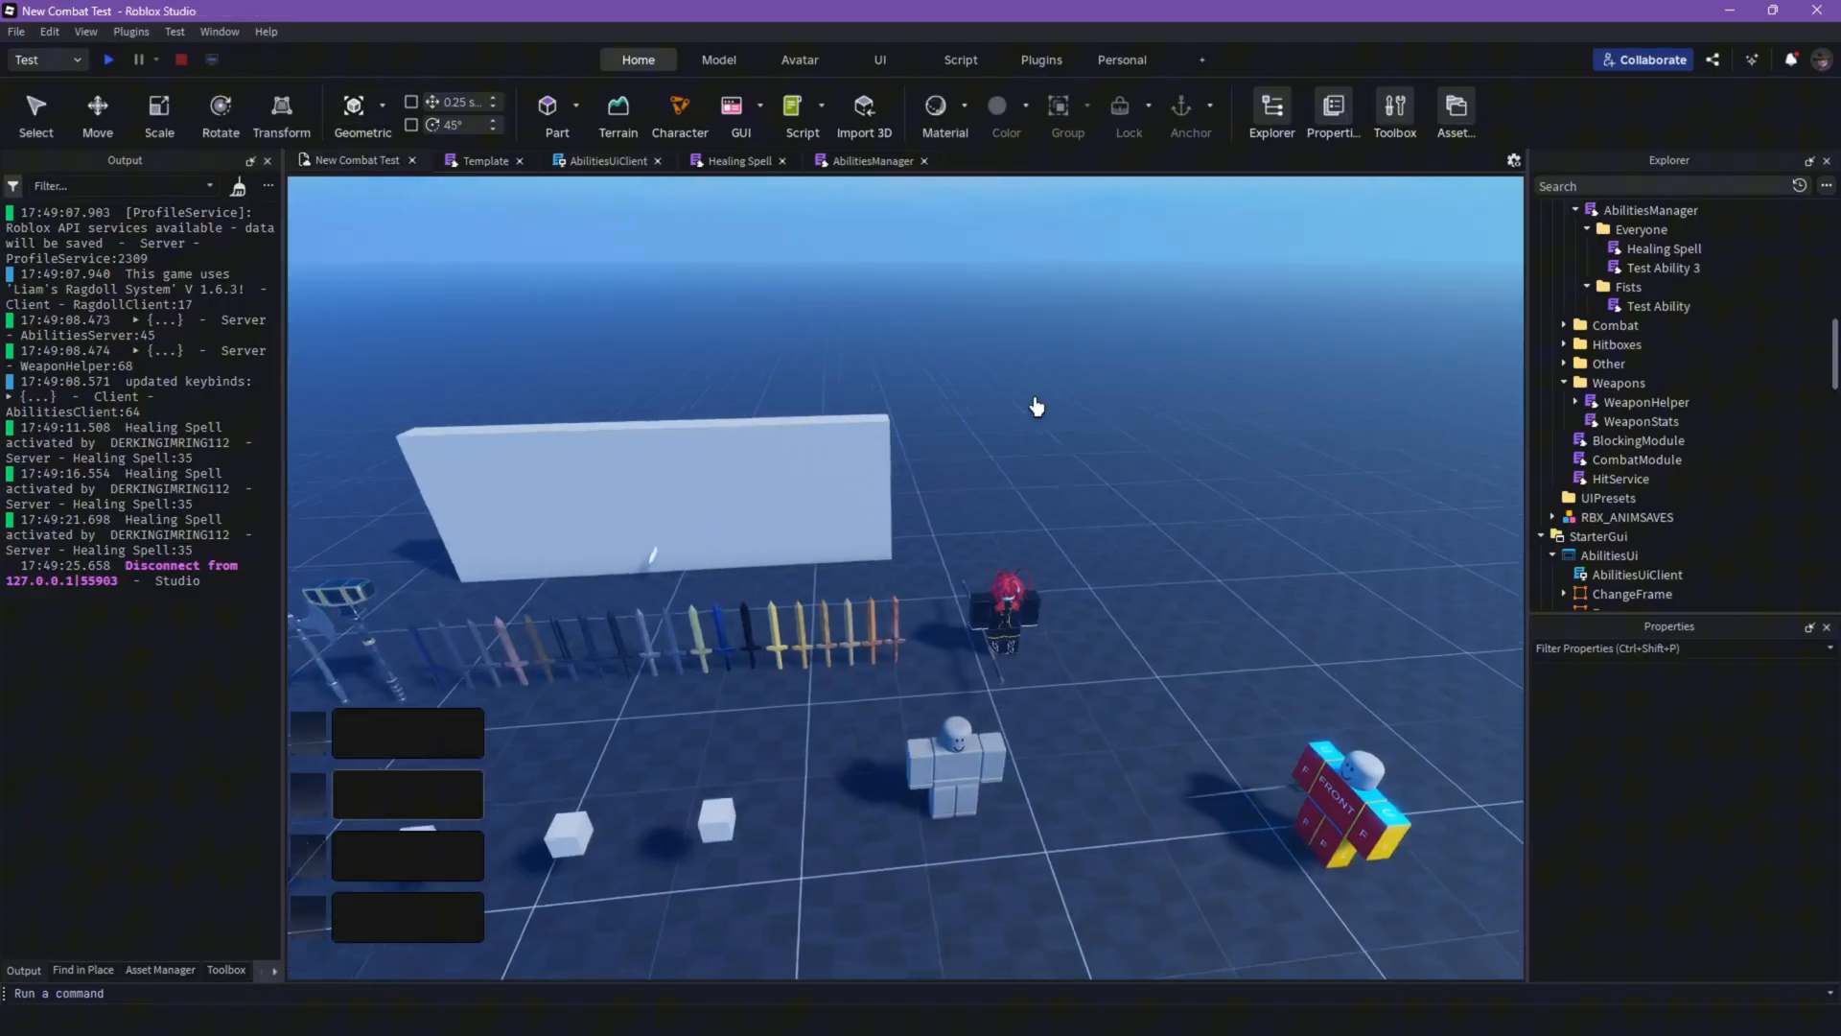